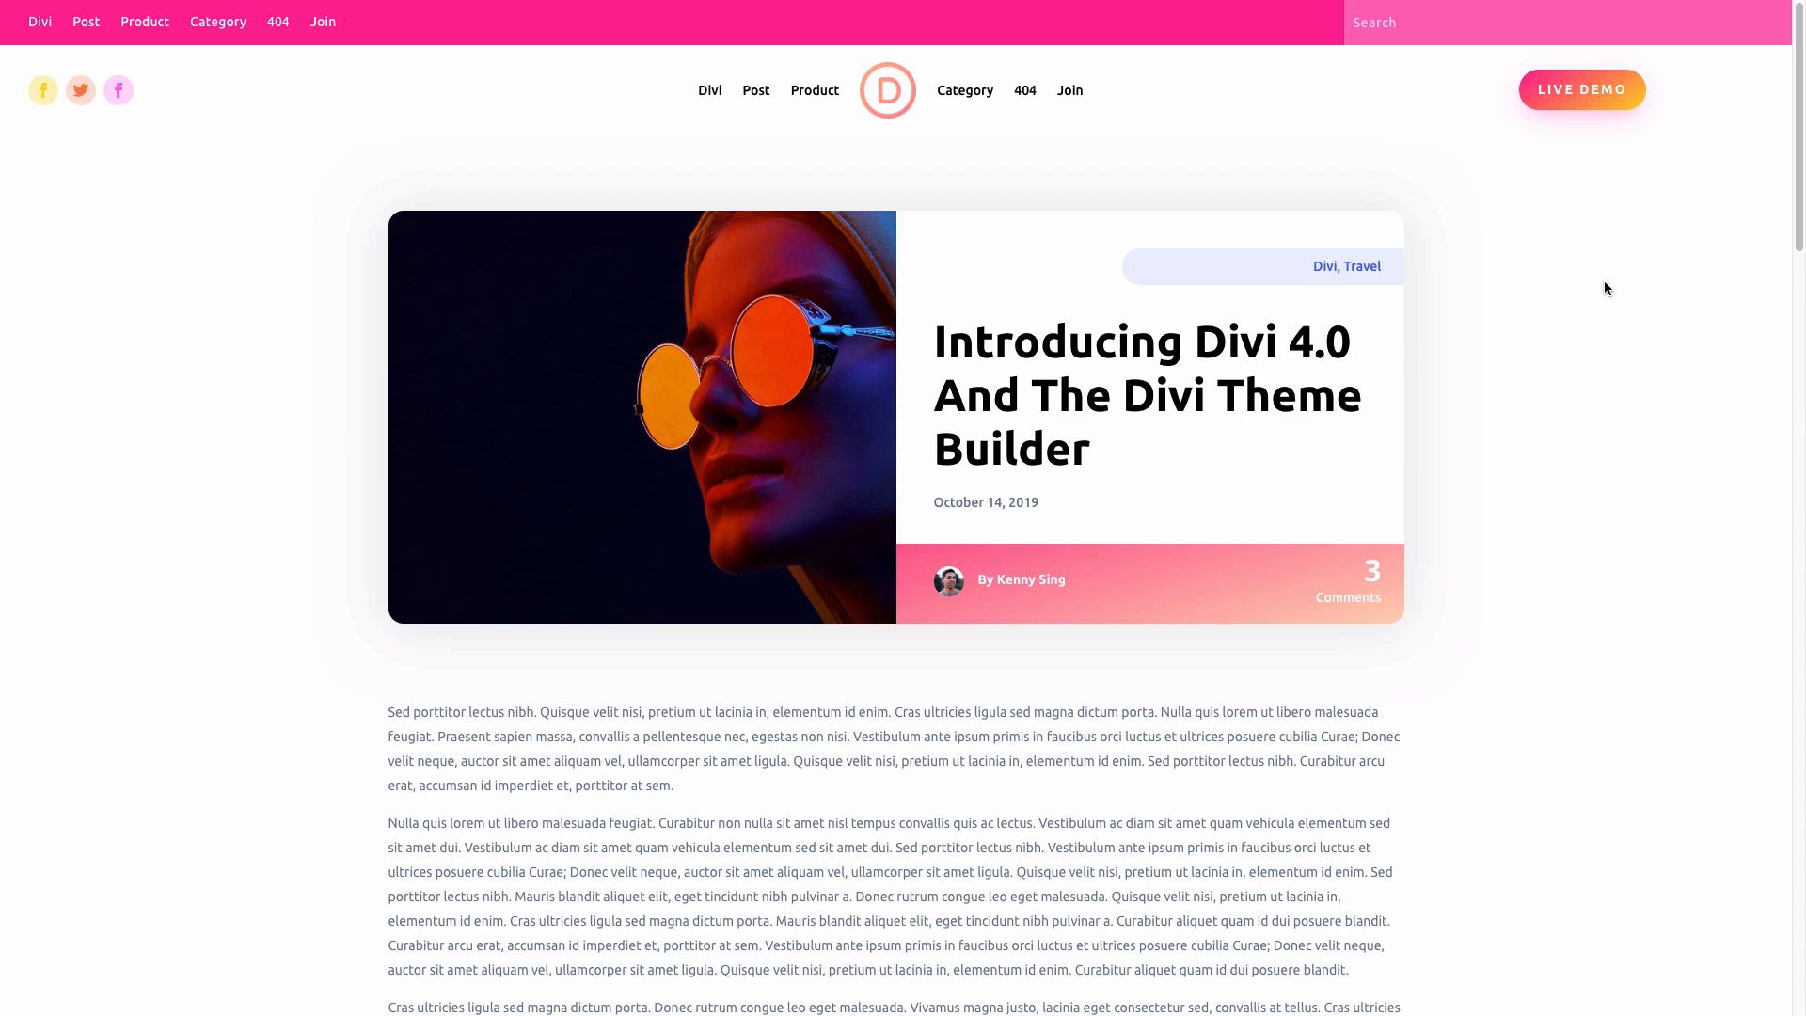
mouse_move(1098, 107)
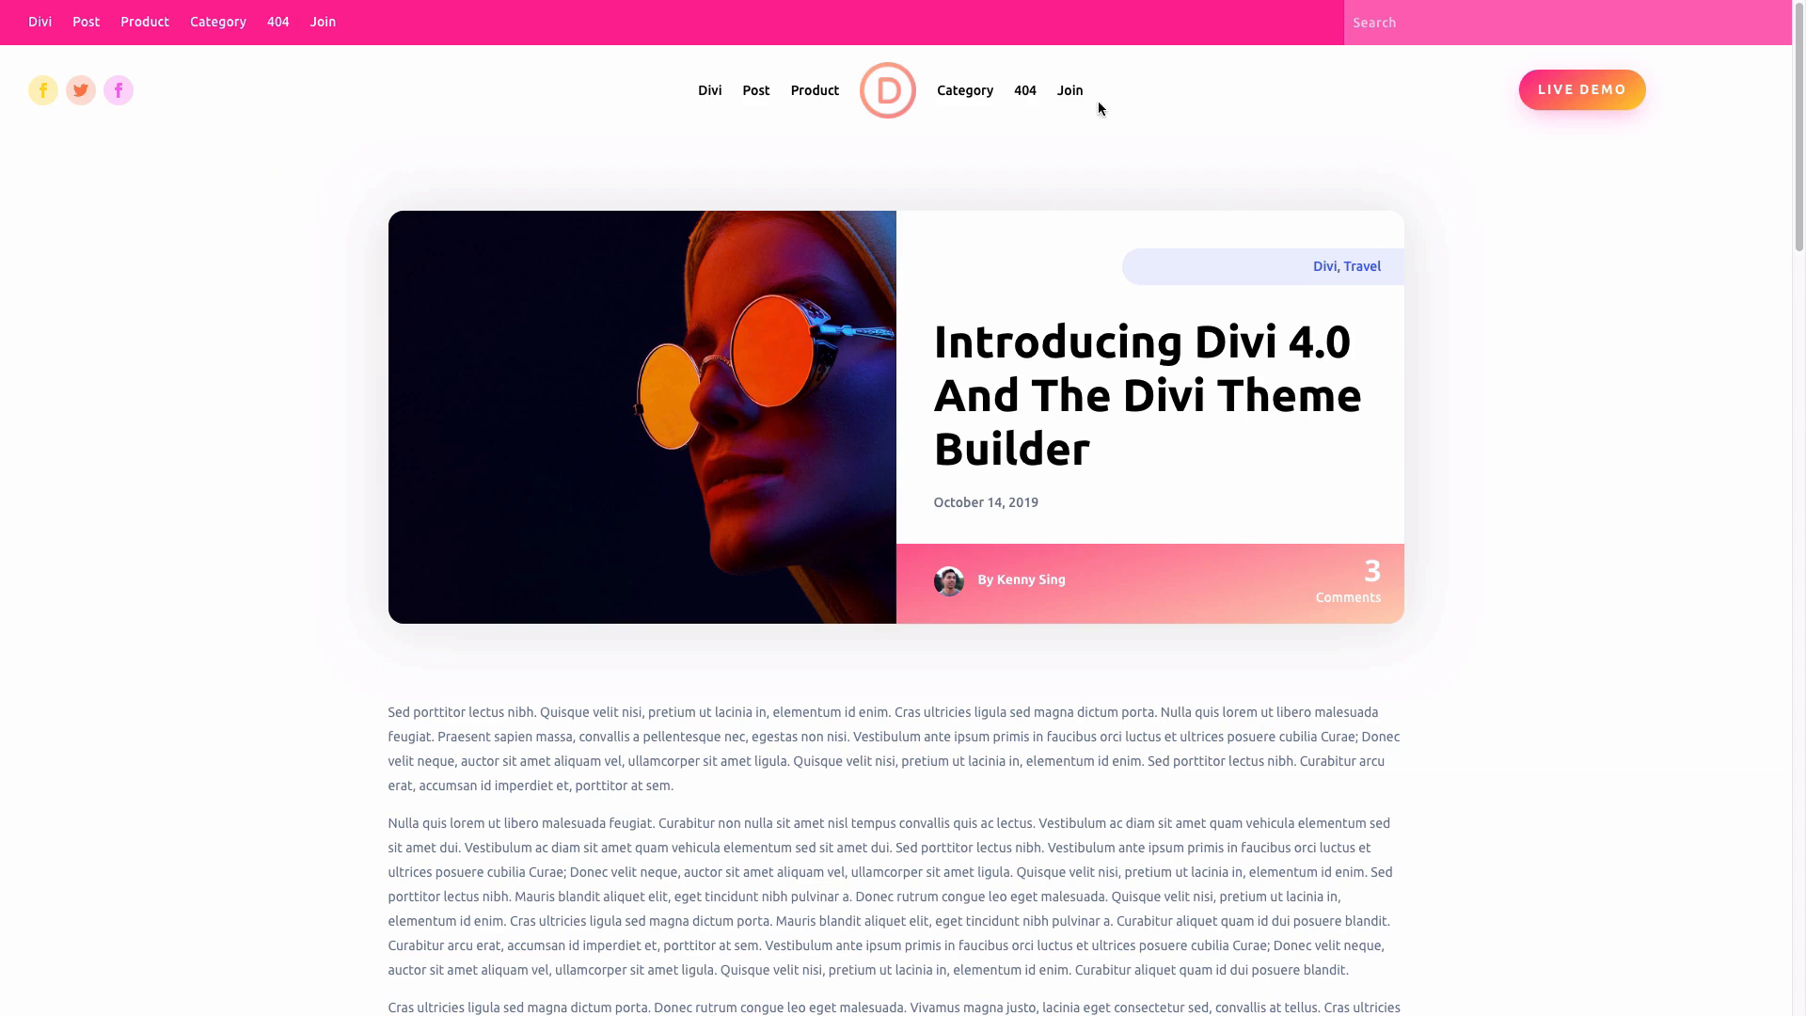
mouse_move(809, 159)
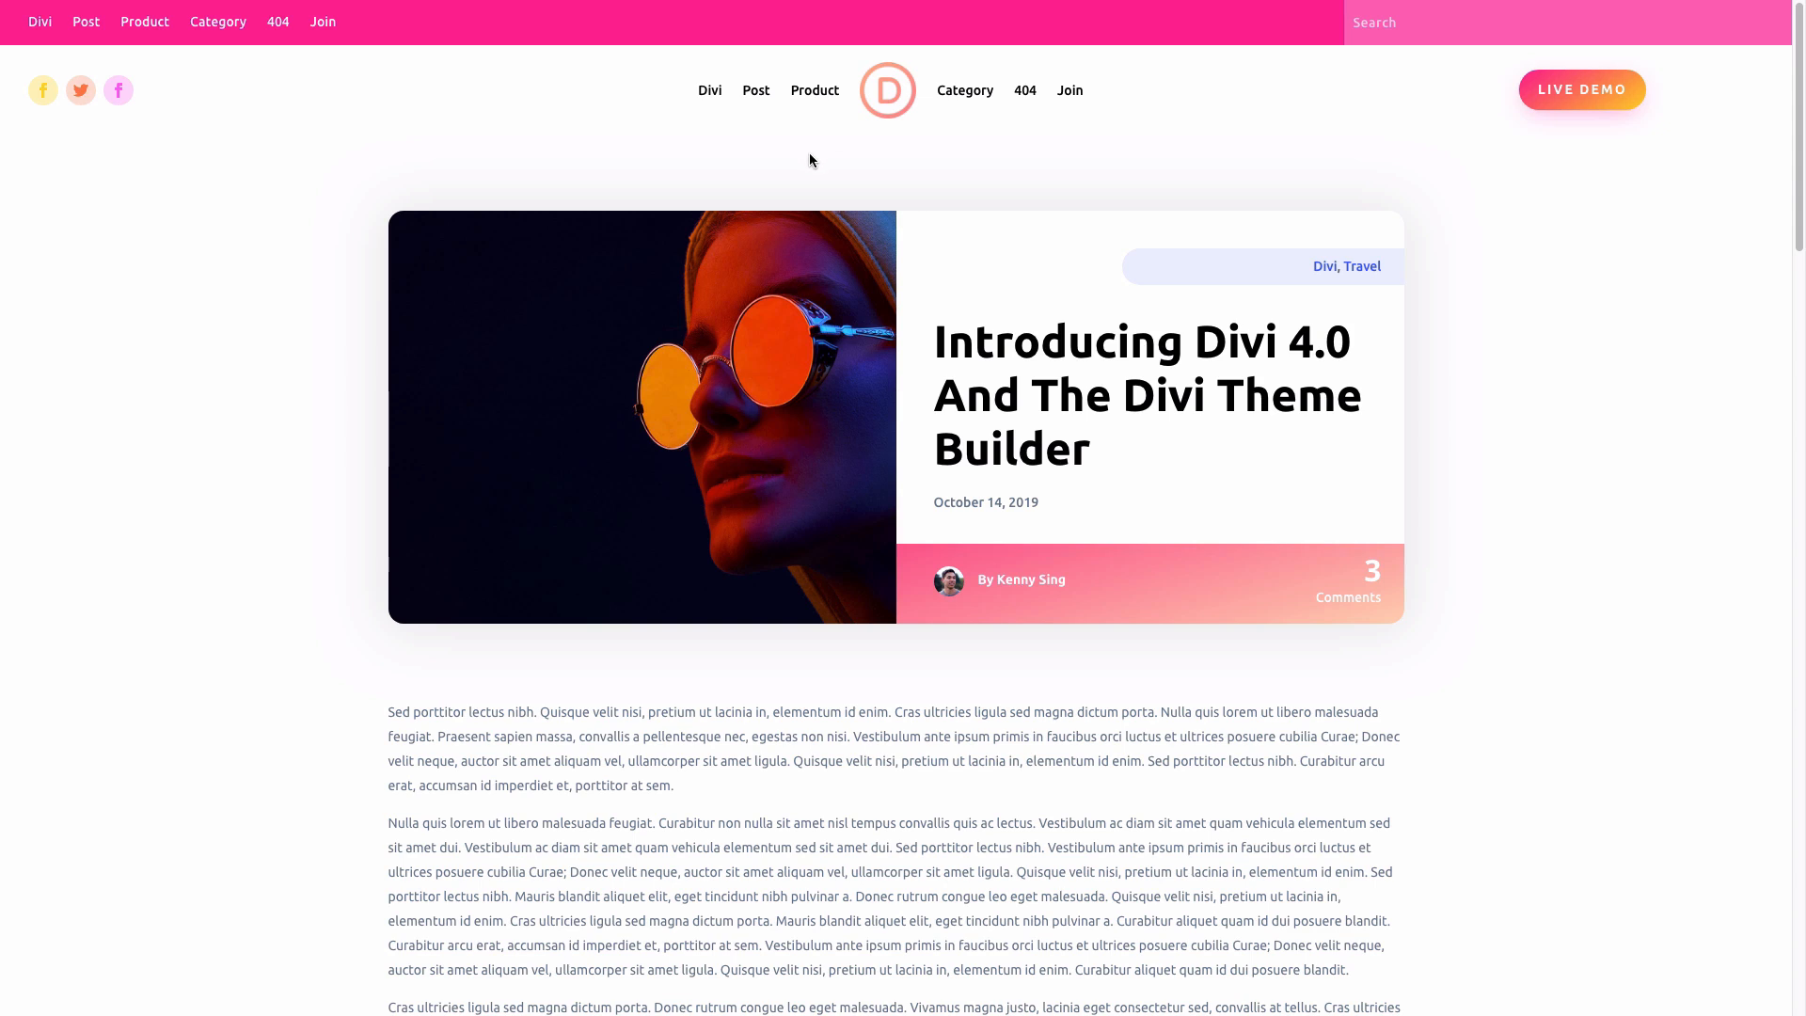
mouse_move(756, 104)
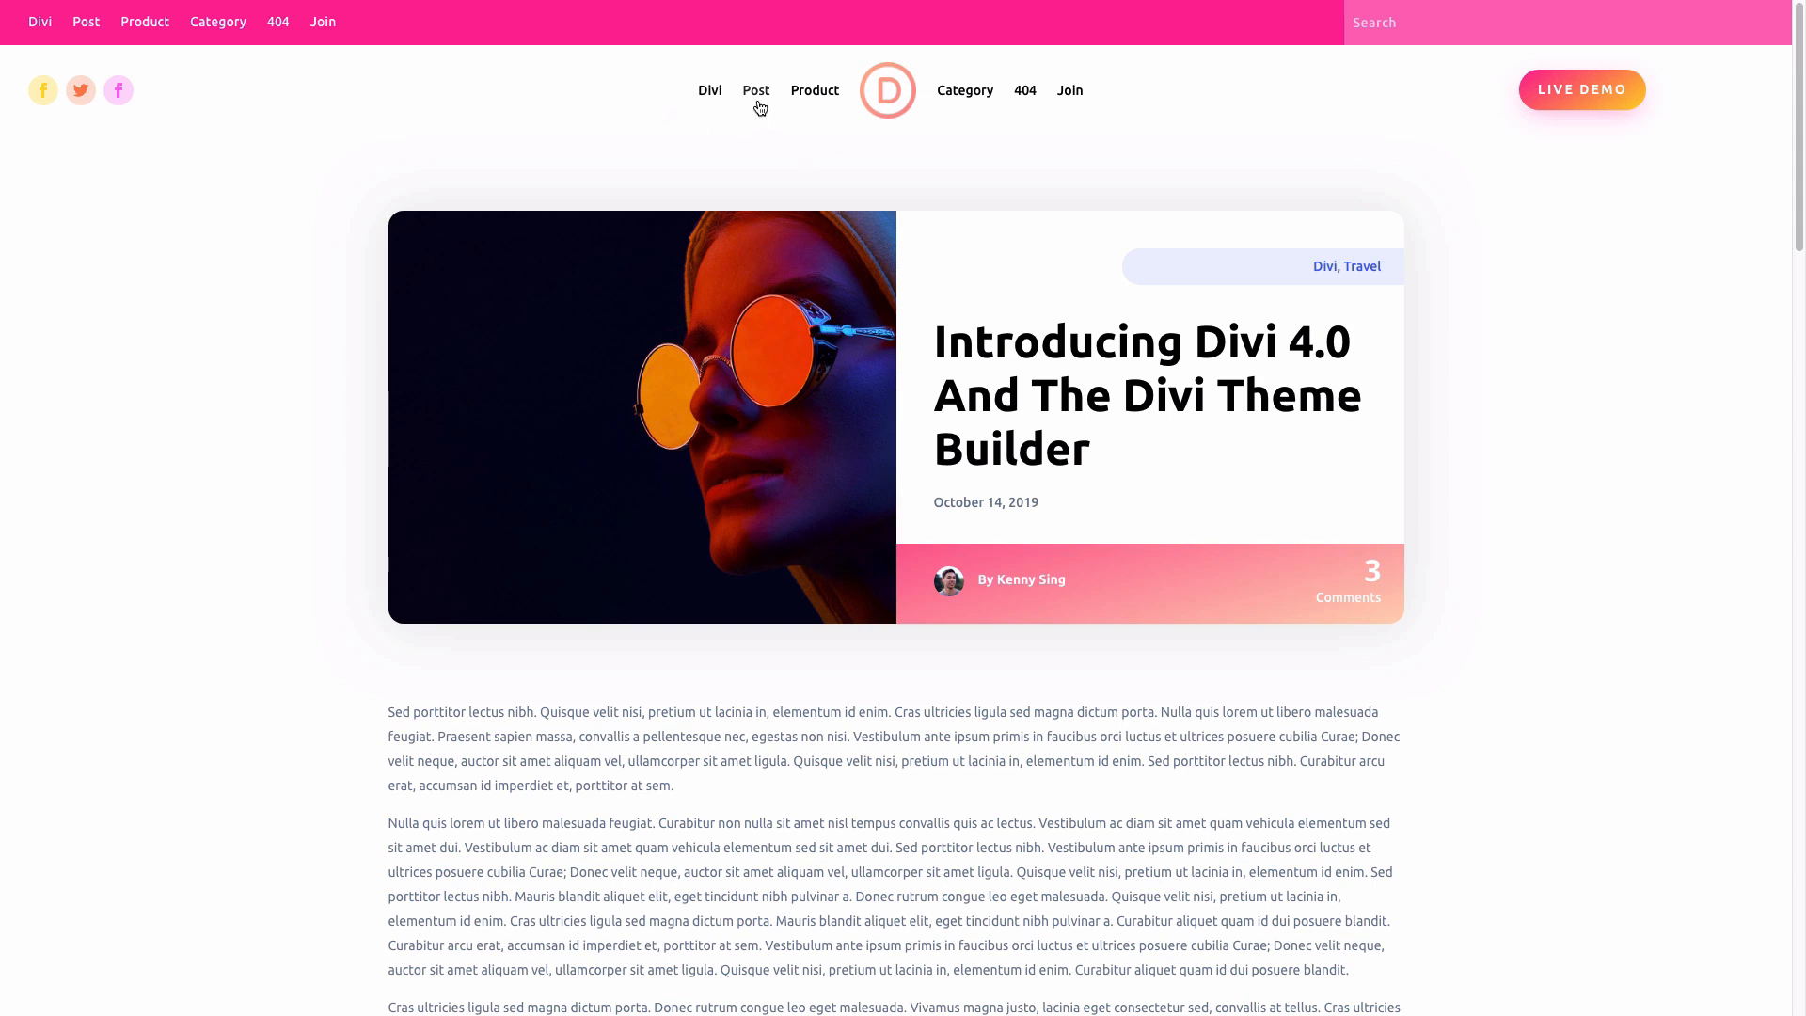
mouse_move(965, 90)
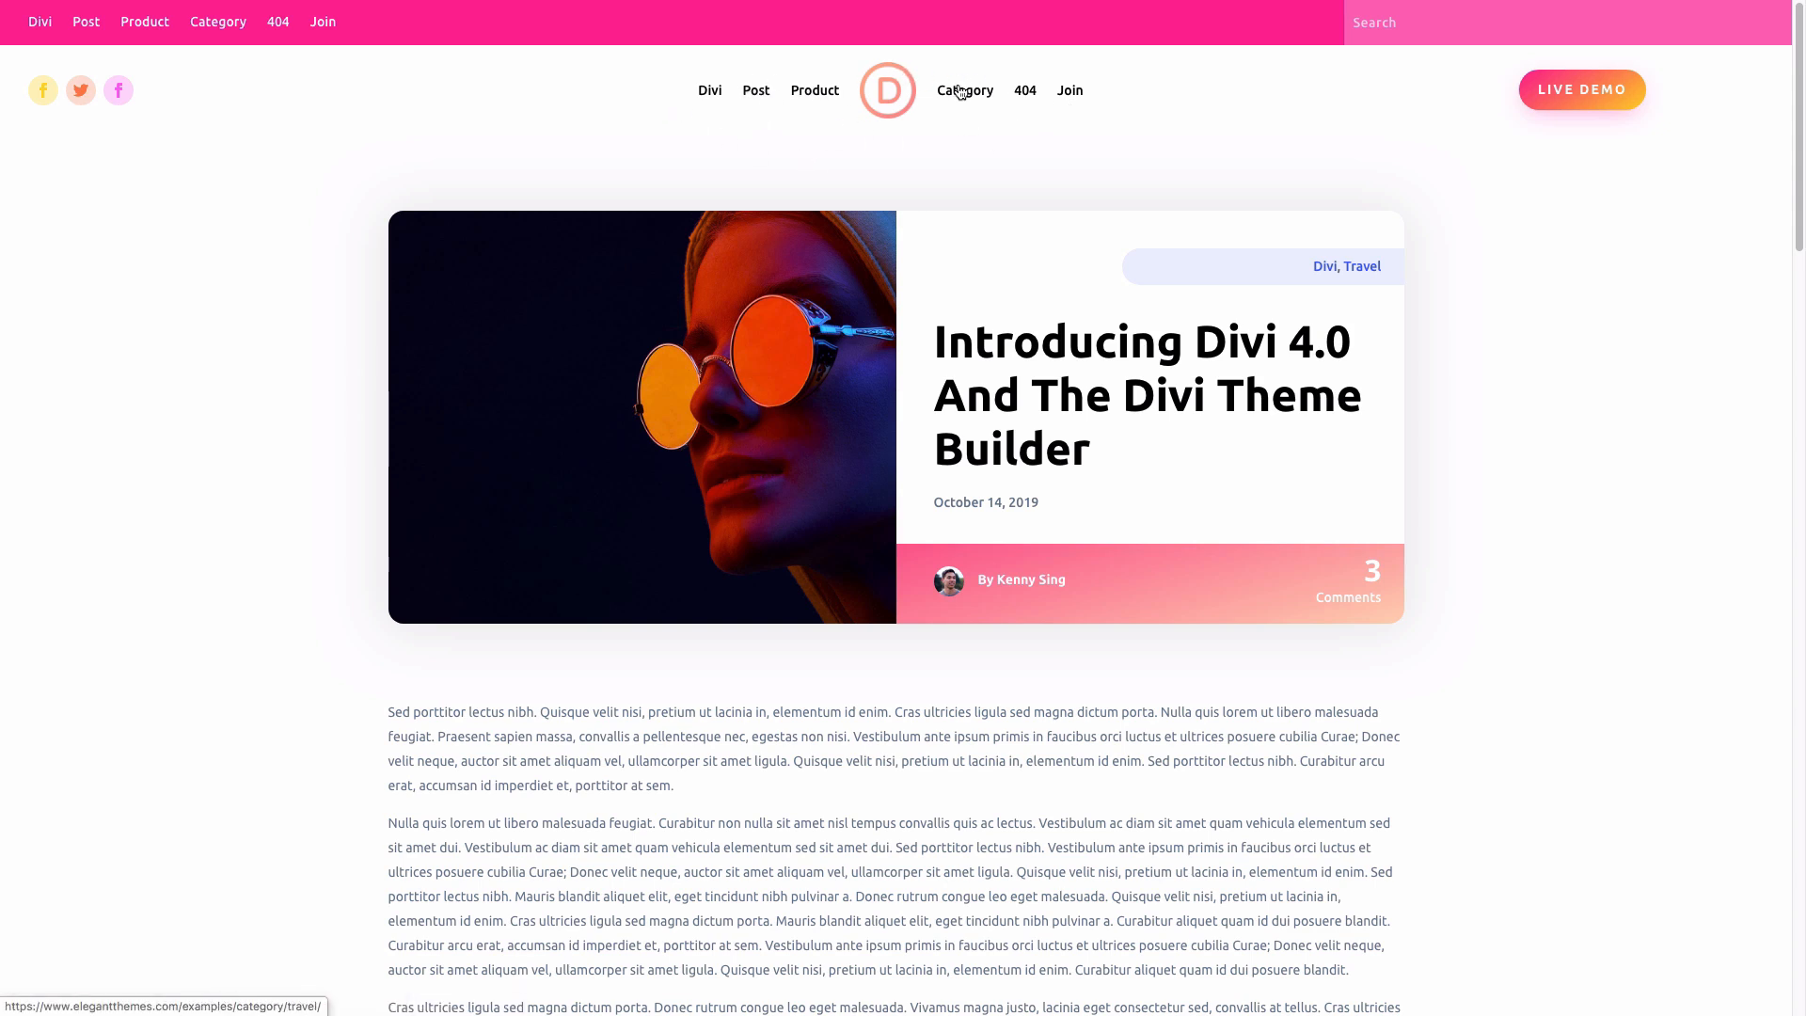
mouse_move(320, 10)
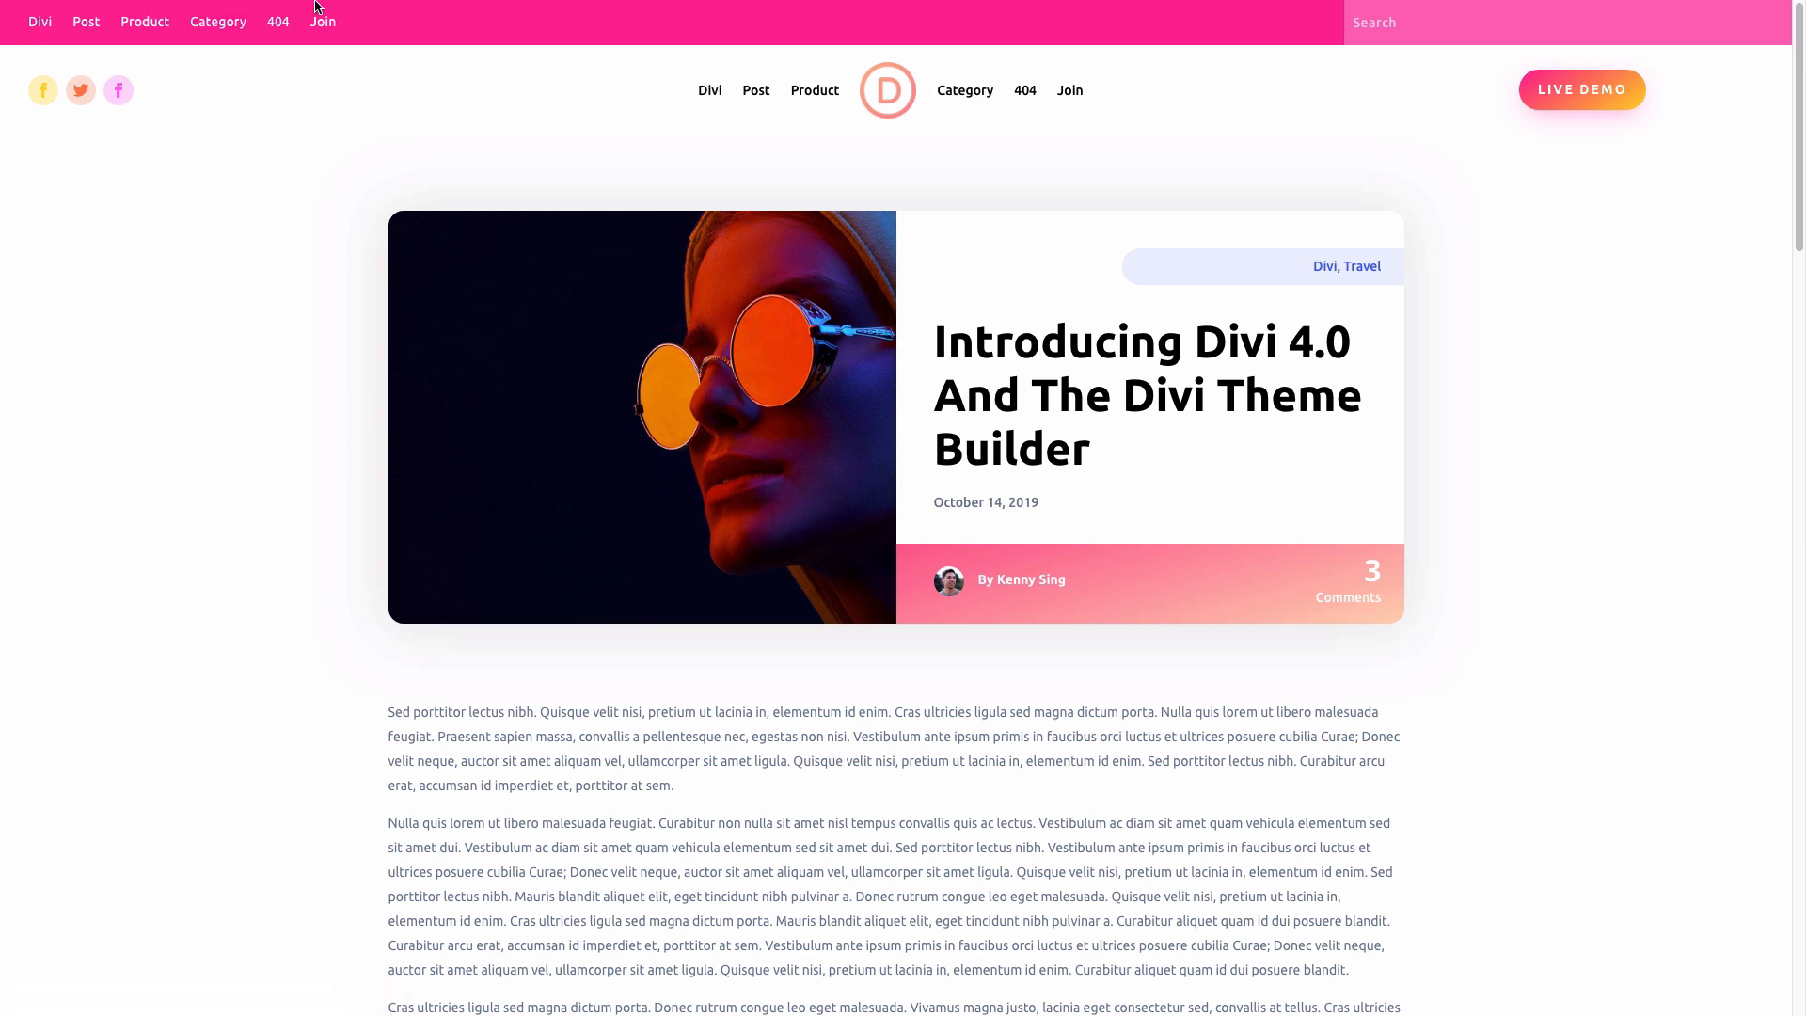
mouse_move(132, 44)
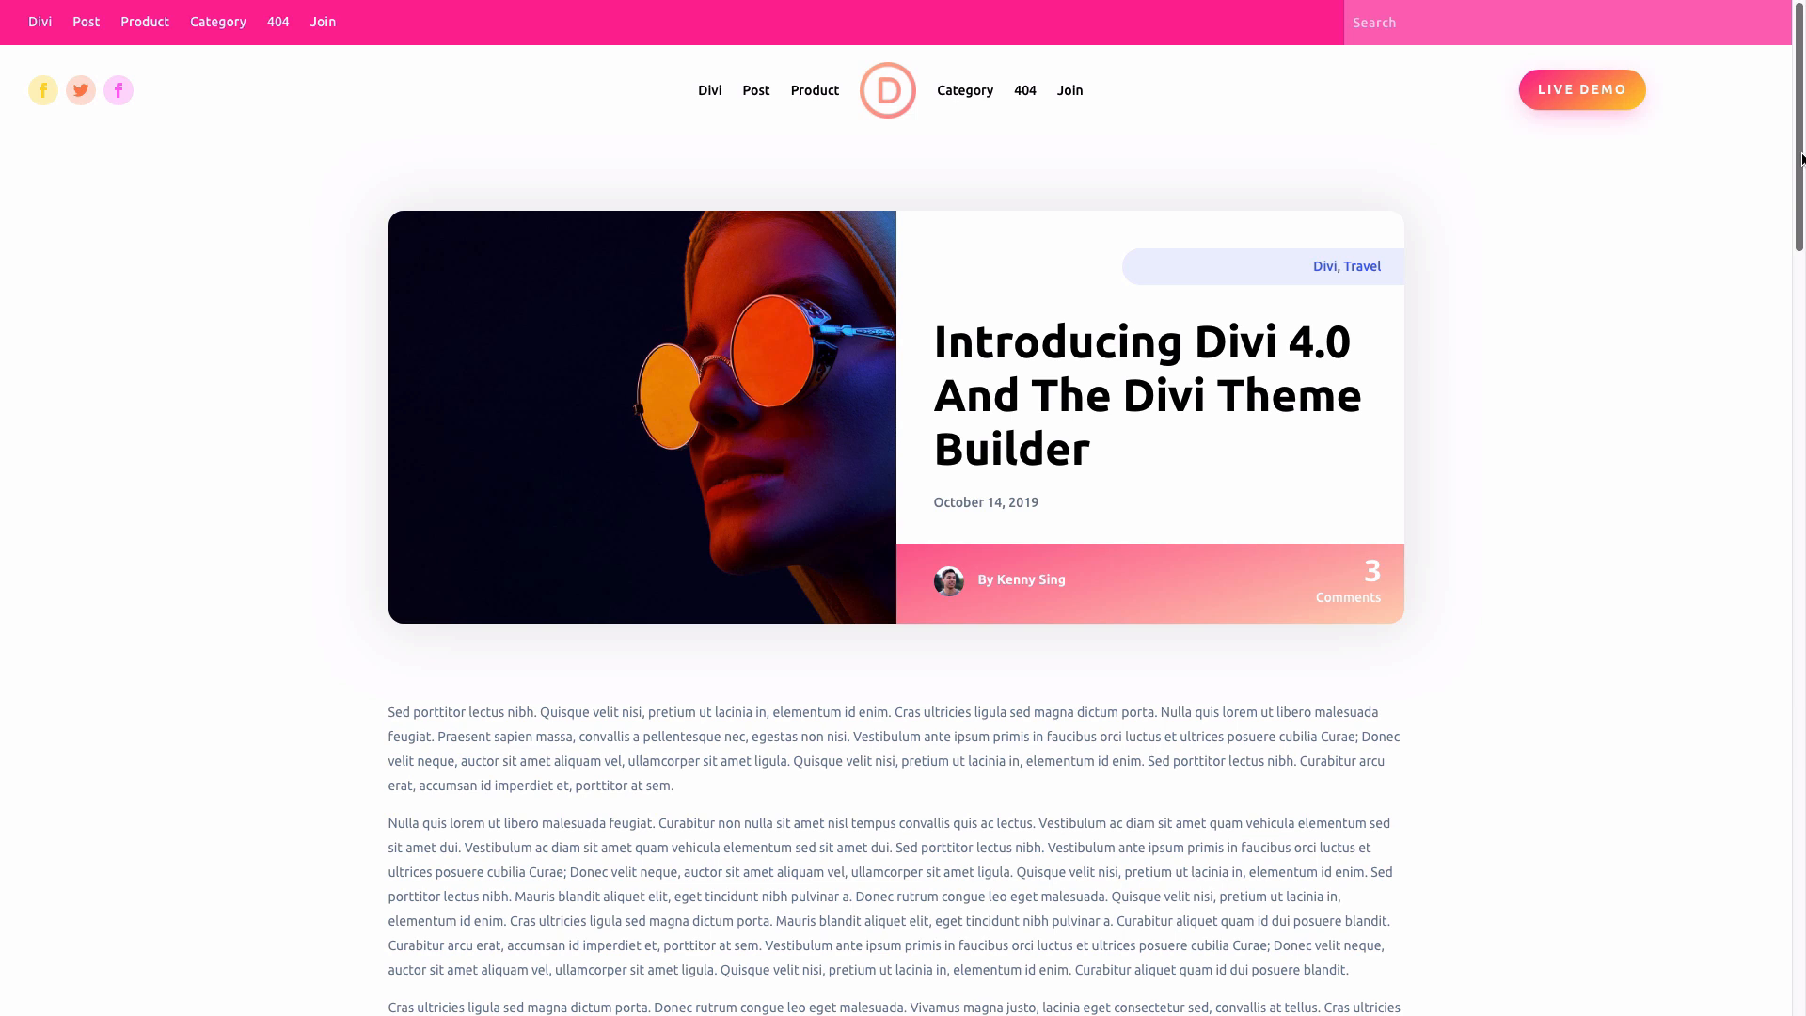
Step: Scroll the White Sweater product demo down past the Sale section
scroll("down", 3)
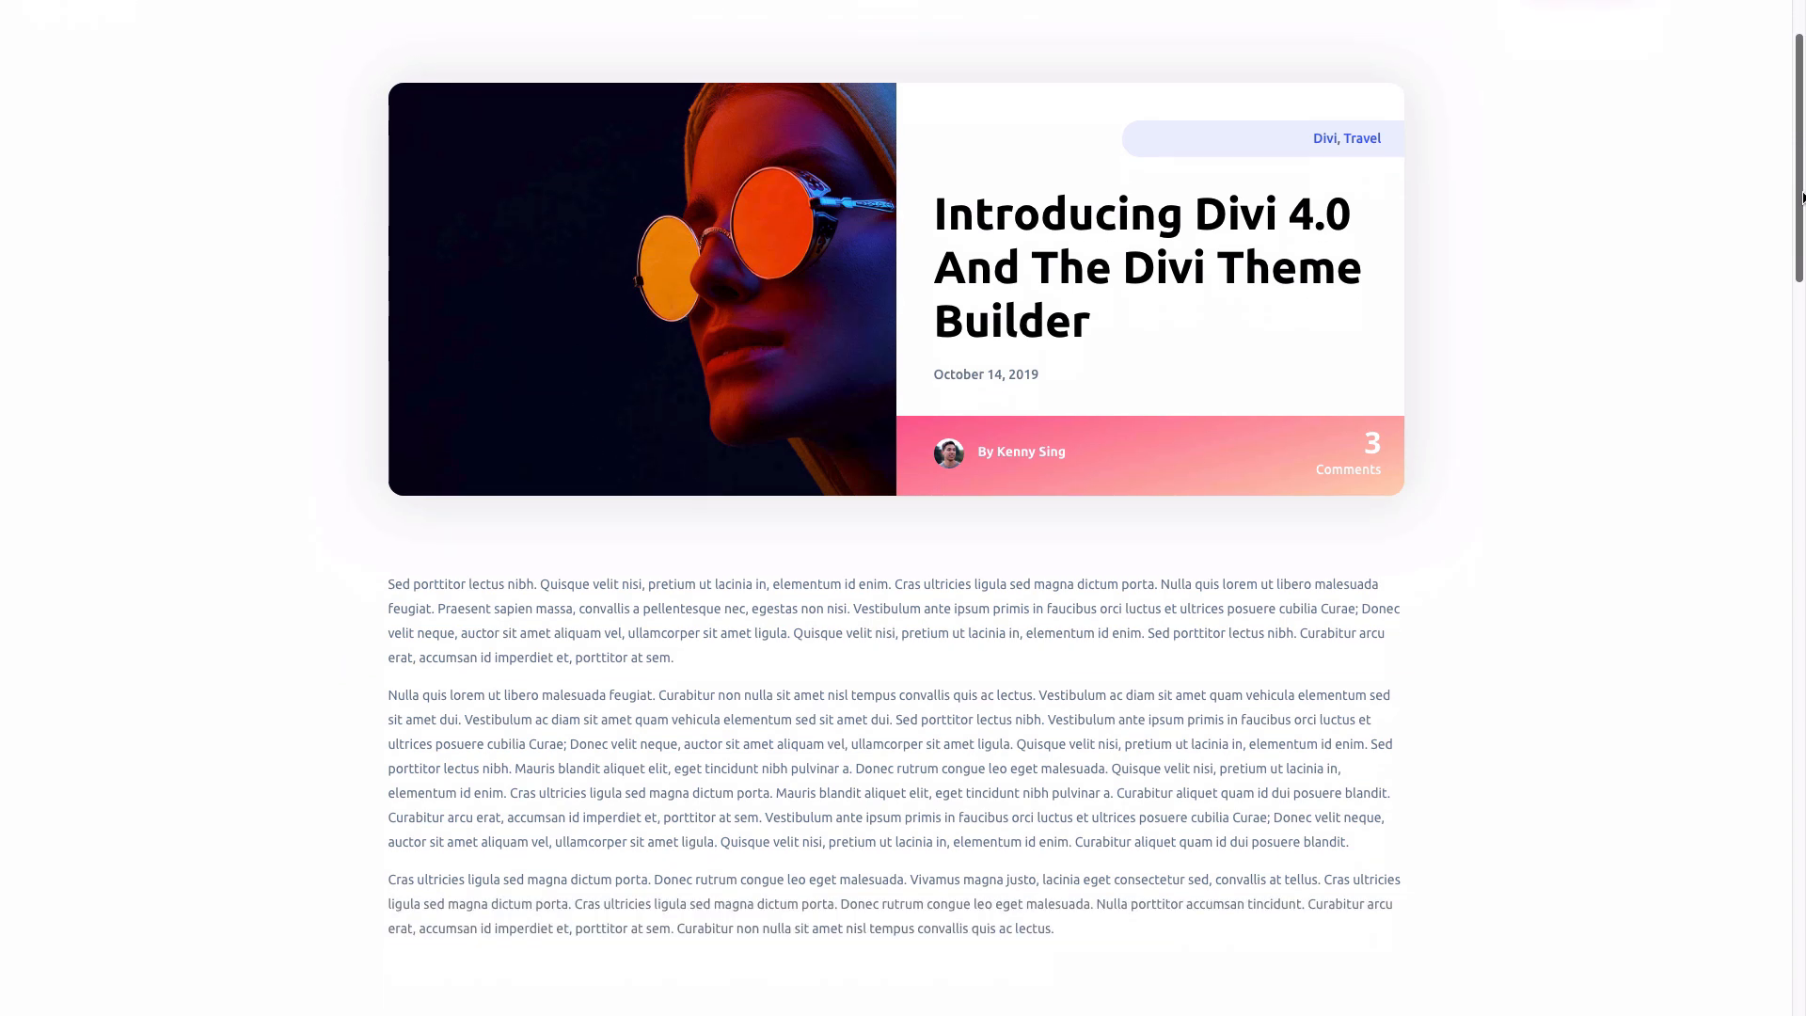
scroll("down", 3)
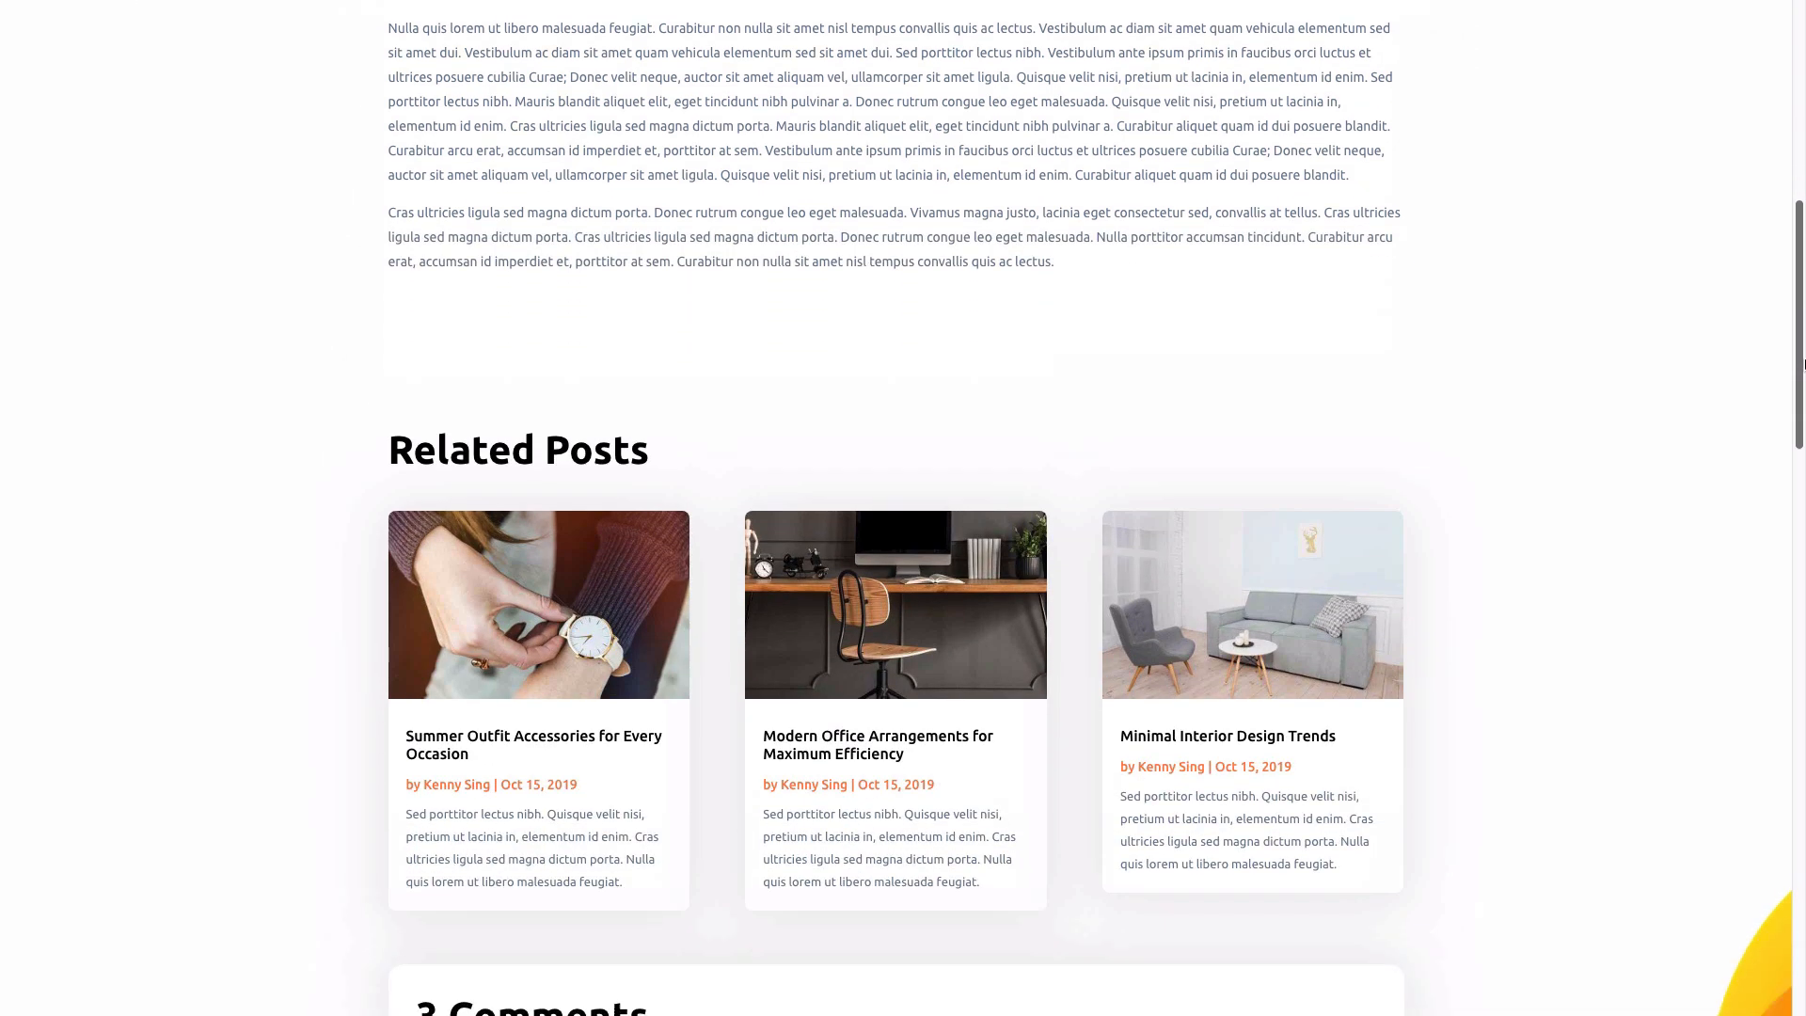
scroll("down", 3)
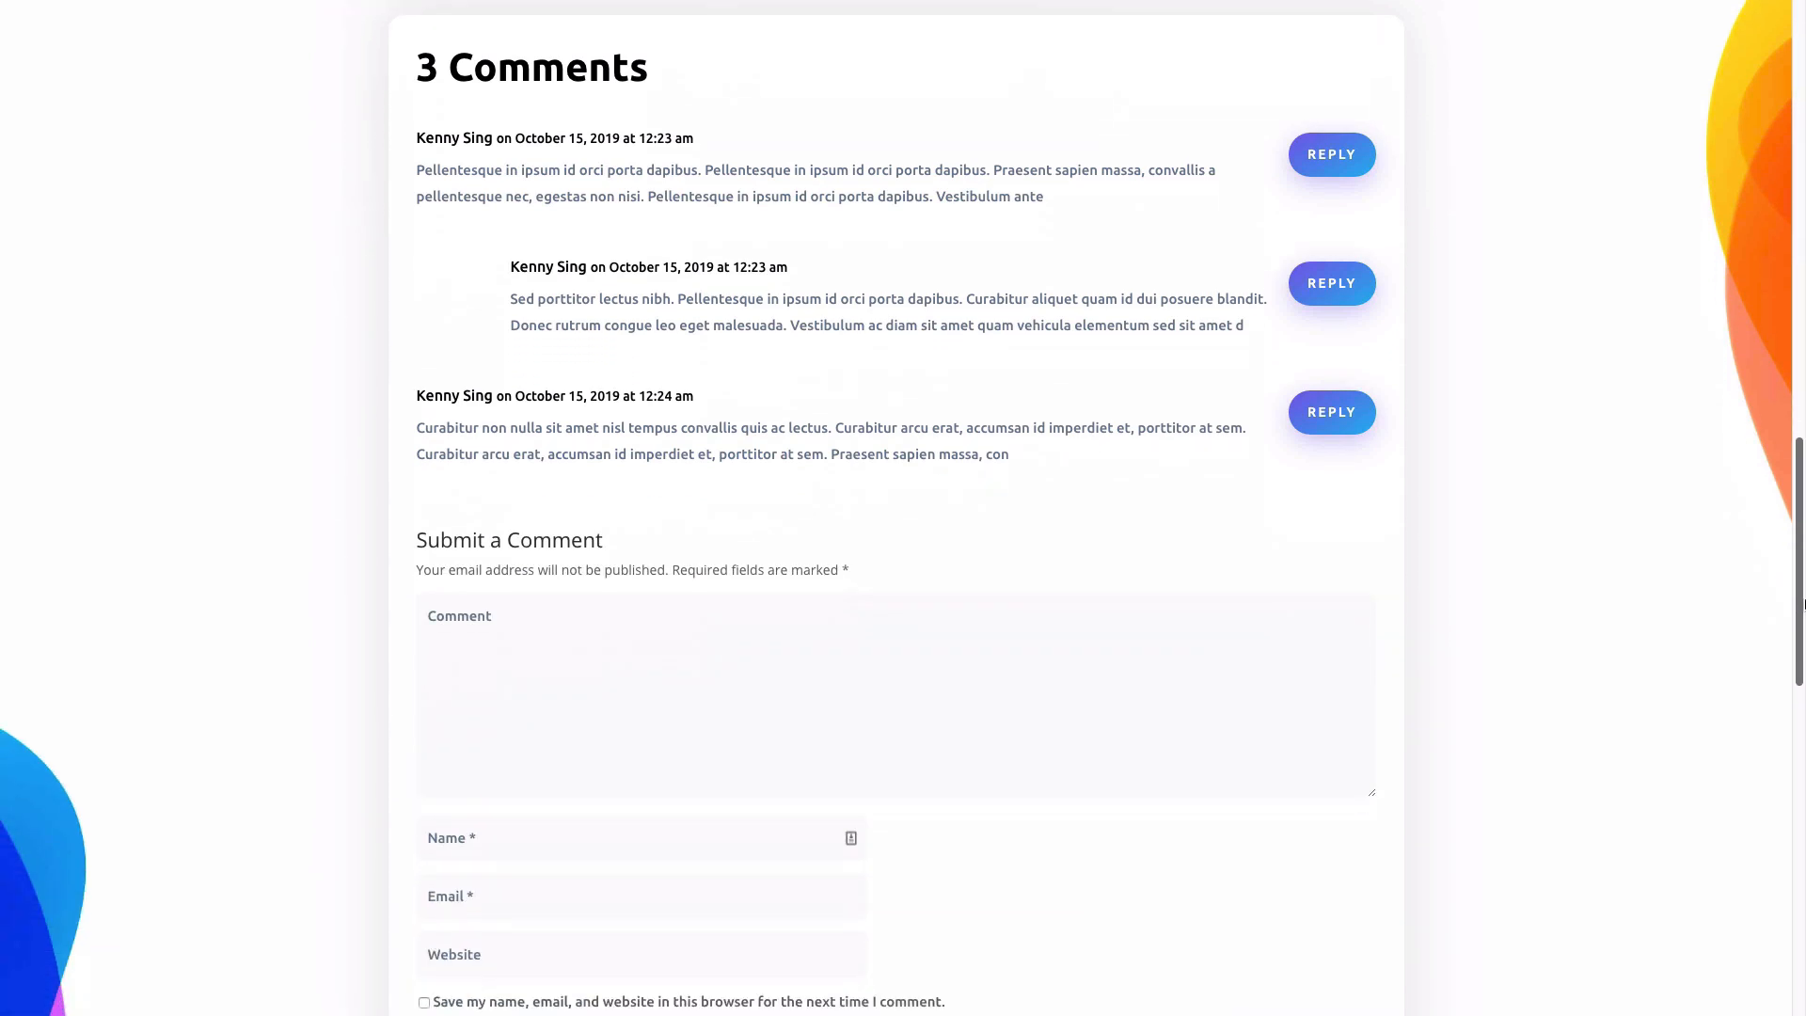
scroll("down", 3)
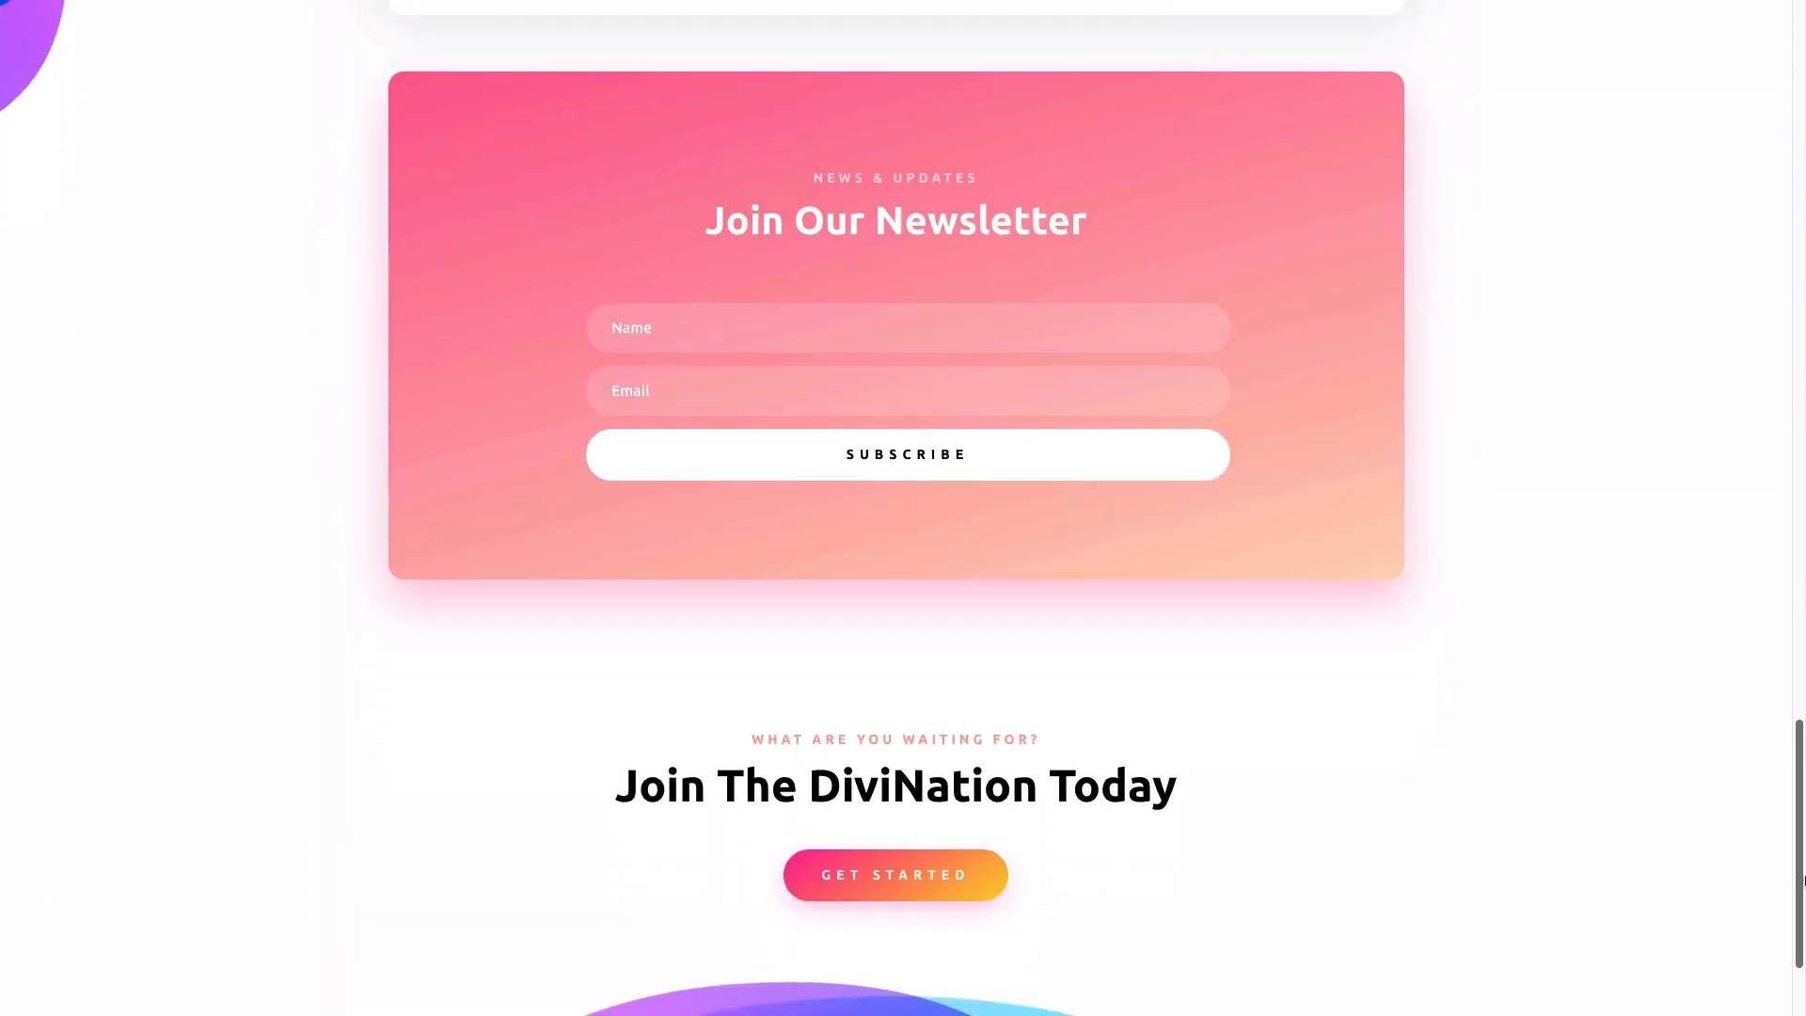
scroll("down", 3)
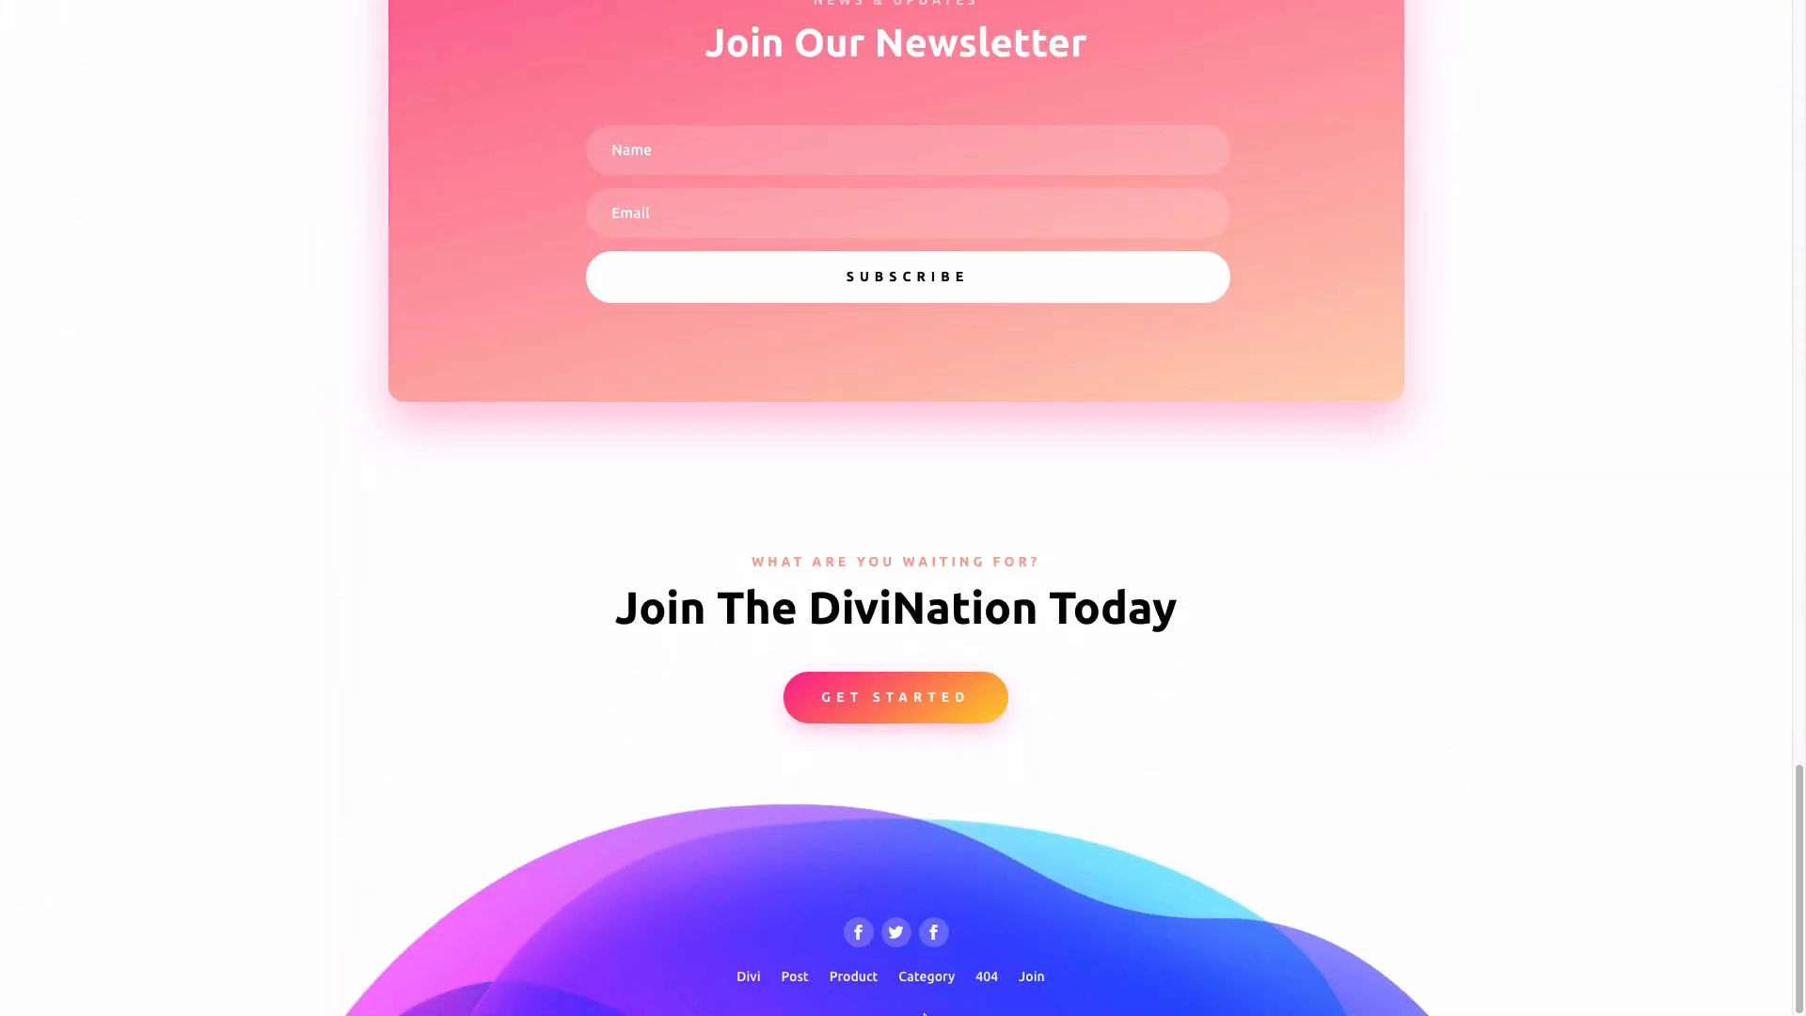
mouse_move(1079, 899)
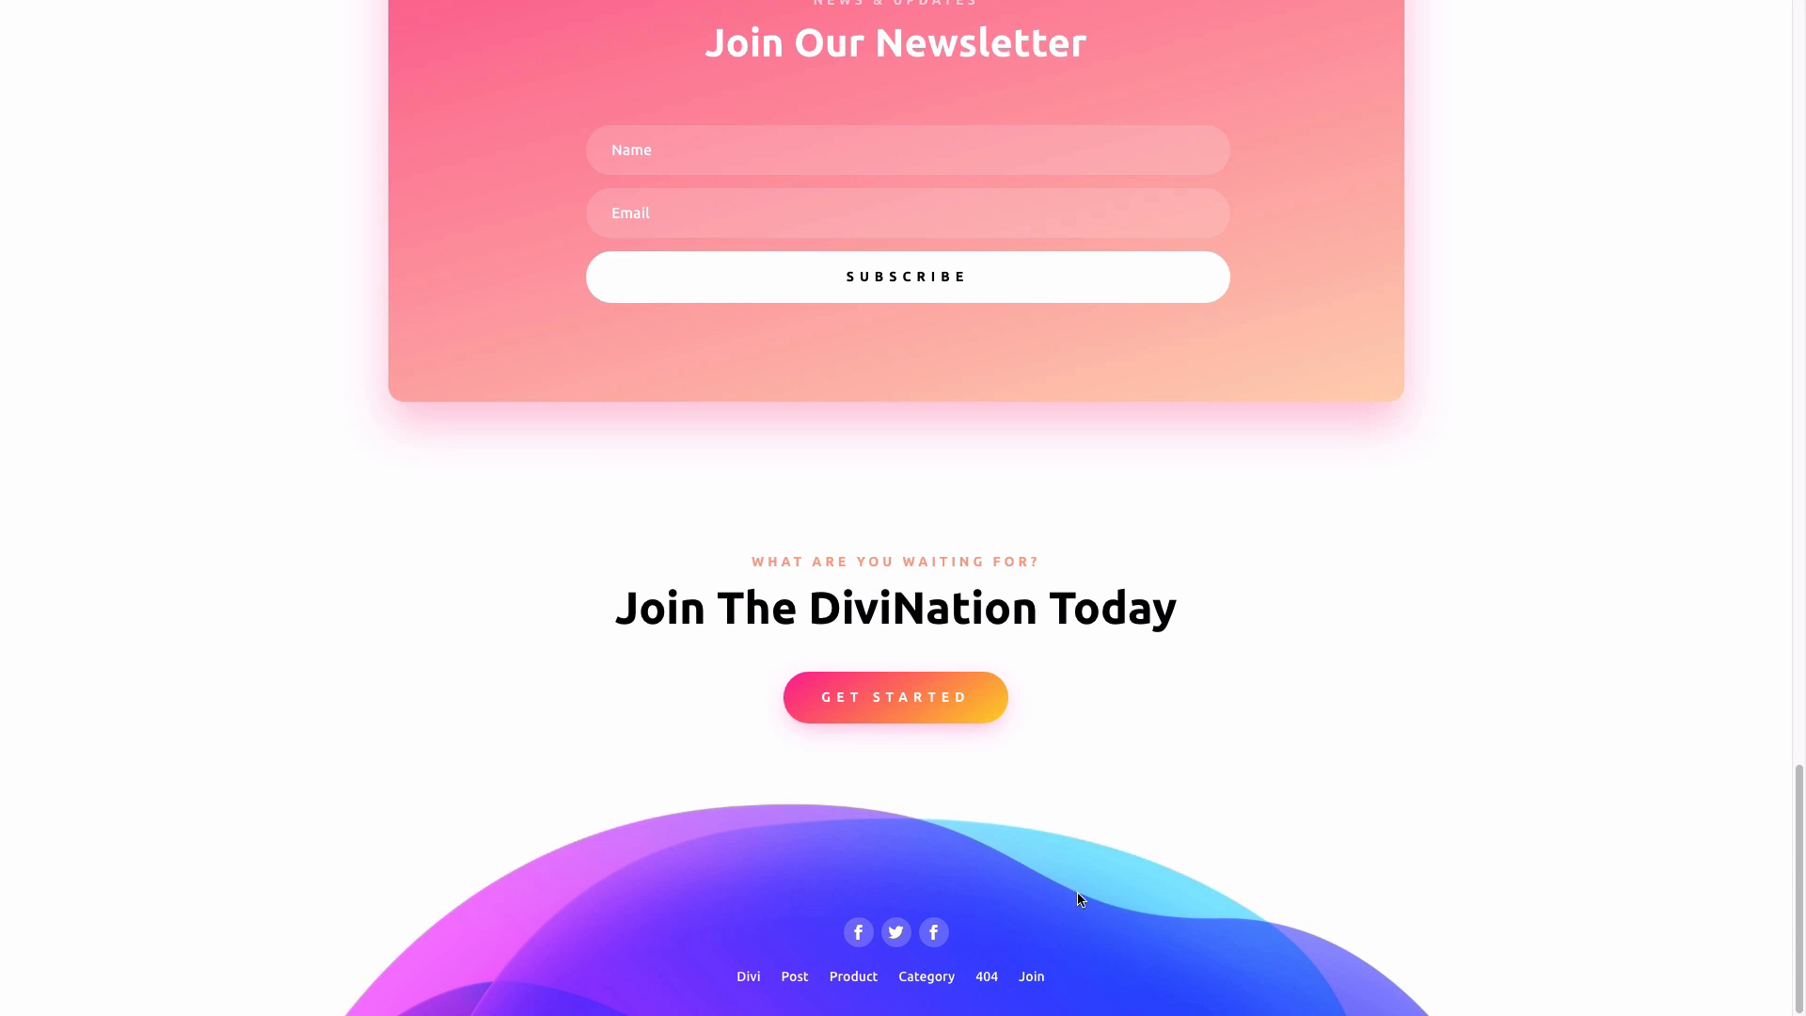
mouse_move(962, 723)
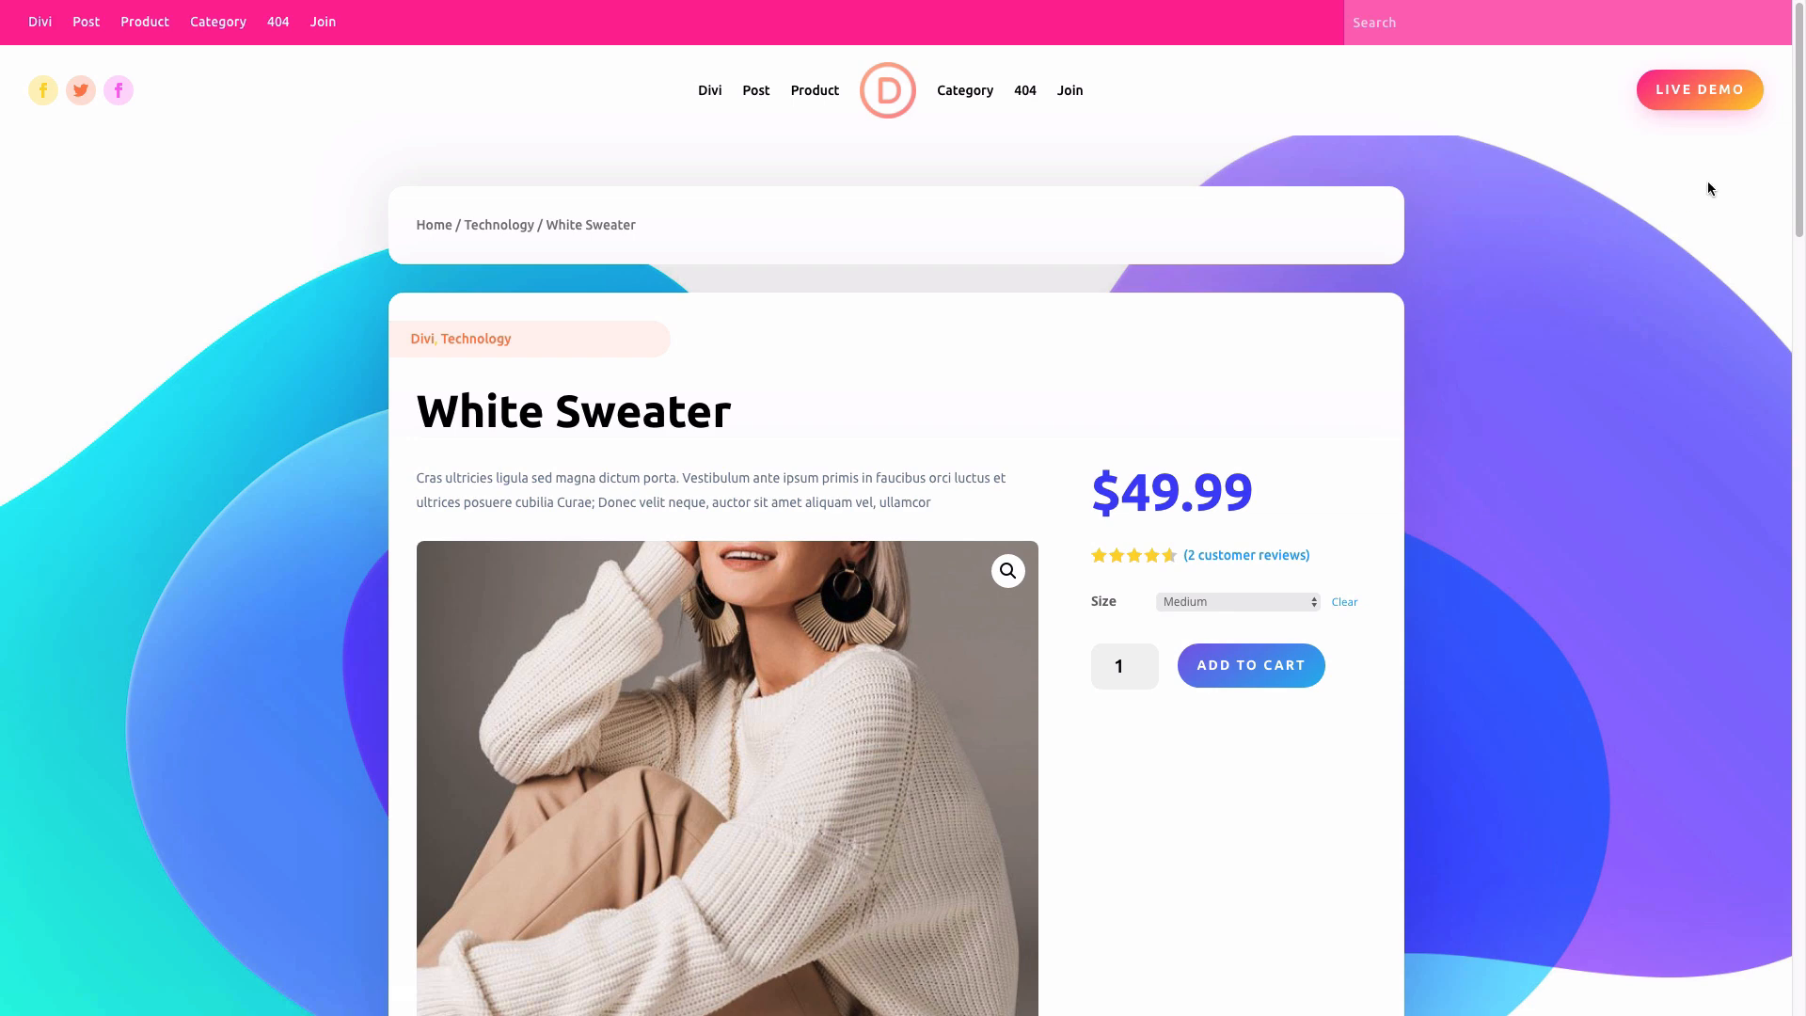
Step: Scroll through the post grid on the Travel category archive demo
scroll("down", 3)
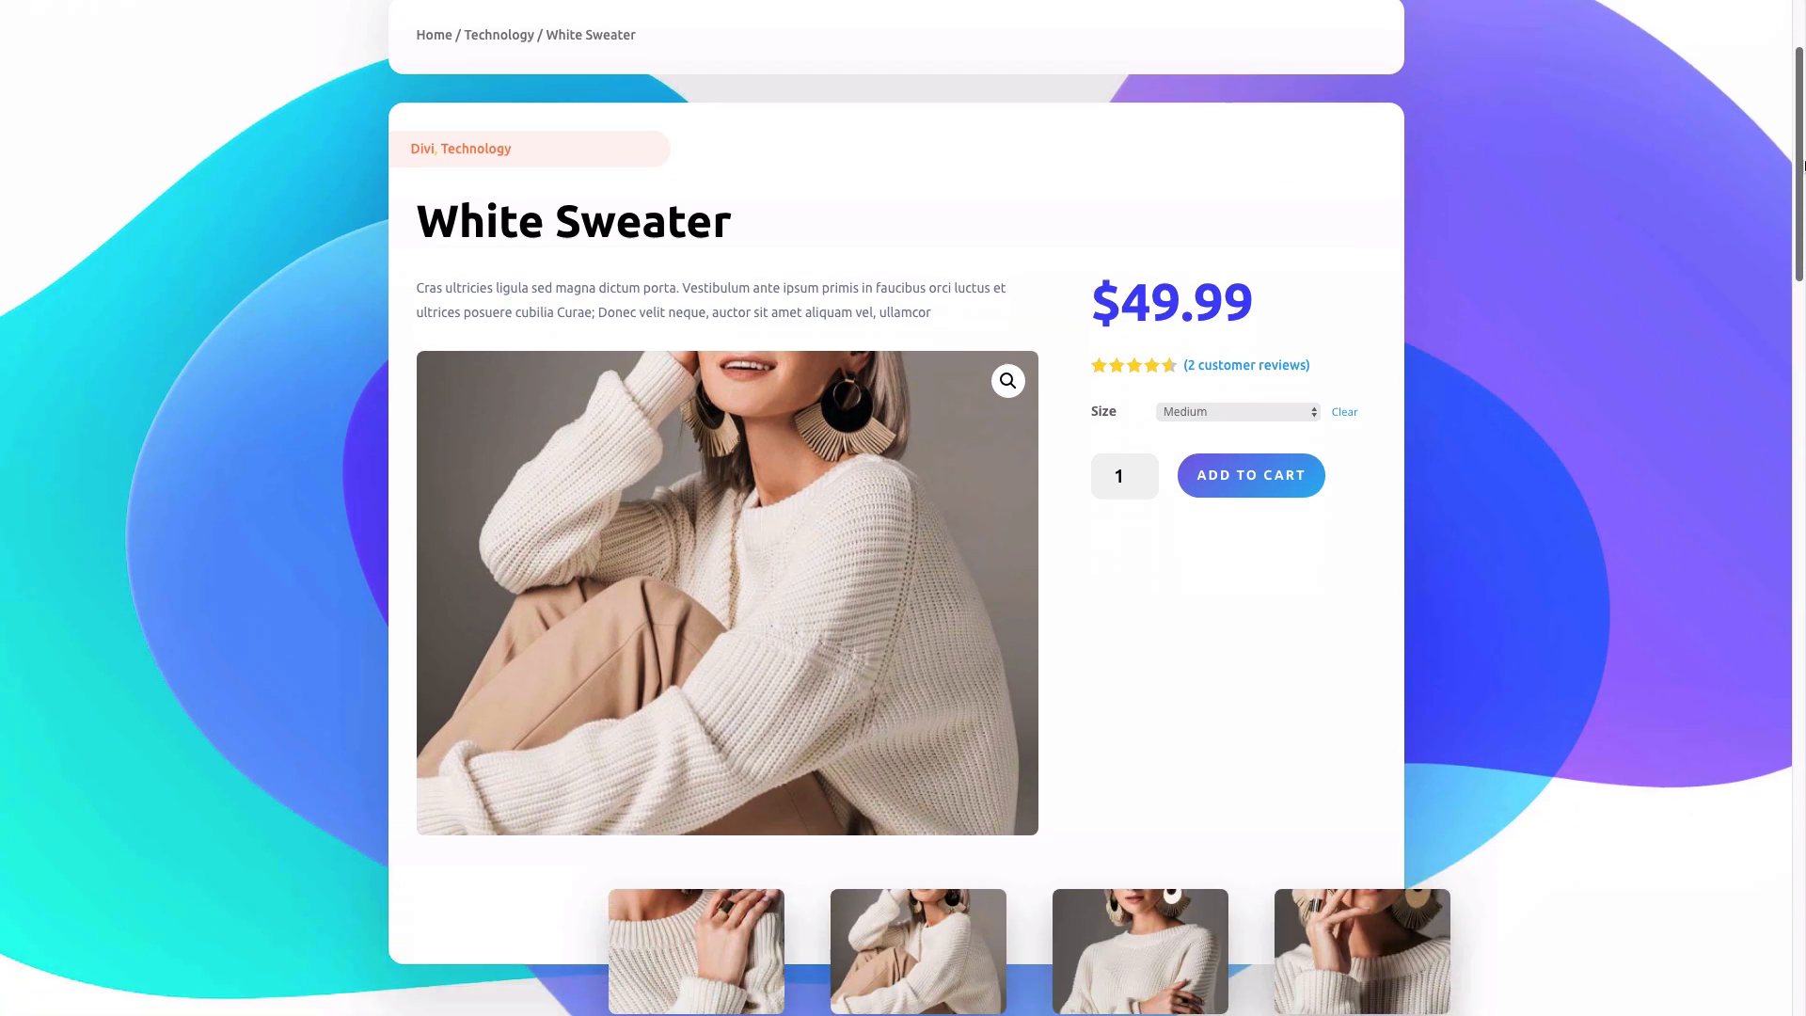
scroll("down", 3)
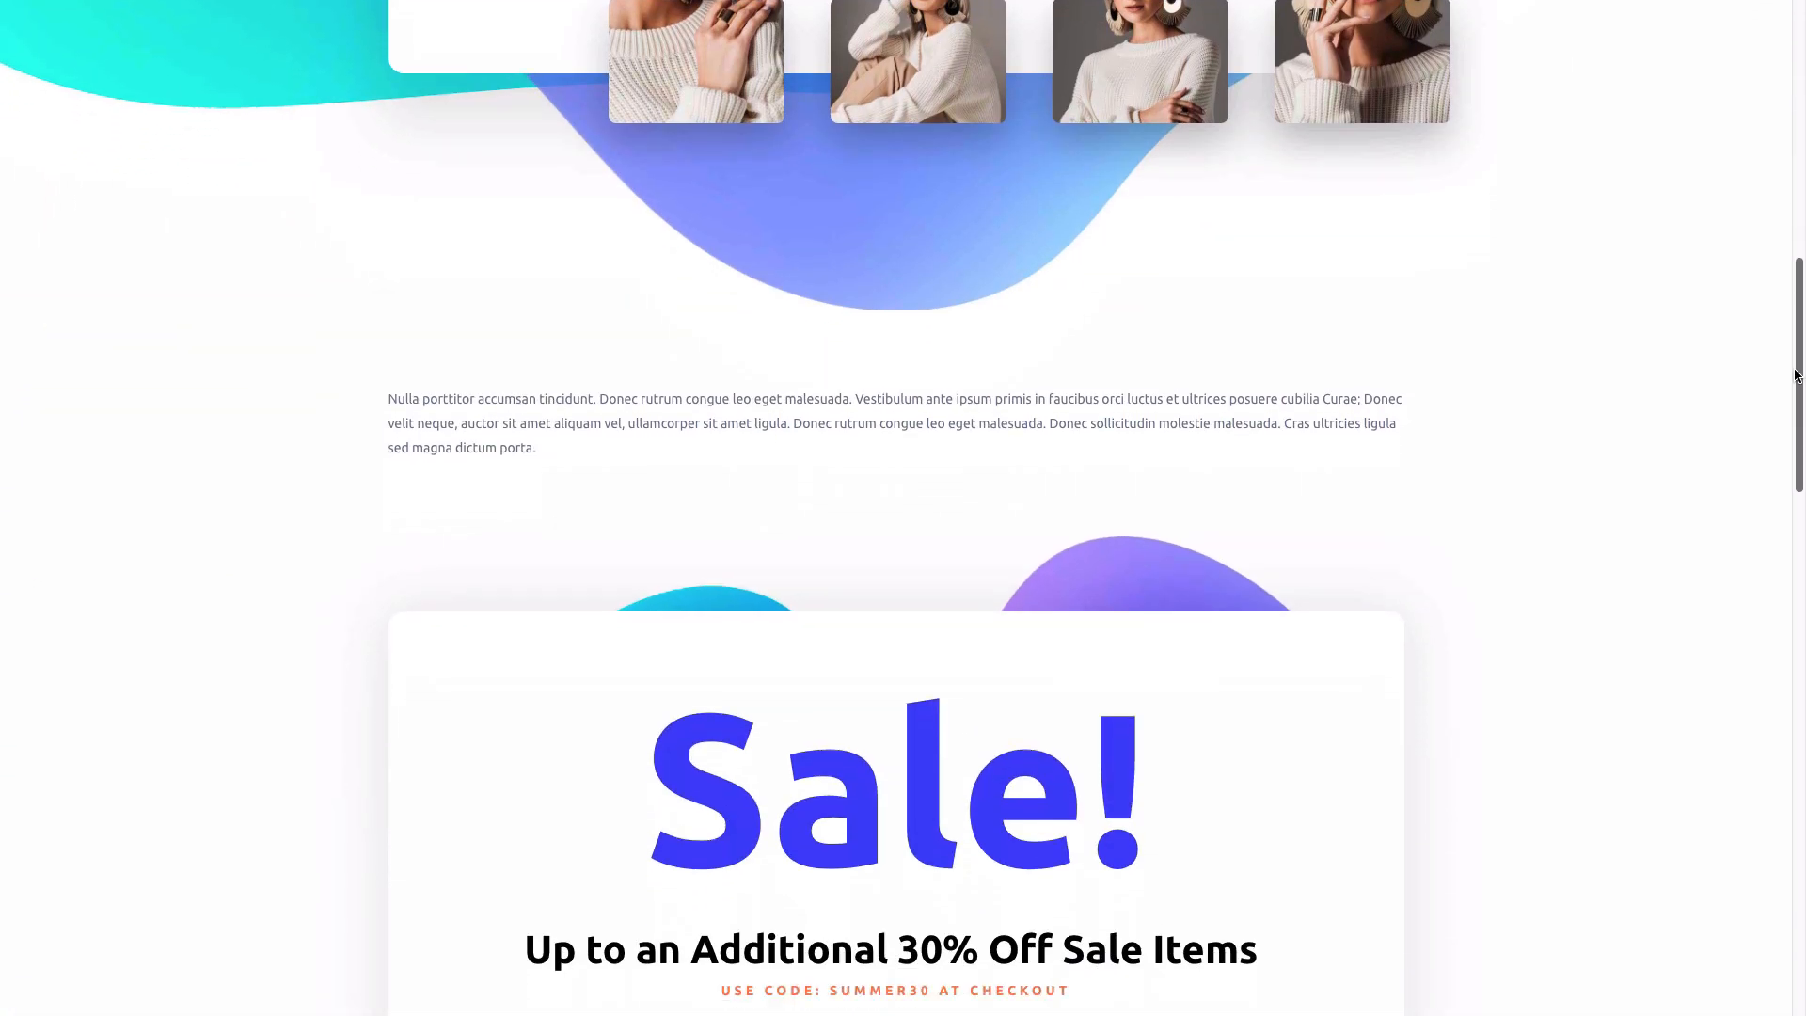
scroll("down", 3)
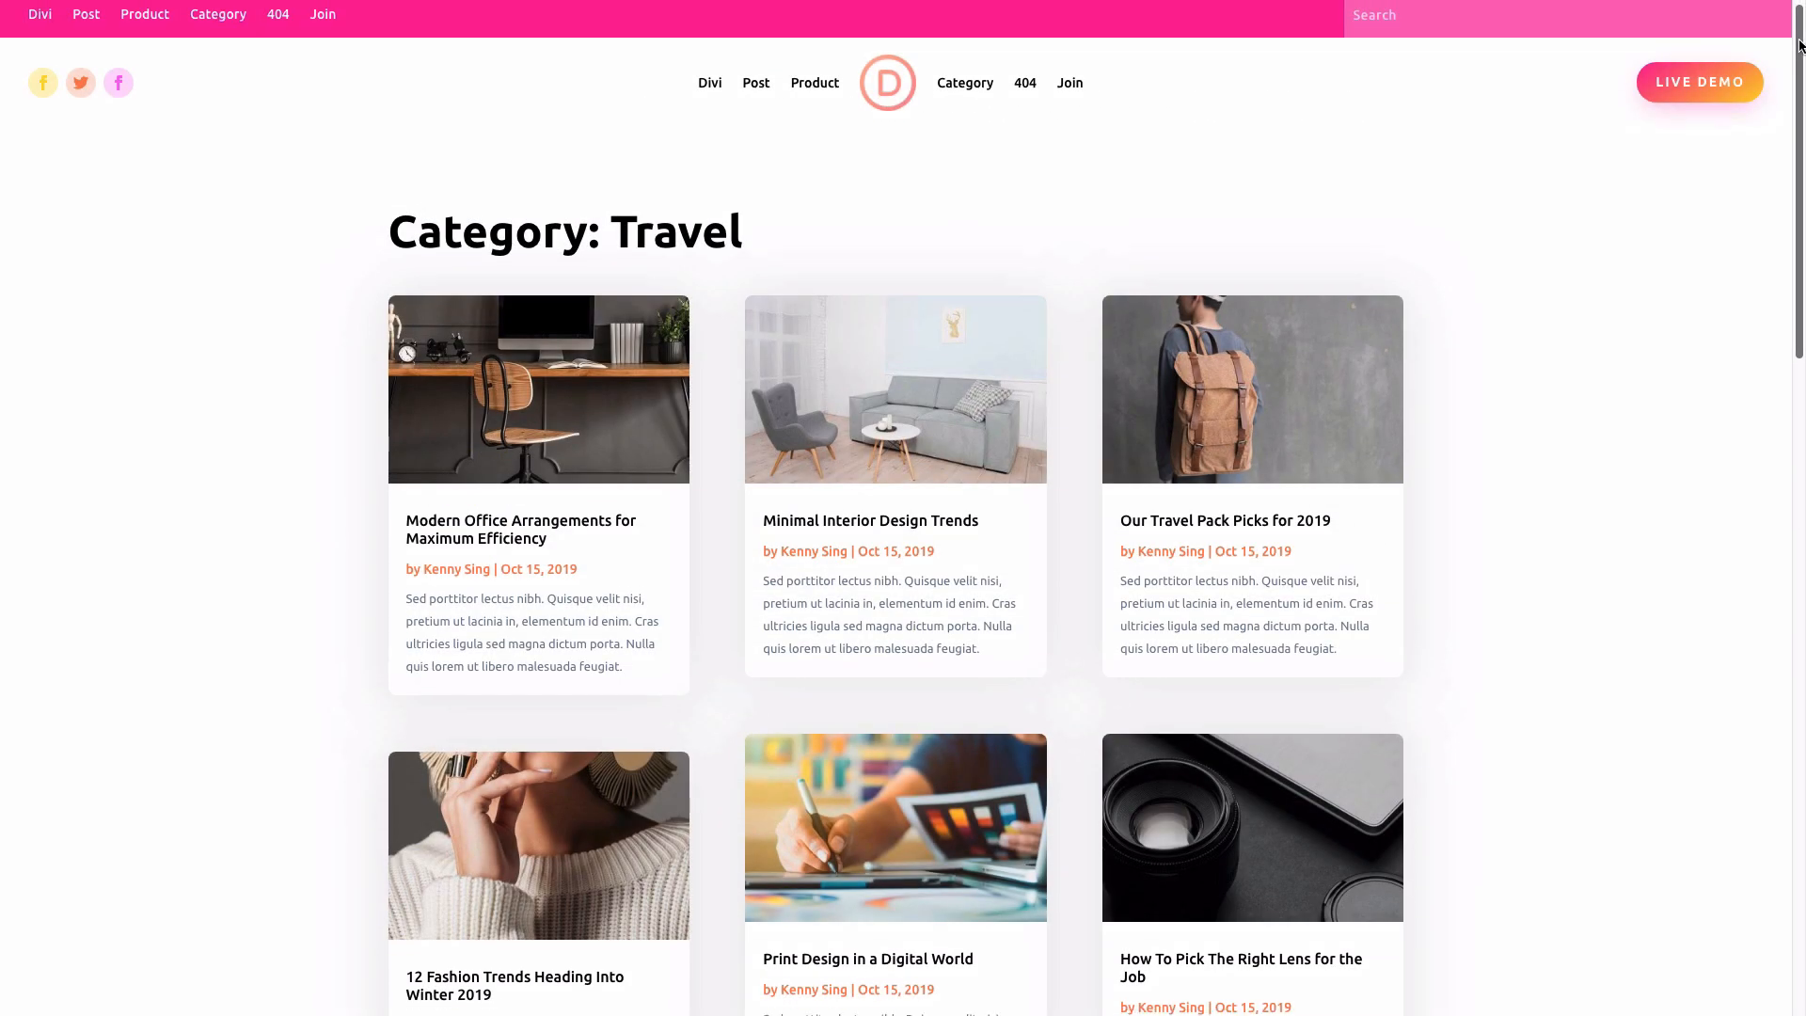
scroll("down", 3)
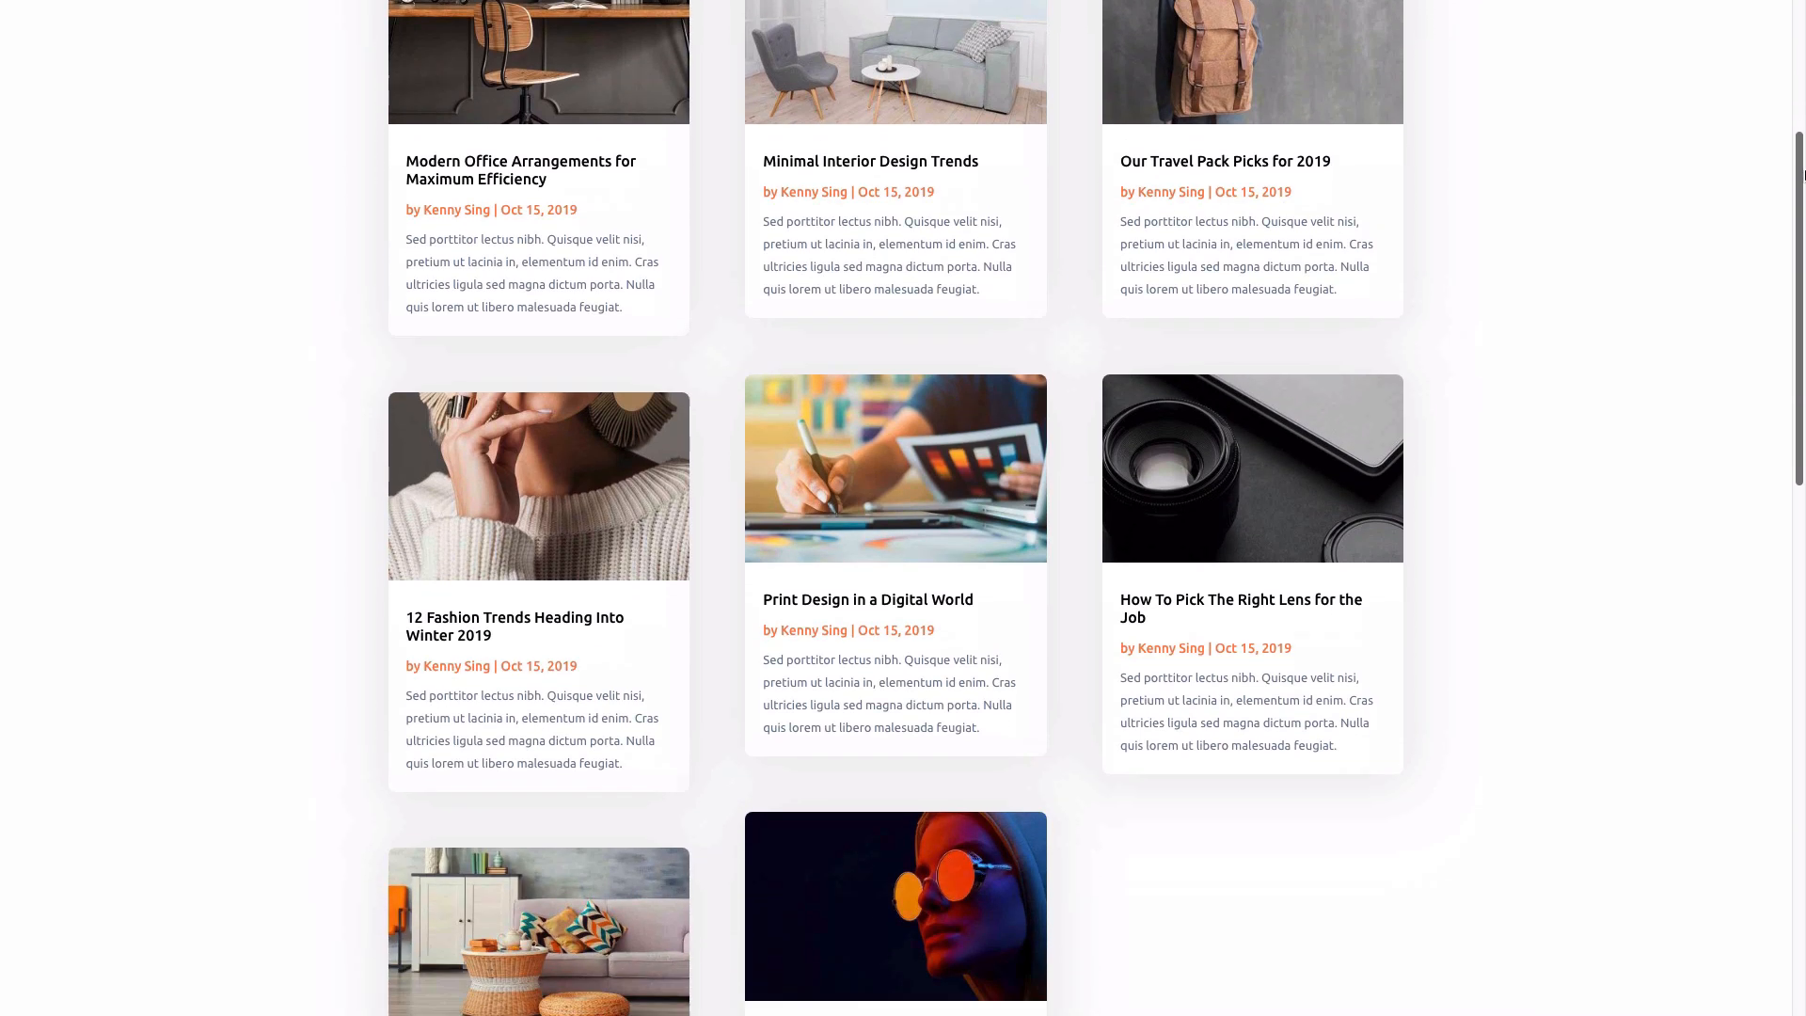
scroll("down", 3)
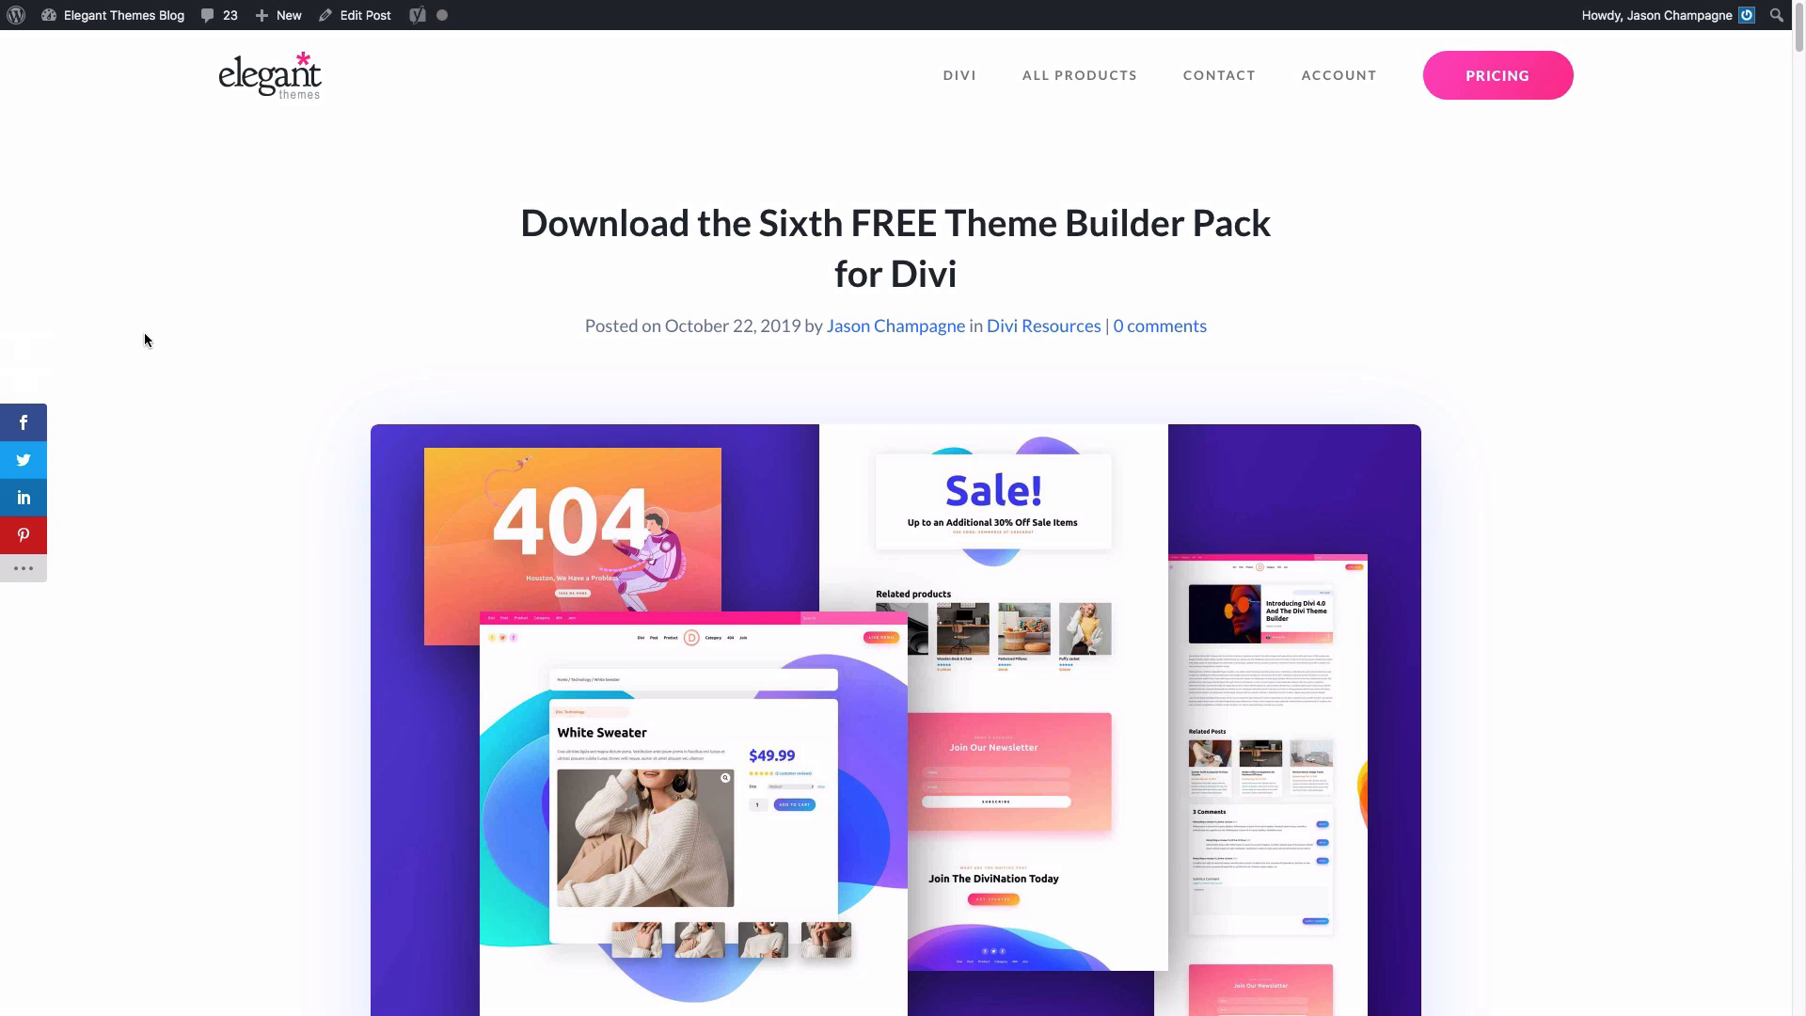
mouse_move(426, 389)
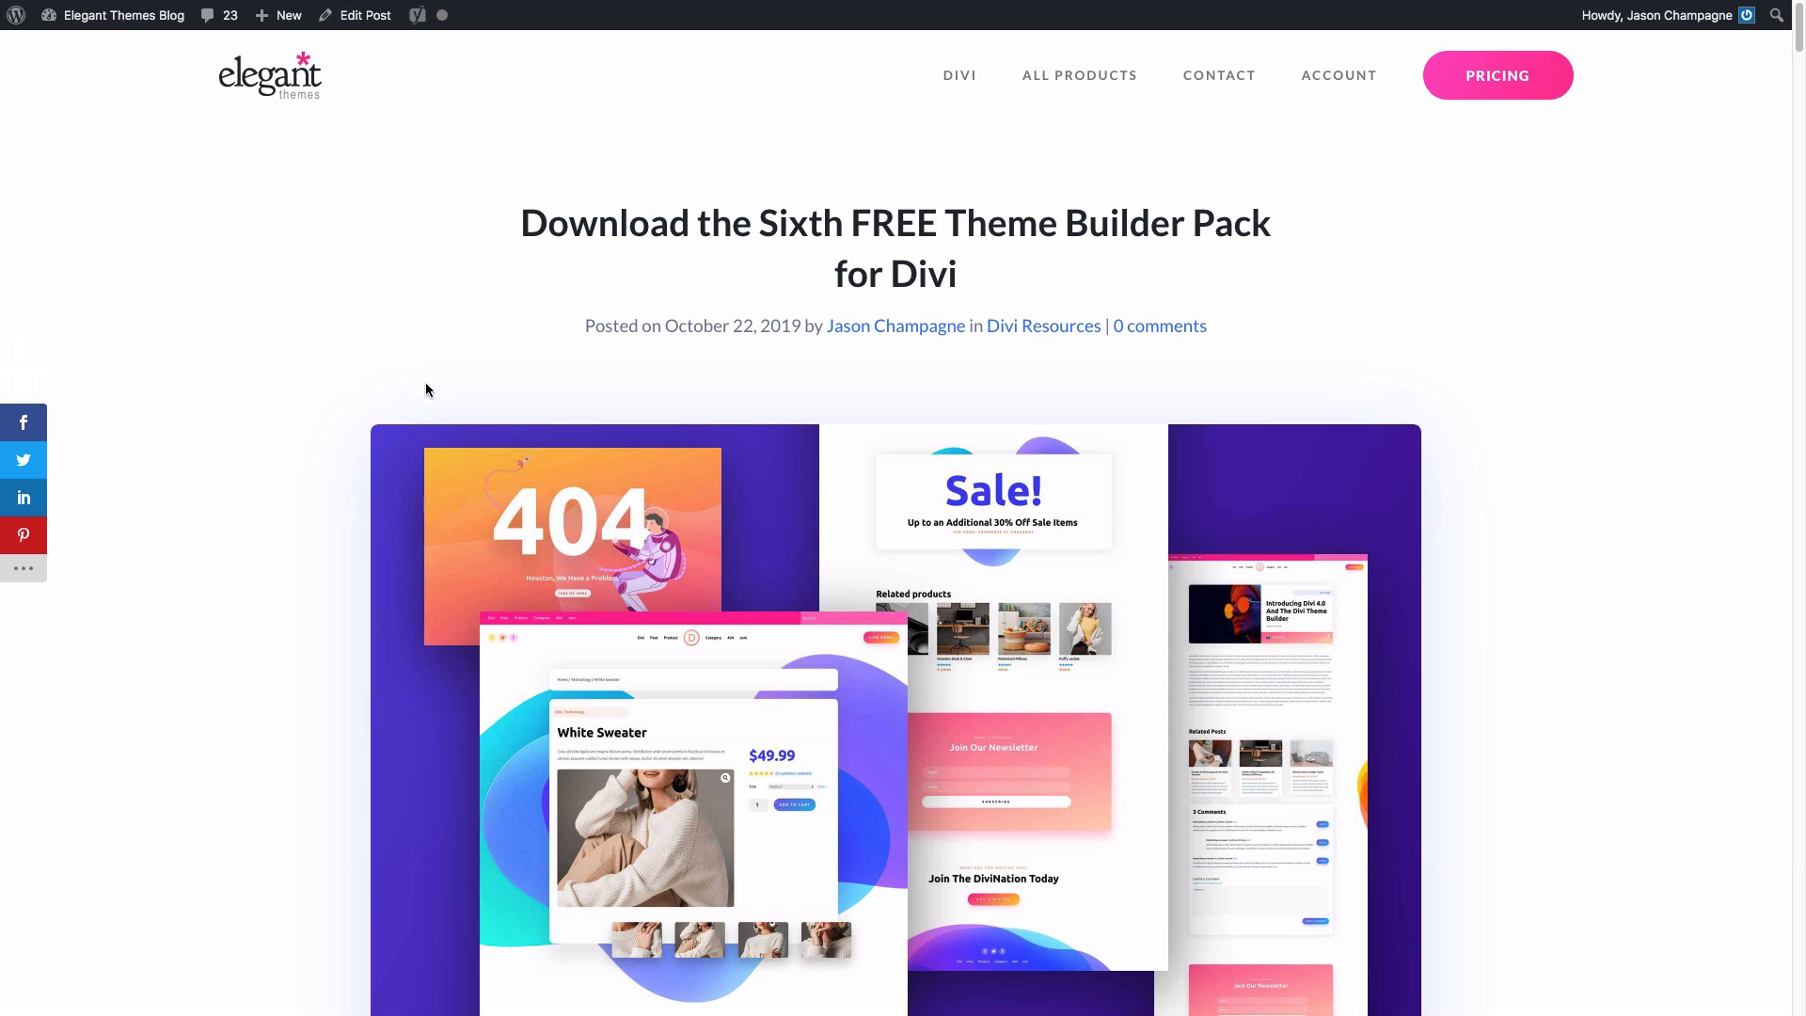
Step: Enter an email under Download The Theme Builder Pack and start downloading Pack 6
scroll("down", 3)
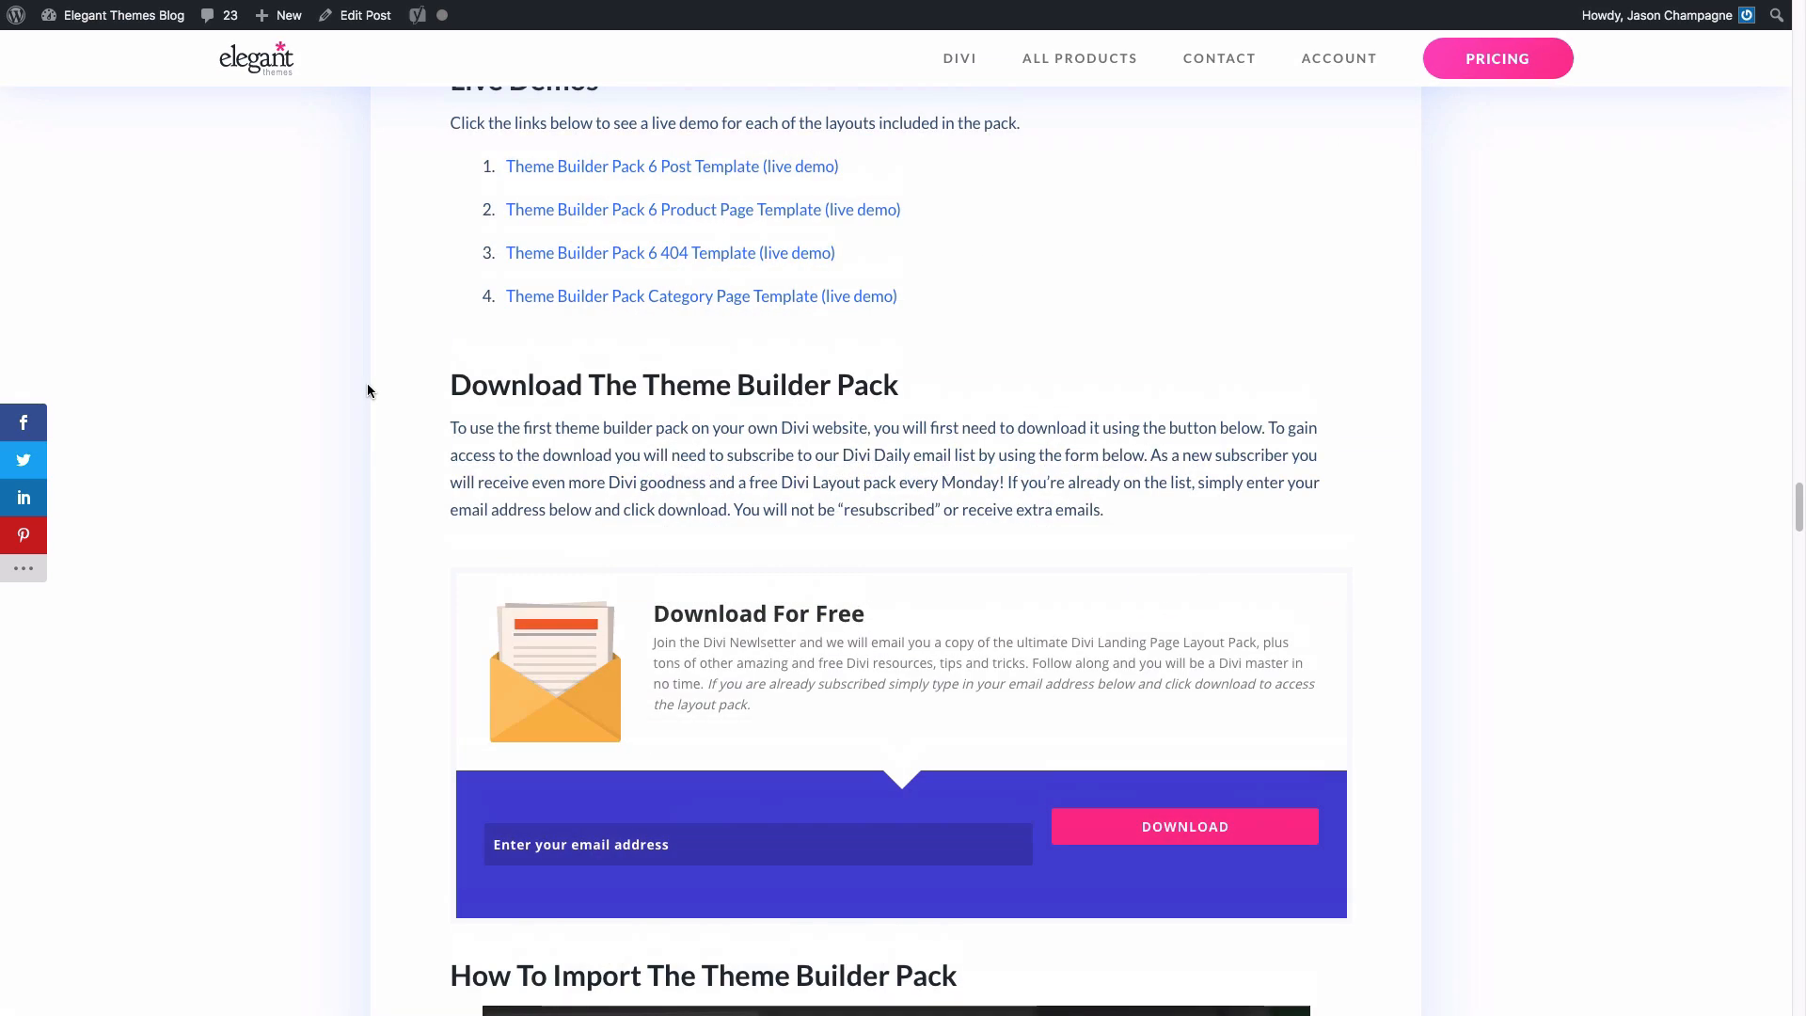
mouse_move(968, 501)
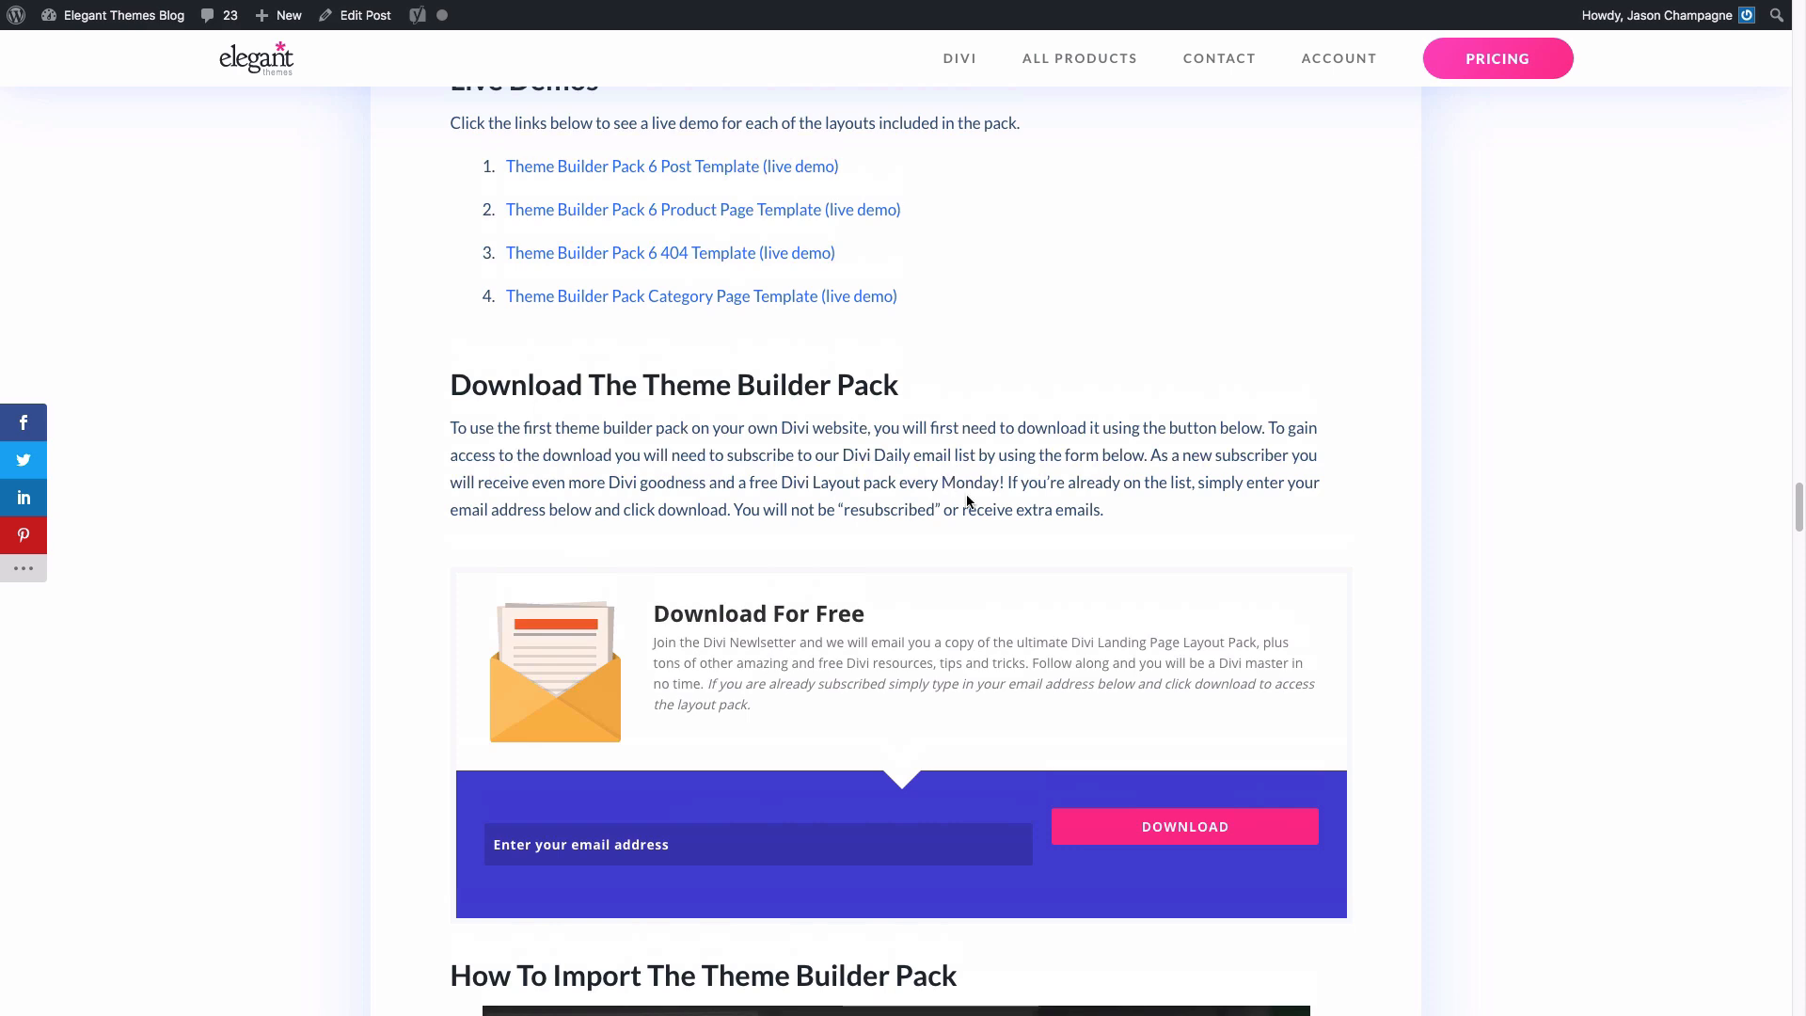
mouse_move(781, 717)
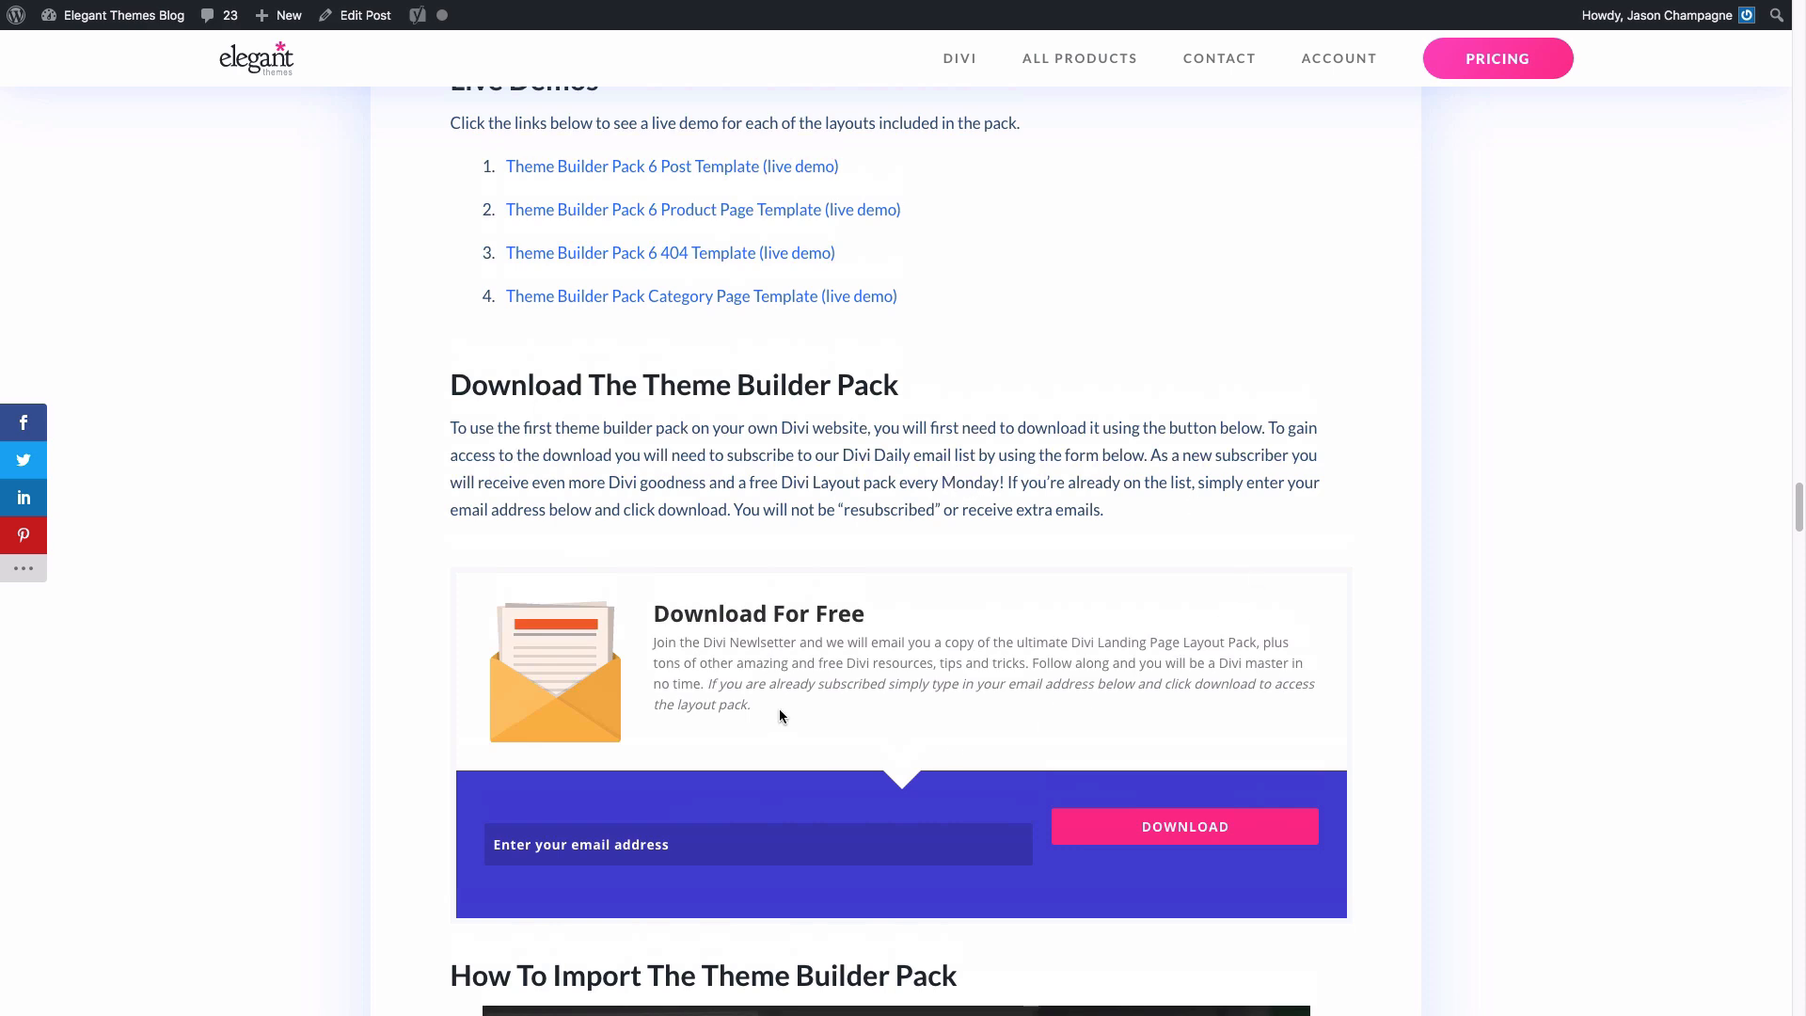
scroll("down", 3)
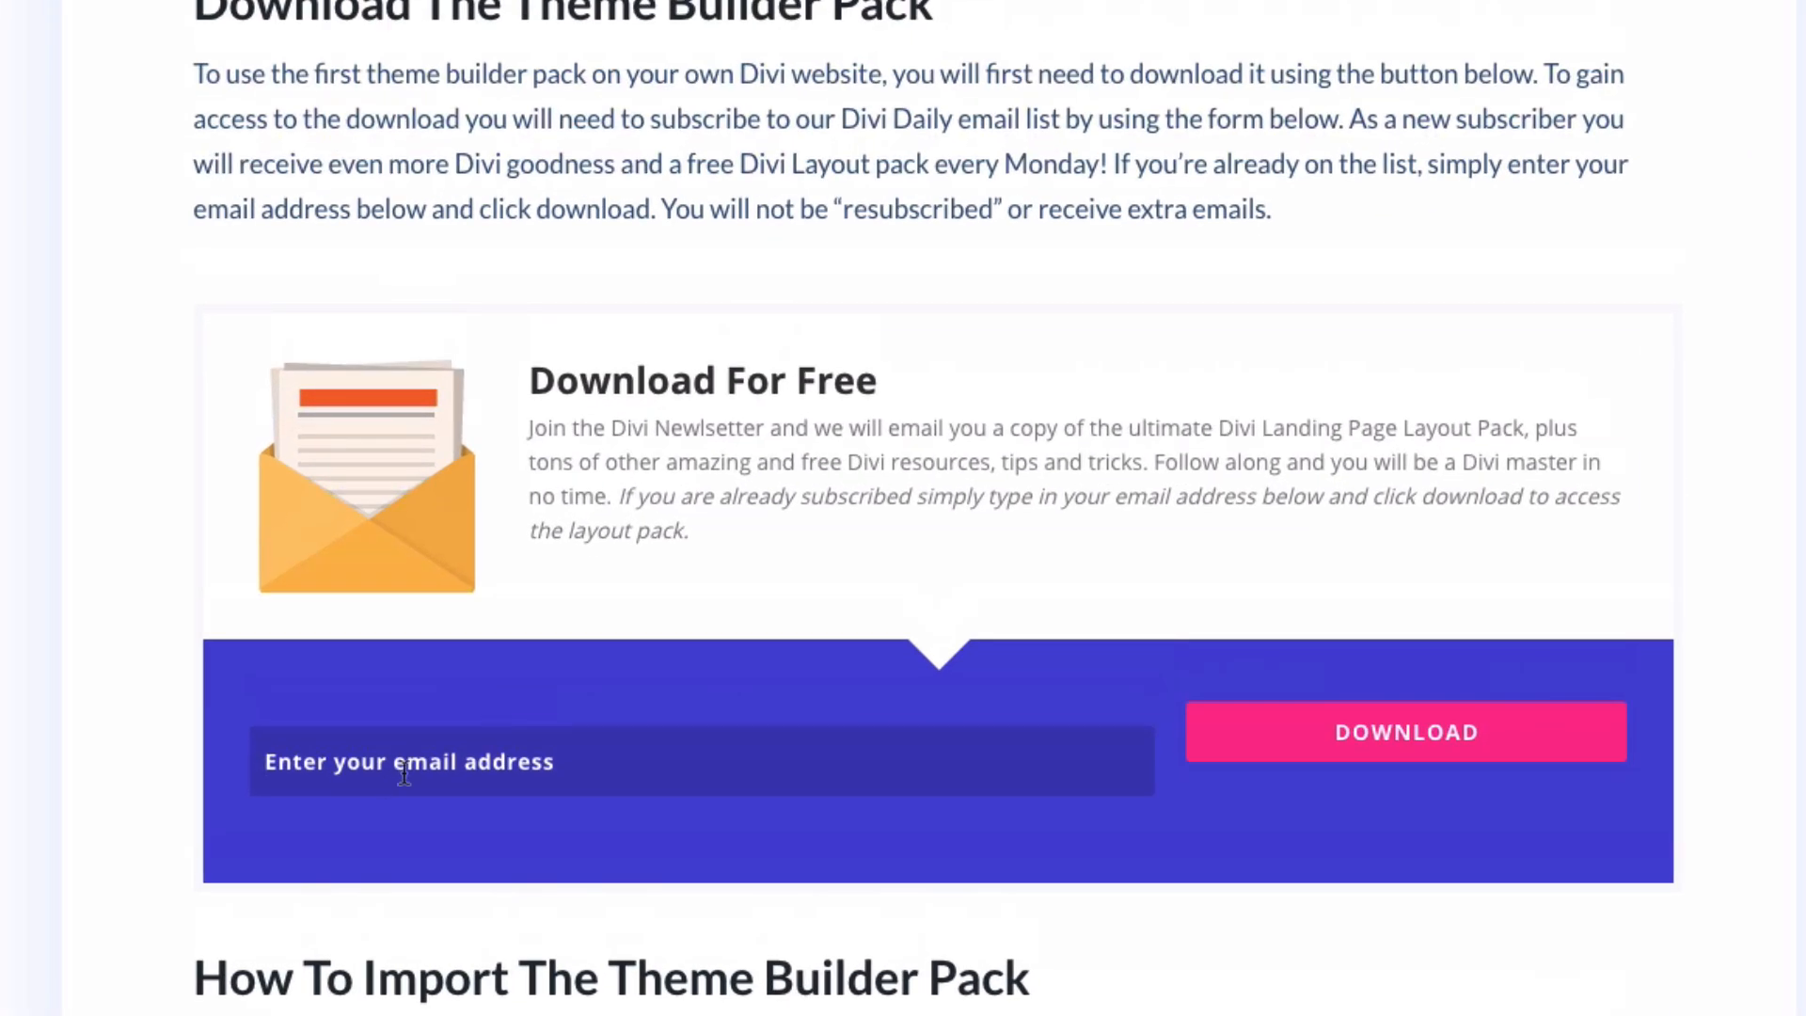
left_click(1405, 732)
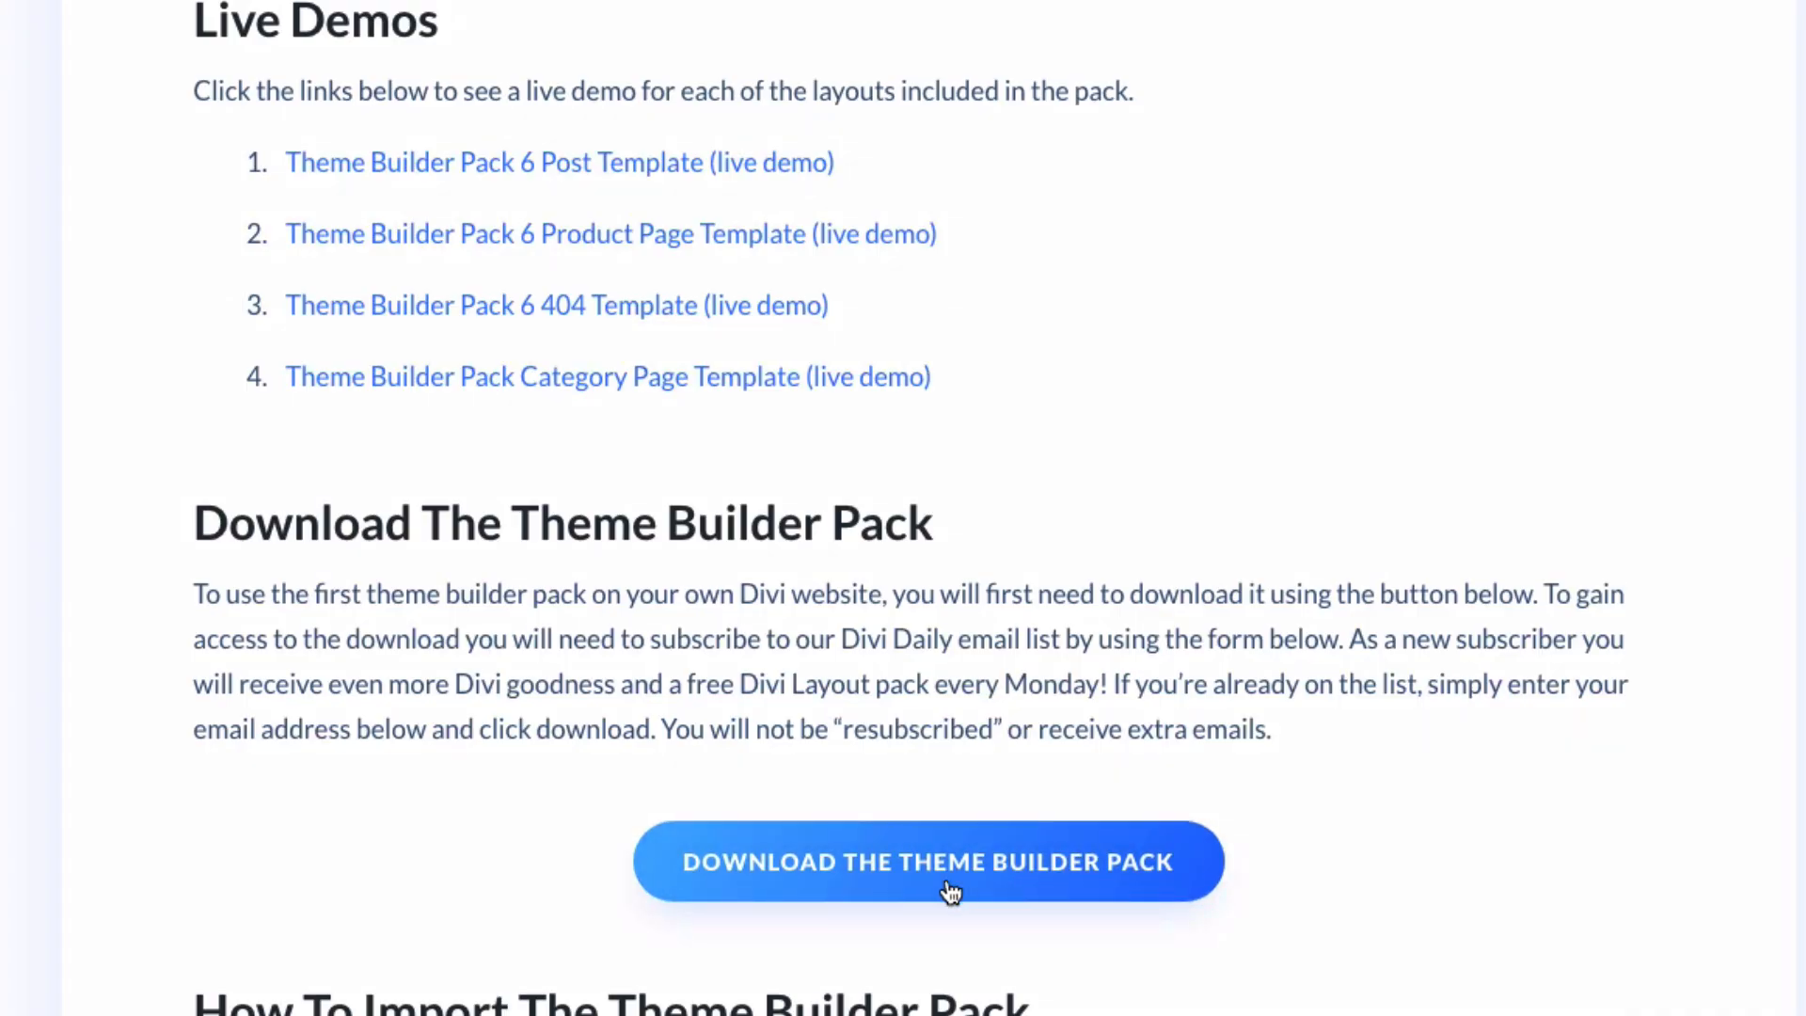
left_click(929, 862)
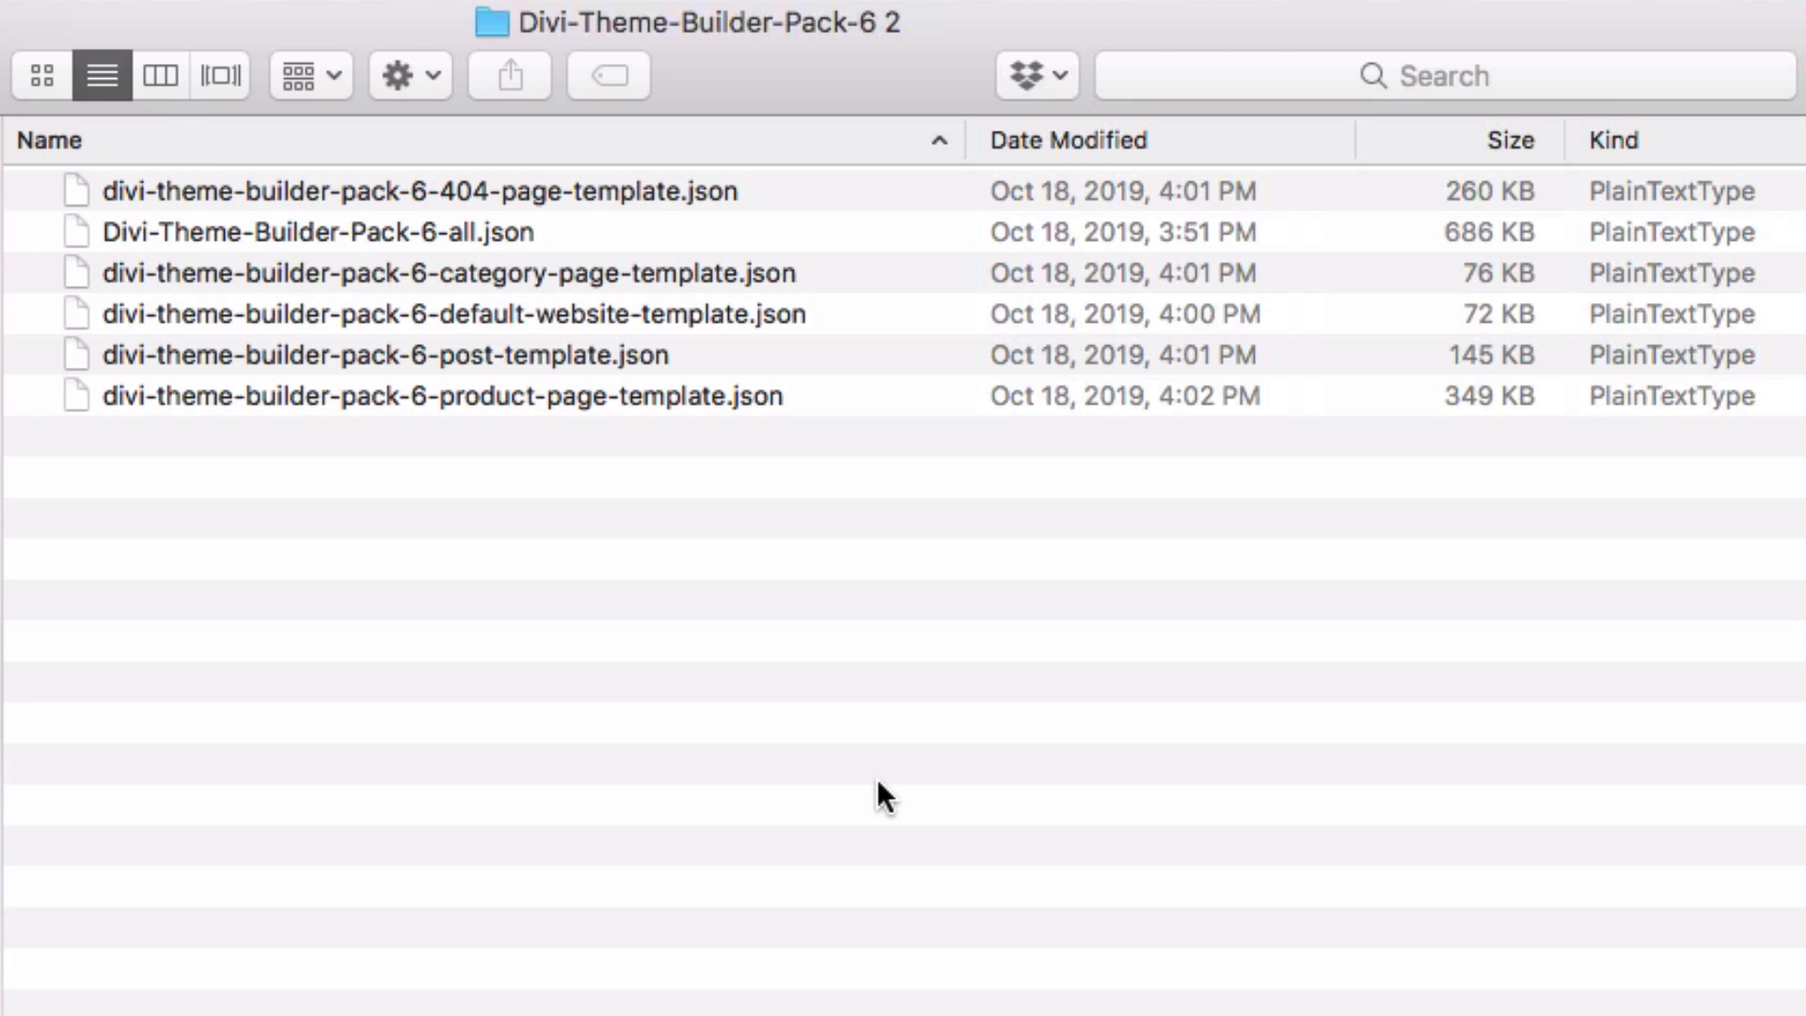
mouse_move(559, 651)
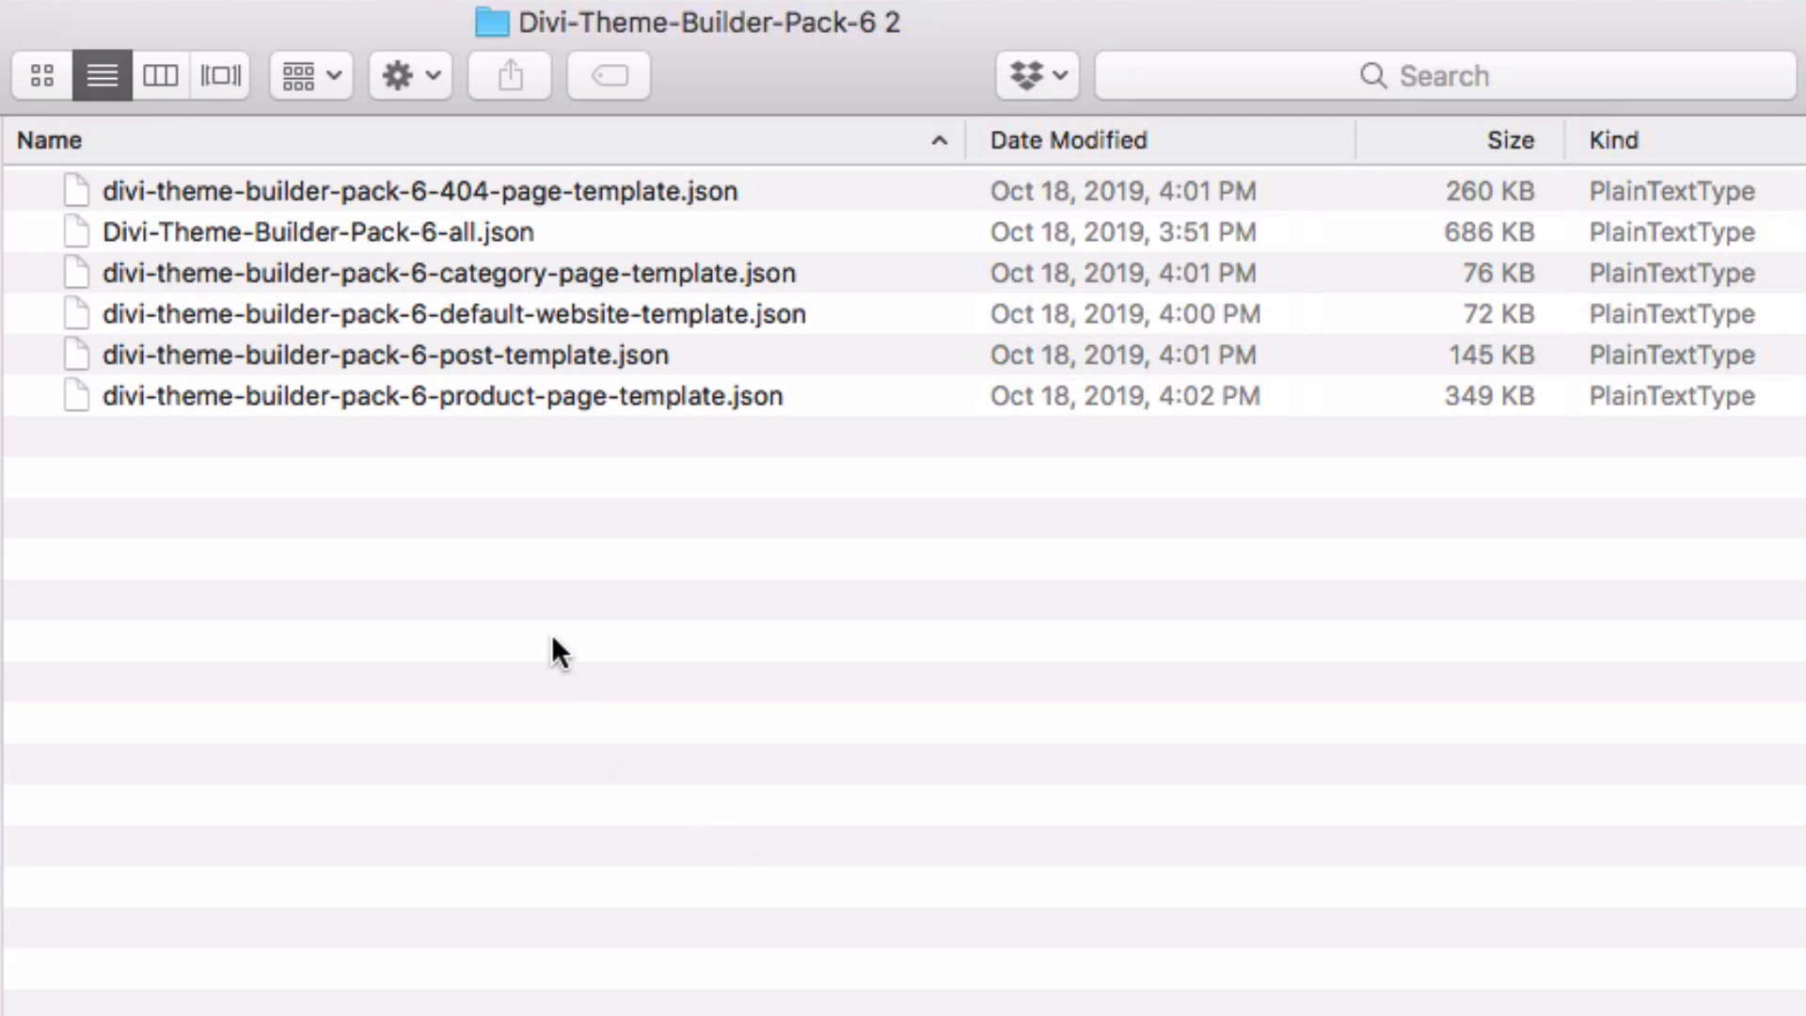
mouse_move(630, 553)
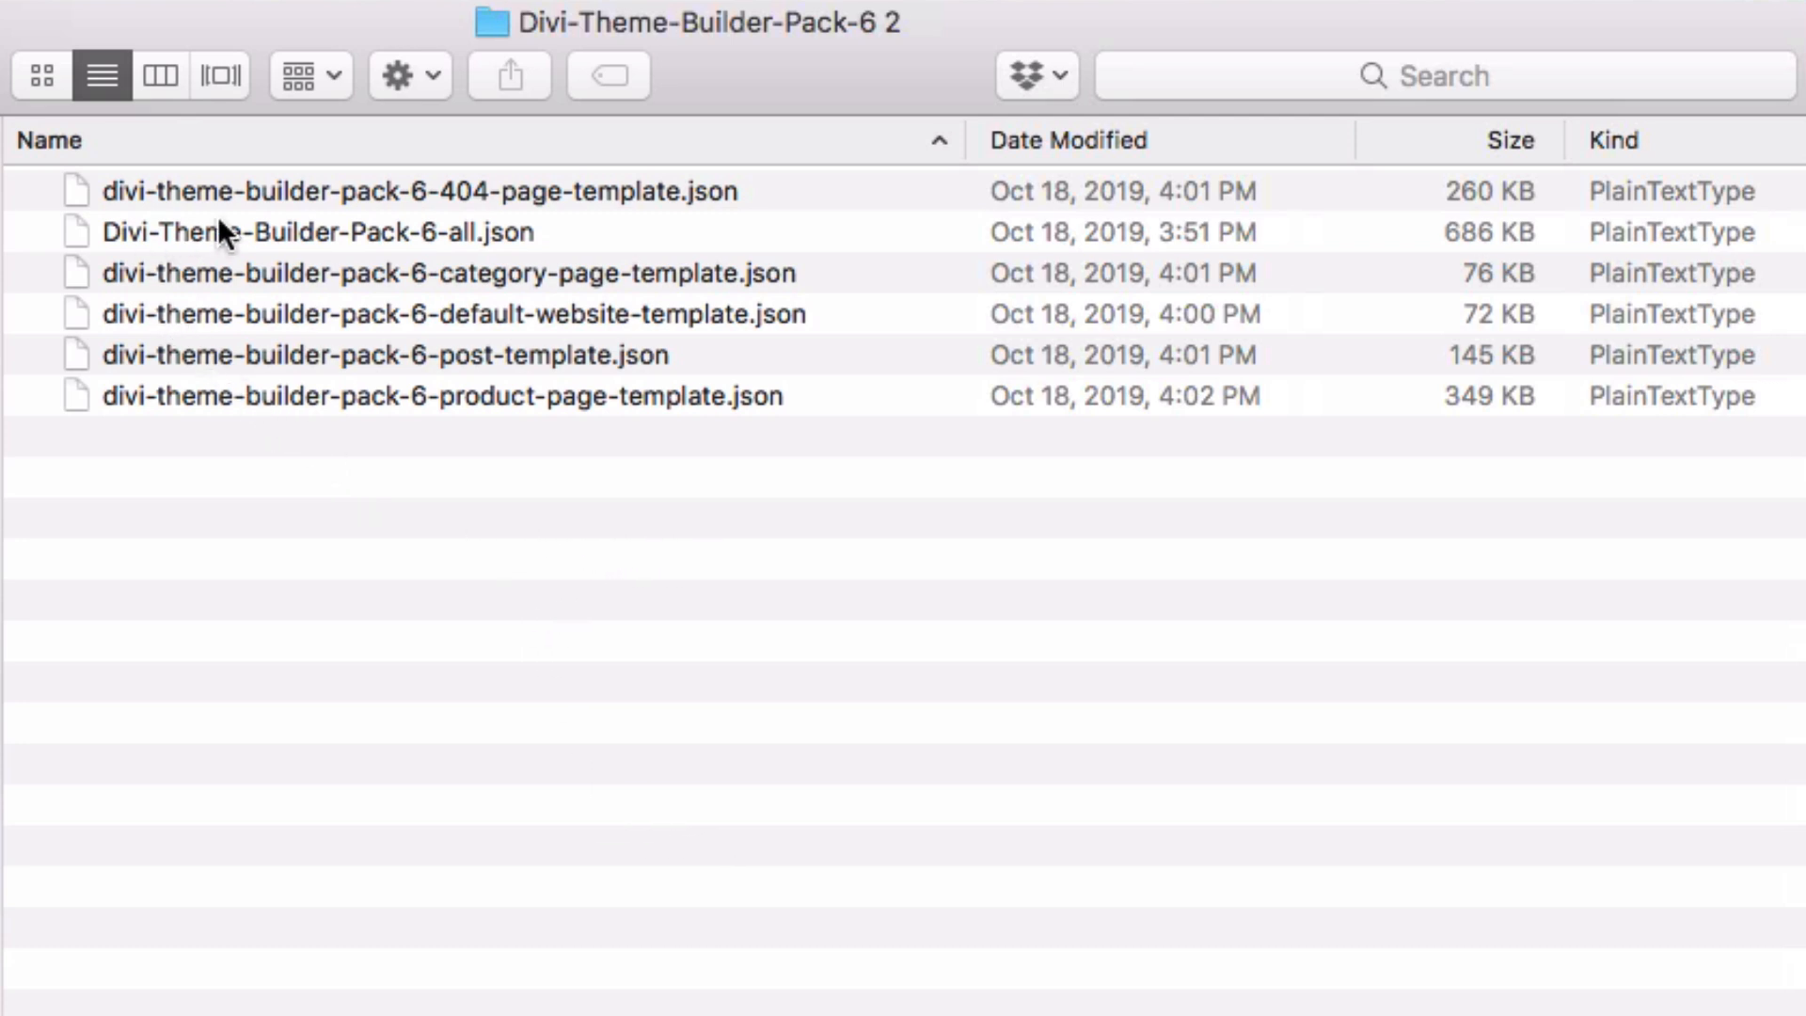
mouse_move(409, 254)
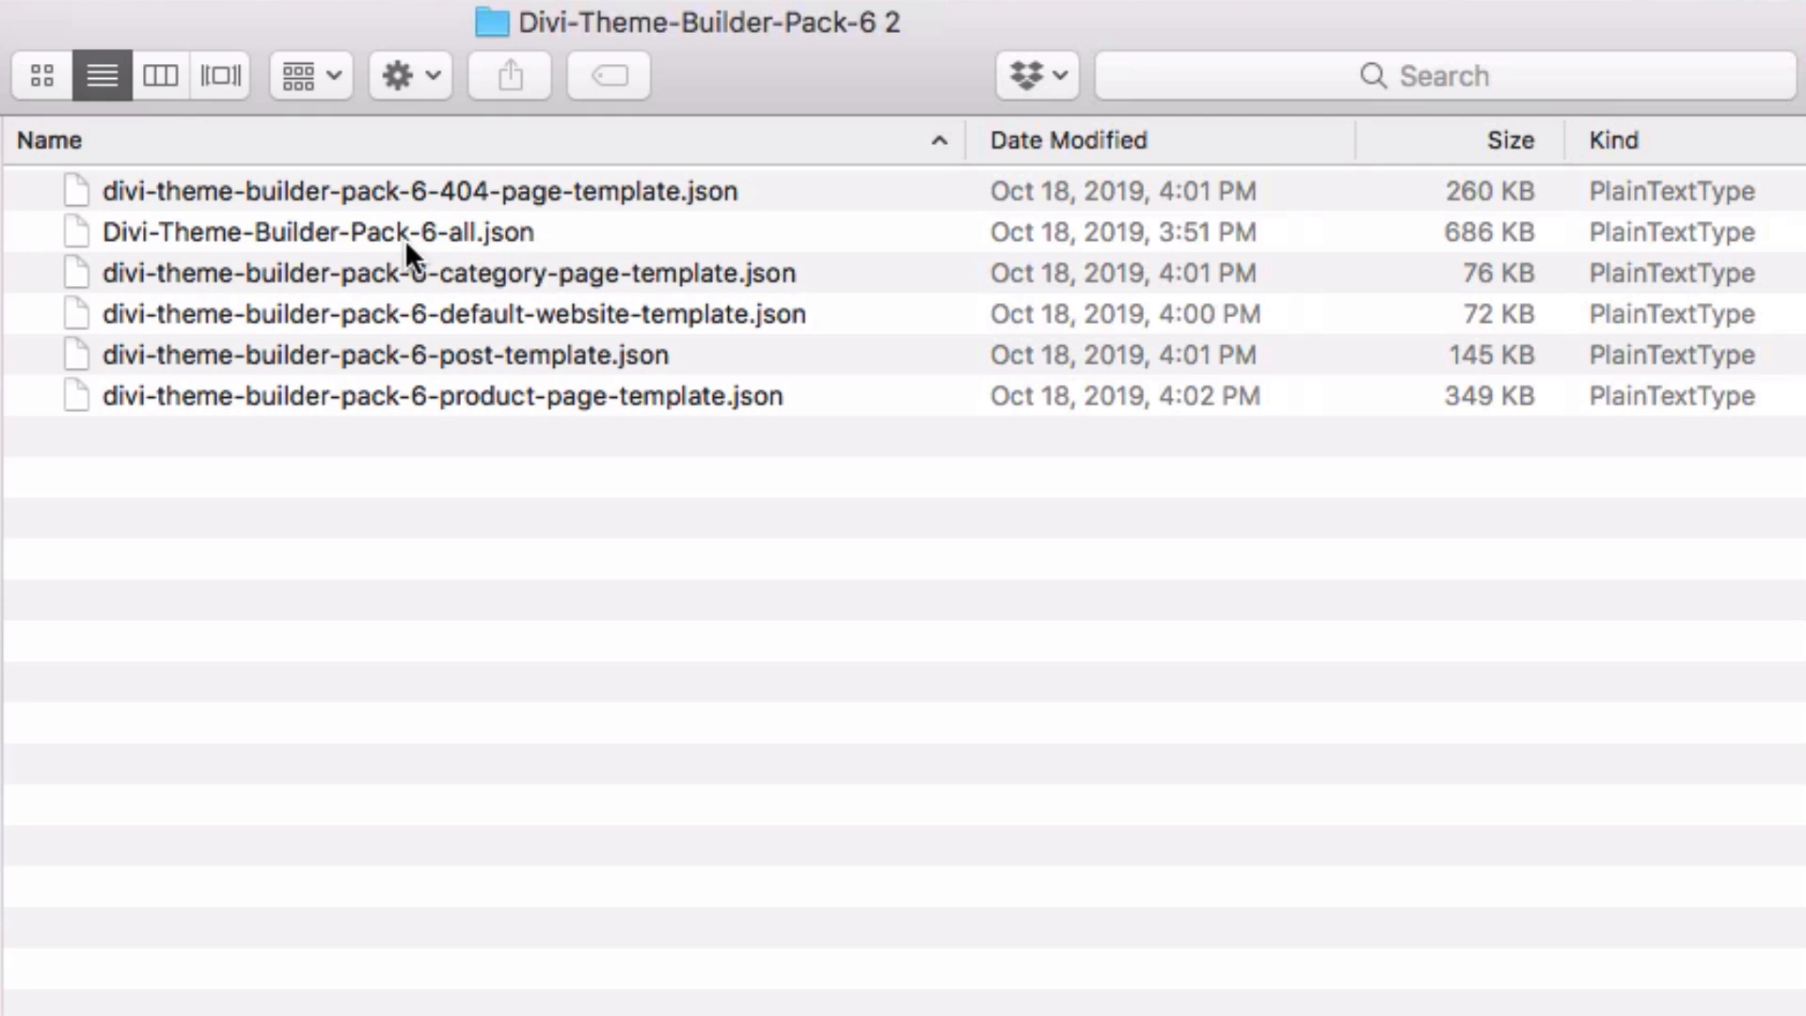
Step: Select Divi-Theme-Builder-Pack-6-all.json in the unzipped pack folder
left_click(319, 231)
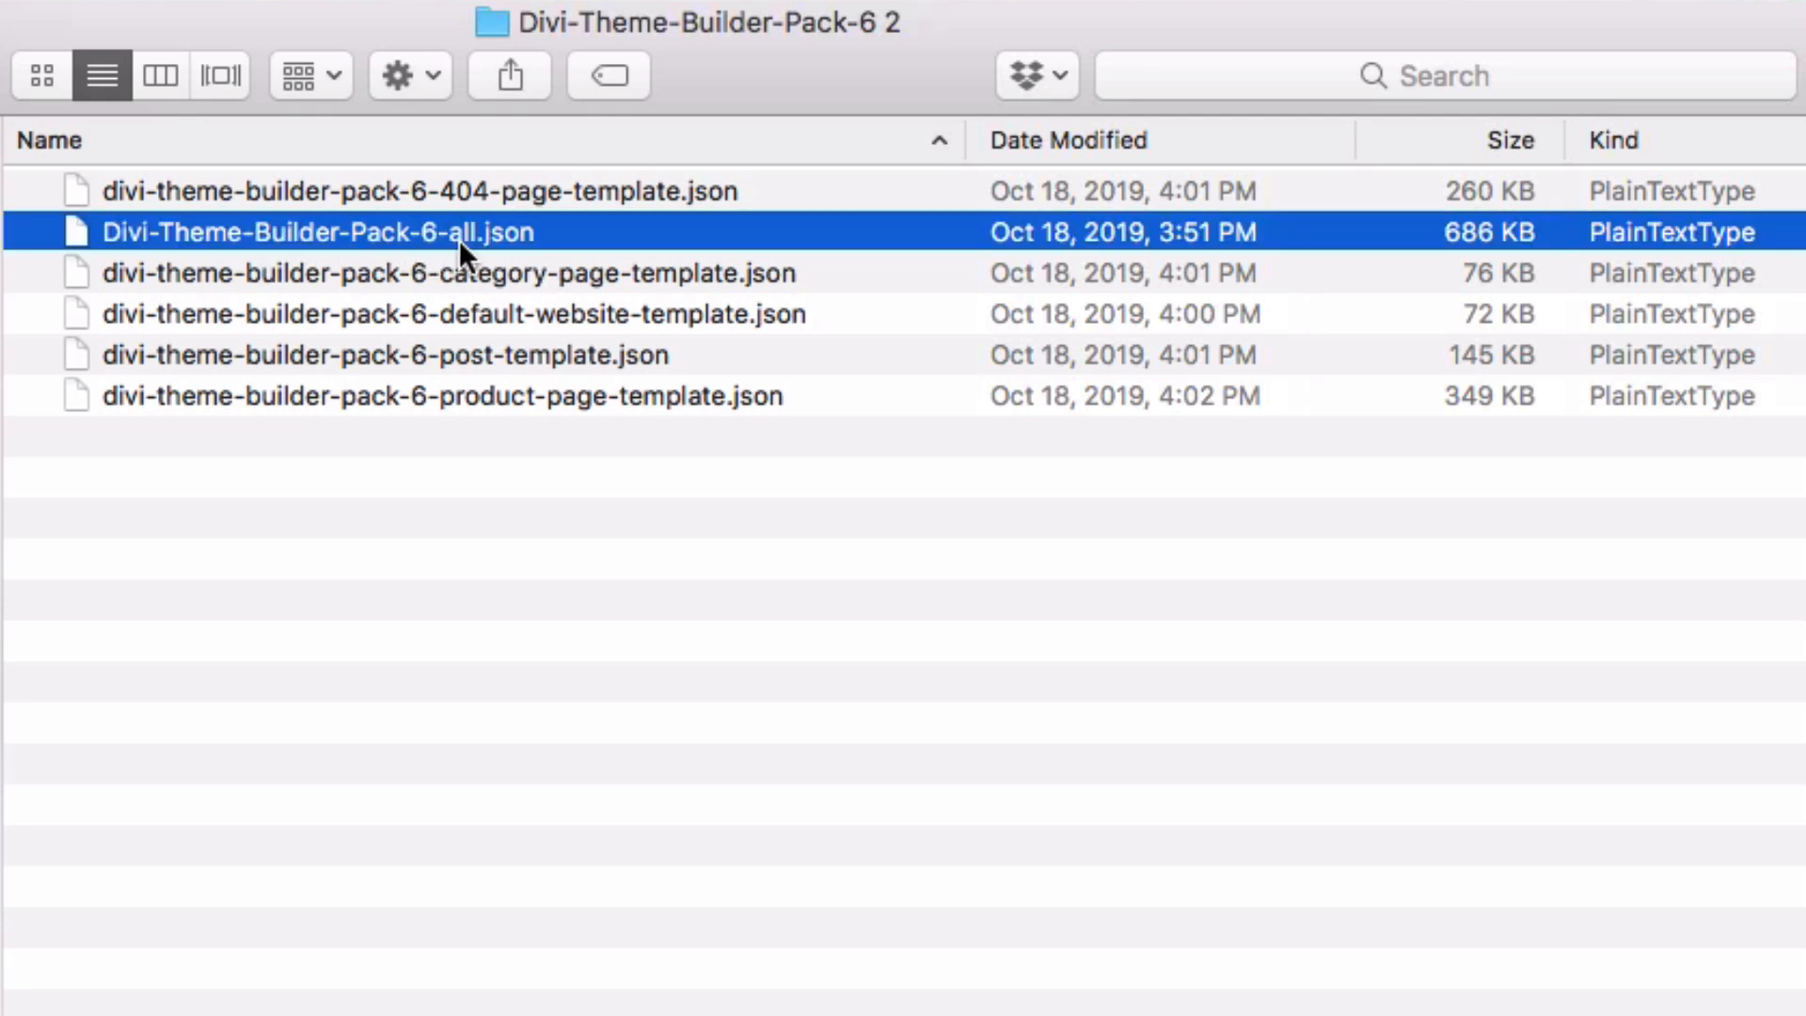
mouse_move(515, 252)
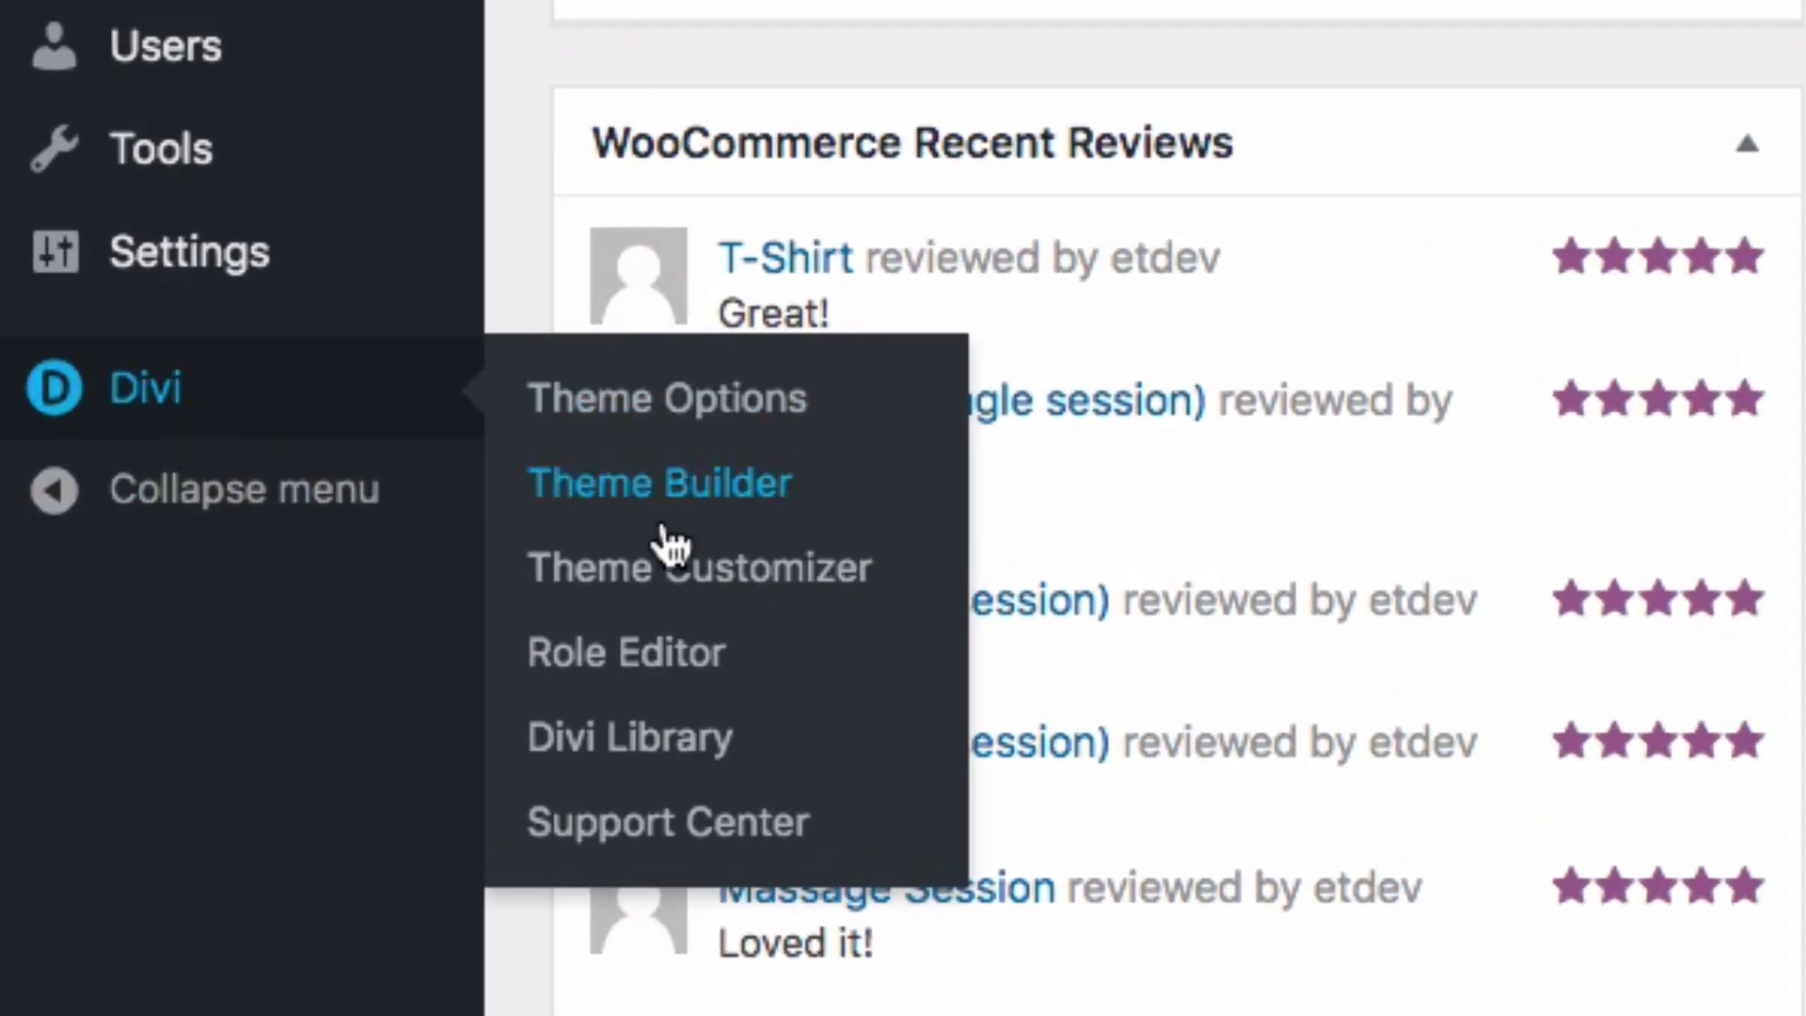
Step: Open the Portability dialog from the Divi Theme Builder header
left_click(658, 482)
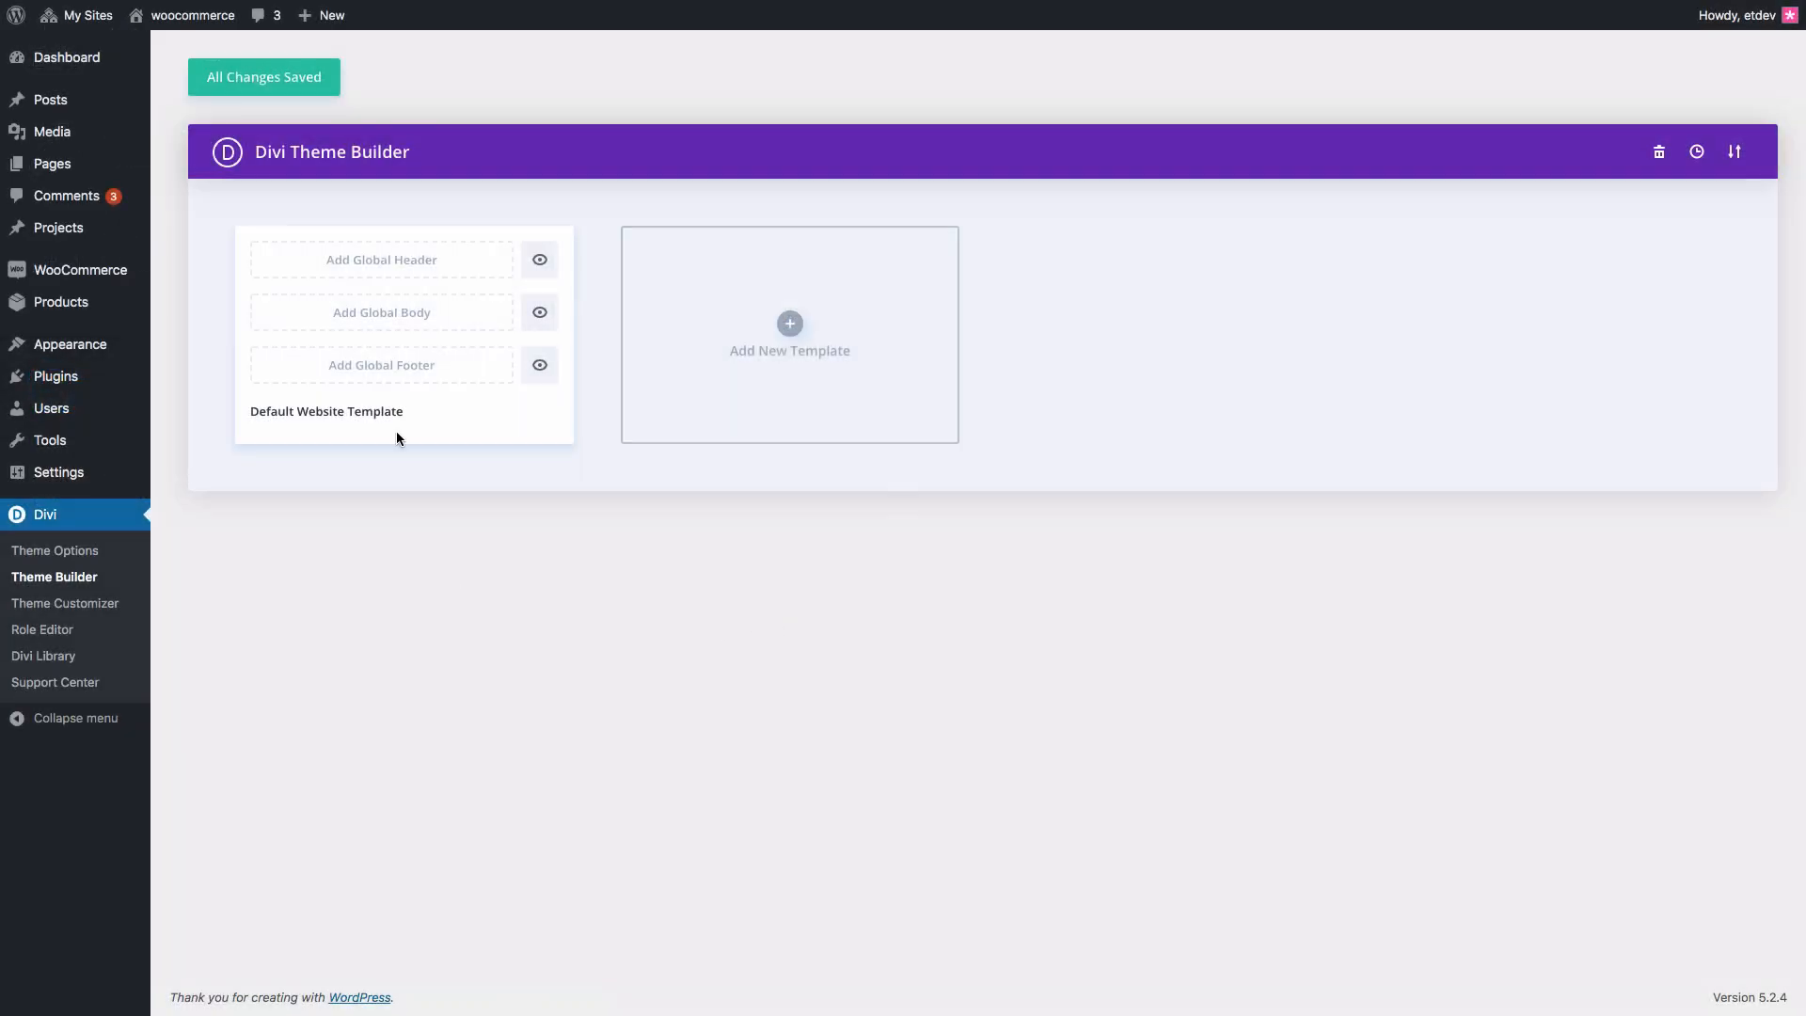
mouse_move(942, 639)
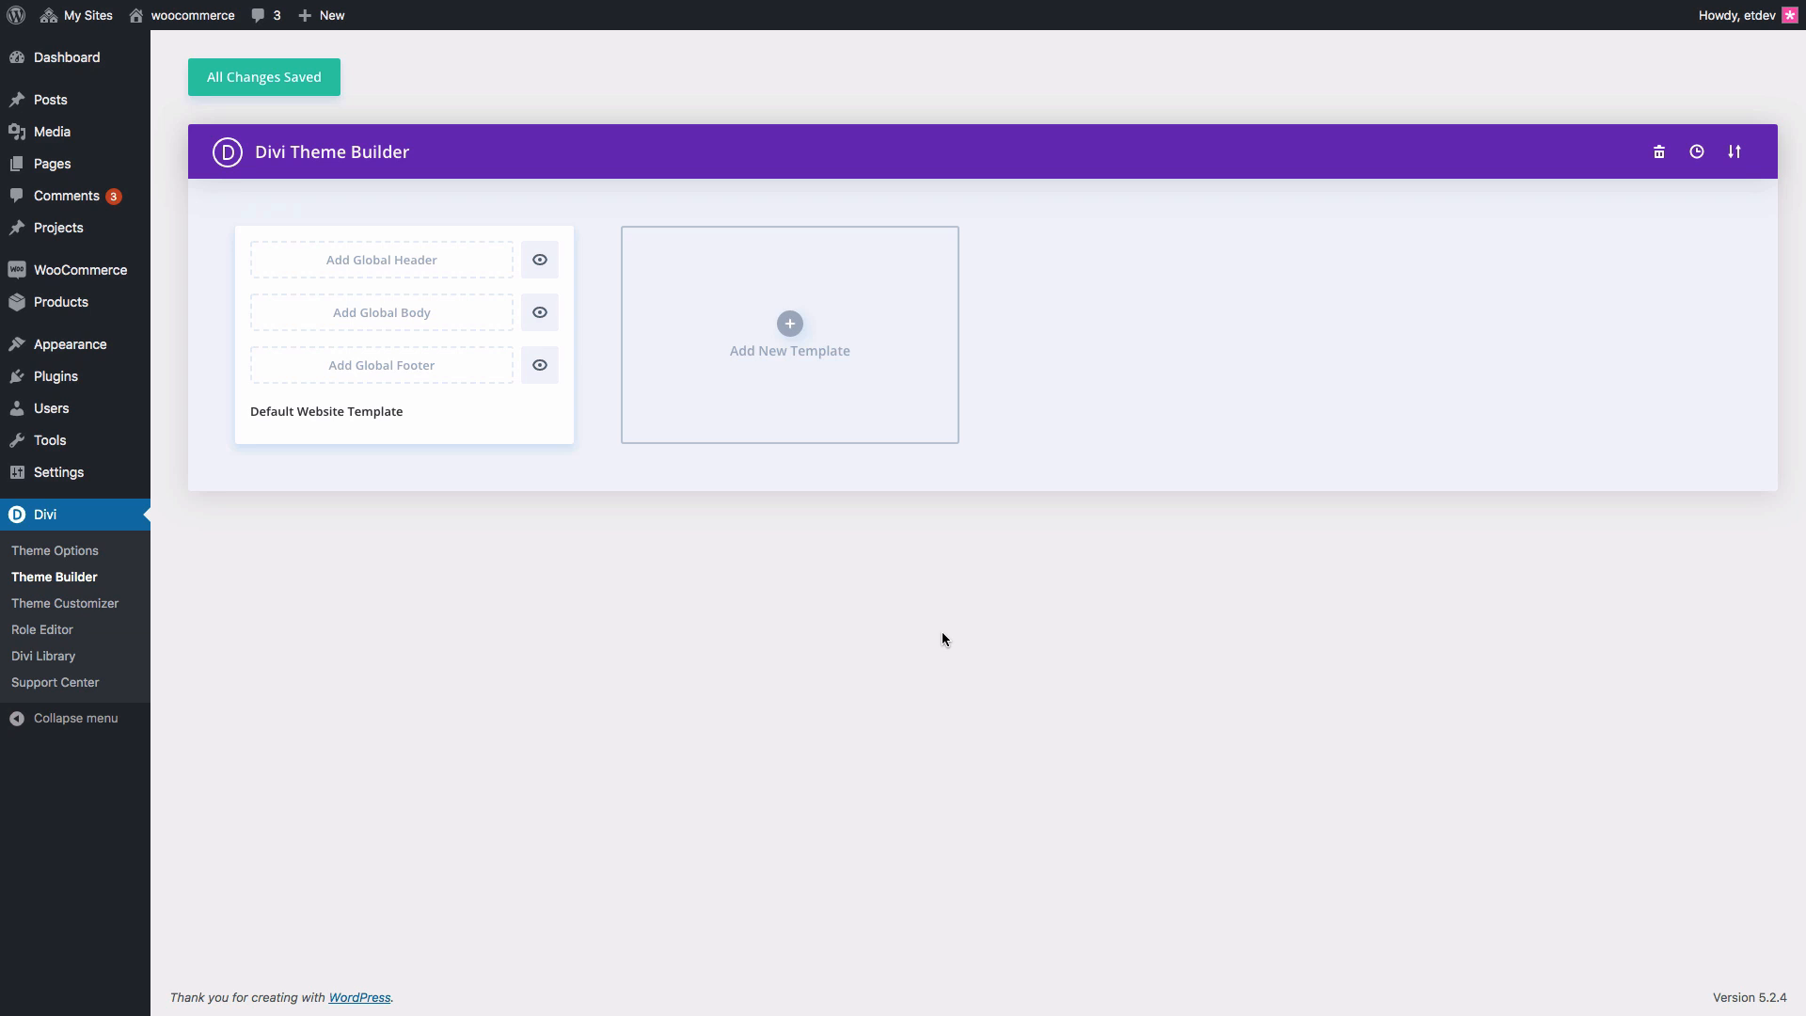
left_click(1733, 150)
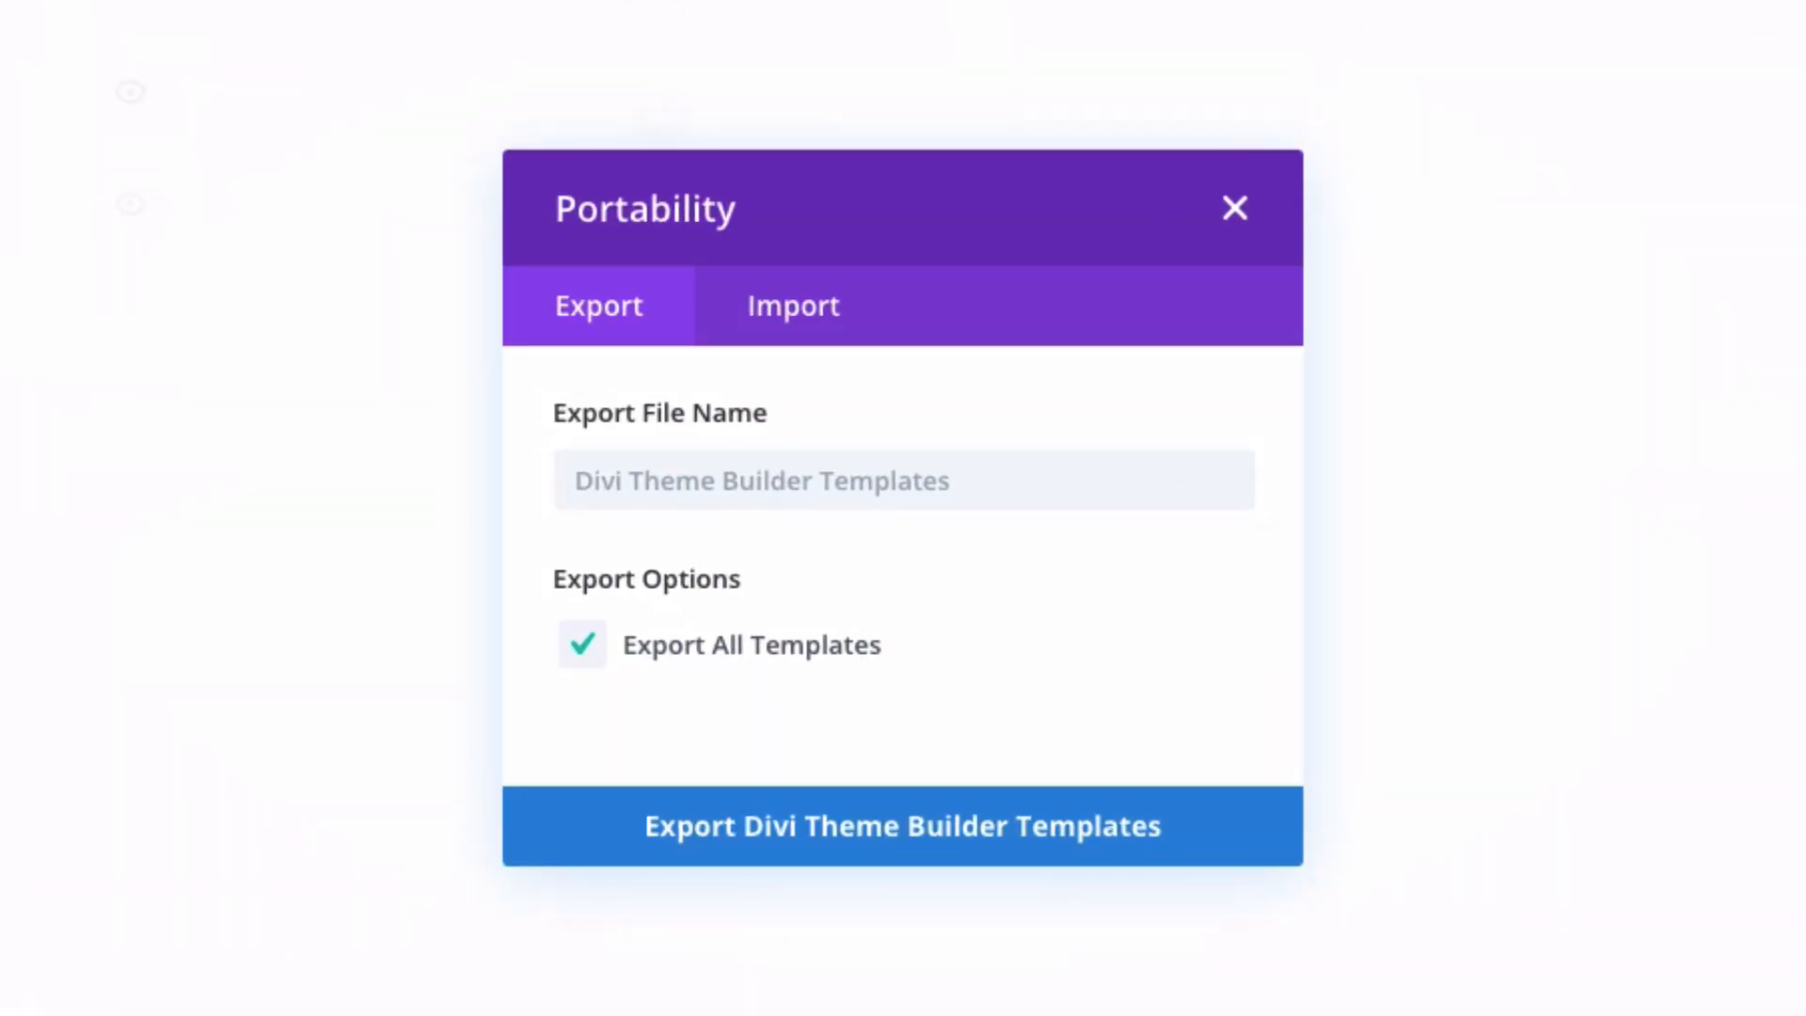
mouse_move(1161, 505)
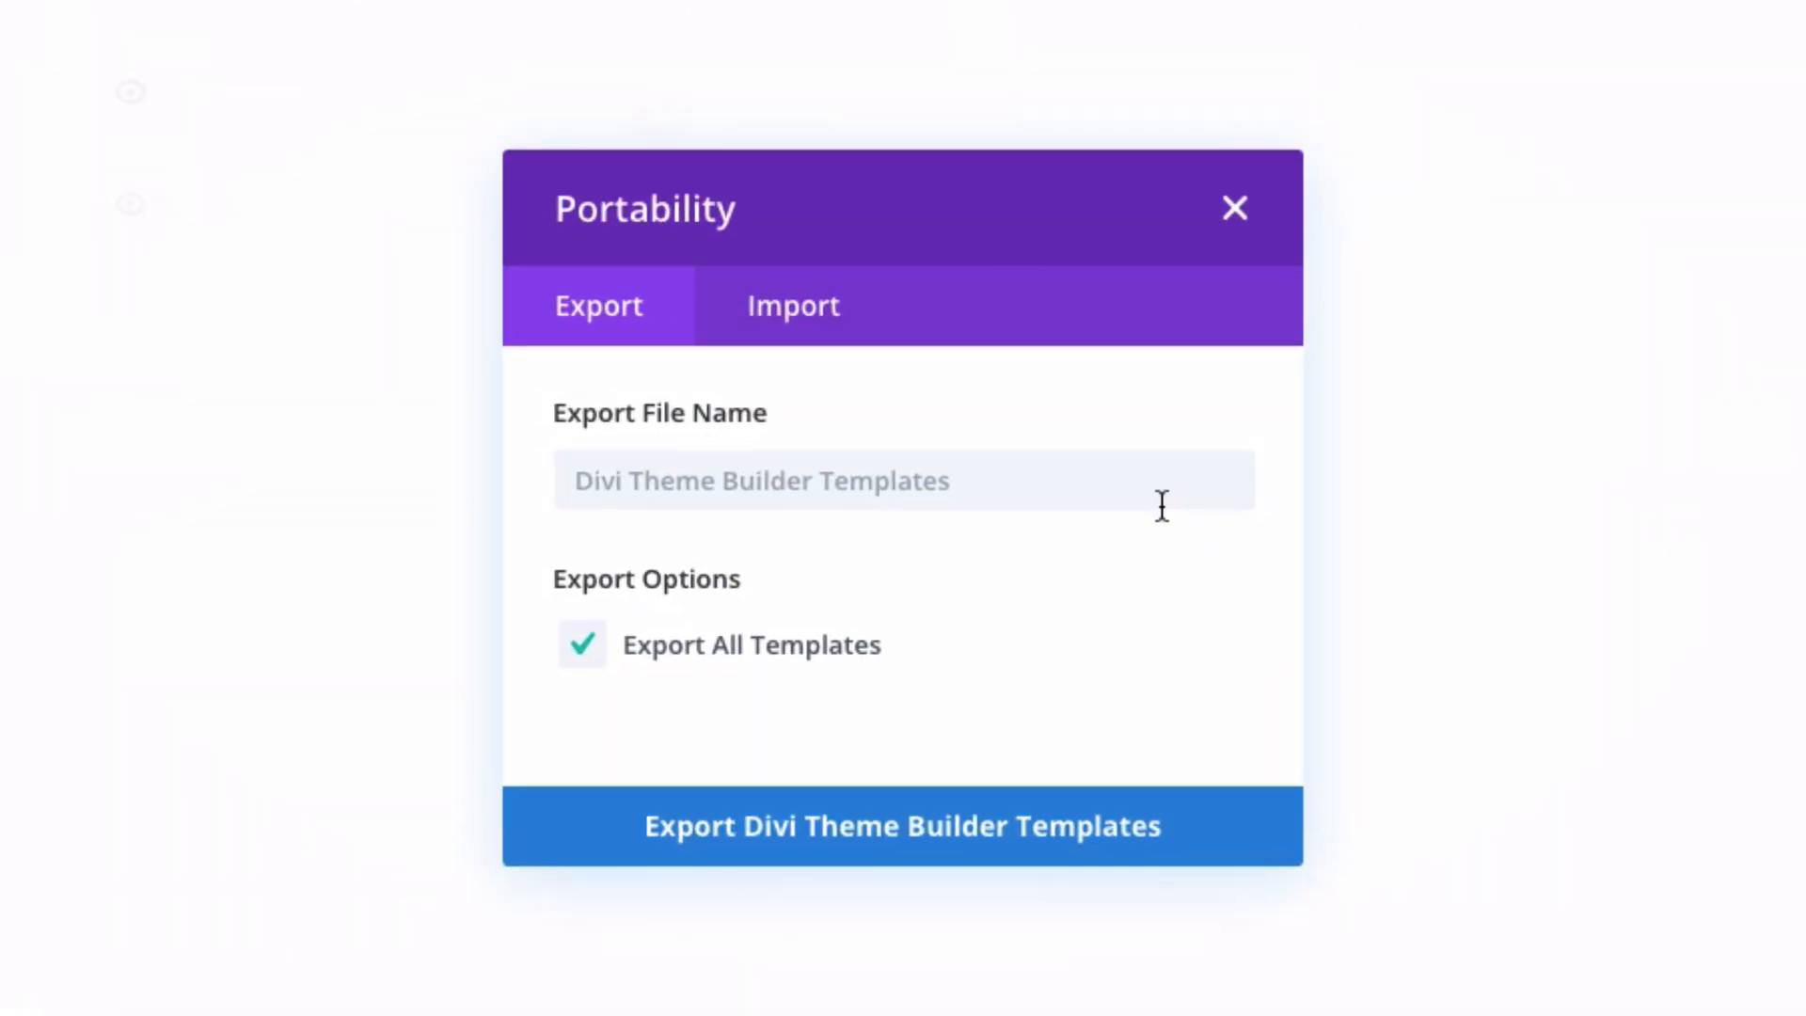
Step: Switch the Portability dialog to its Import tab
left_click(792, 305)
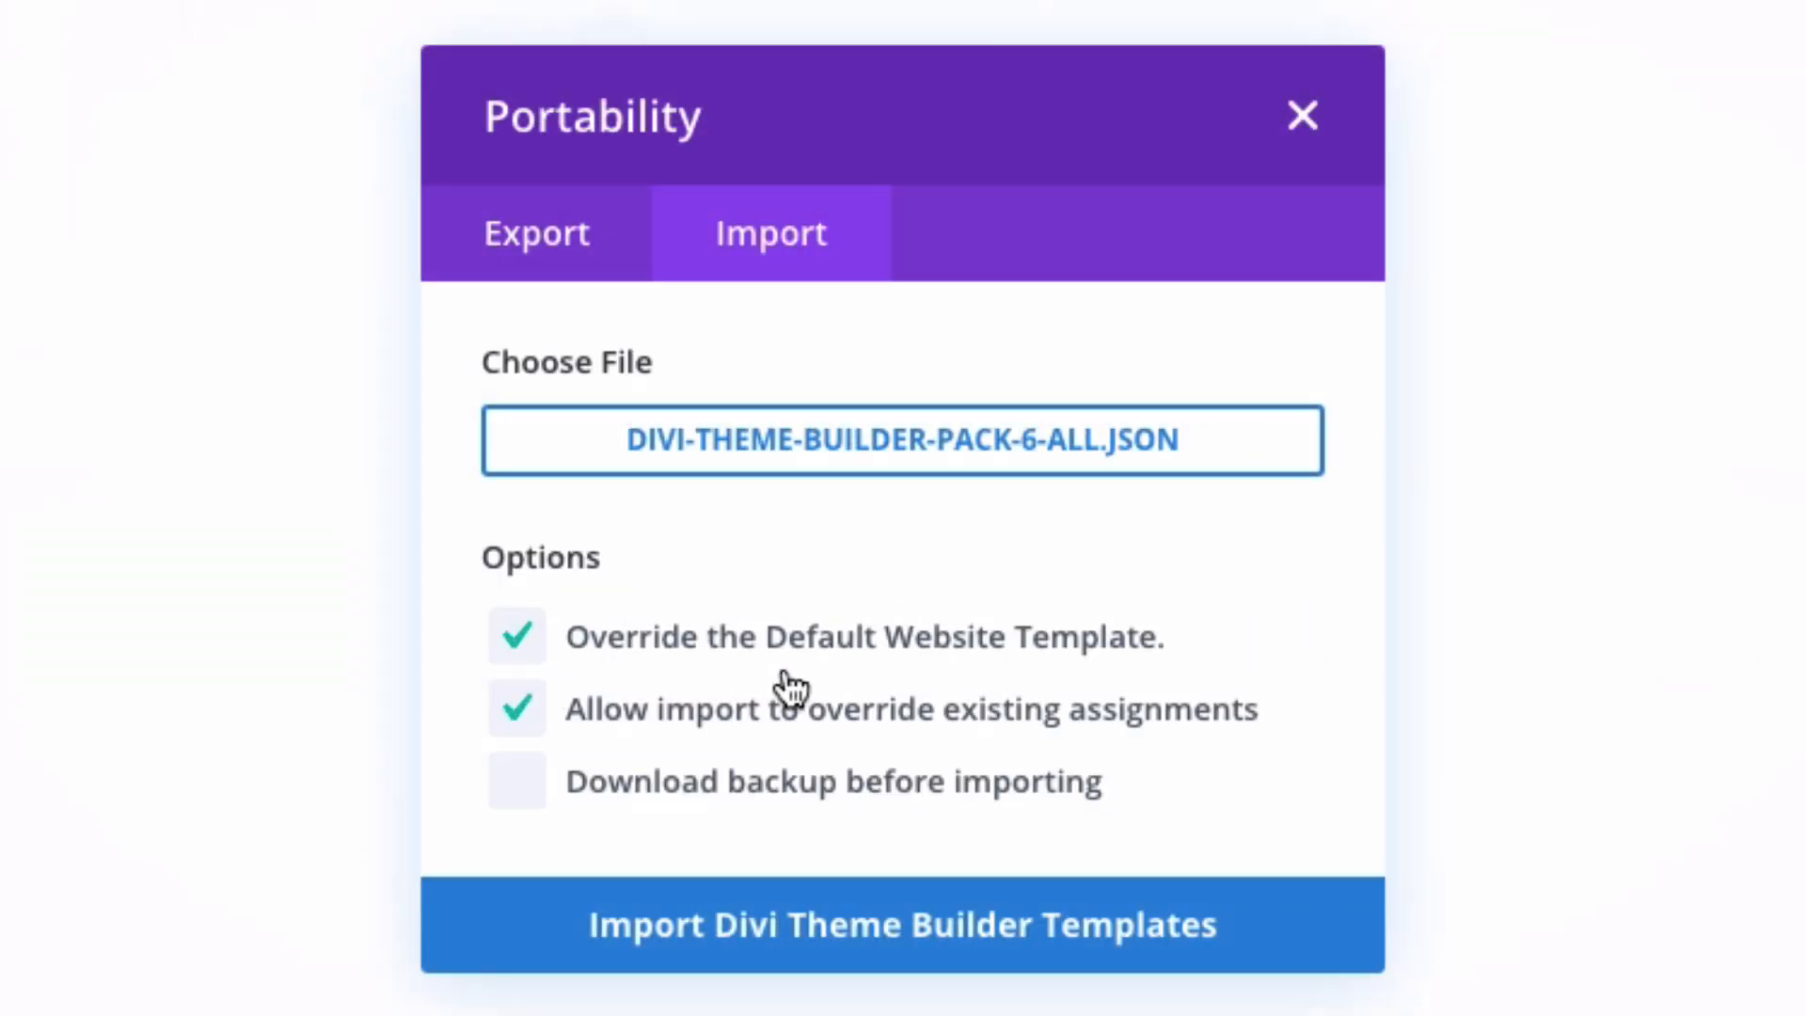
mouse_move(616, 673)
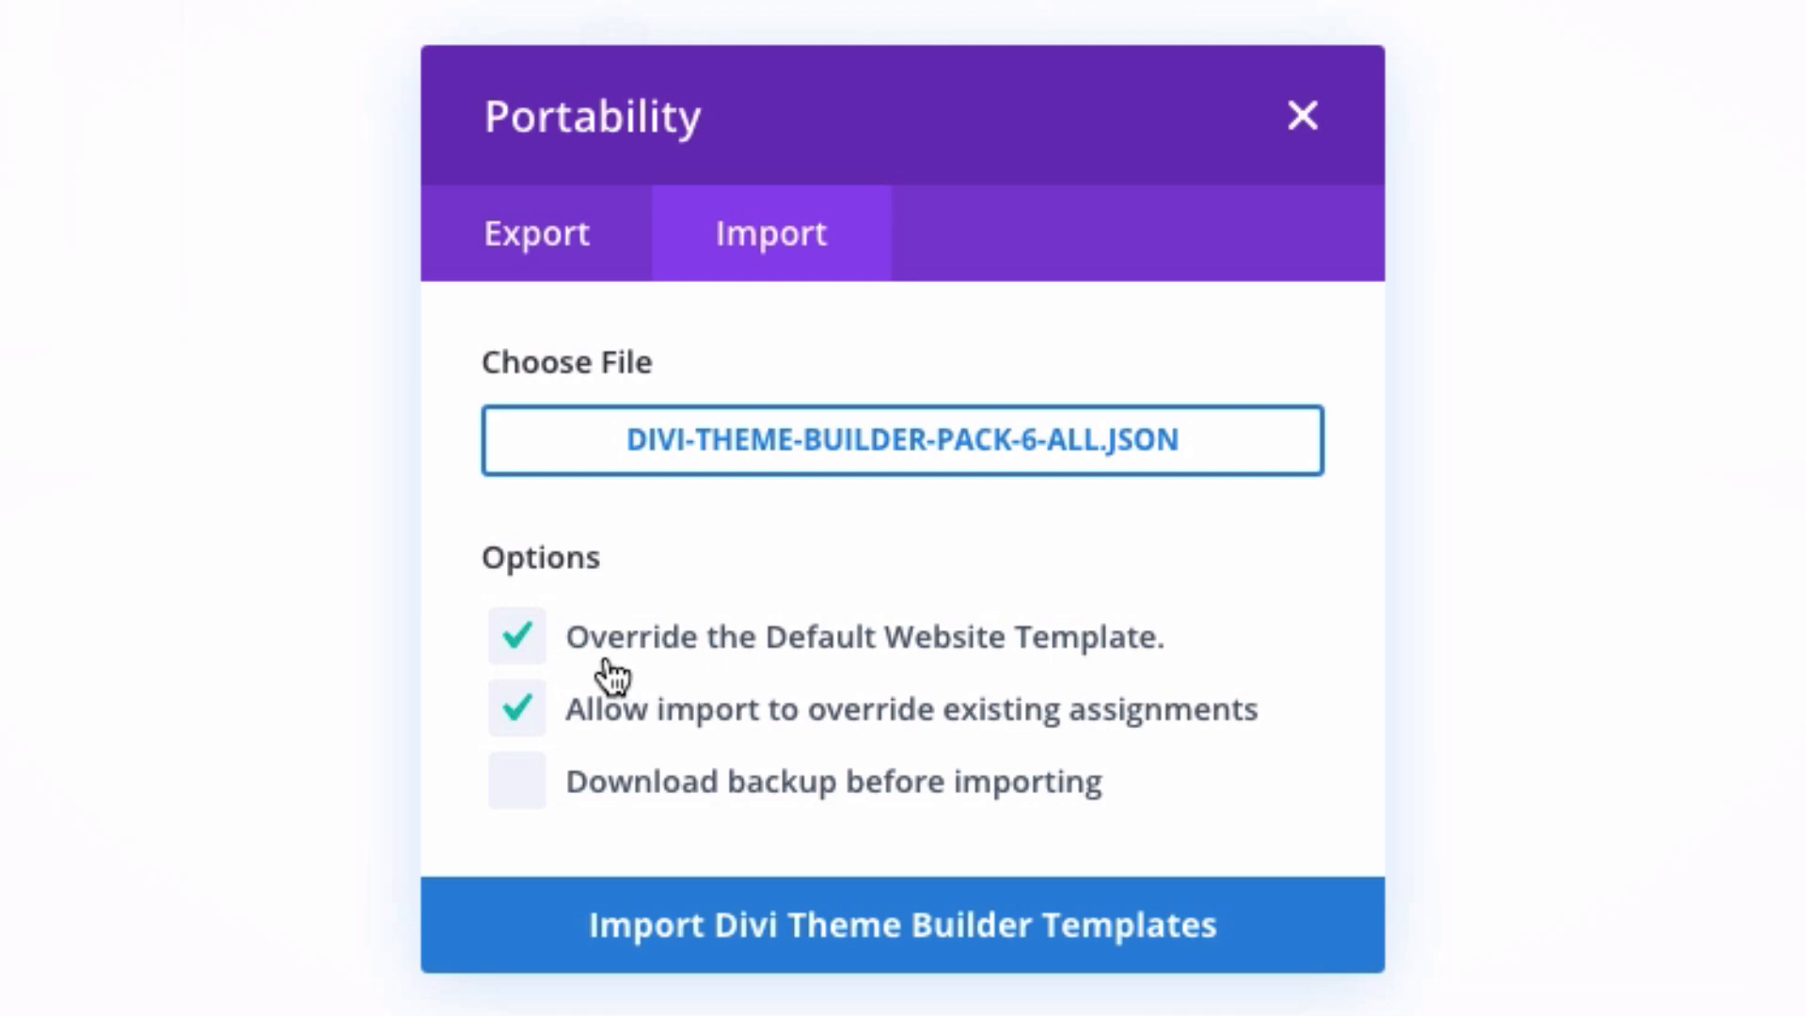
mouse_move(653, 707)
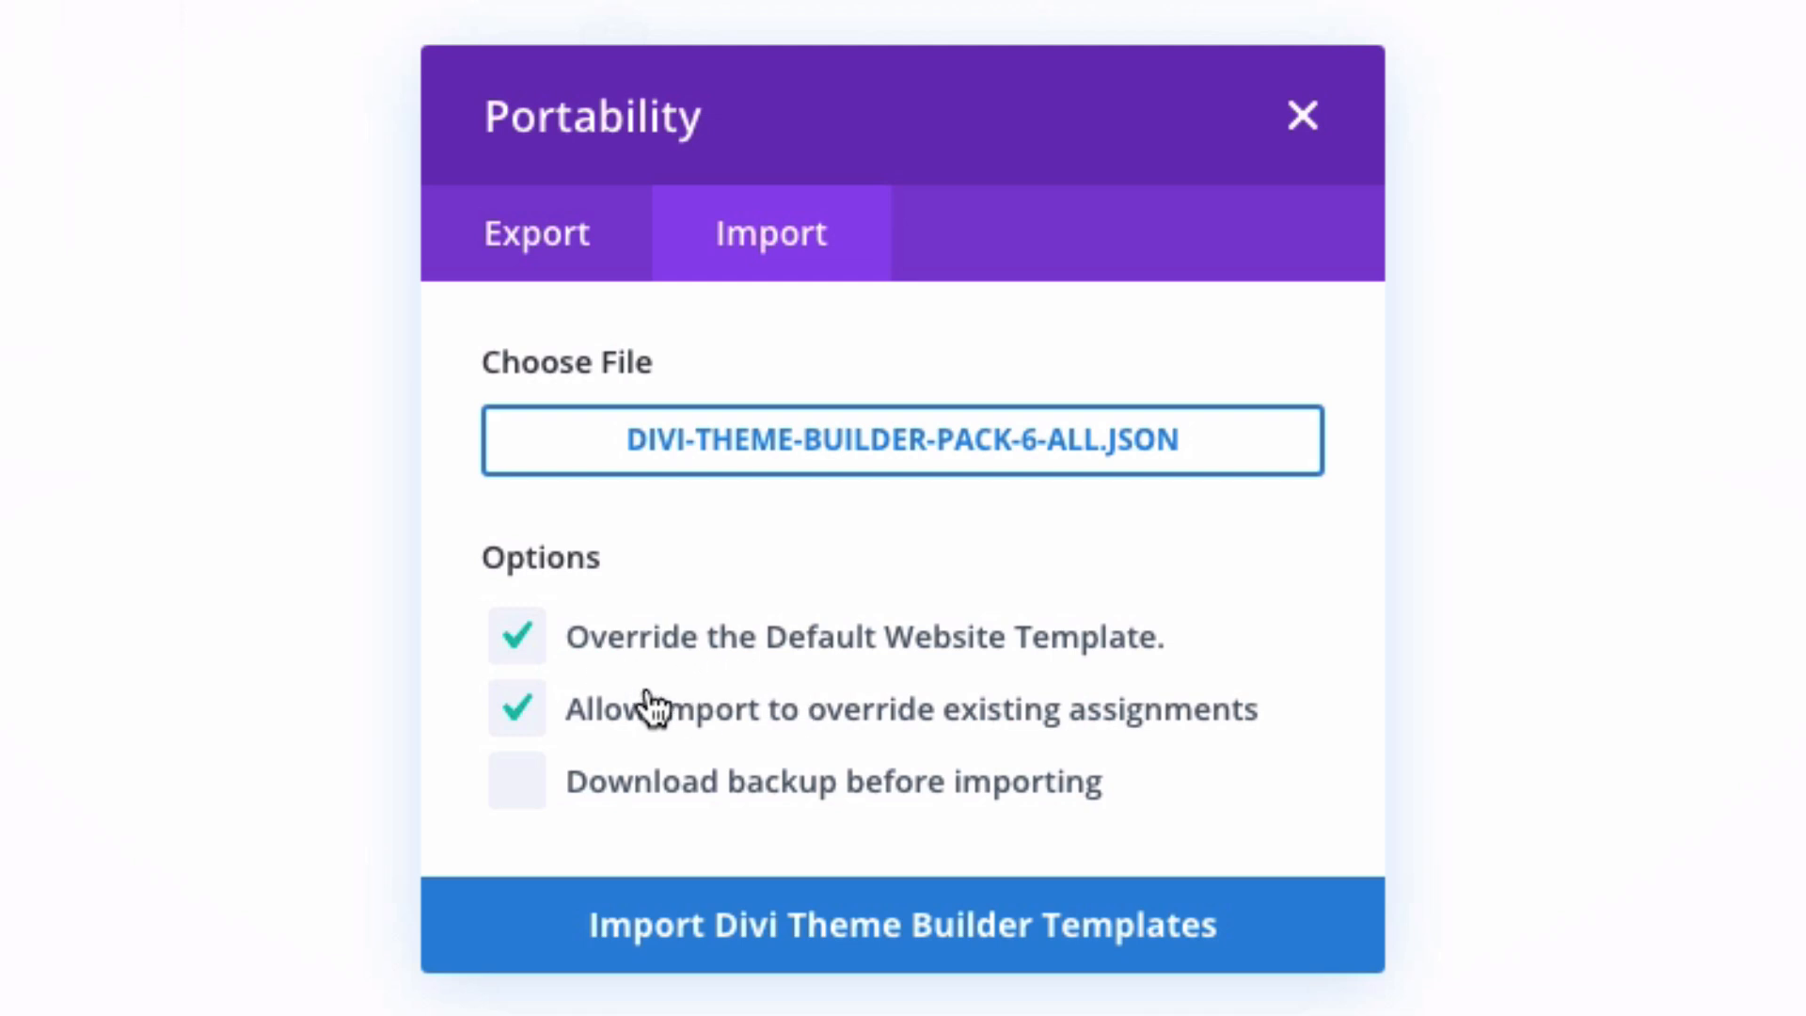
mouse_move(1093, 654)
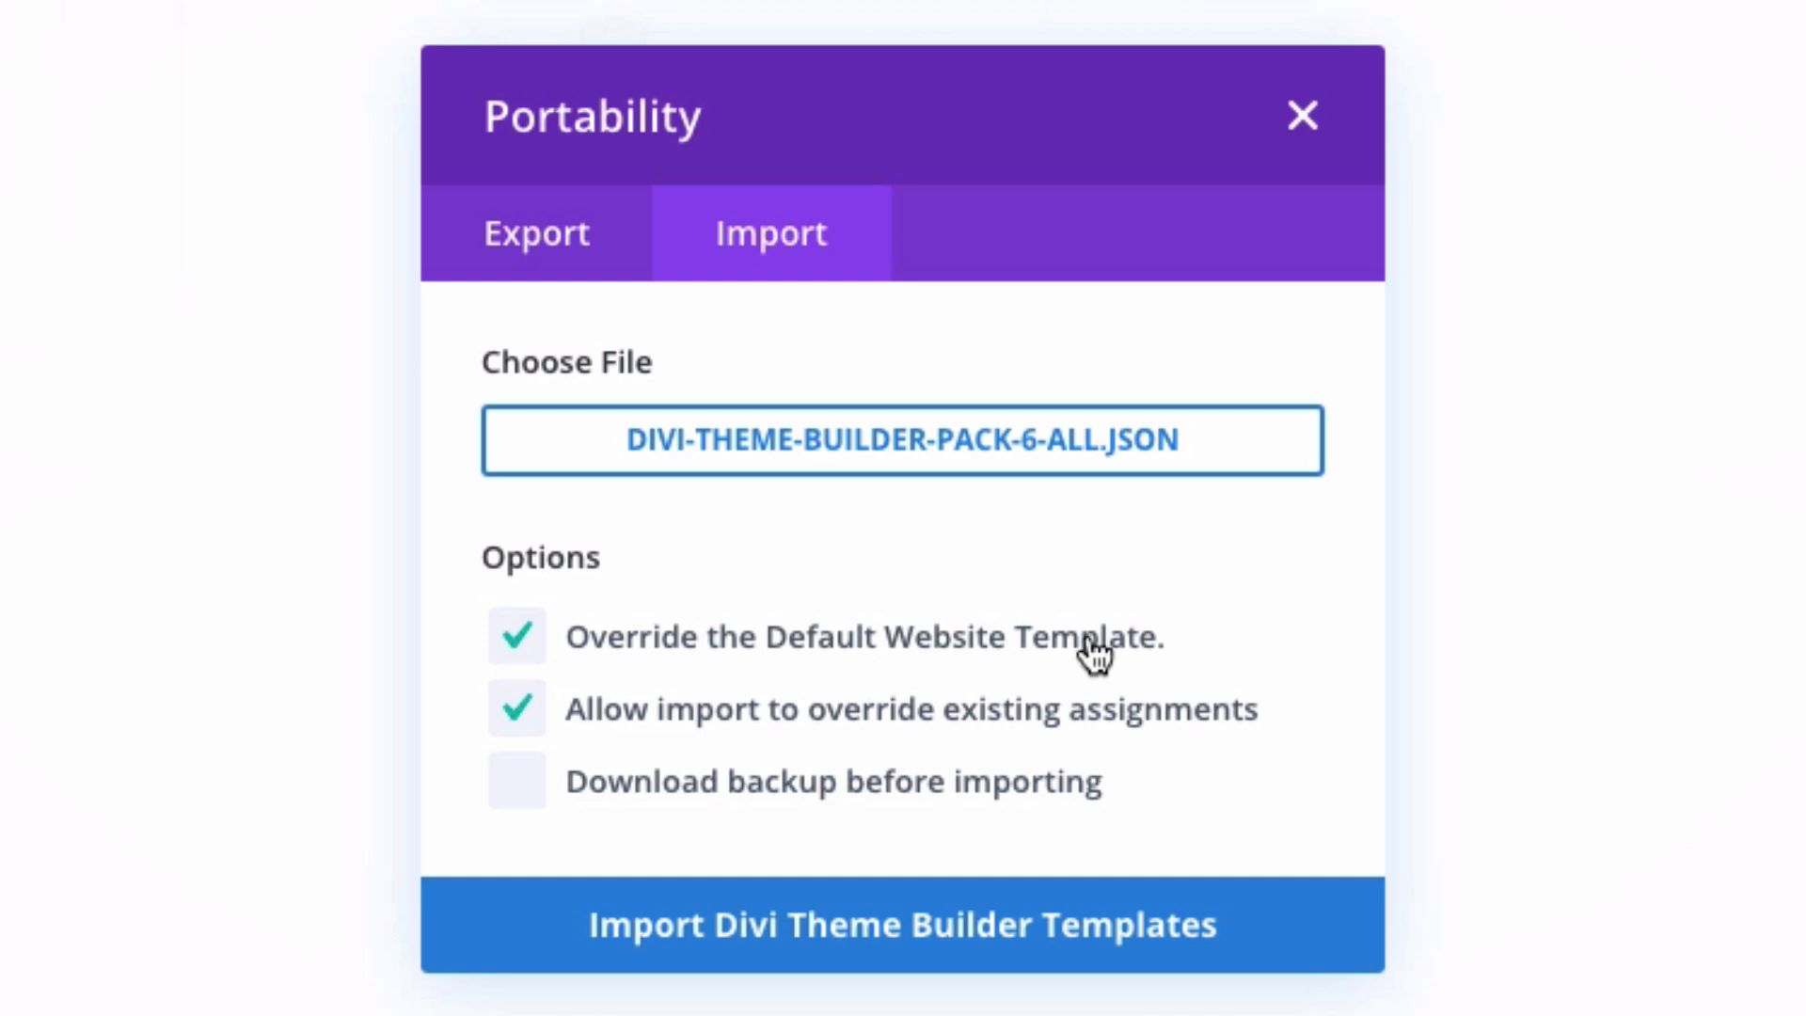
mouse_move(880, 750)
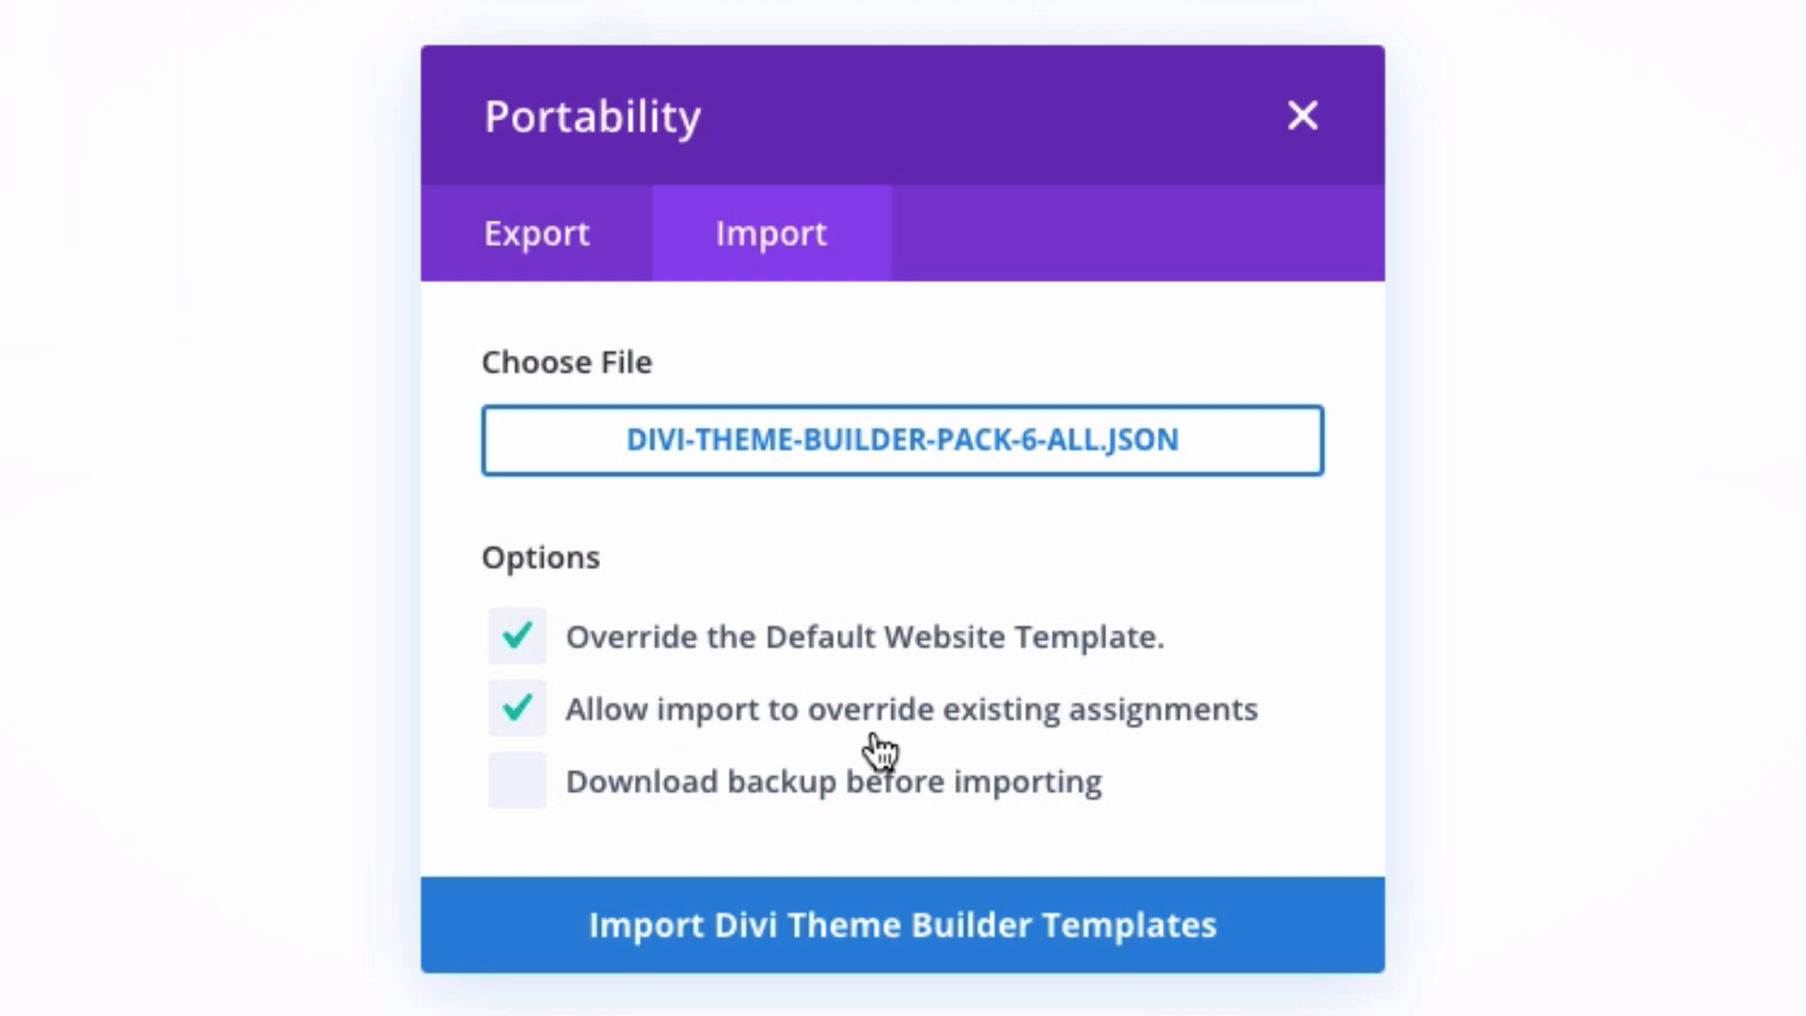
mouse_move(1054, 724)
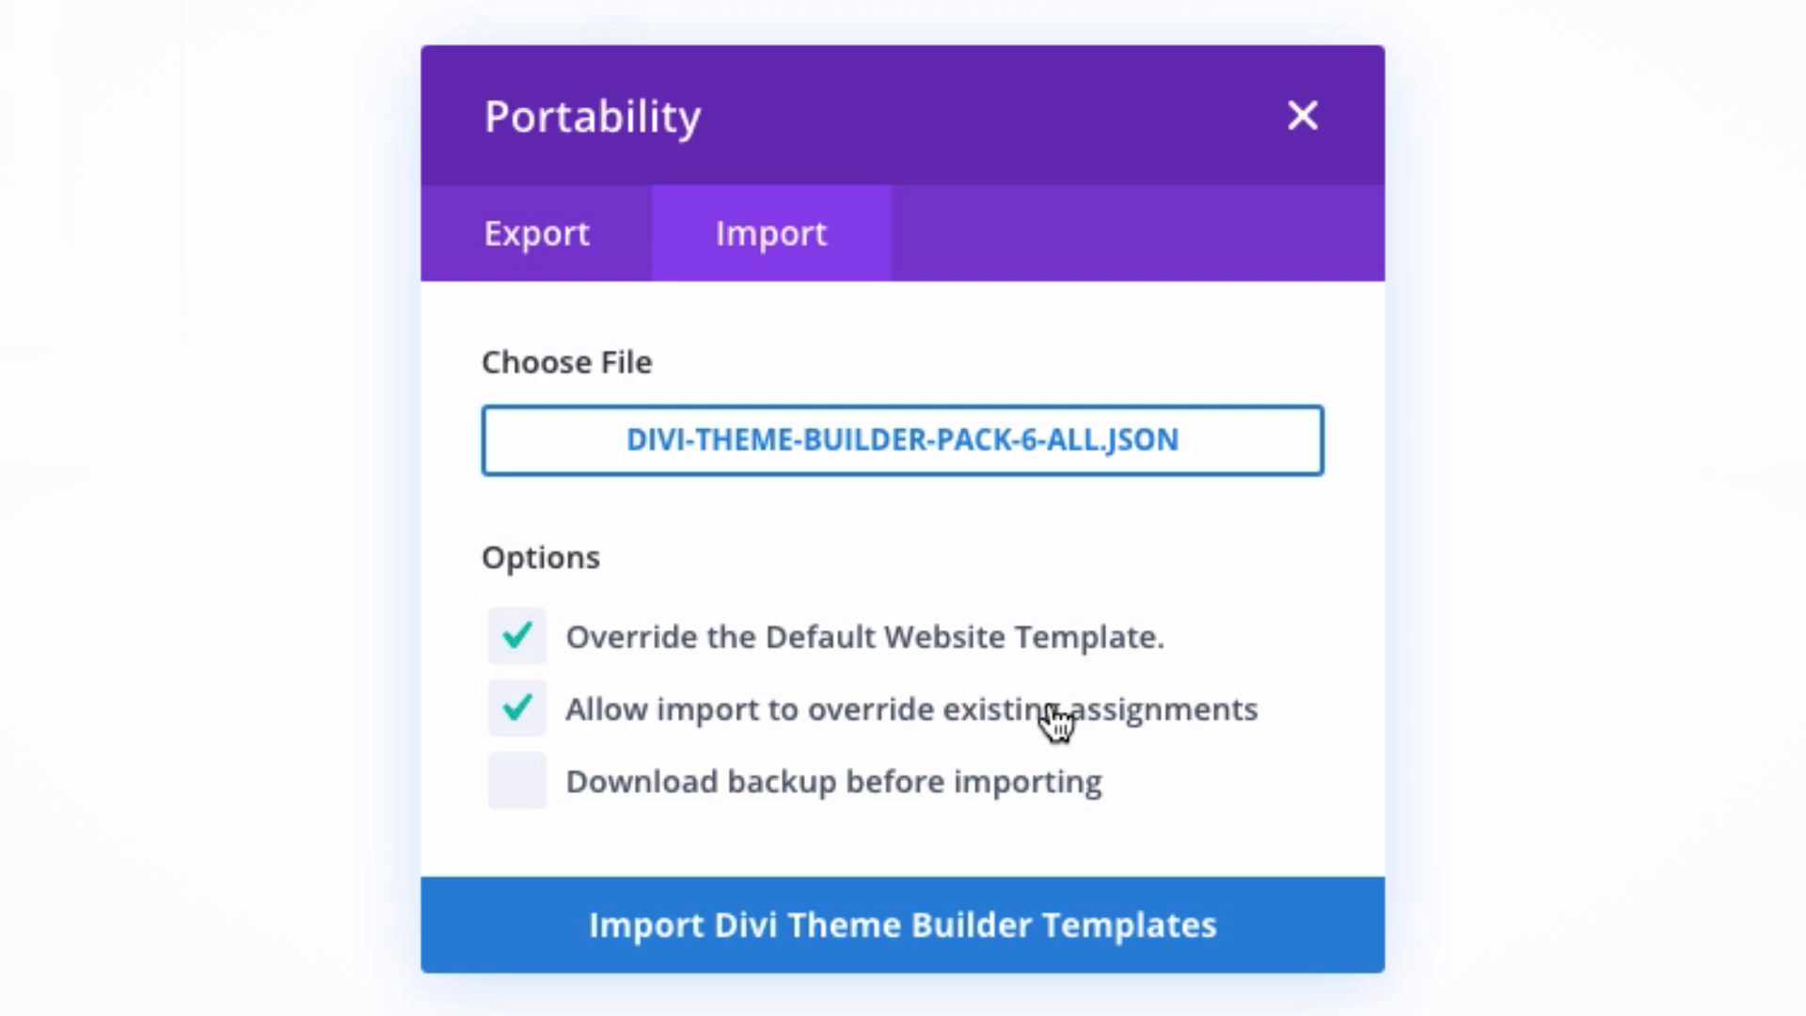
mouse_move(1175, 670)
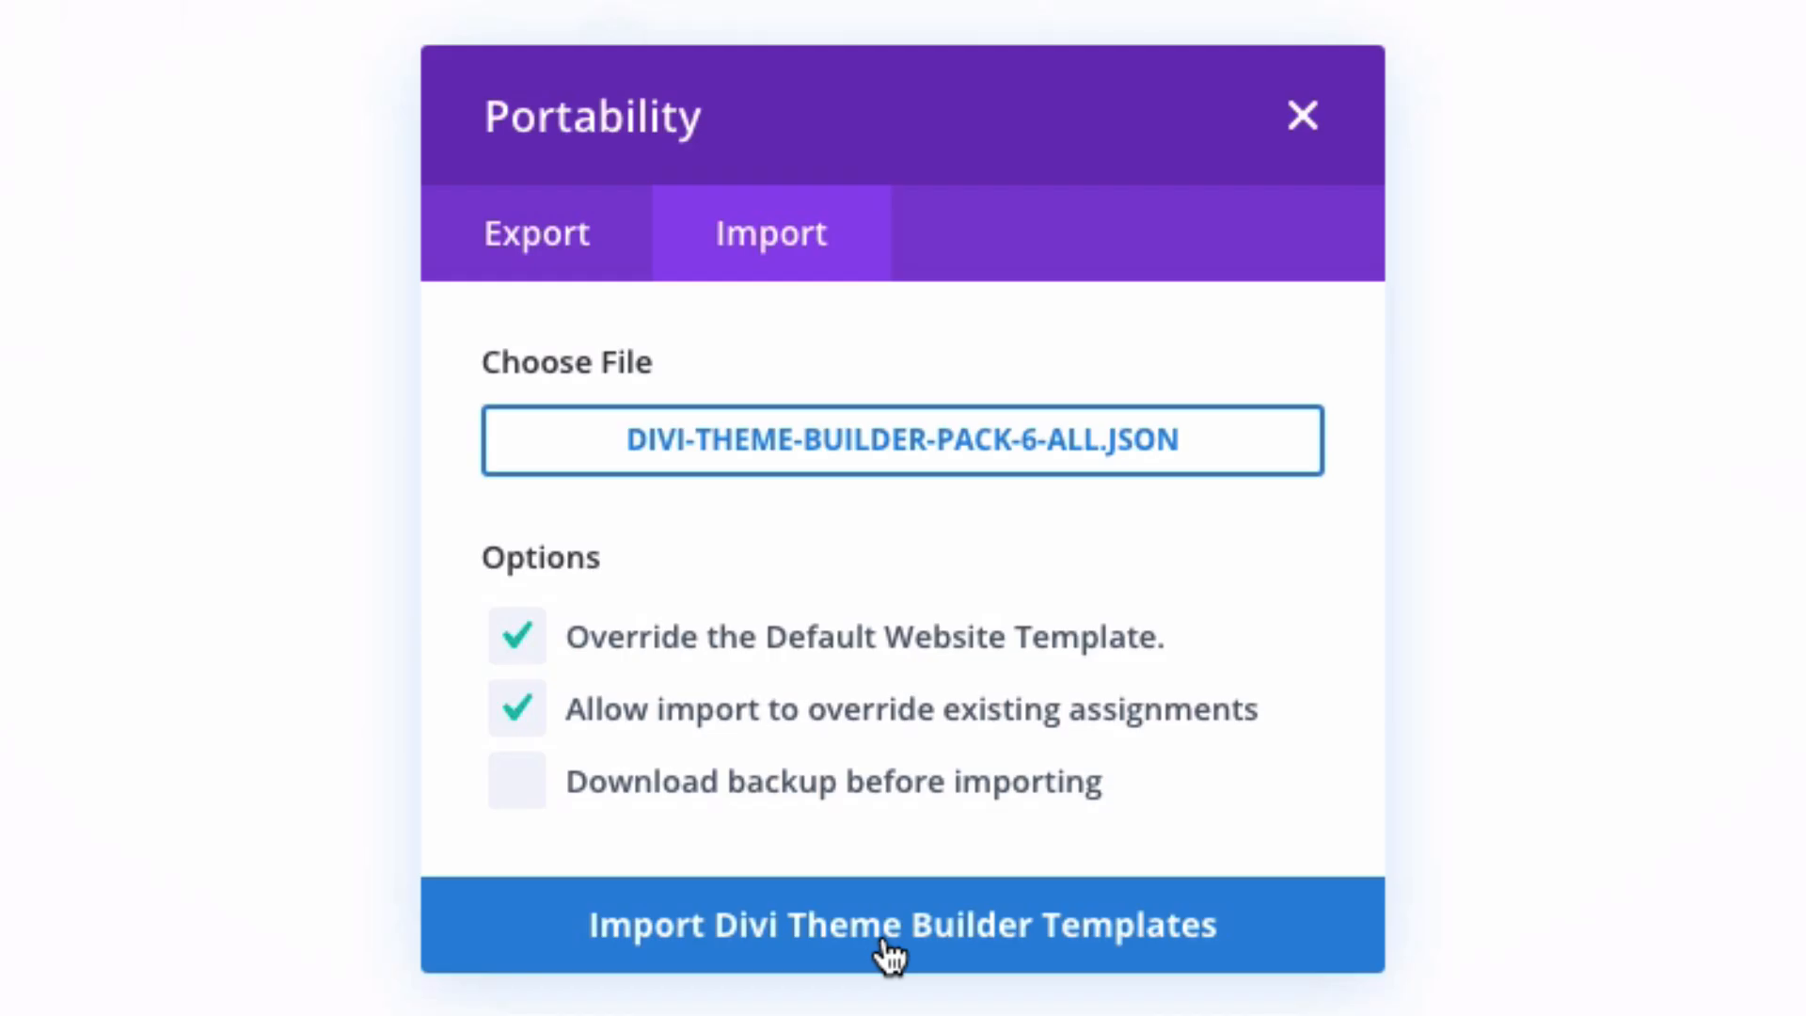
Step: Import the Pack 6 templates and save the Theme Builder changes
left_click(903, 925)
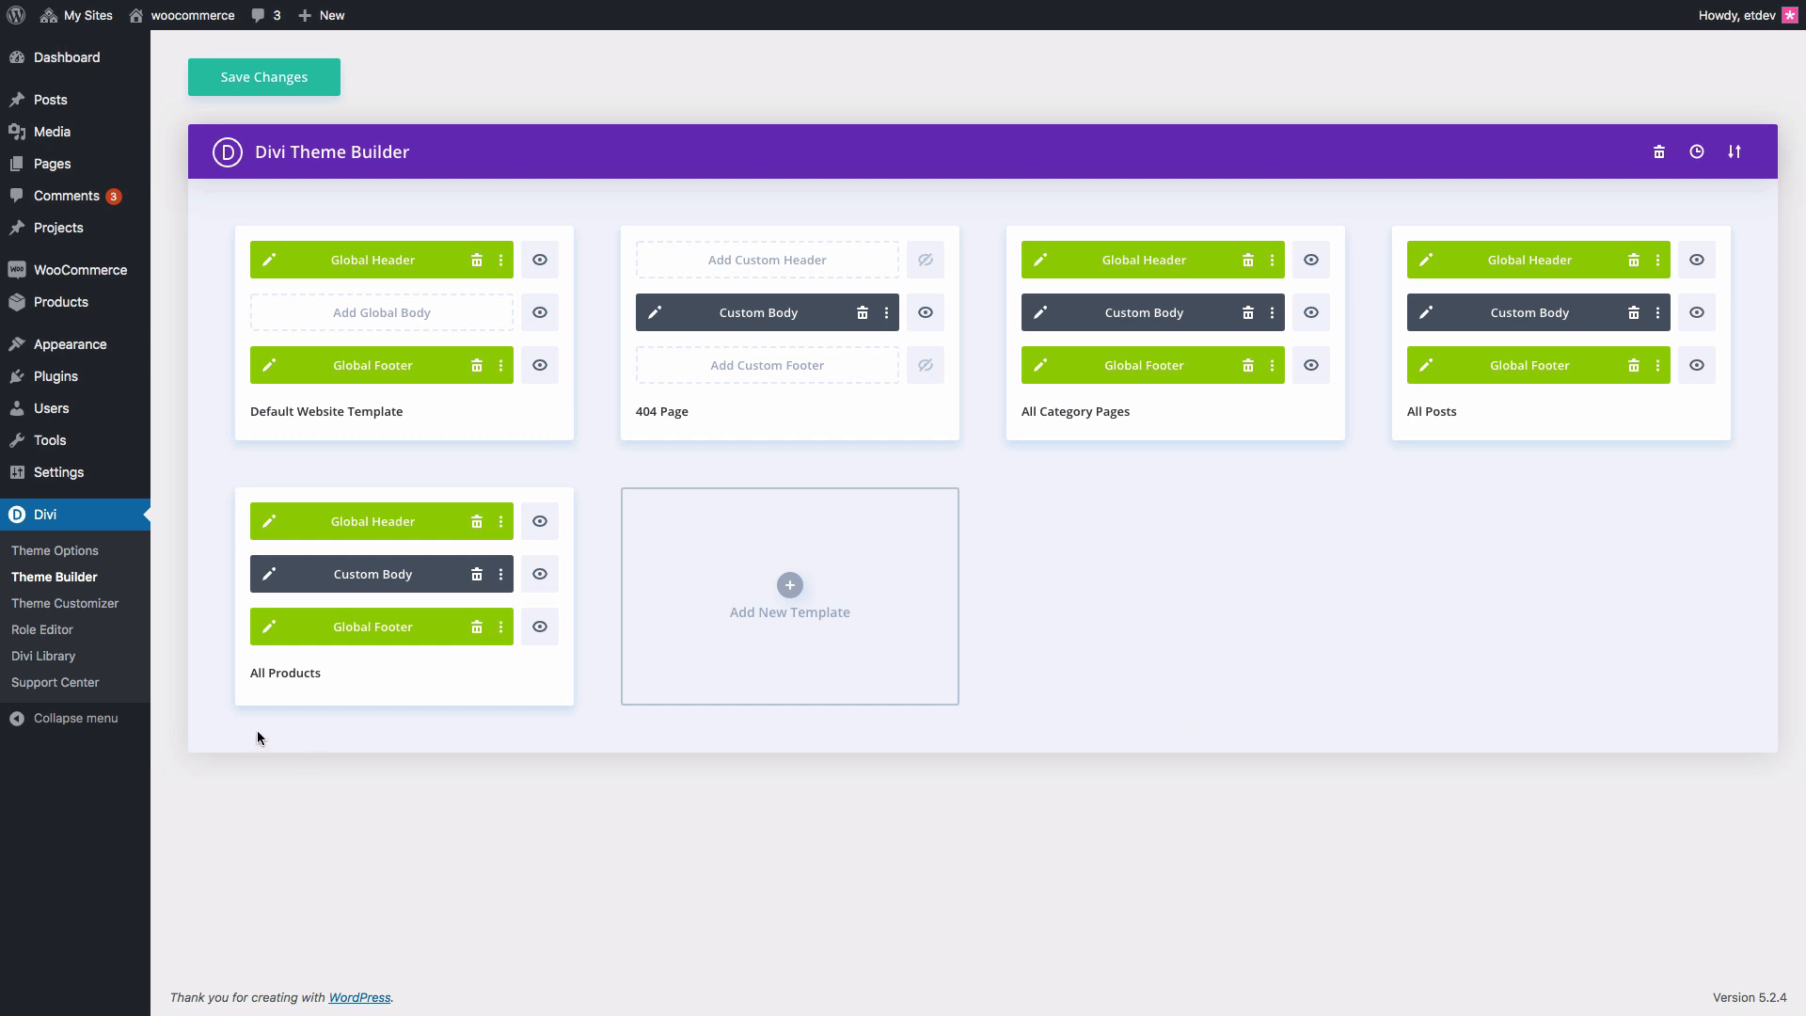
mouse_move(1263, 679)
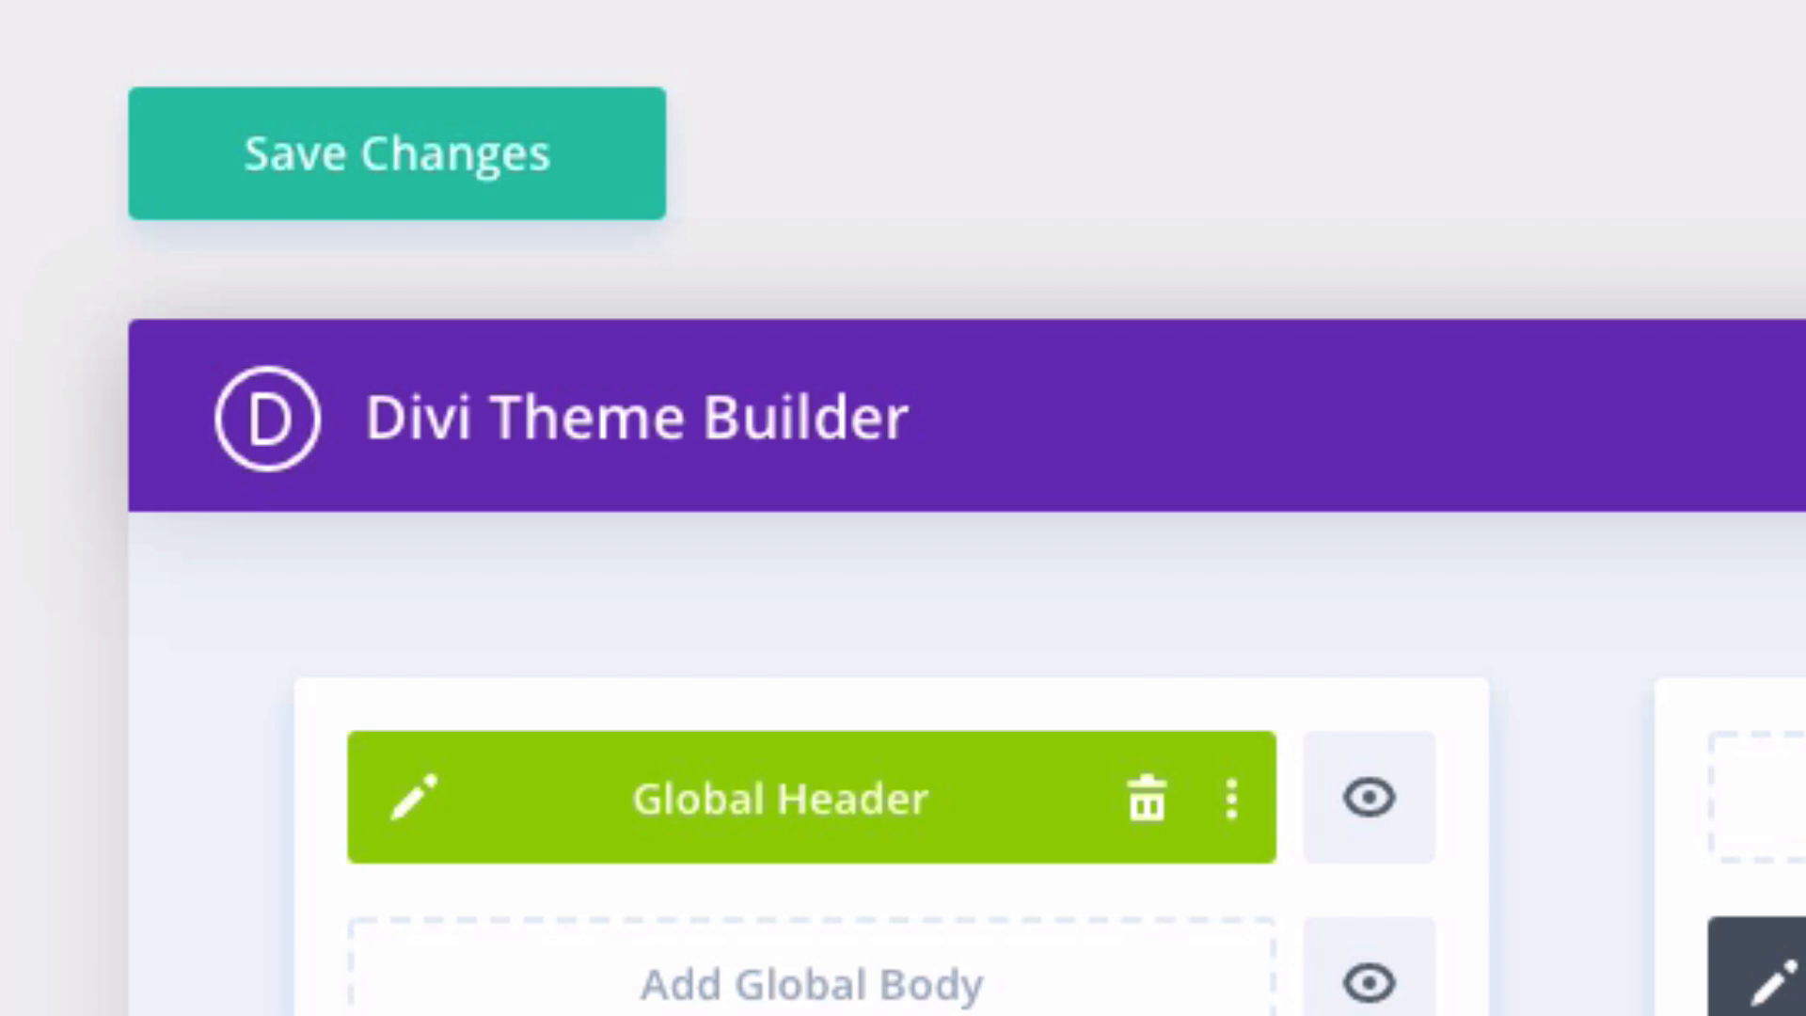
left_click(396, 154)
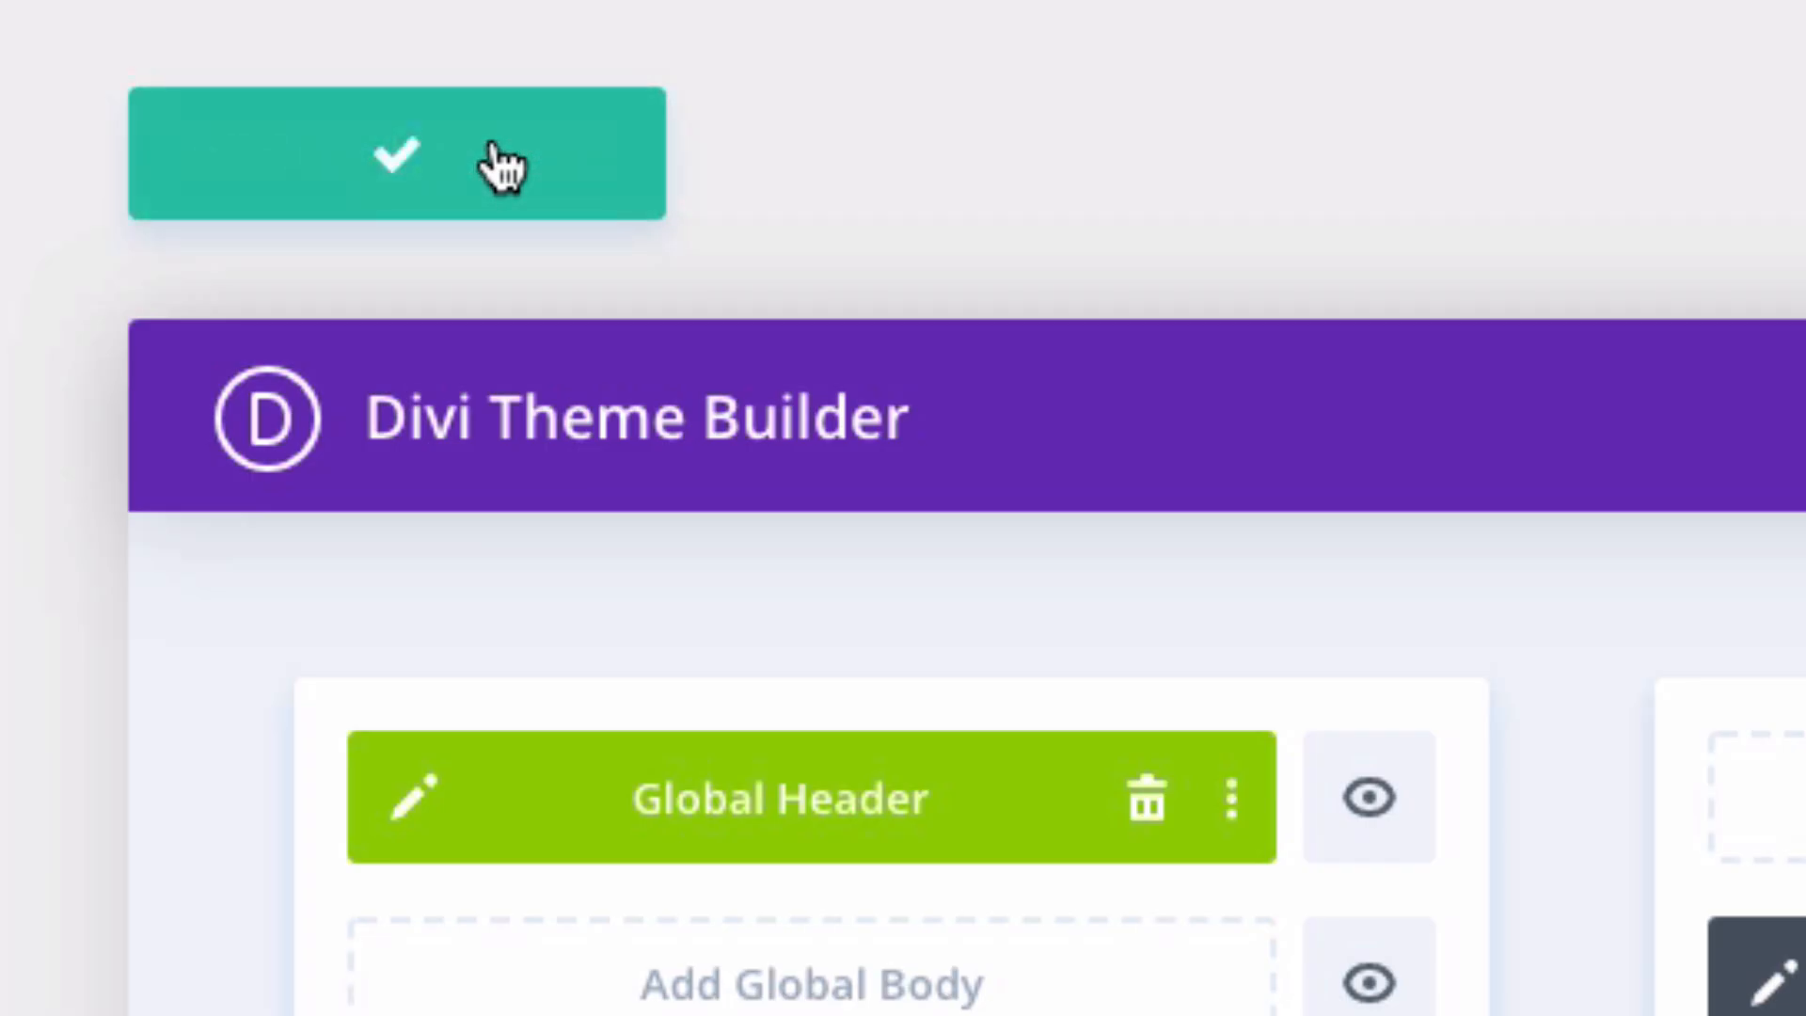
left_click(397, 155)
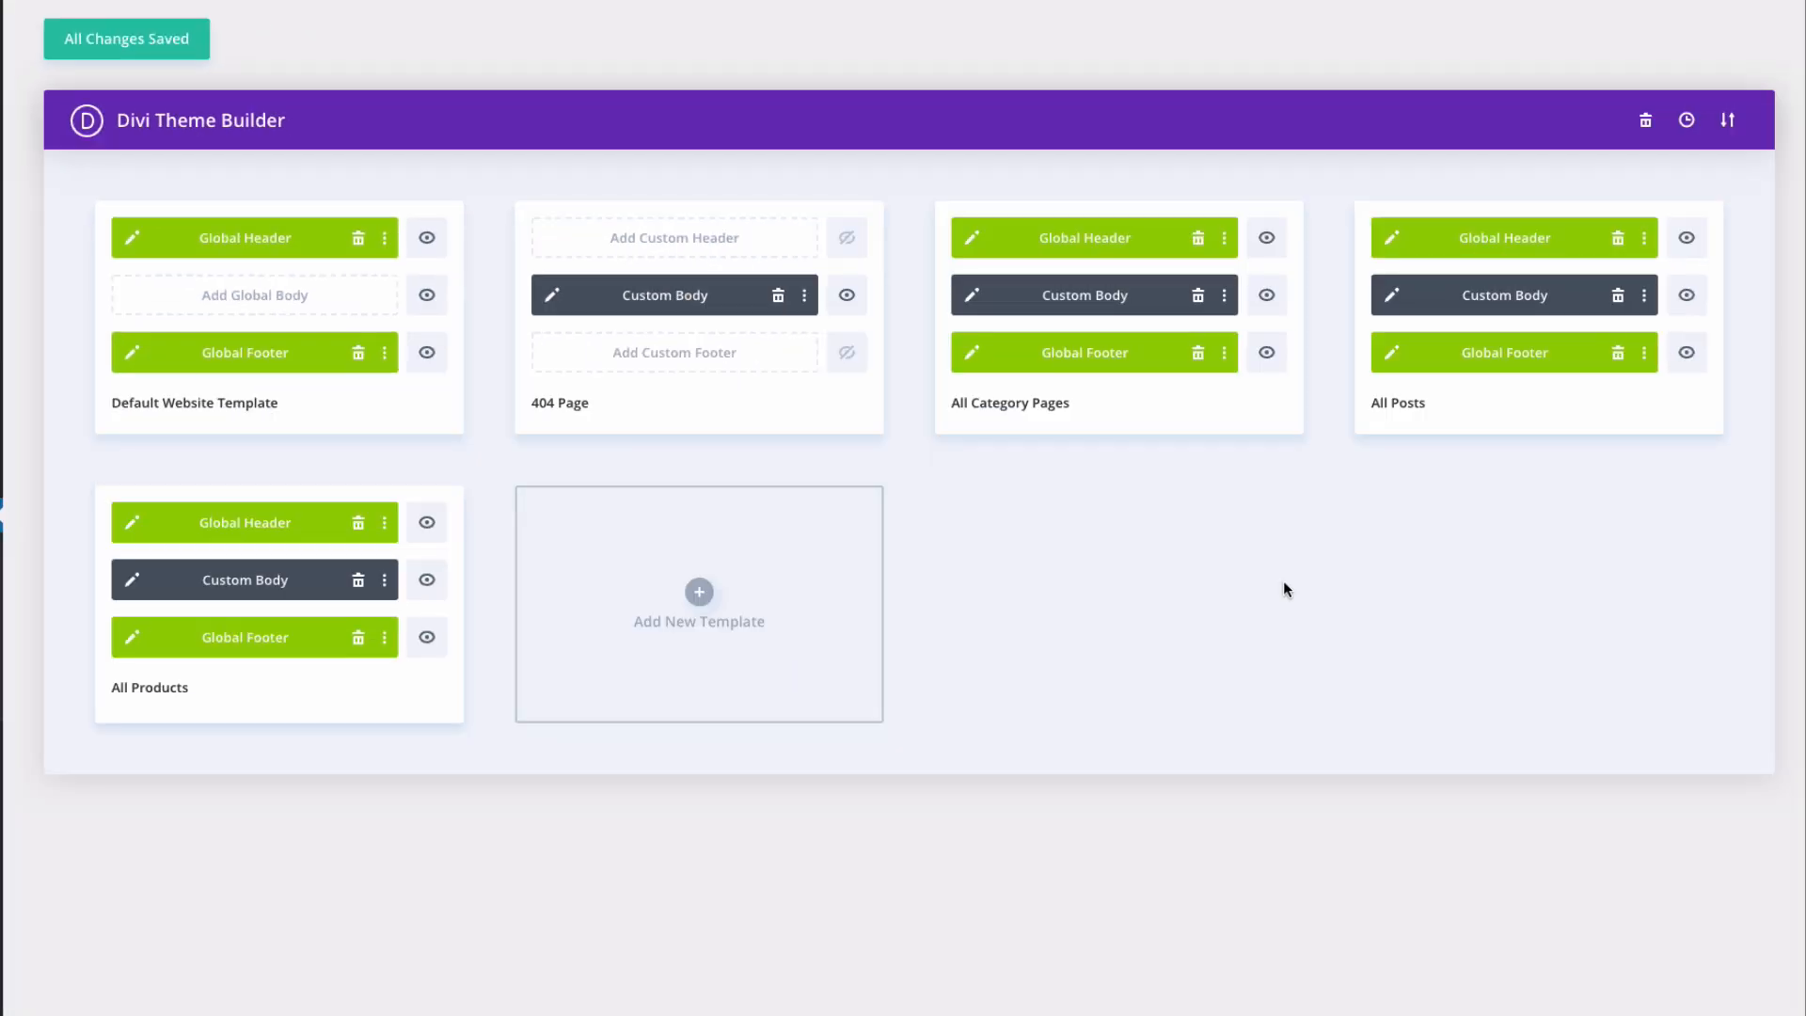
mouse_move(1435, 682)
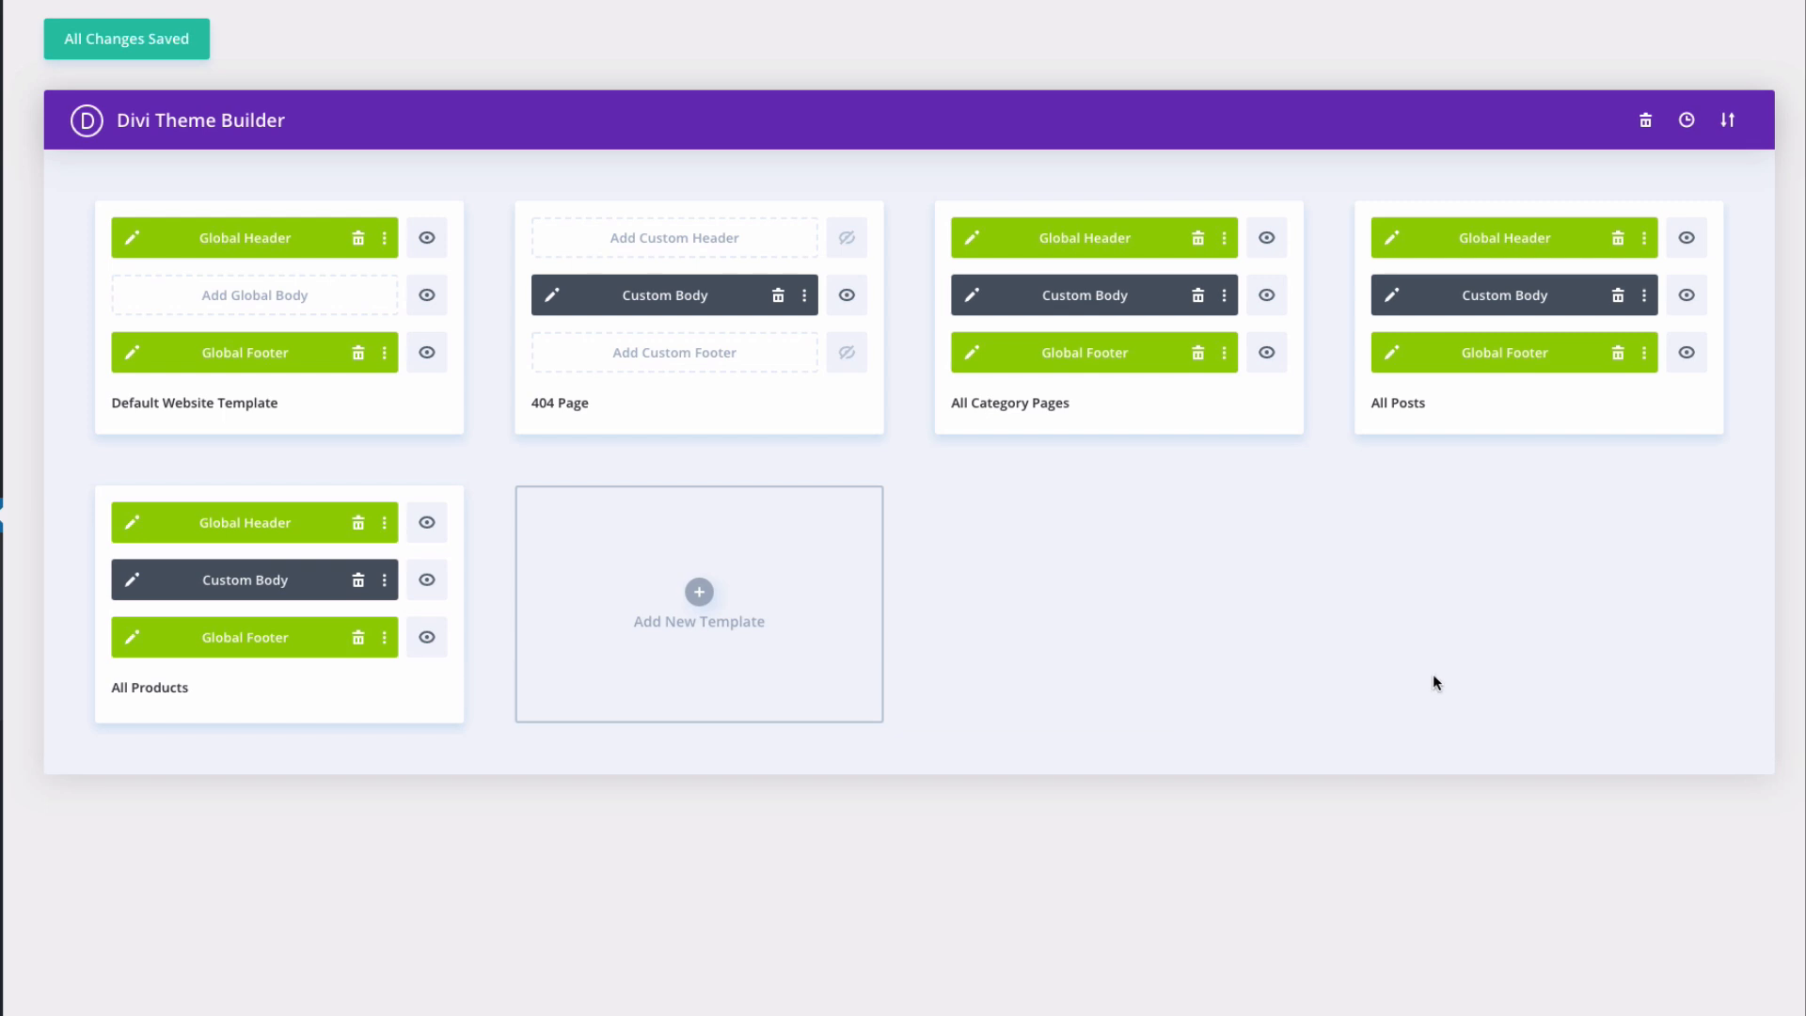
mouse_move(1304, 668)
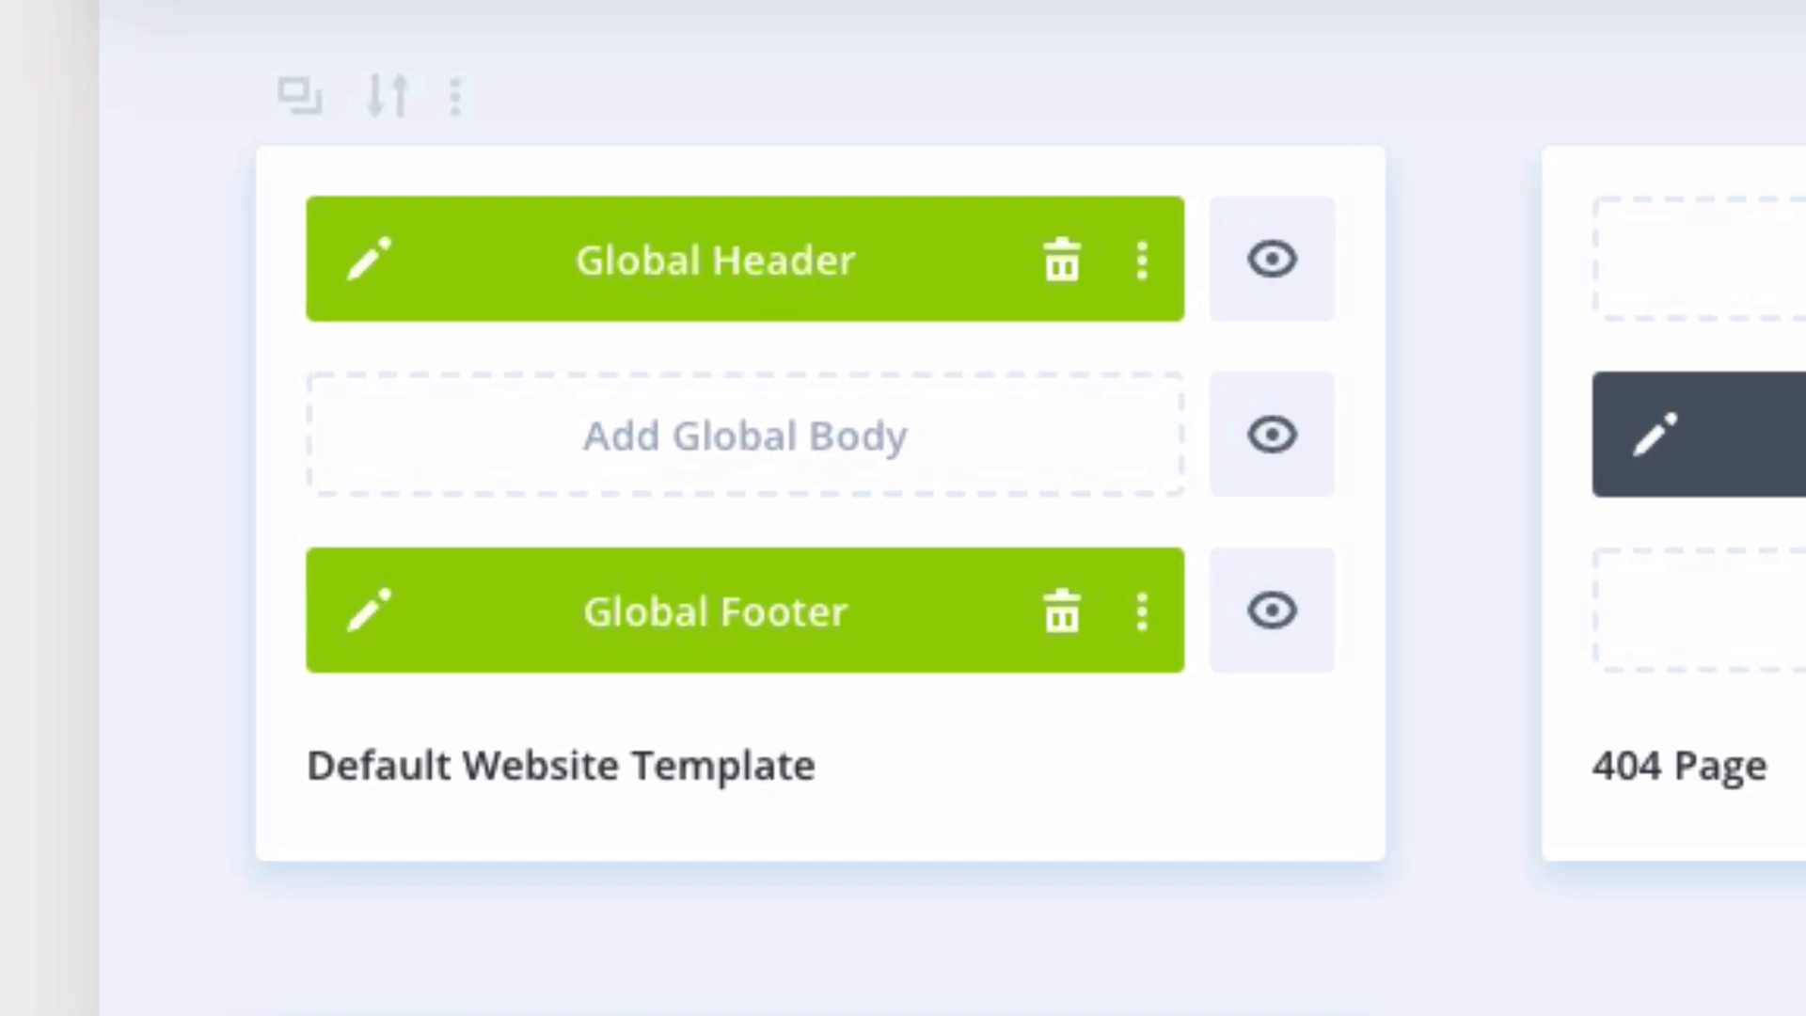
mouse_move(657, 288)
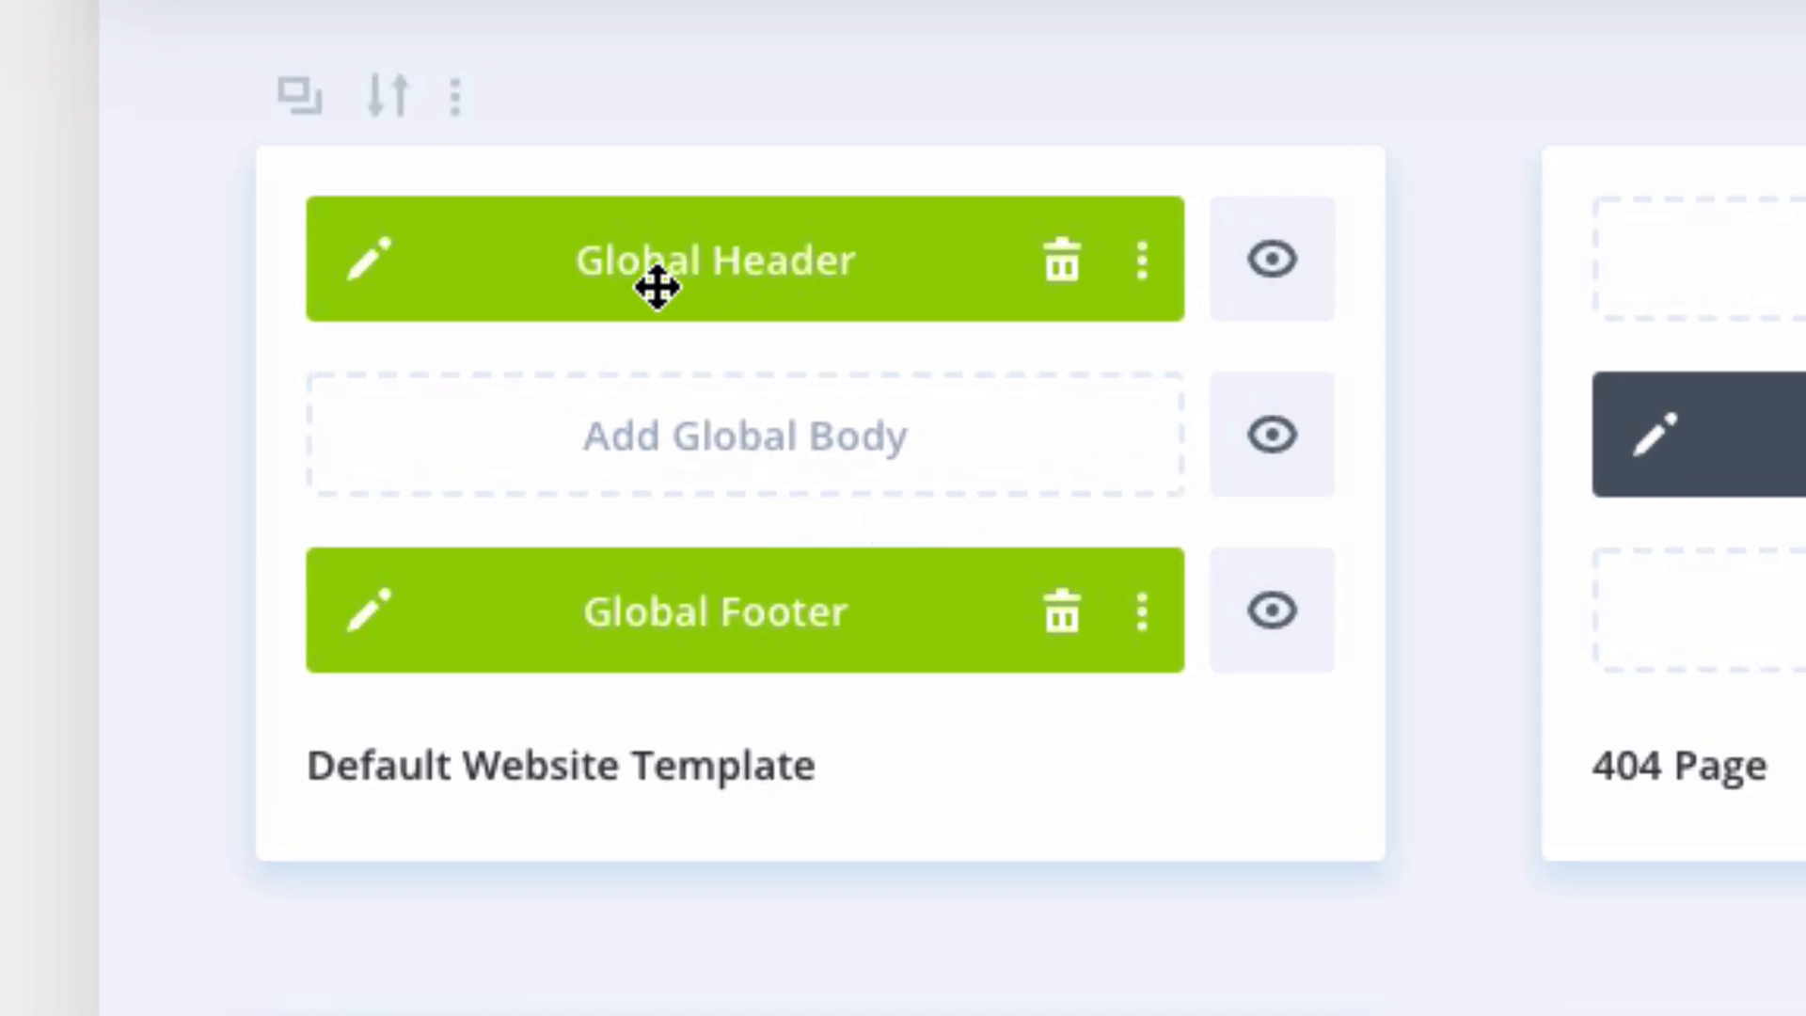
mouse_move(950, 636)
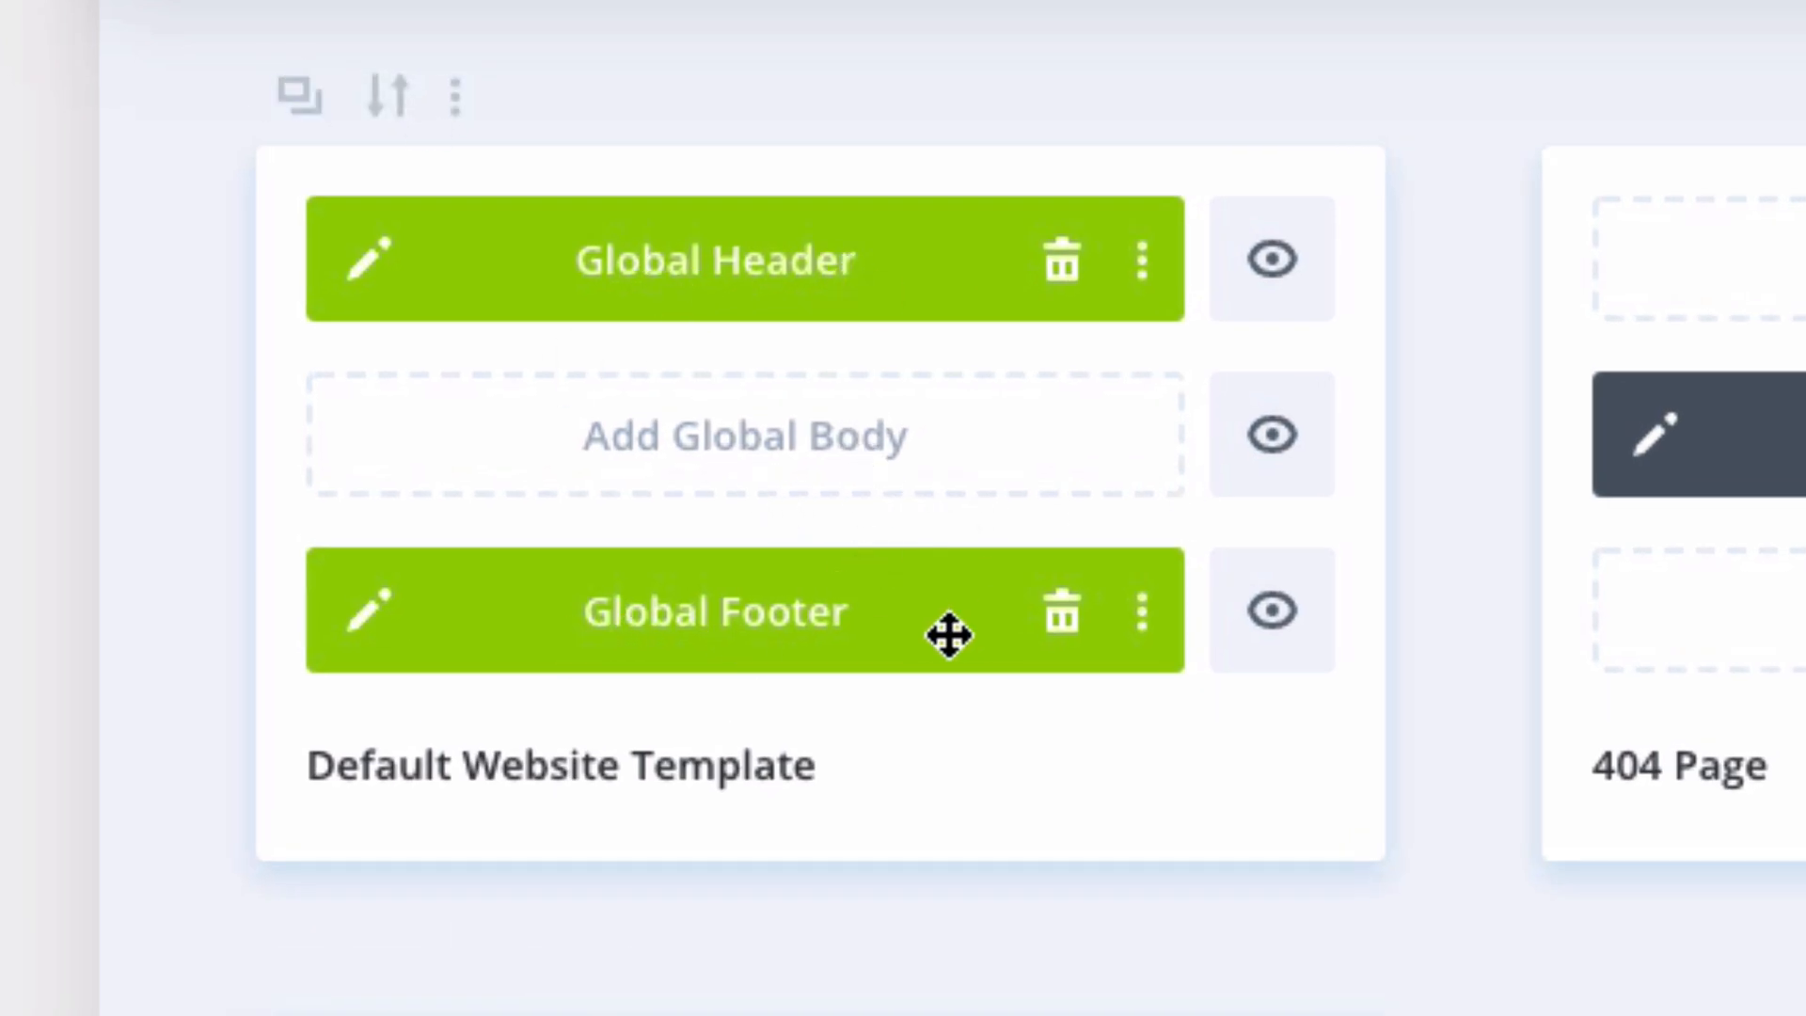
mouse_move(707, 360)
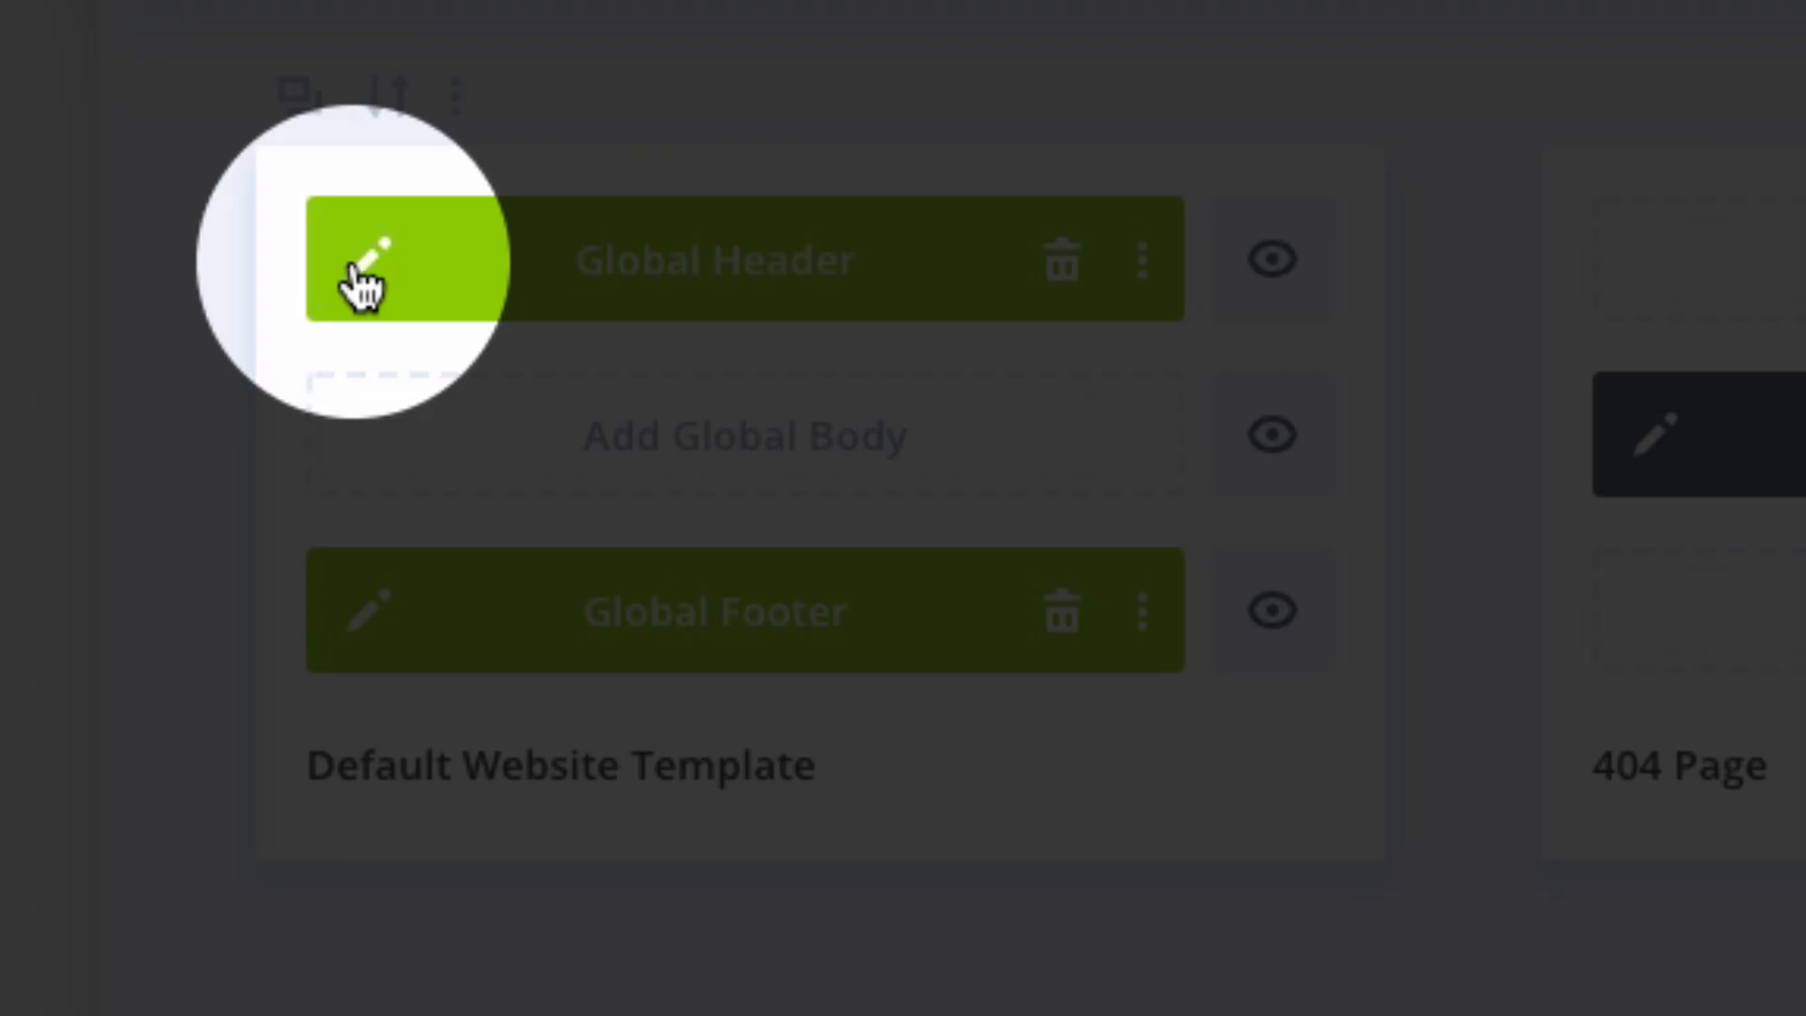
Step: Edit the Default Website Template's Global Header to see its pink menu bar
left_click(369, 260)
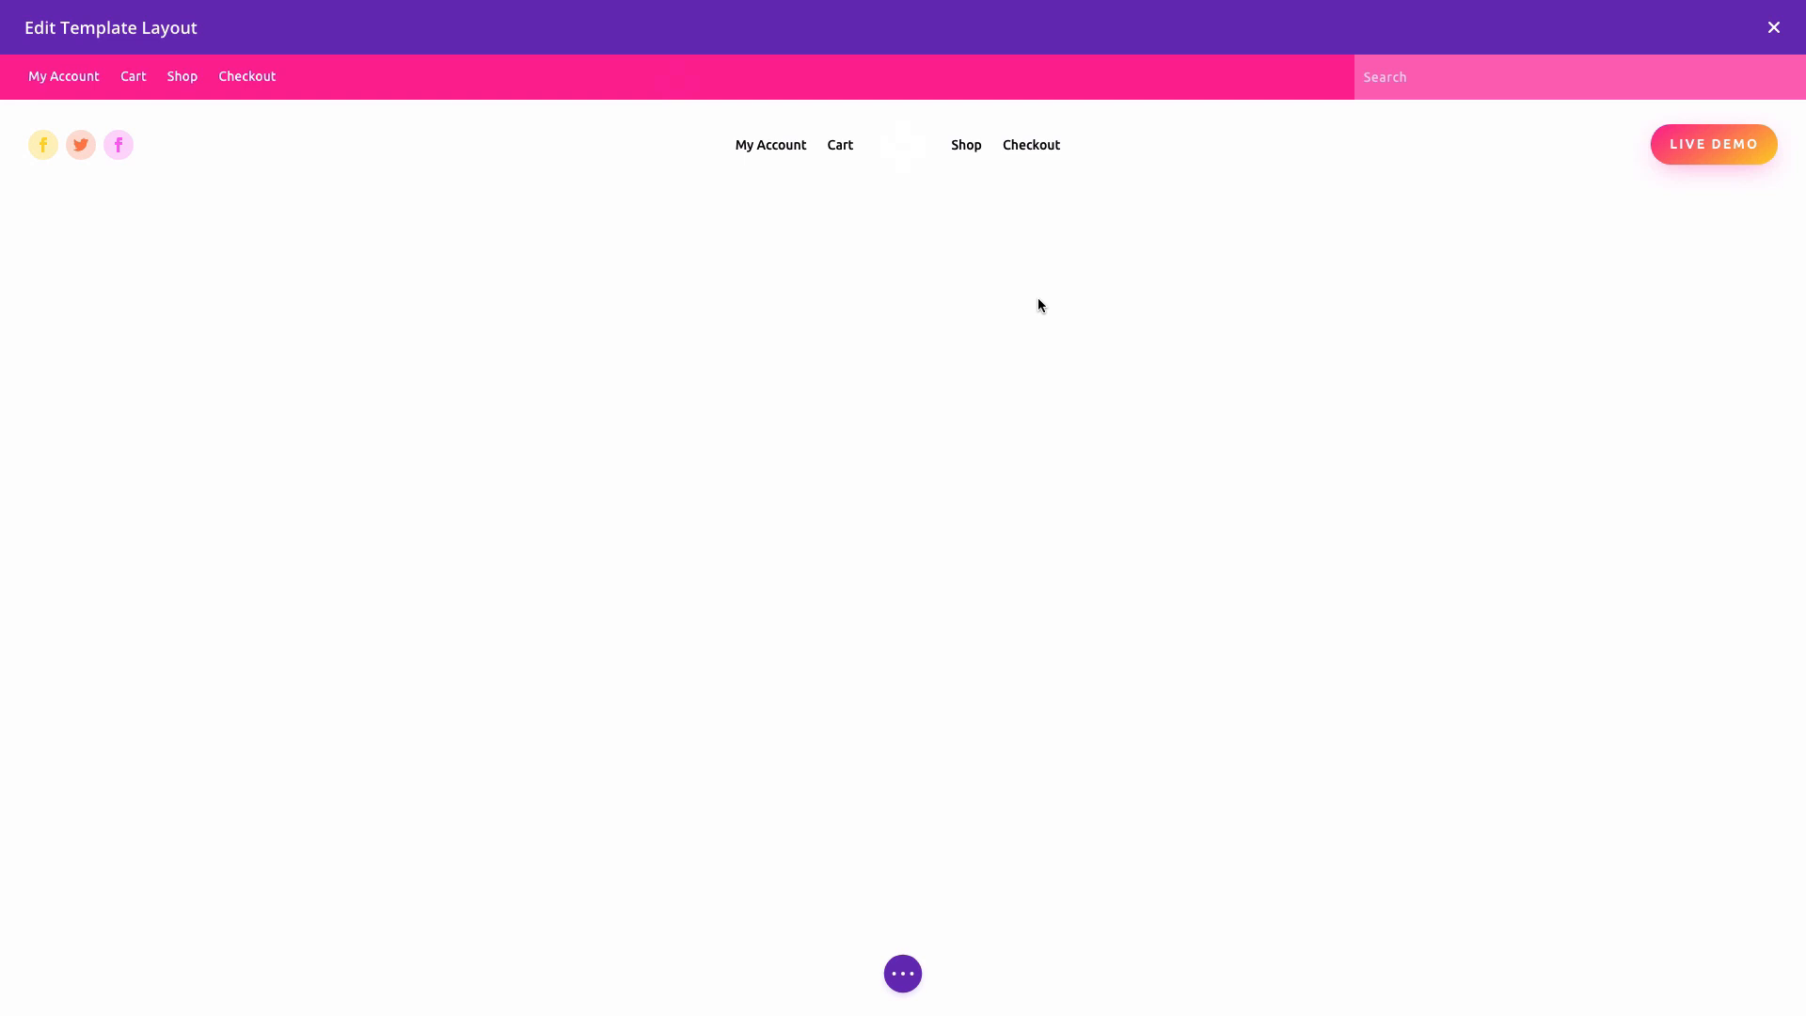
mouse_move(205, 186)
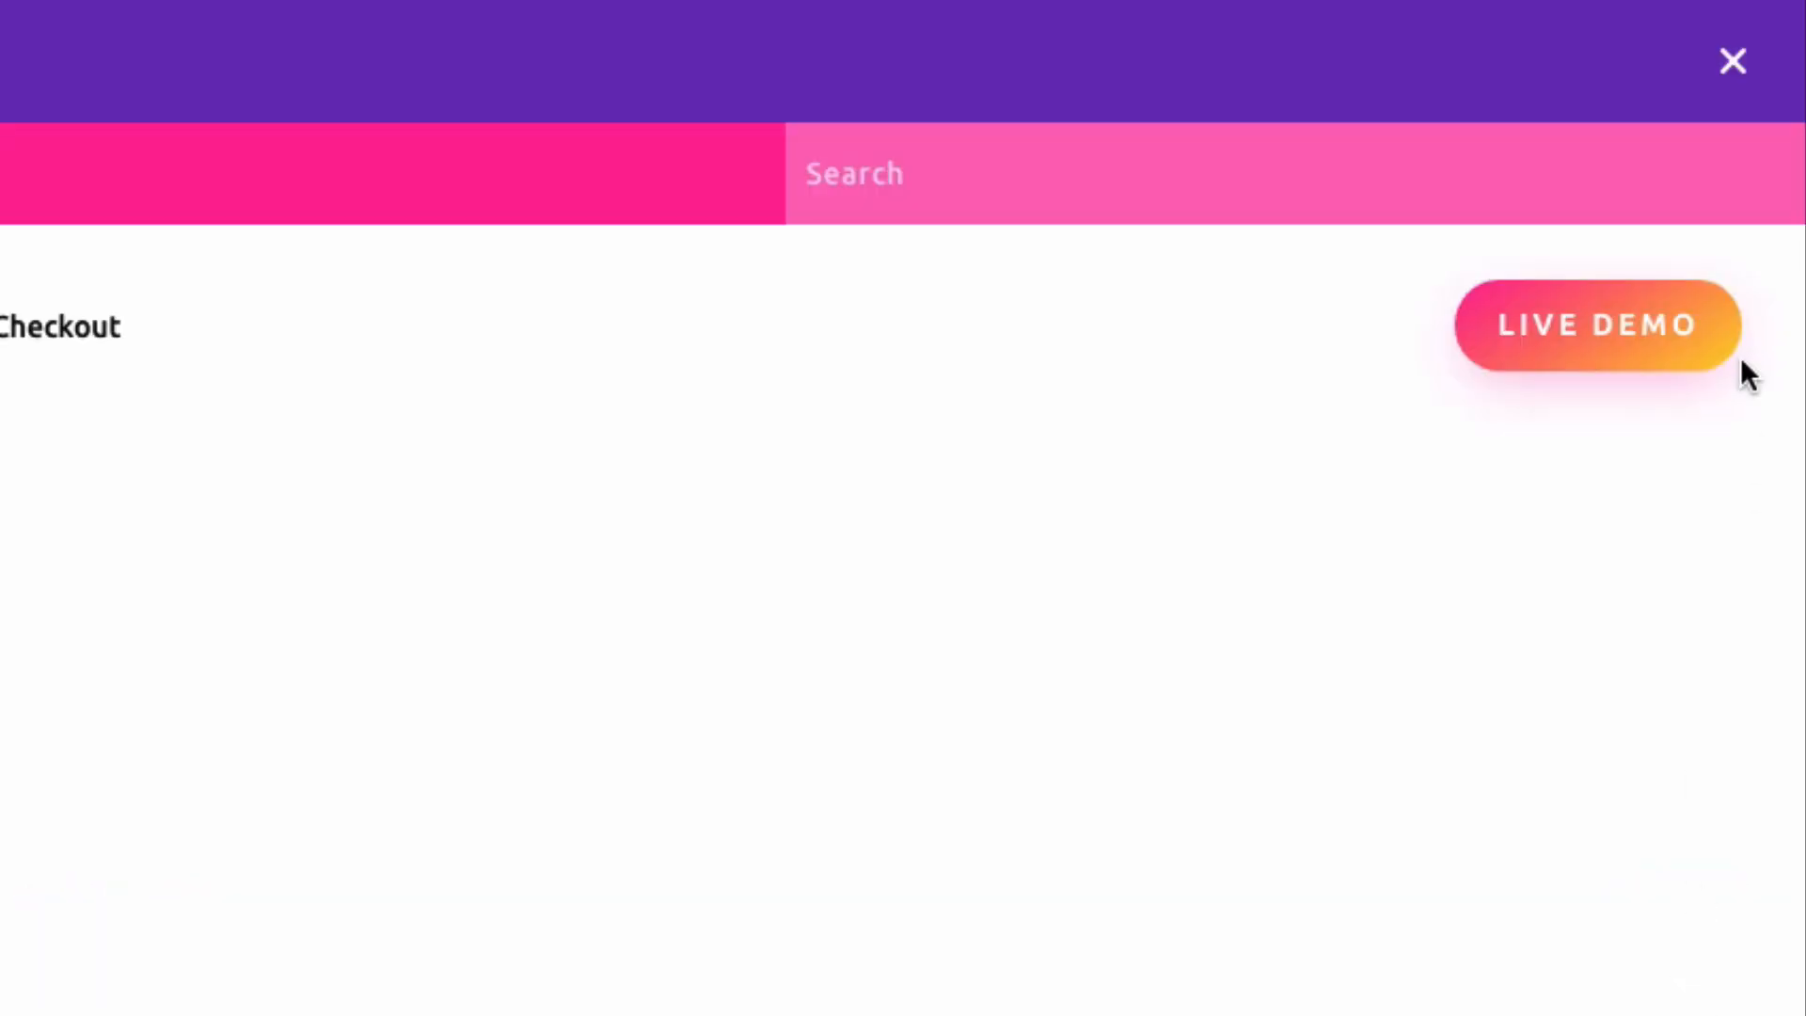
mouse_move(1734, 61)
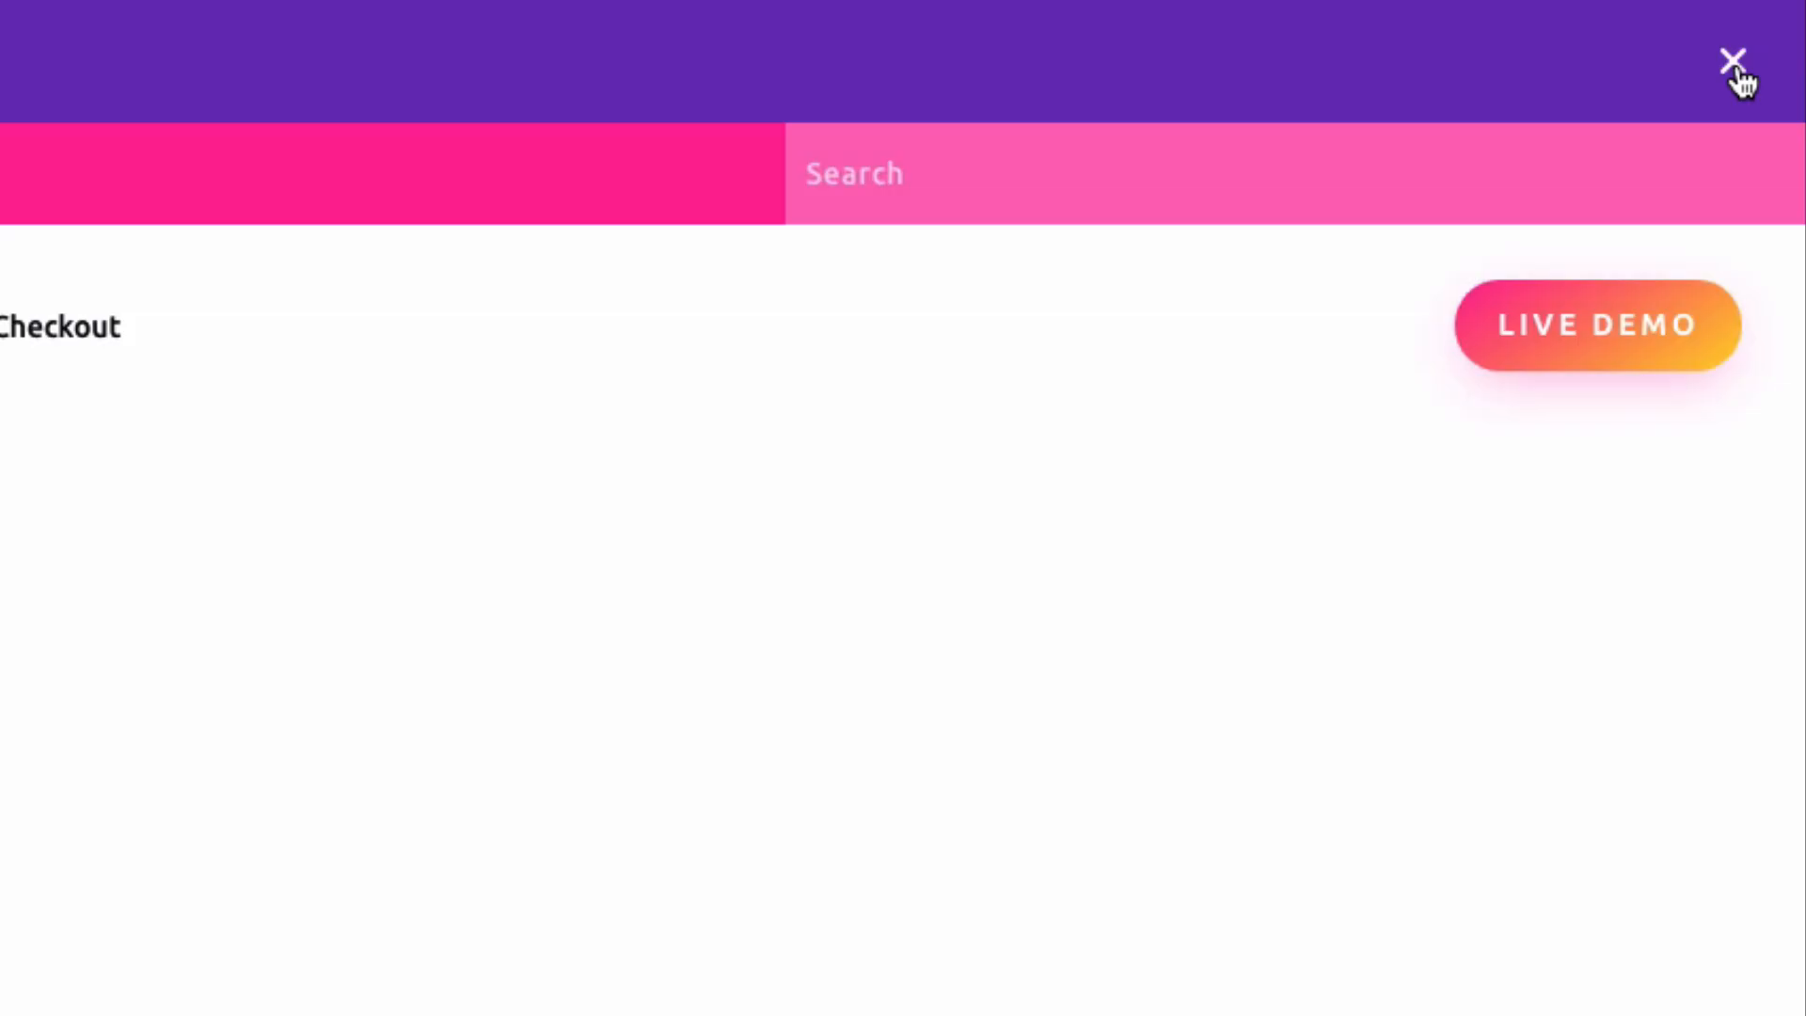
Step: Close the header editor, preview the astronaut 404 Page body, then close it
left_click(1734, 59)
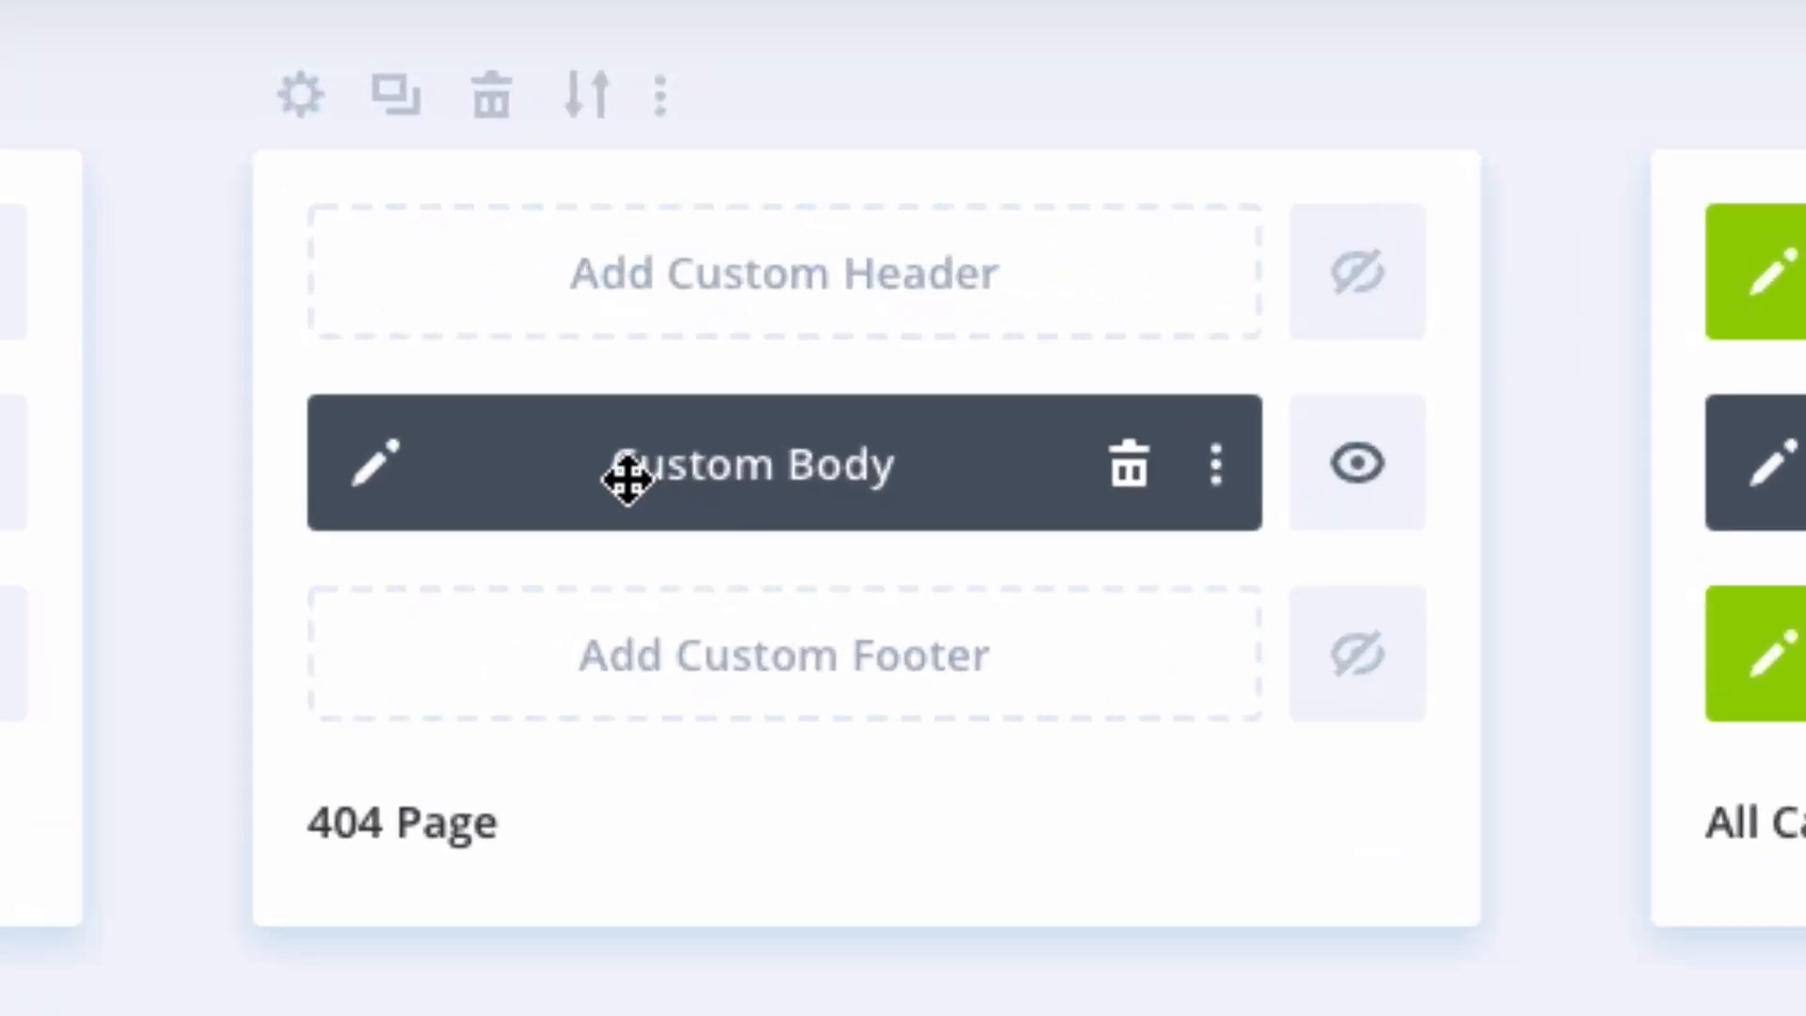
mouse_move(472, 466)
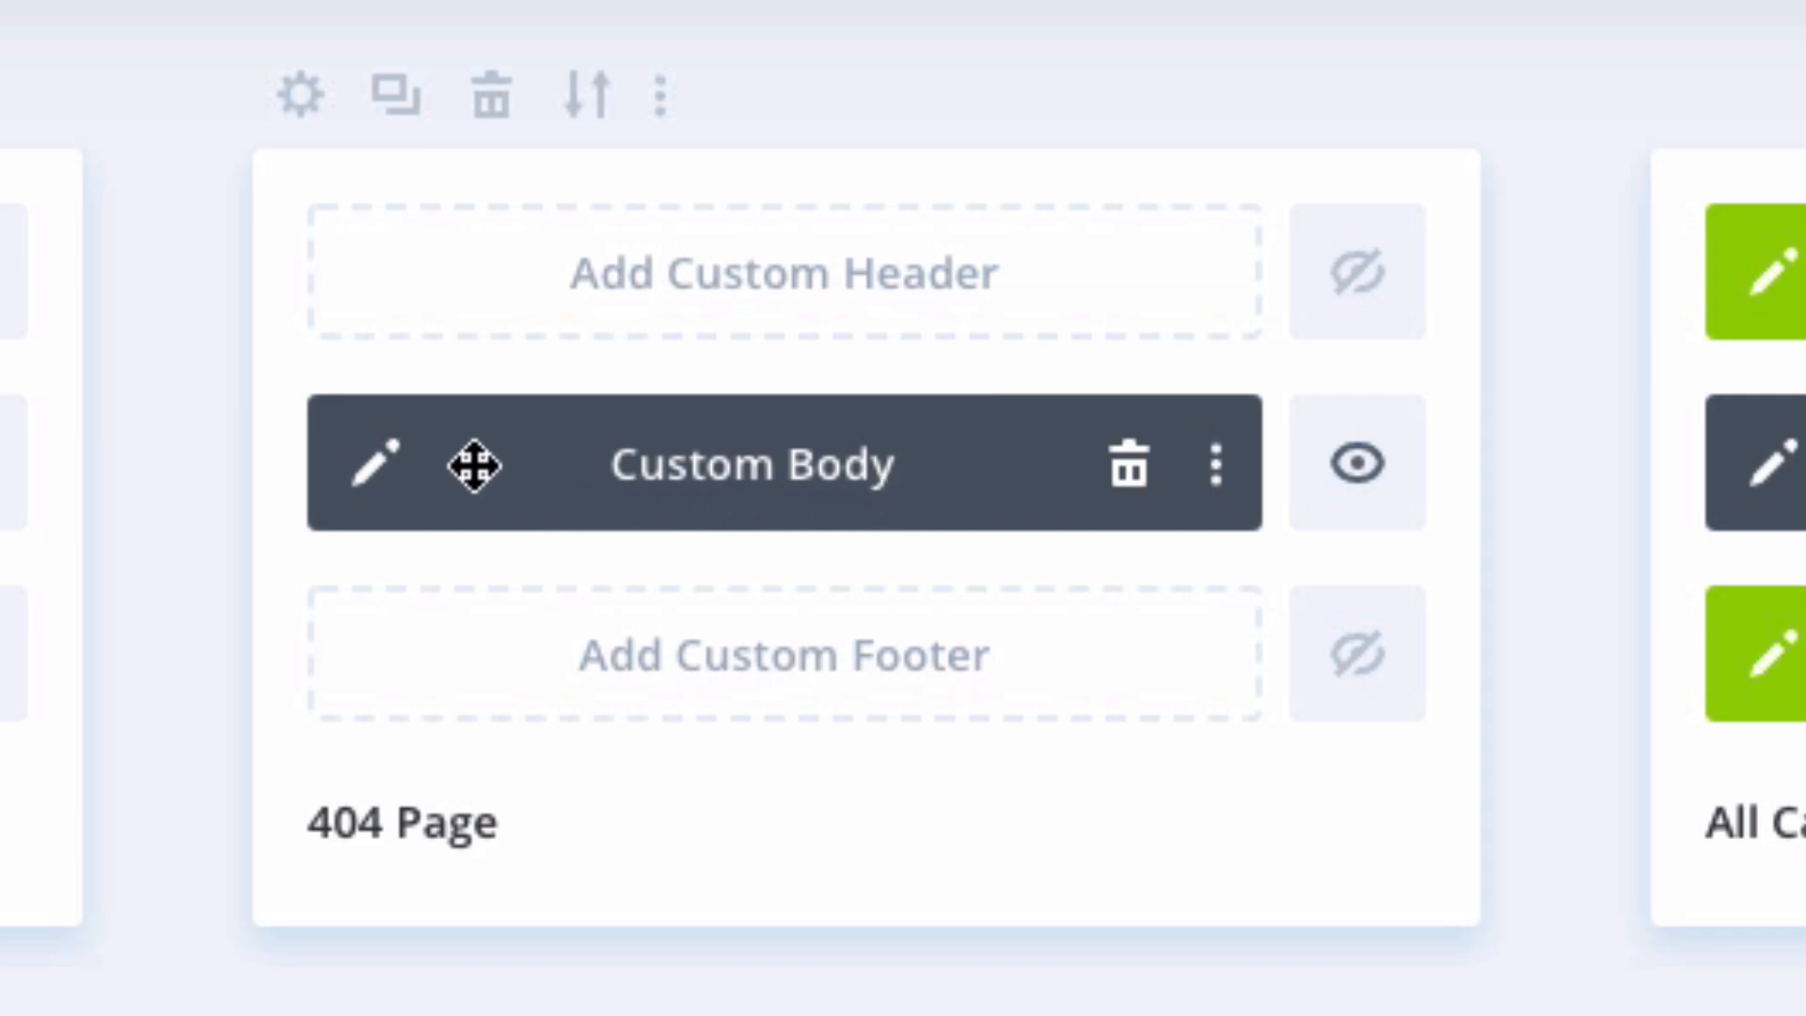
left_click(373, 466)
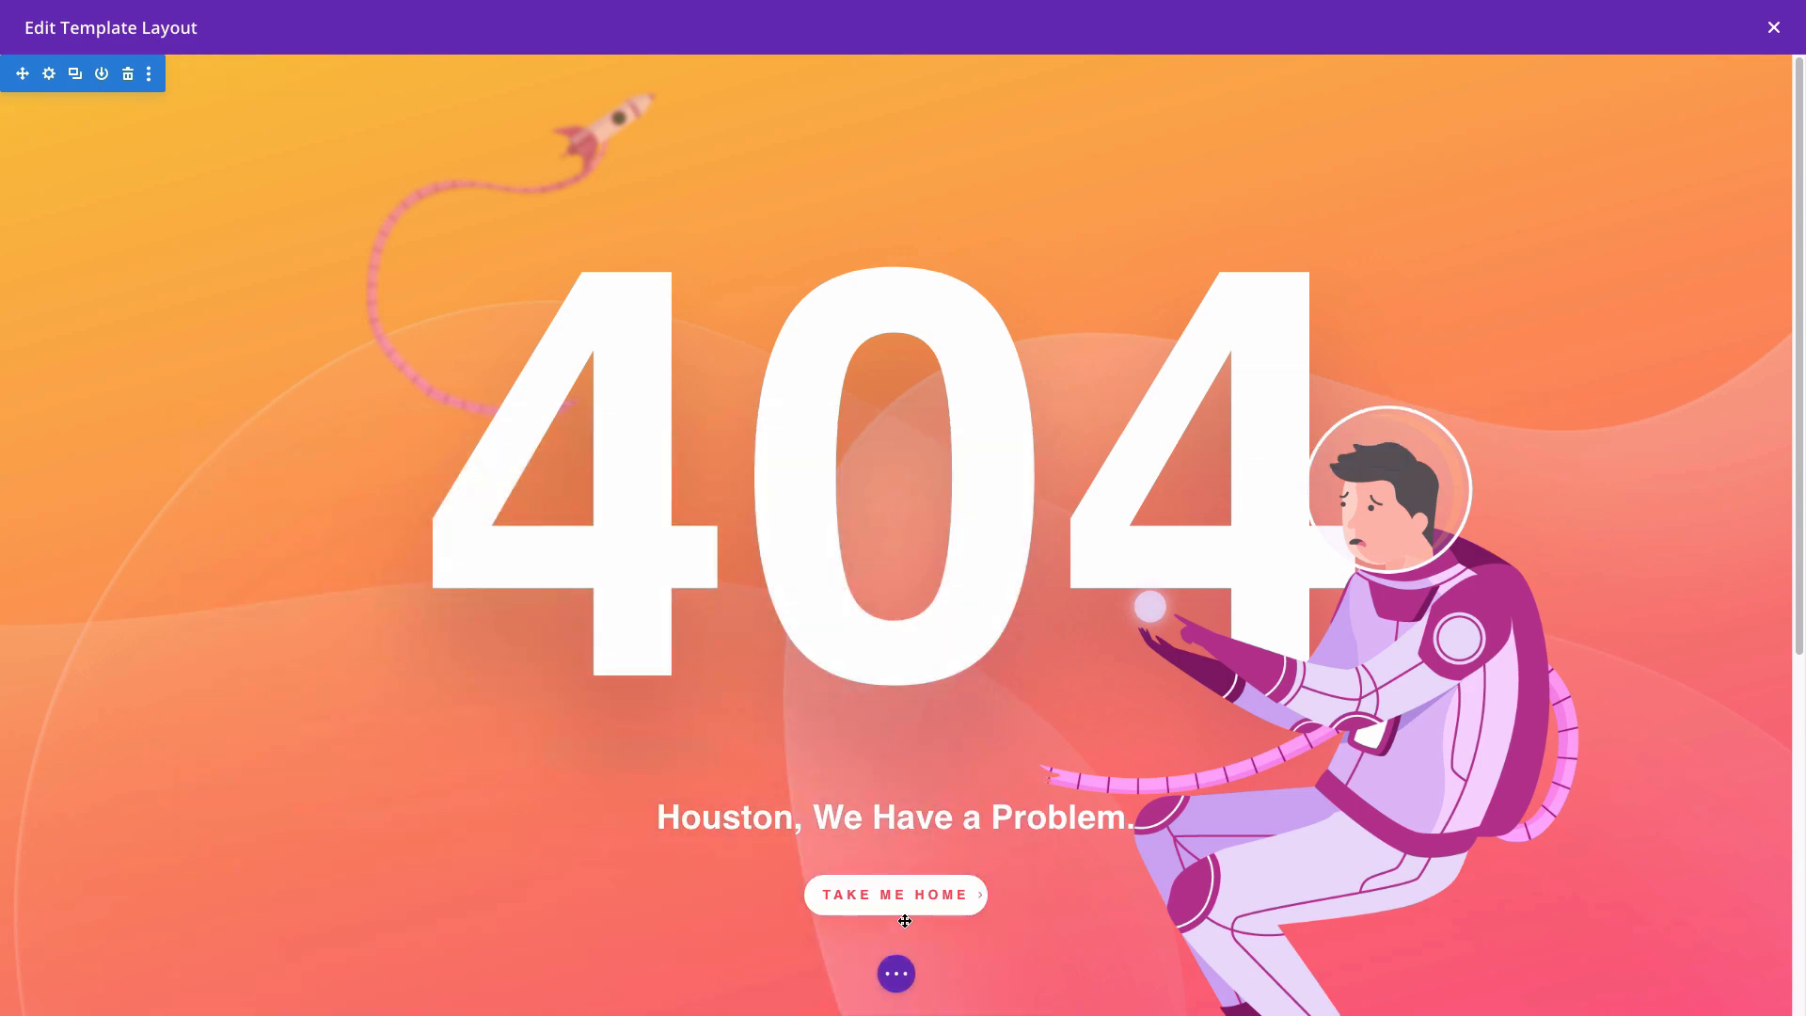
left_click(1772, 26)
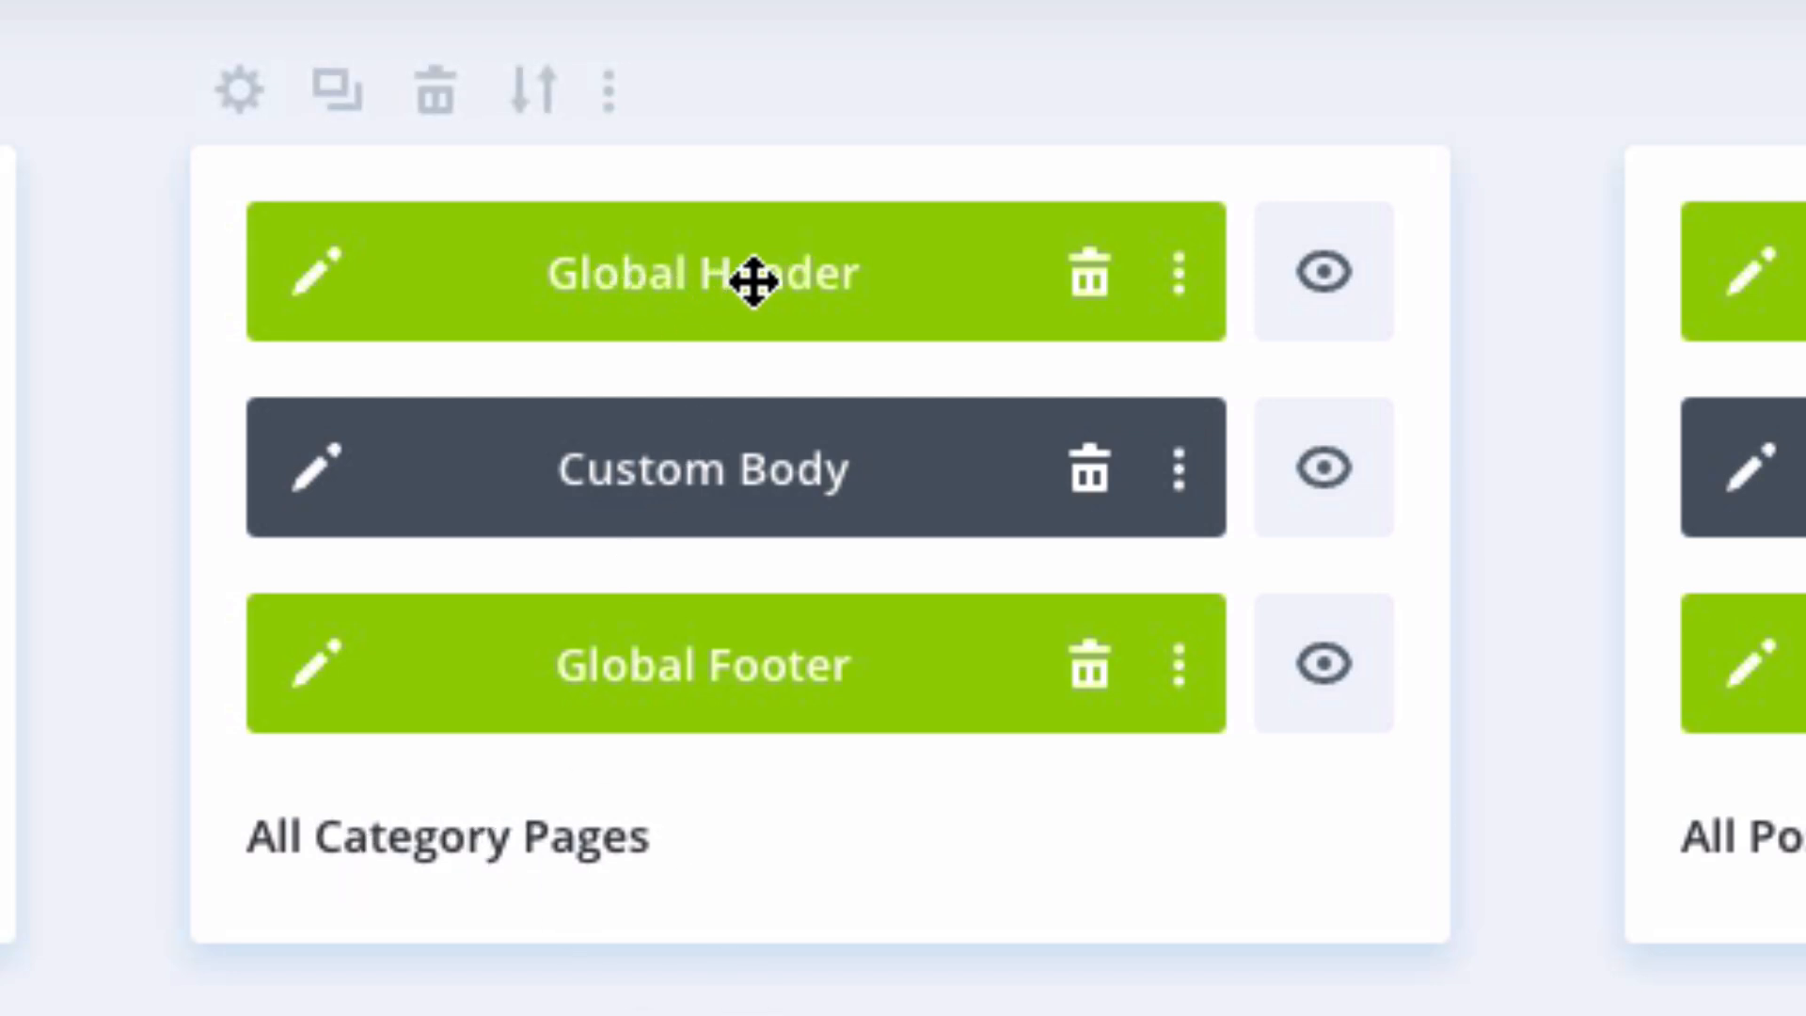
mouse_move(674, 507)
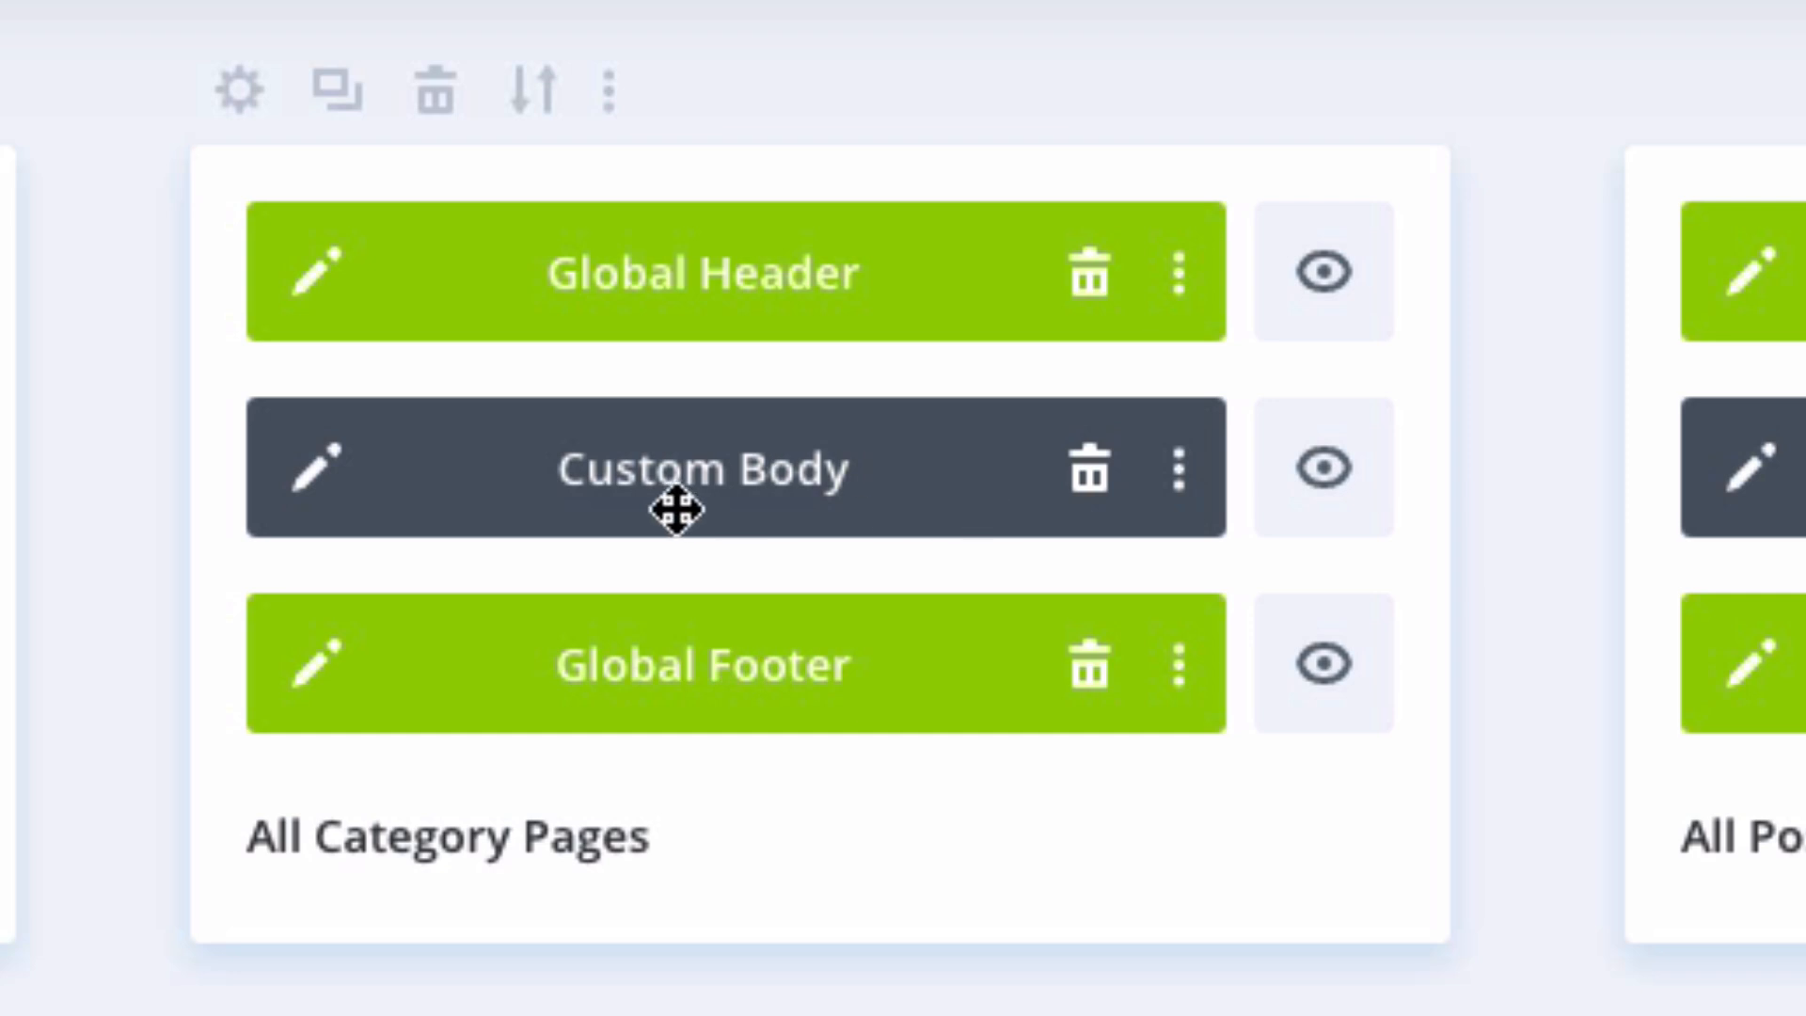
mouse_move(622, 501)
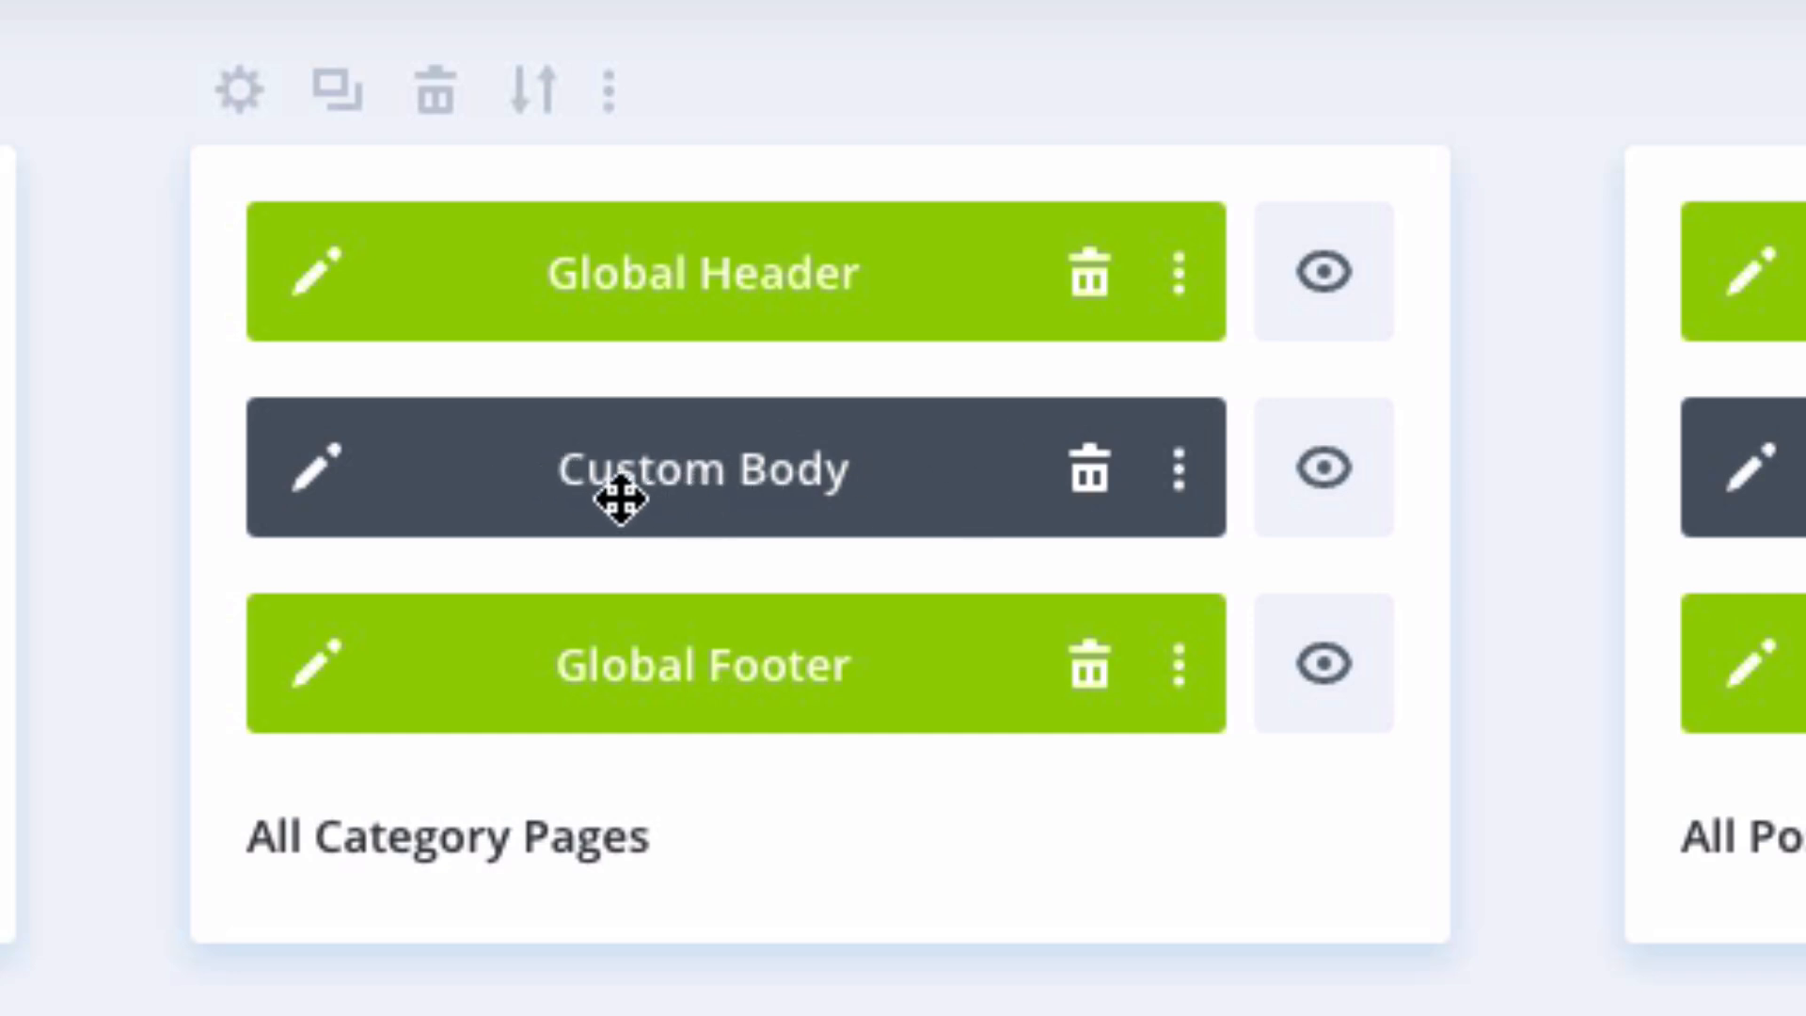
mouse_move(529, 467)
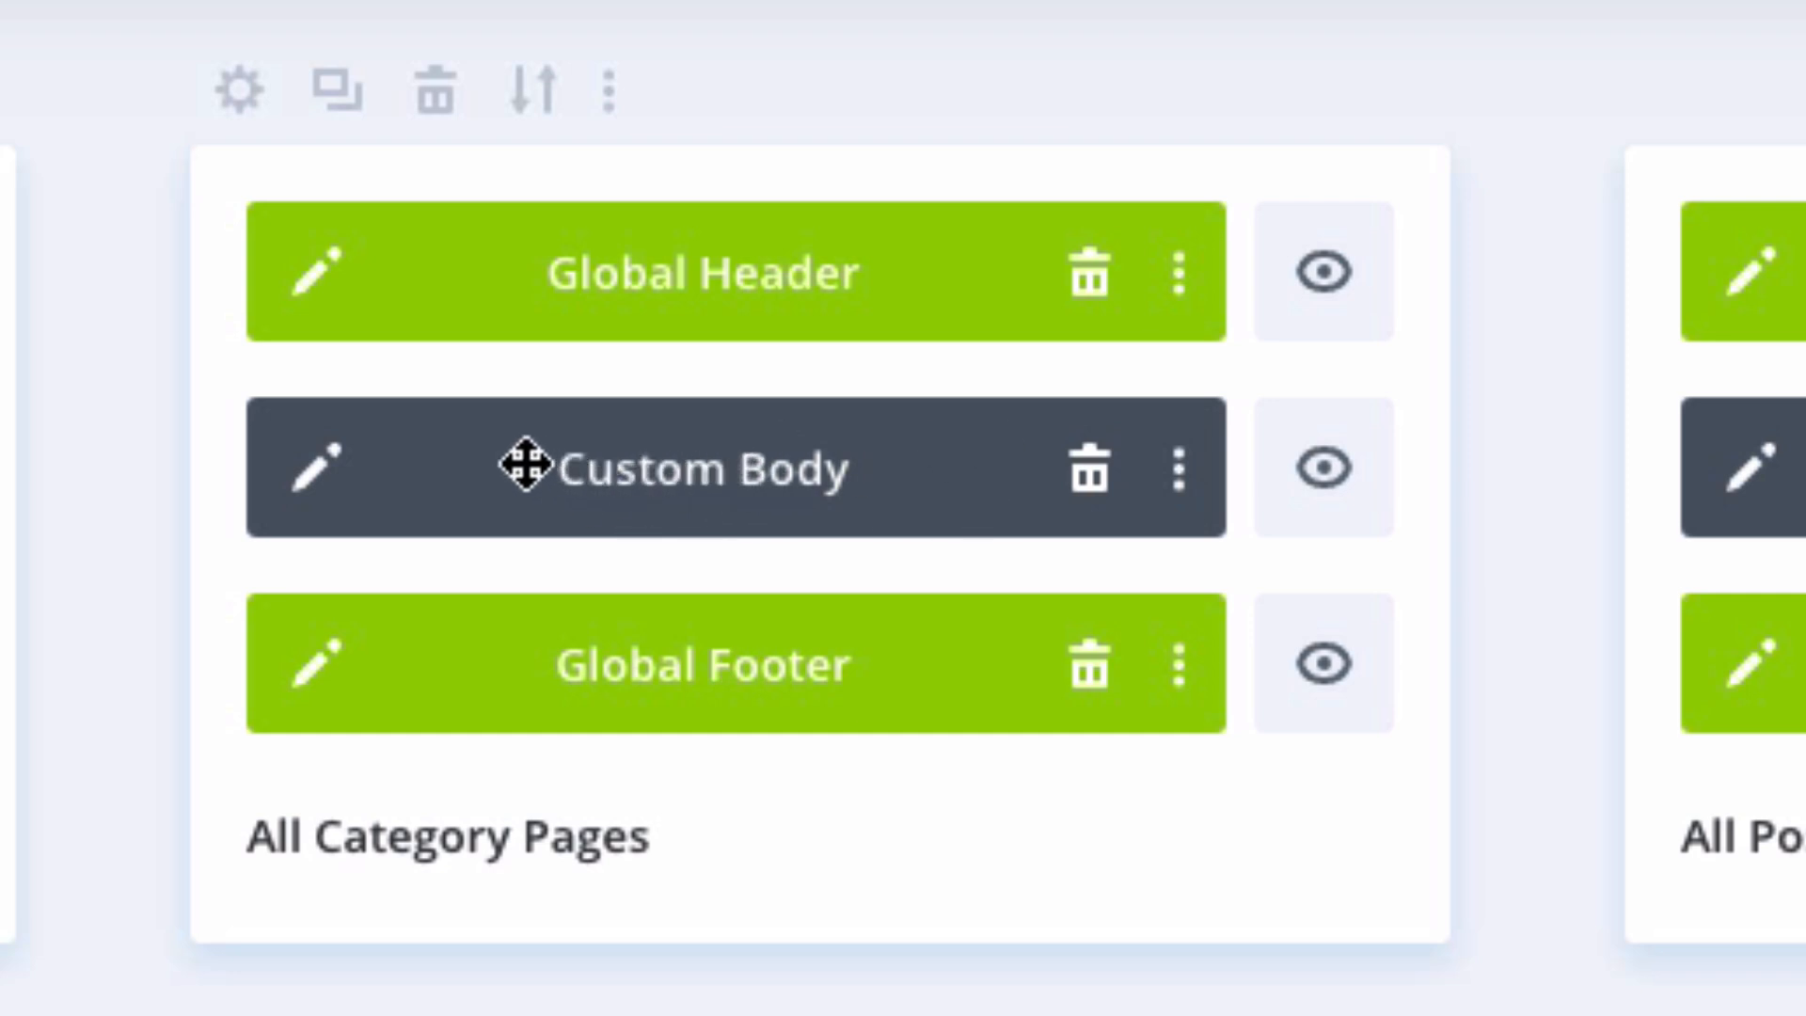
Step: Open the All Category Pages custom body and scroll through its post grid
left_click(318, 470)
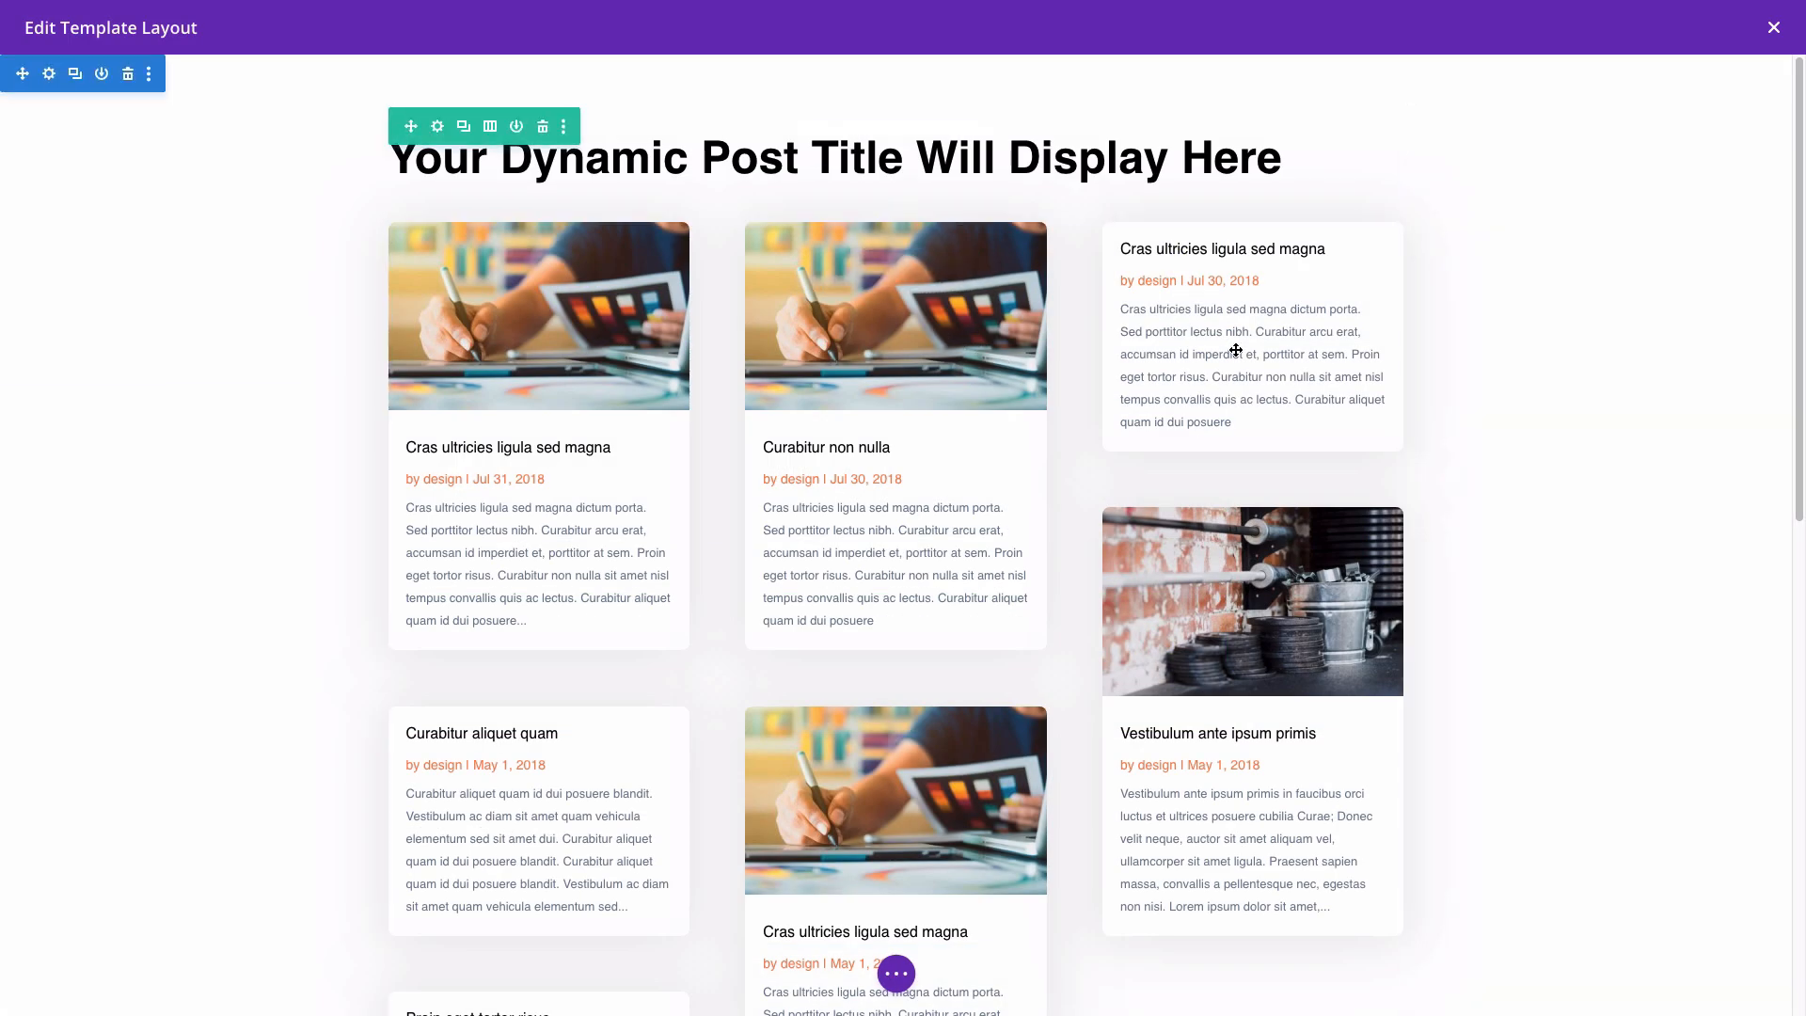
mouse_move(752, 267)
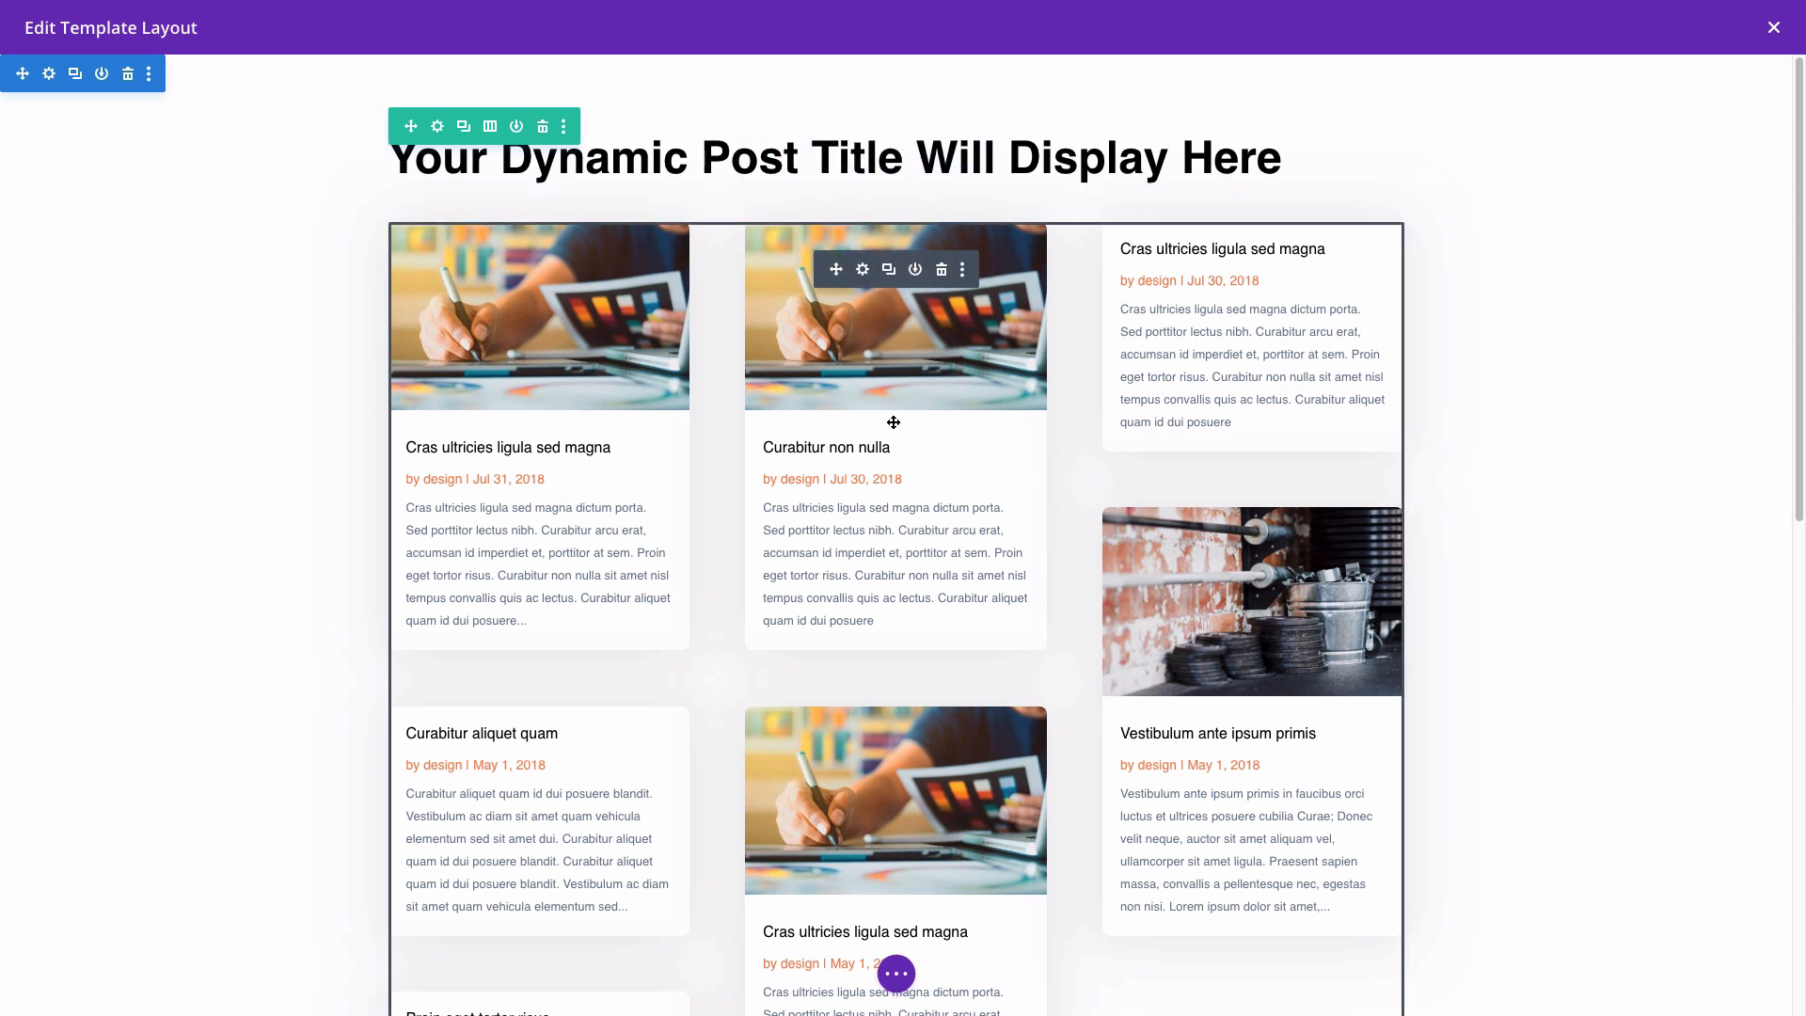
mouse_move(886, 415)
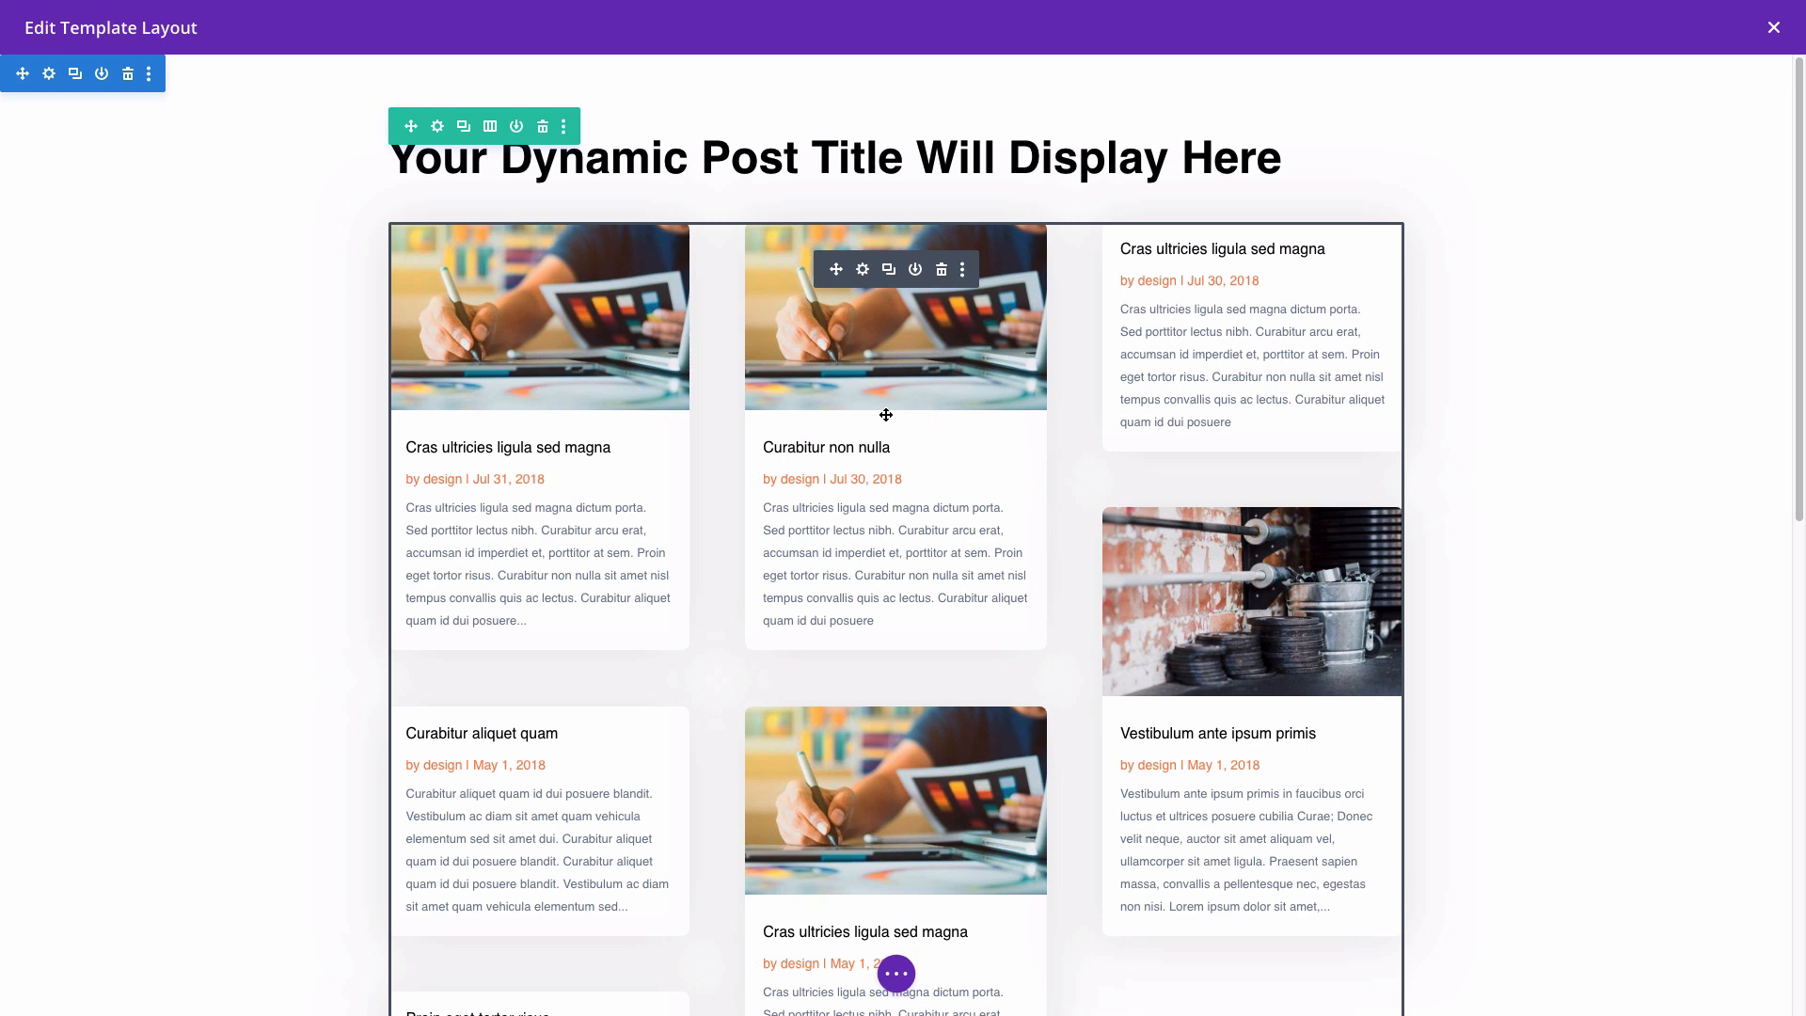
scroll("down", 3)
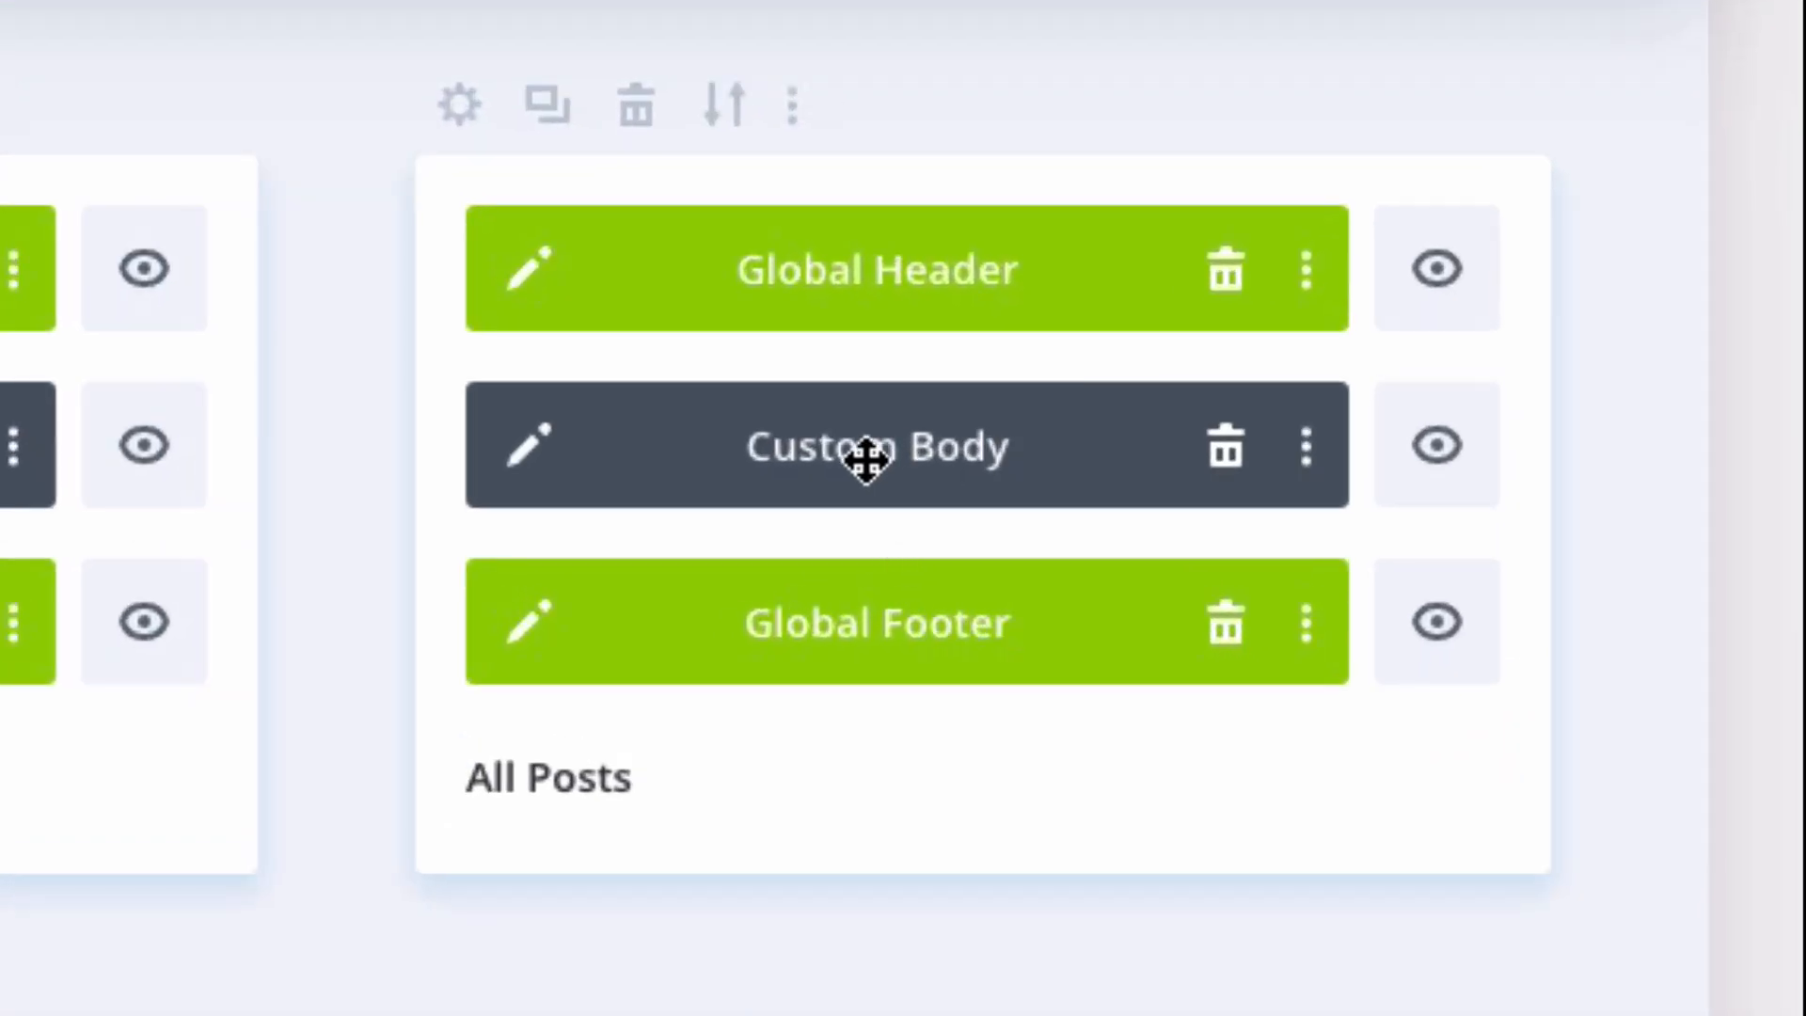
Step: Edit the All Posts custom body and scroll past its hero and content headings
left_click(529, 446)
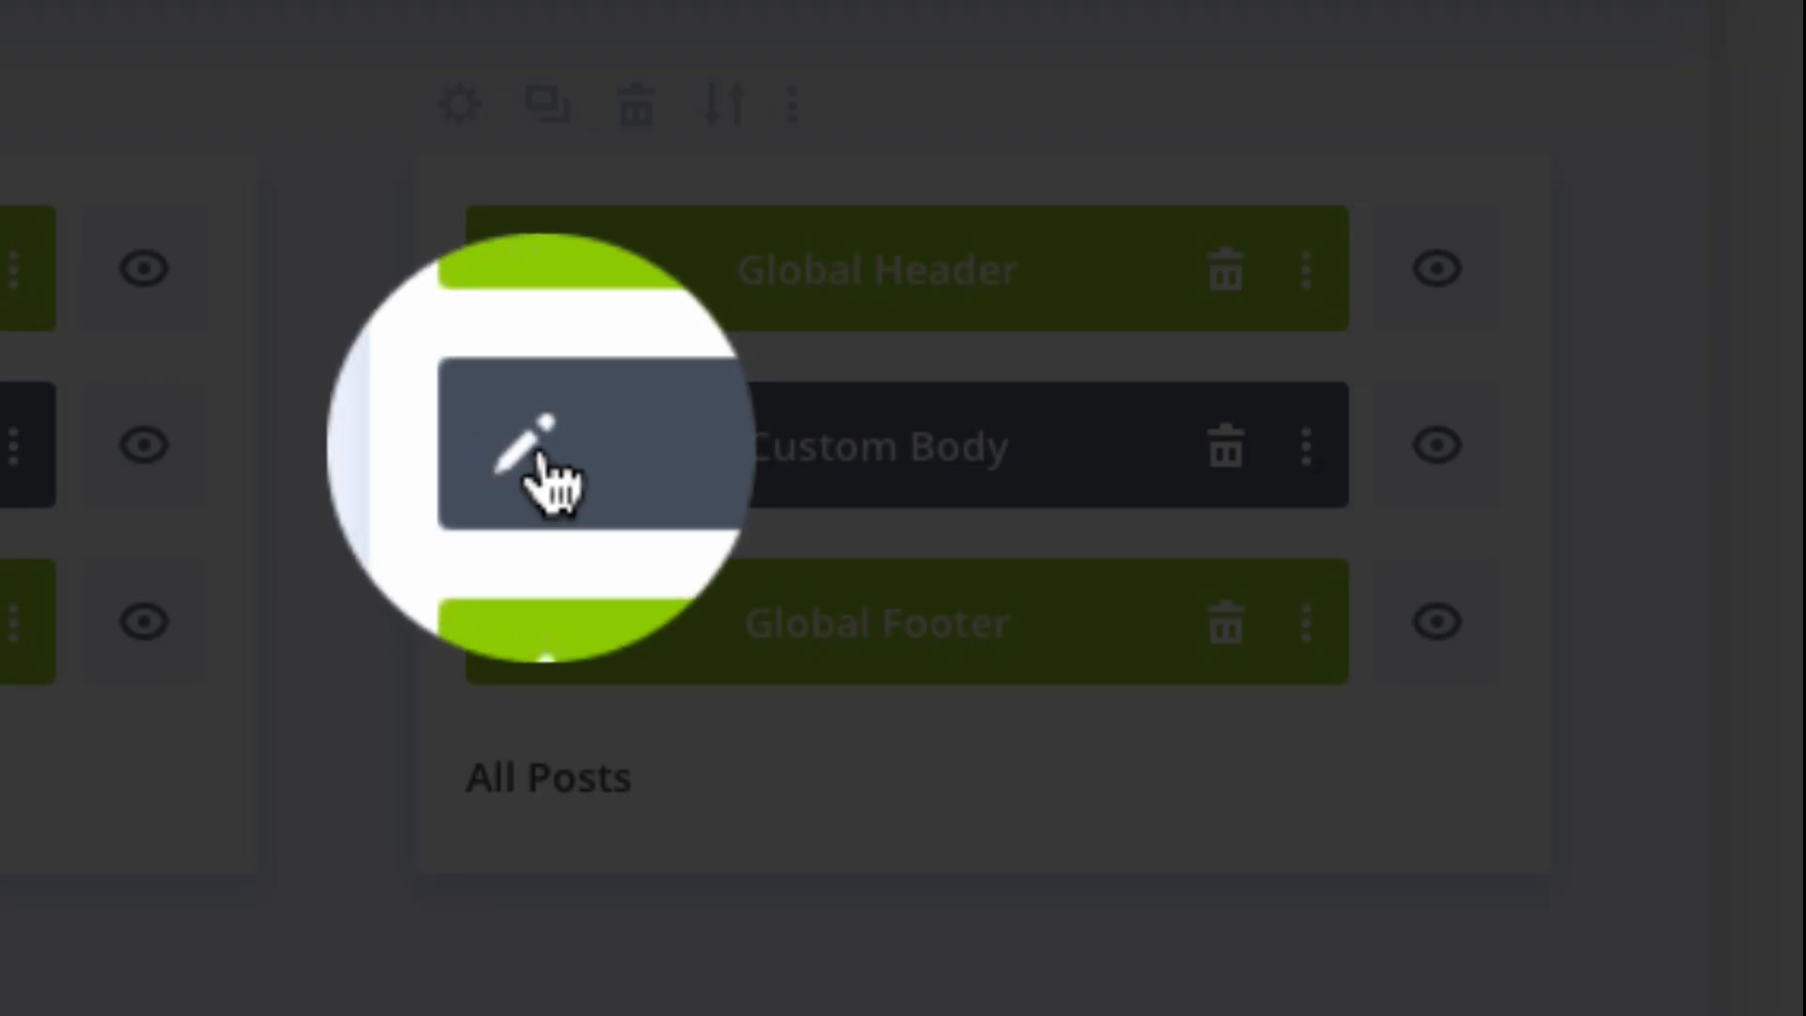
left_click(530, 447)
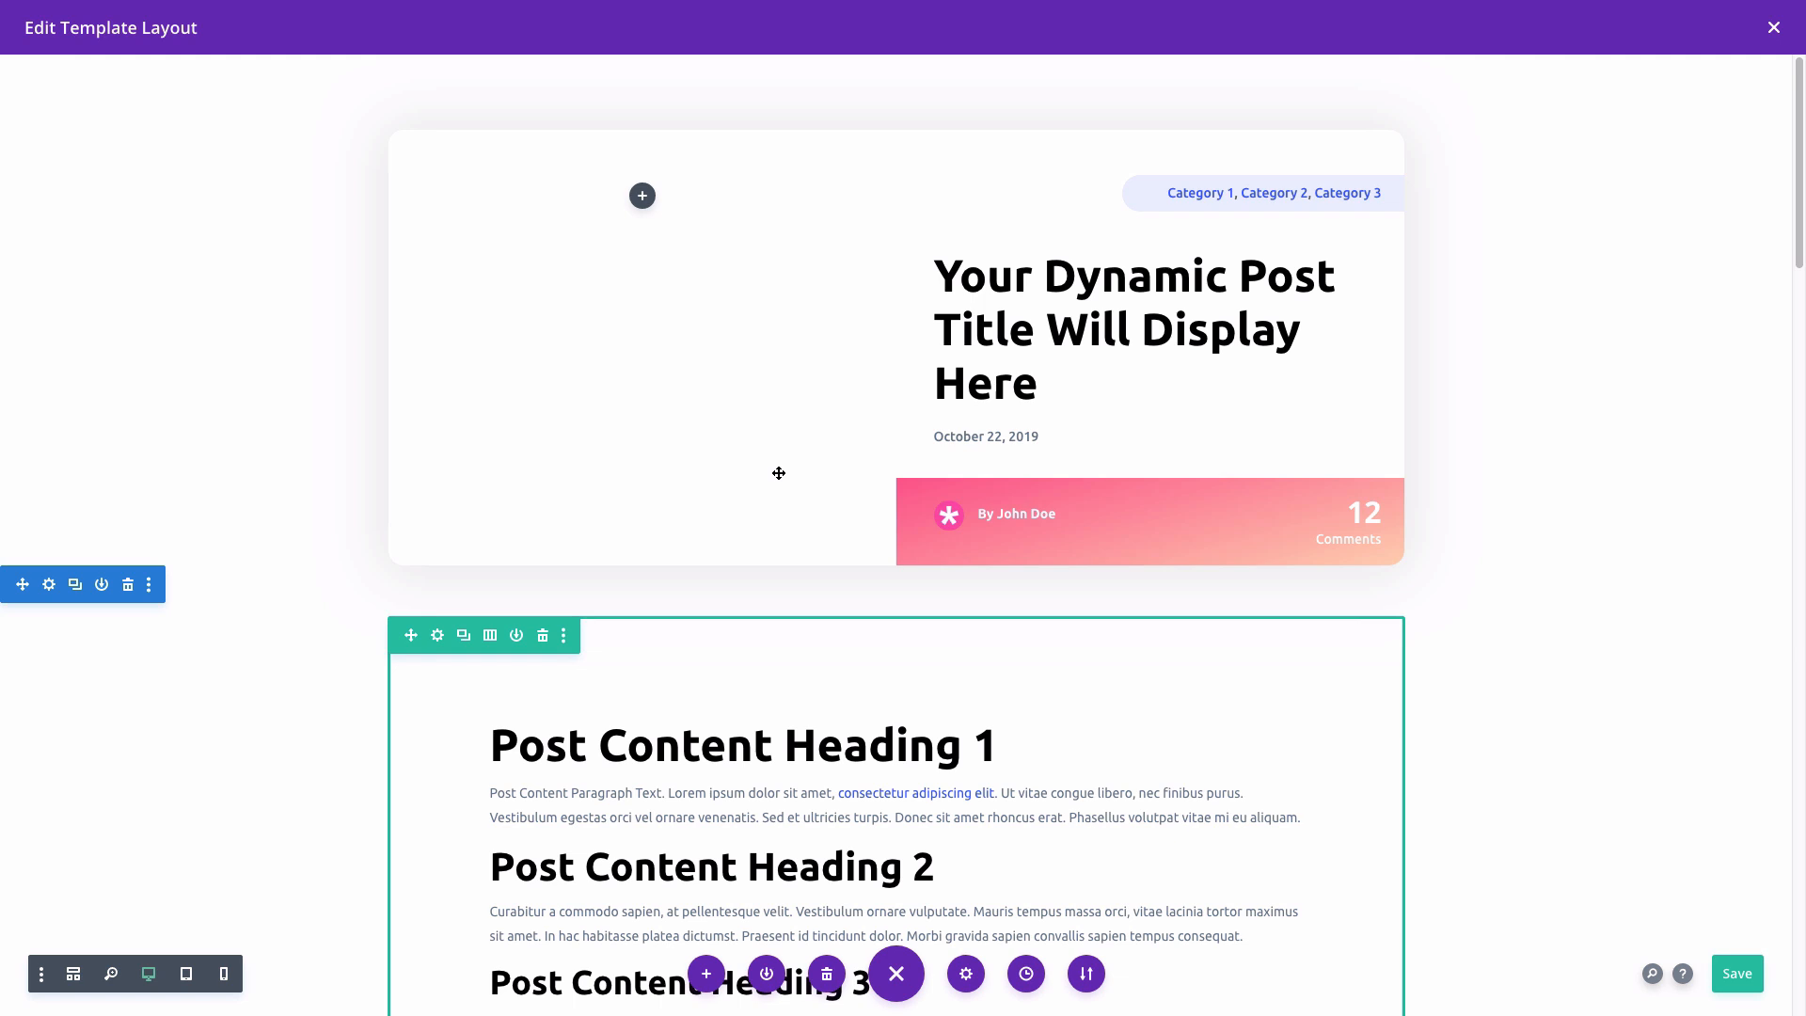
mouse_move(1094, 258)
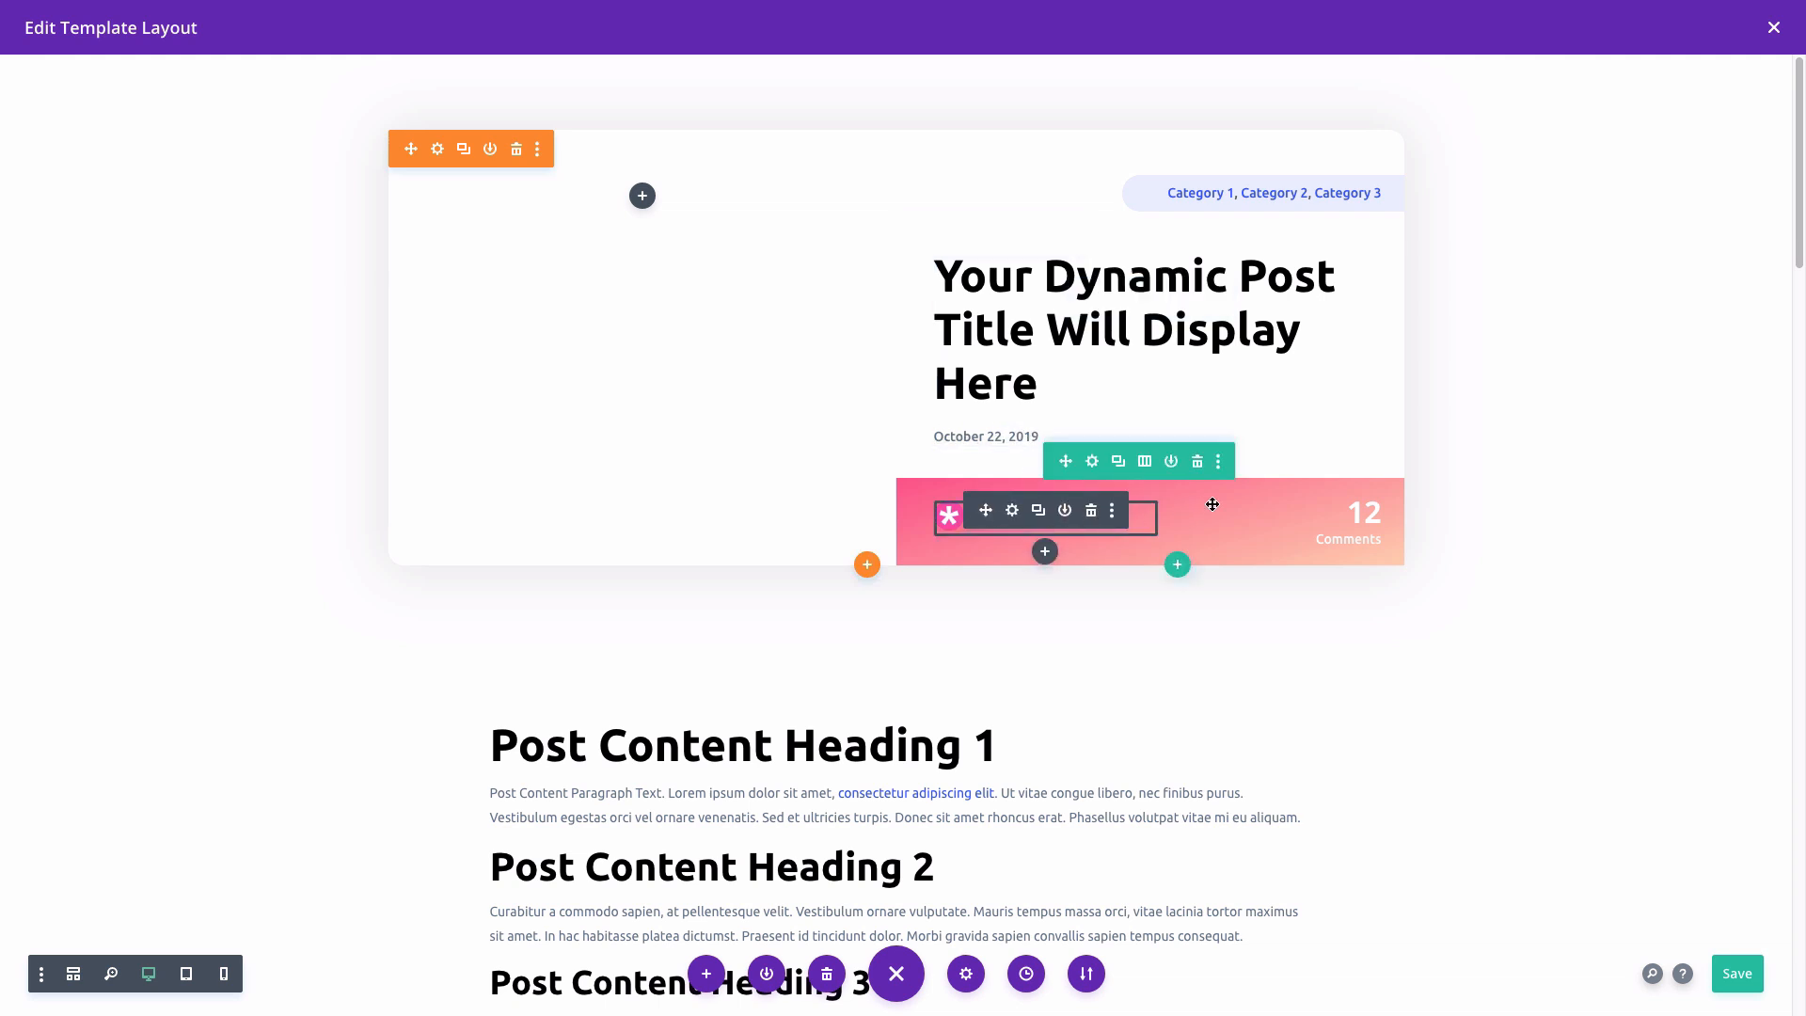
scroll("down", 3)
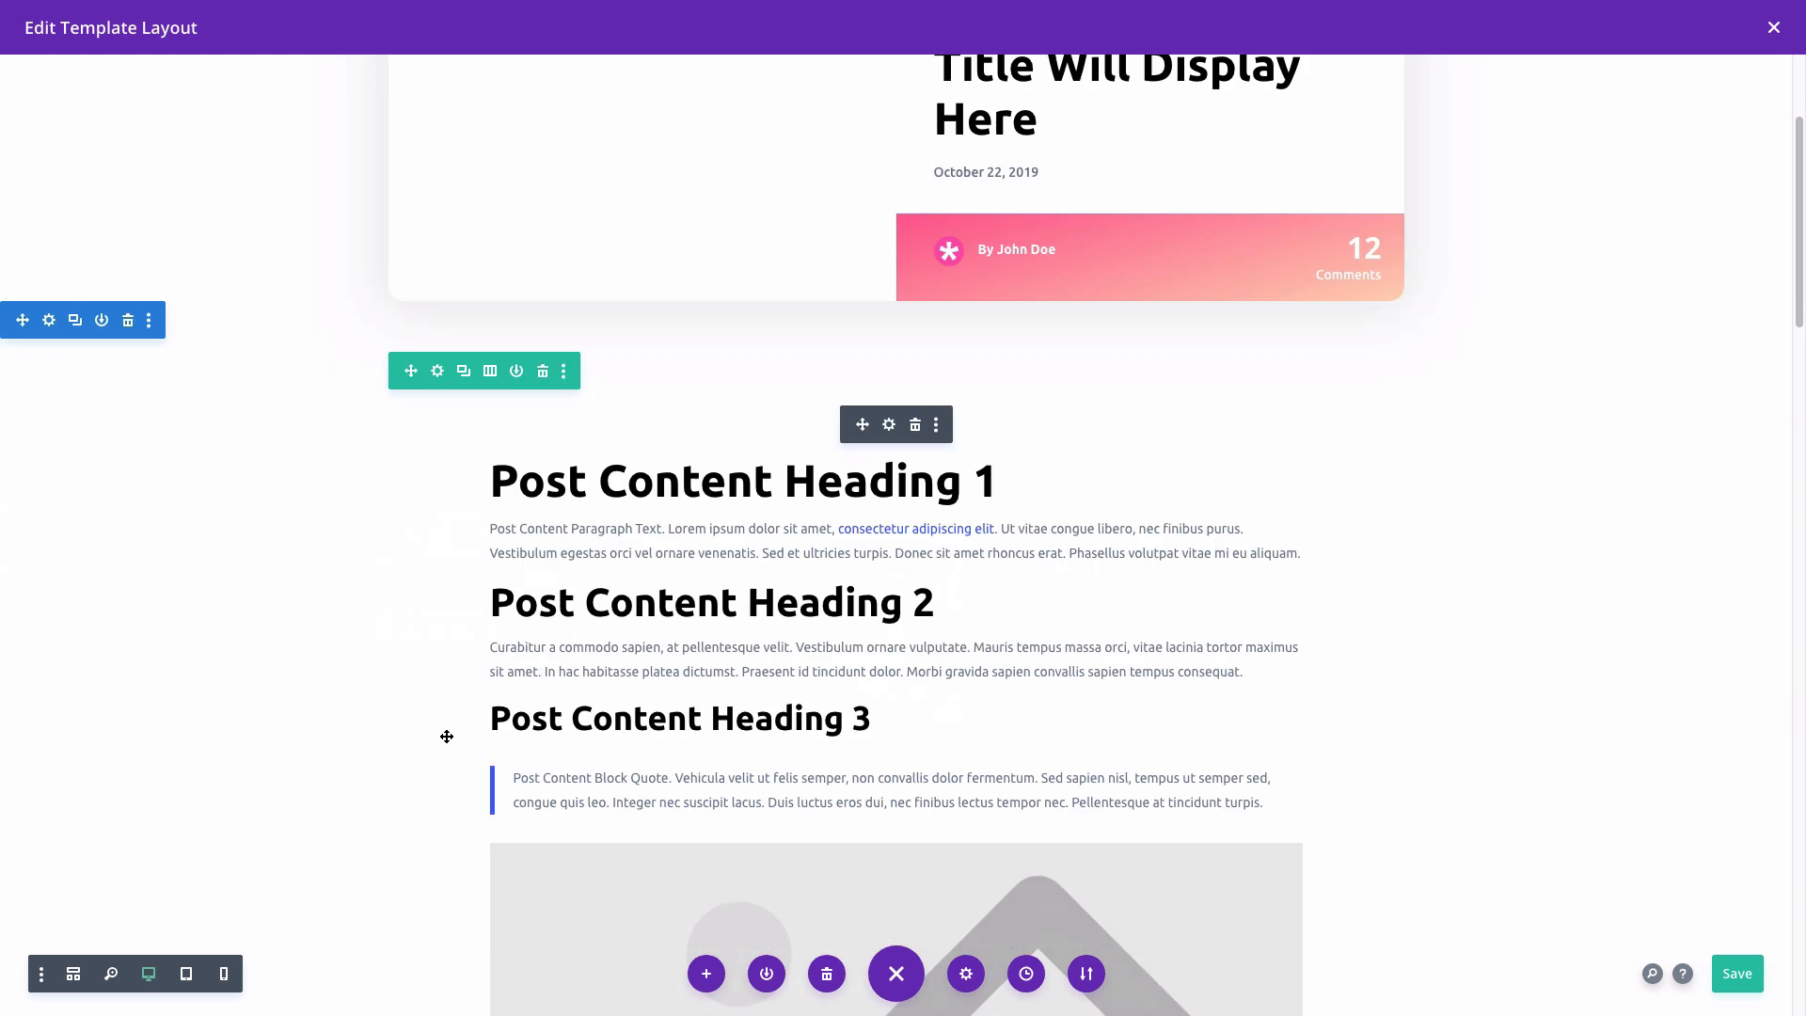
mouse_move(882, 426)
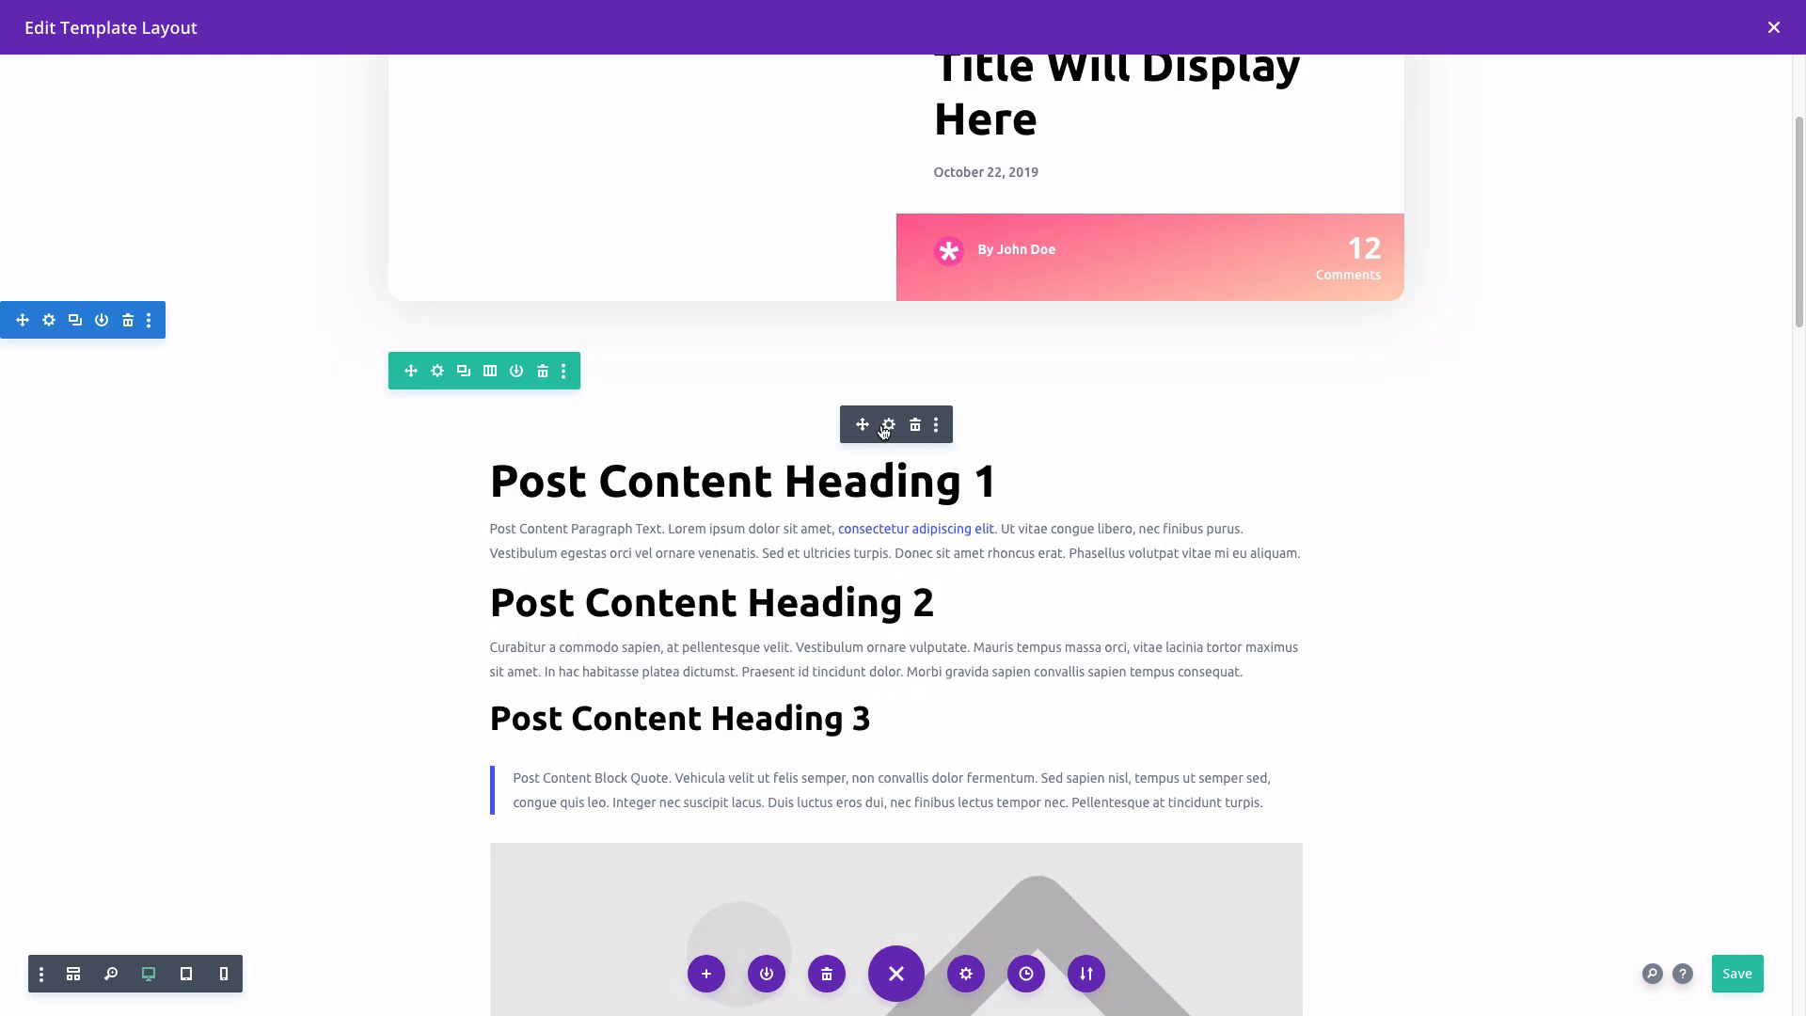
mouse_move(900, 518)
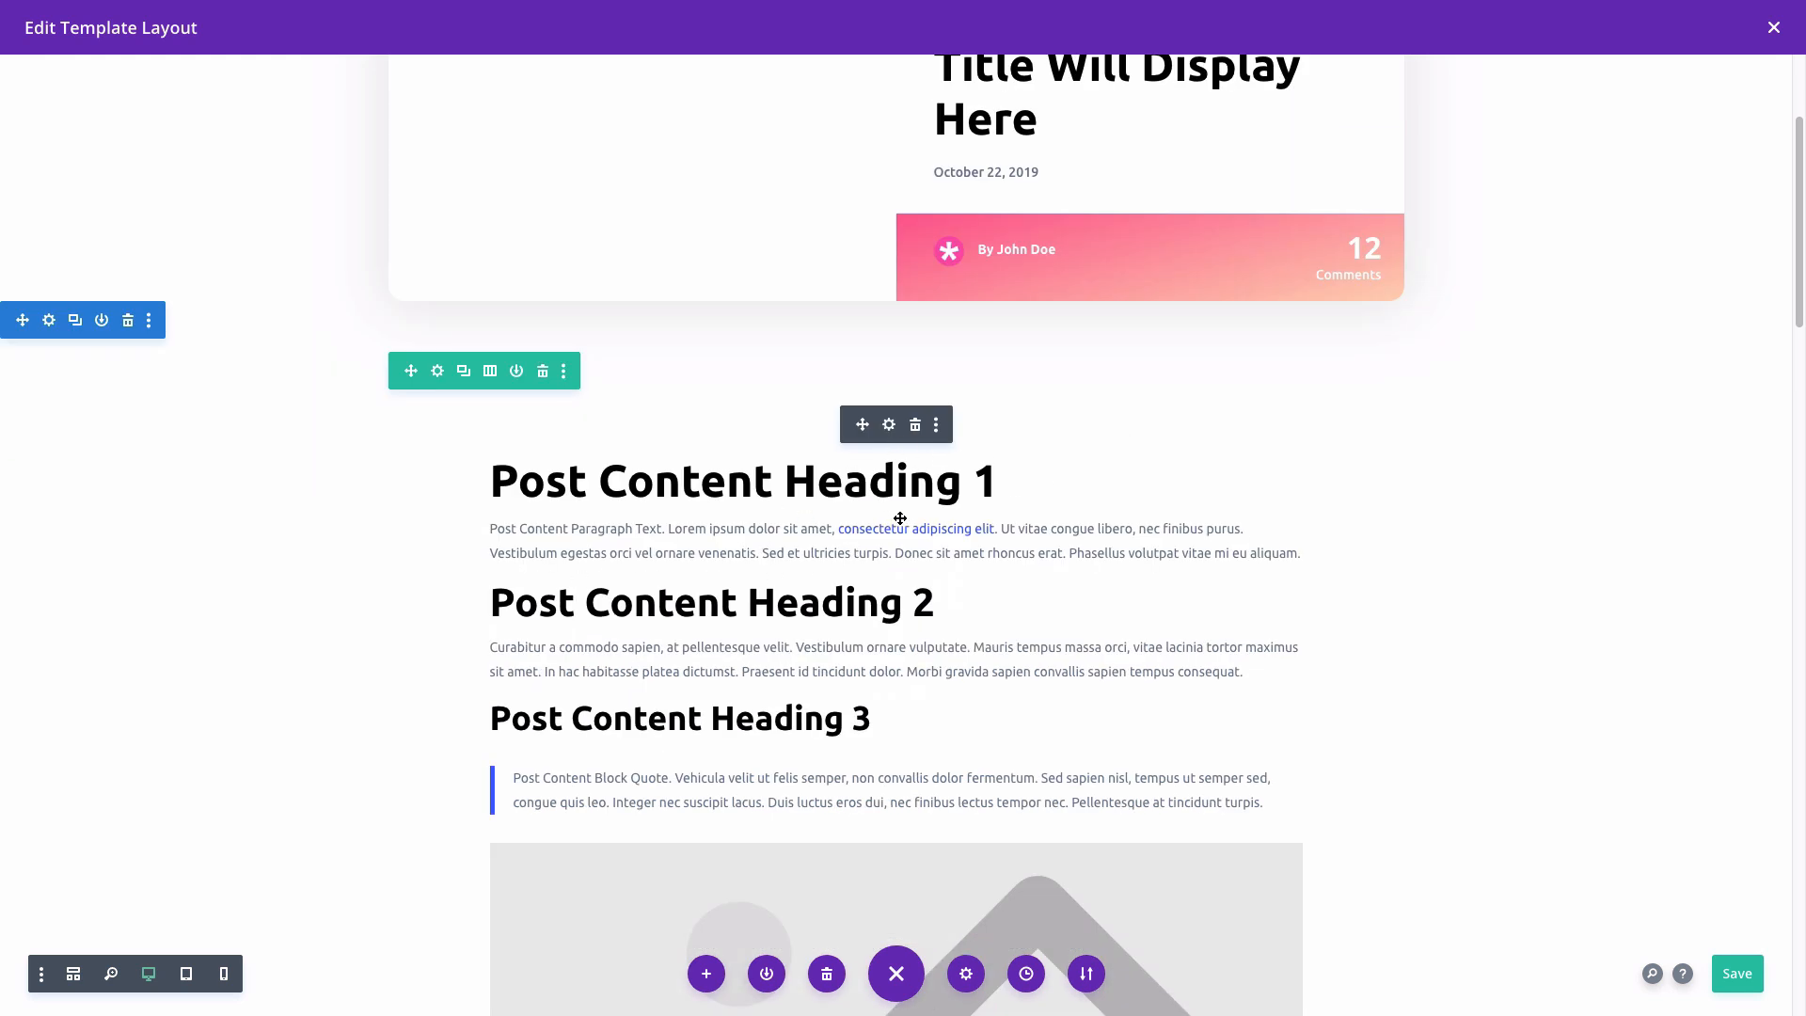
mouse_move(992, 554)
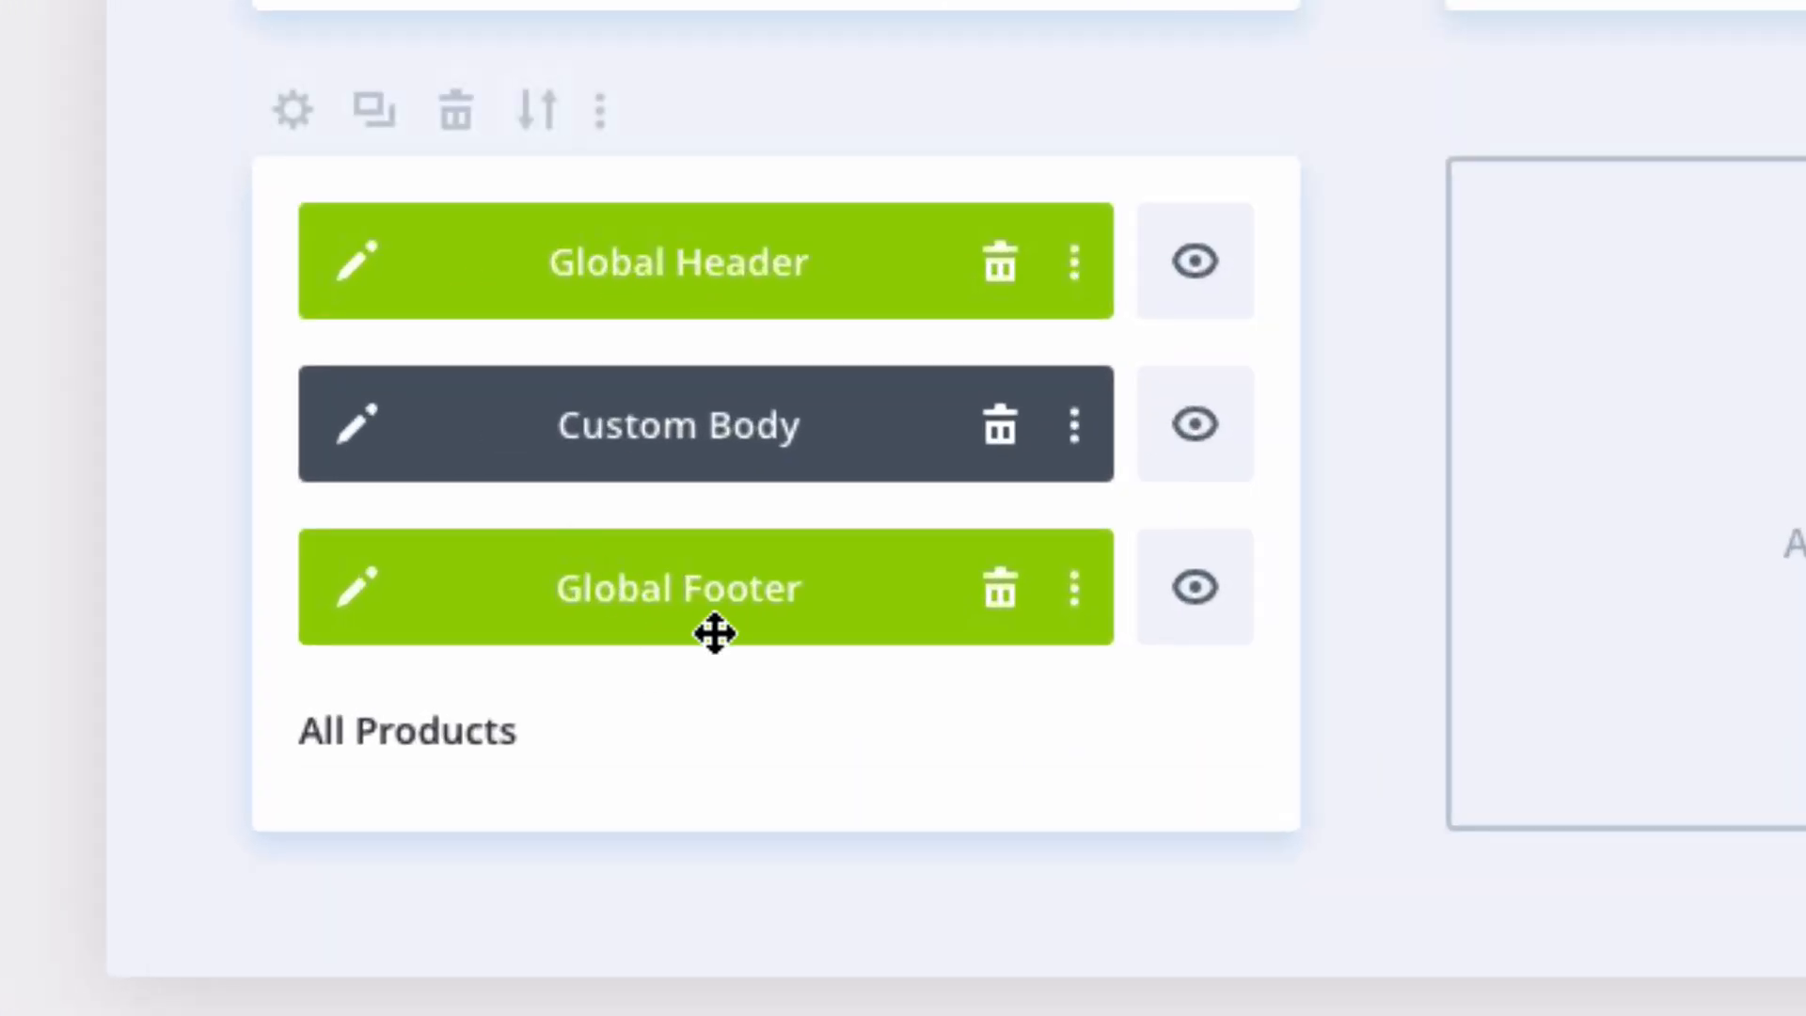
Step: Preview the All Products body layout's price and add-to-cart area, then leave the builder
left_click(351, 425)
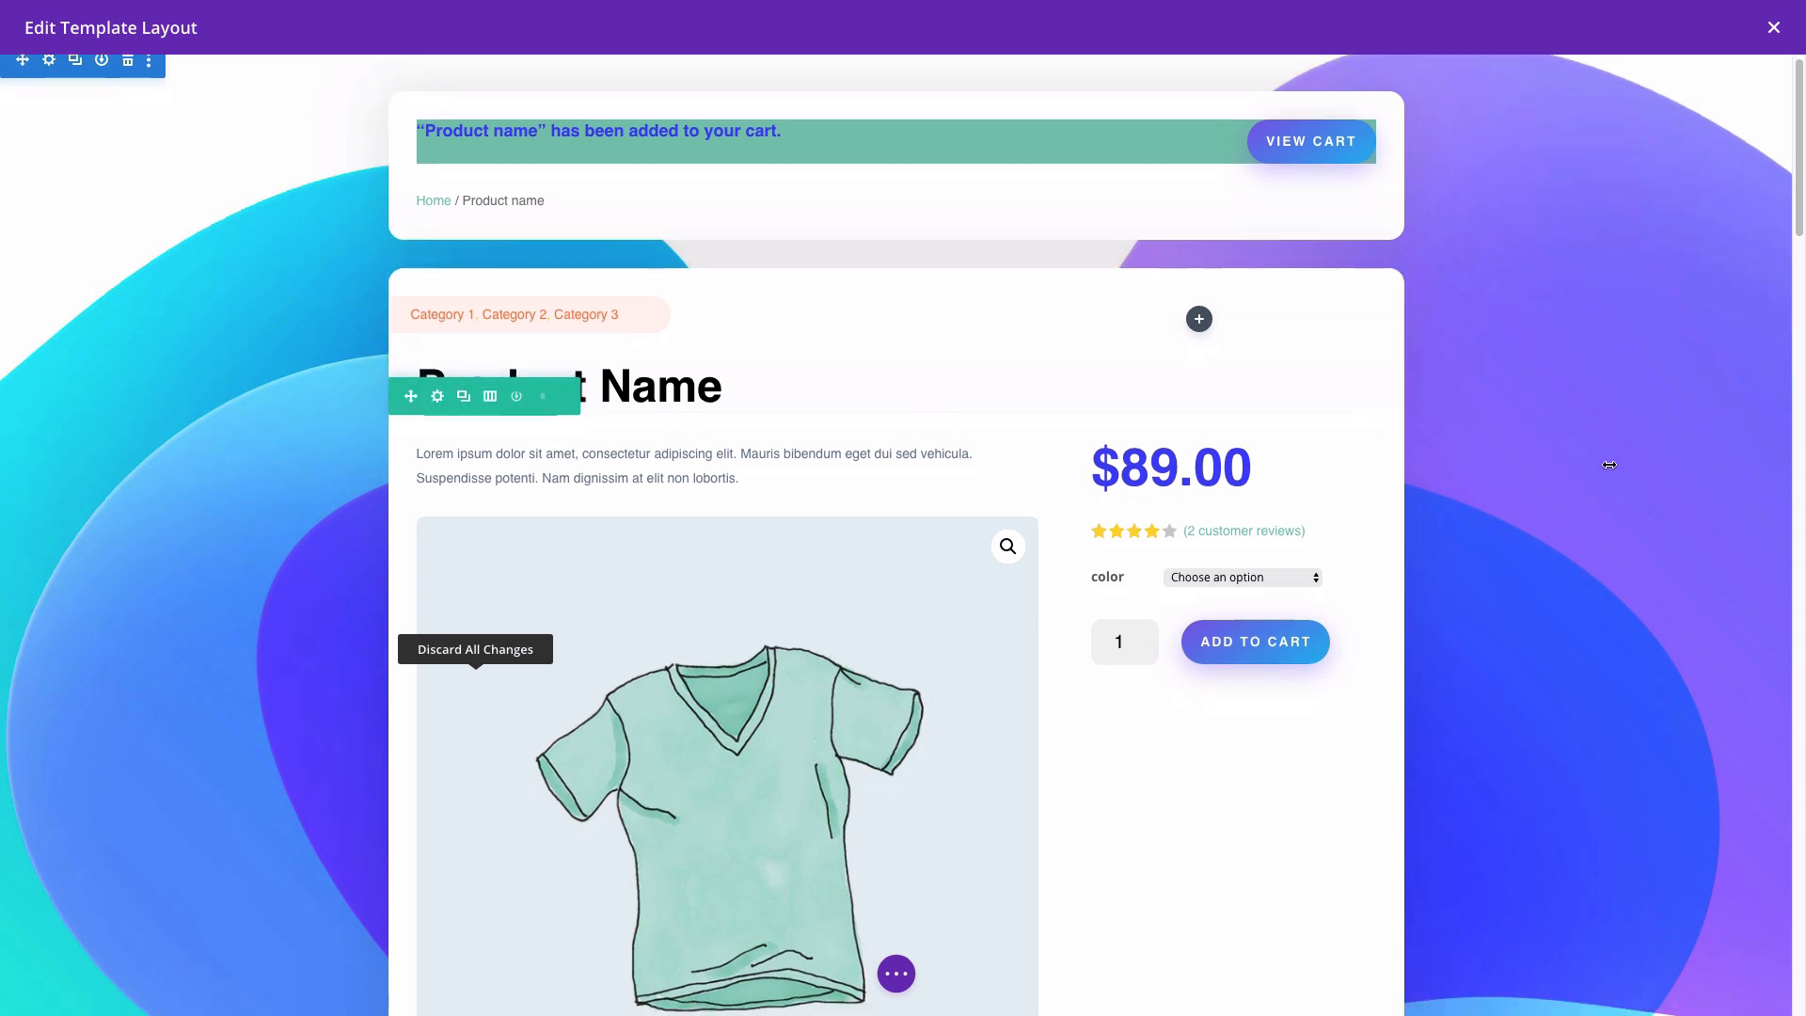
scroll("down", 3)
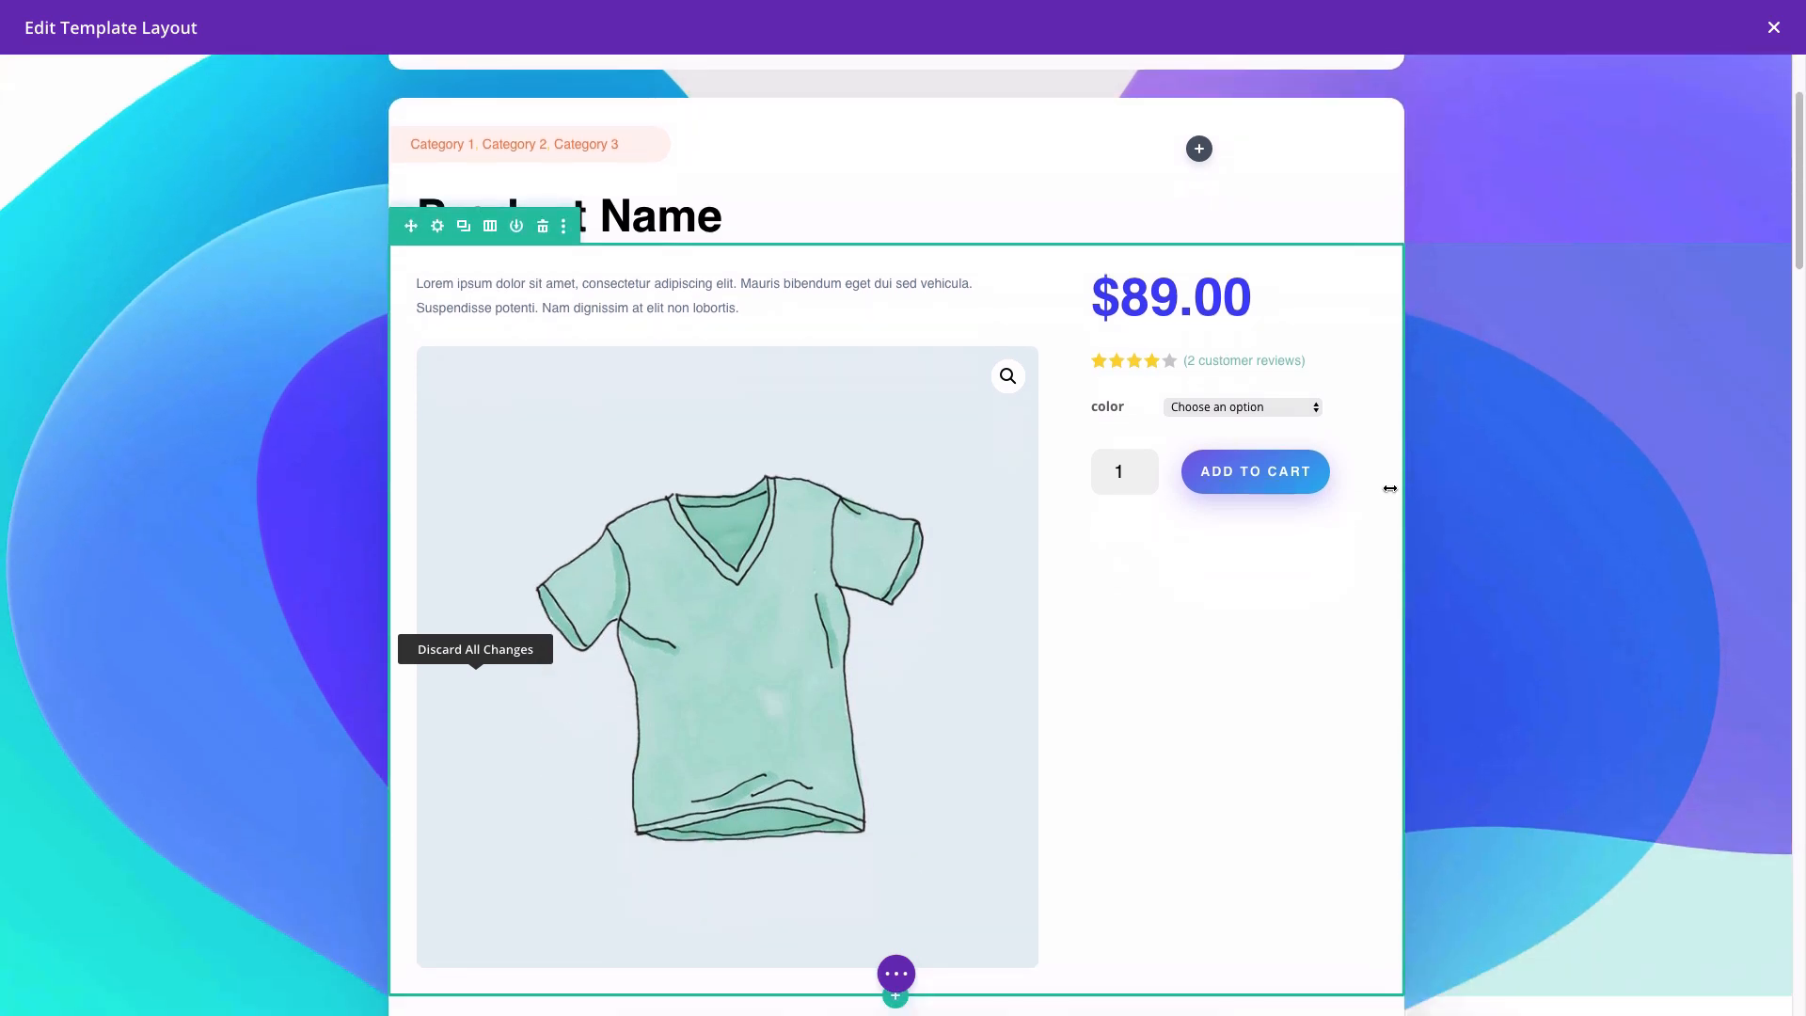
scroll("down", 3)
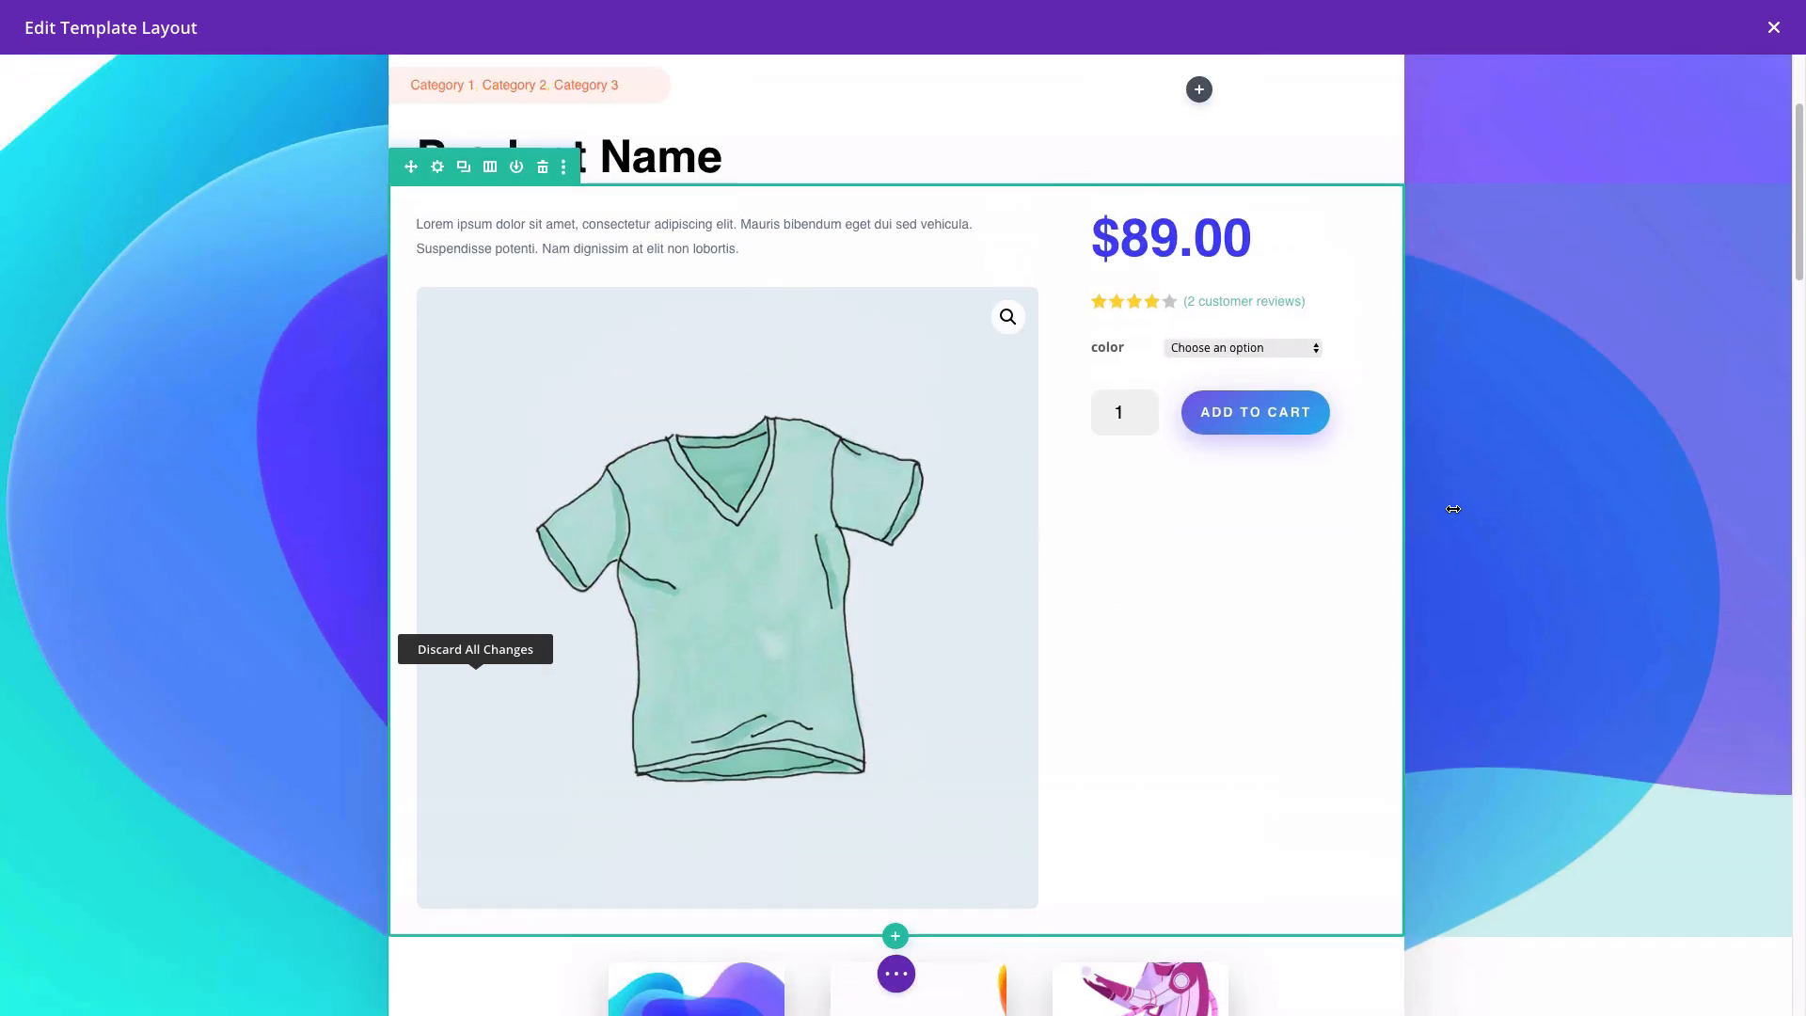
left_click(1253, 411)
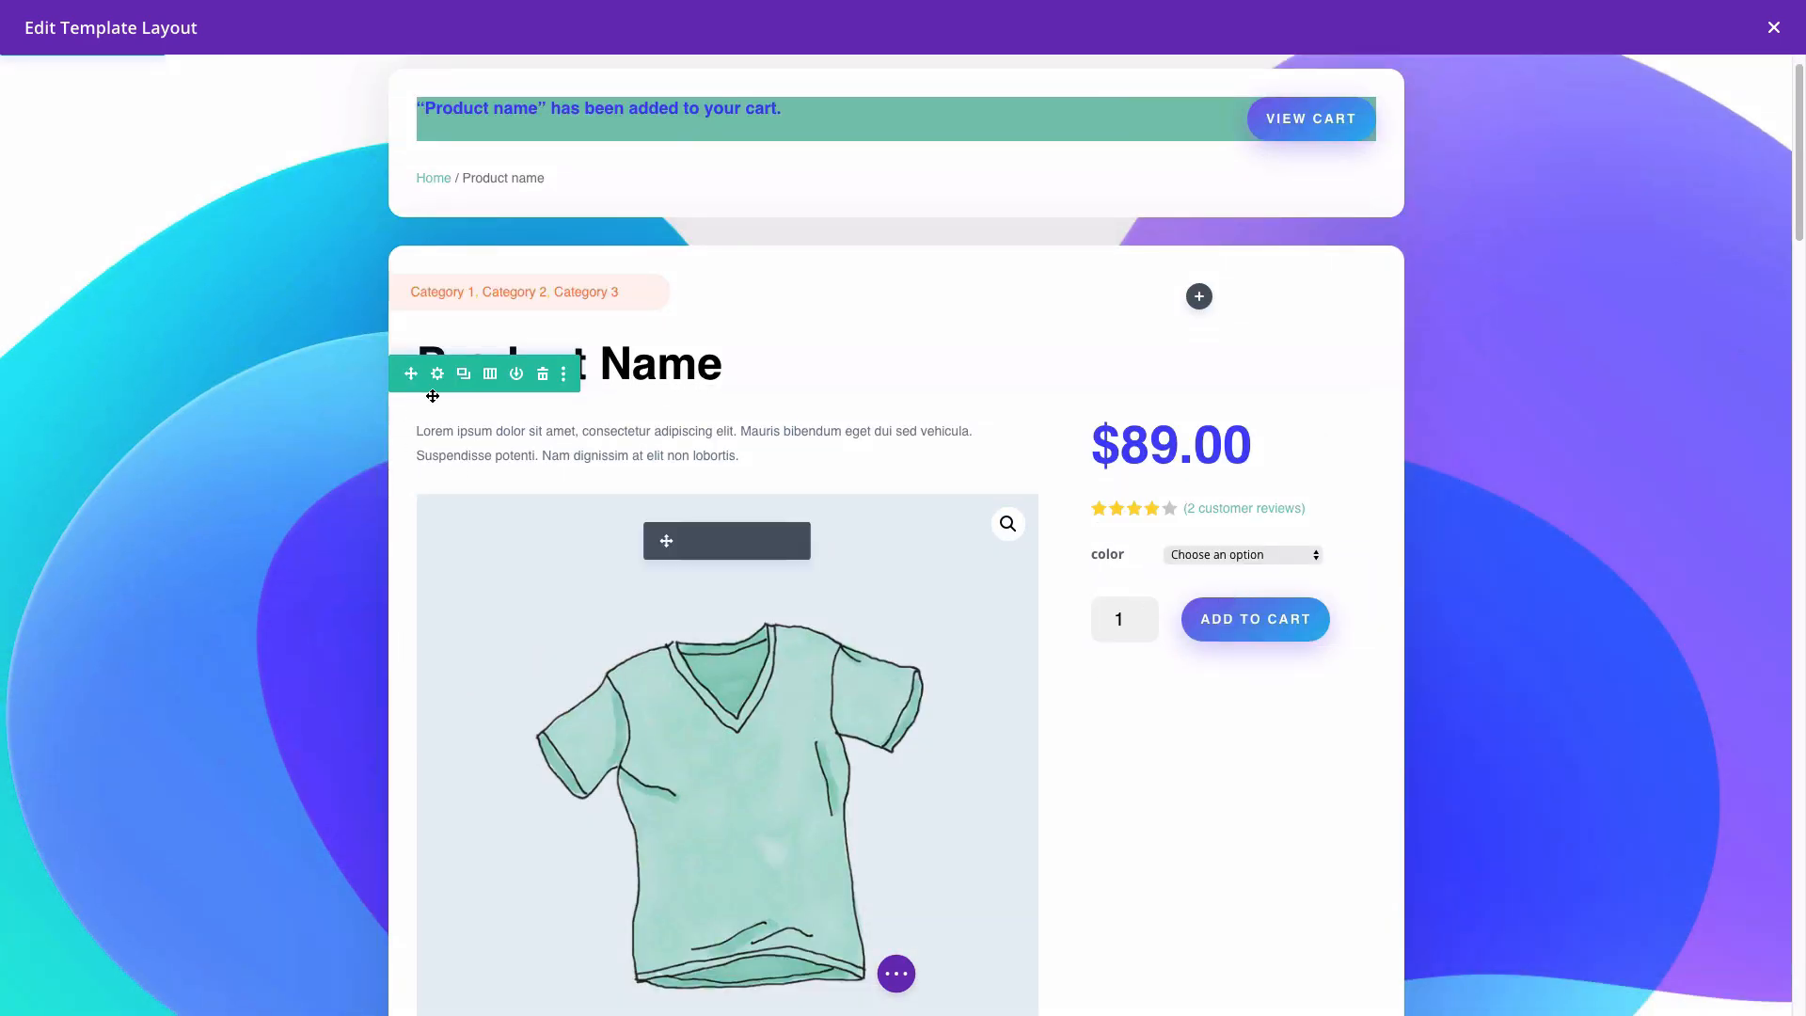
left_click(1772, 26)
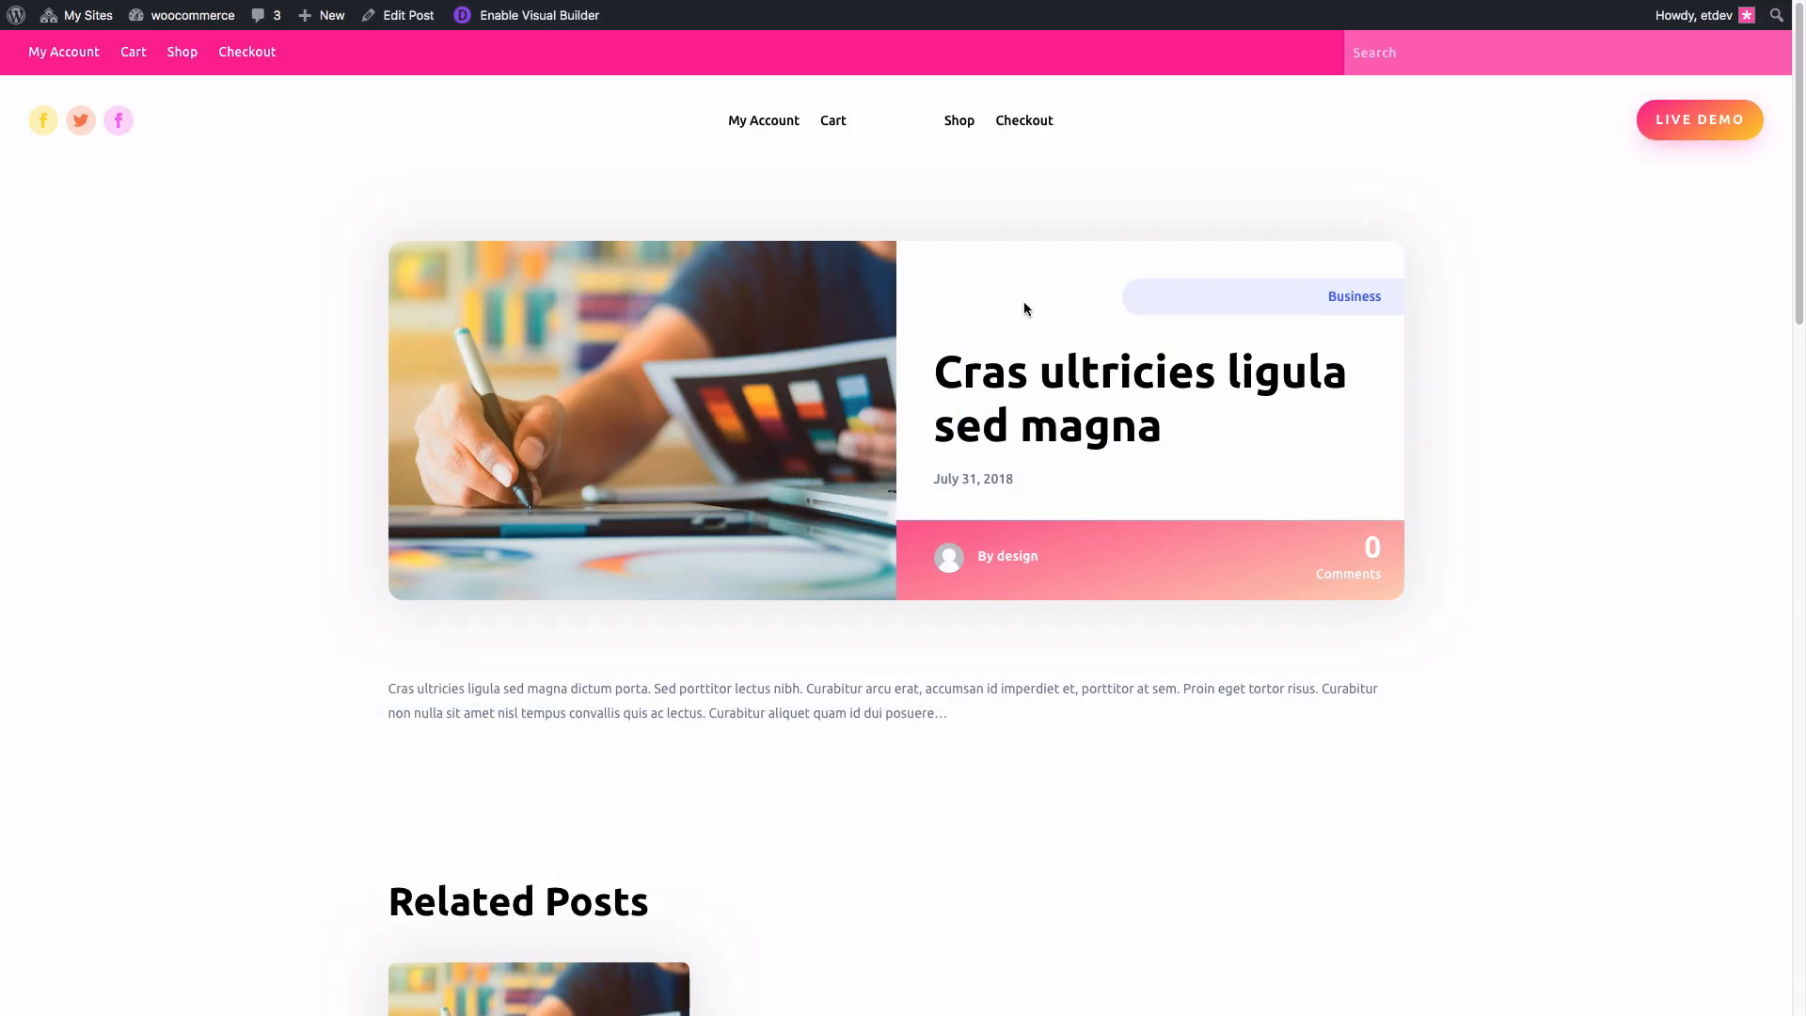
Step: Scroll through the live blog post and the T-Shirt product page using imported templates
scroll("down", 3)
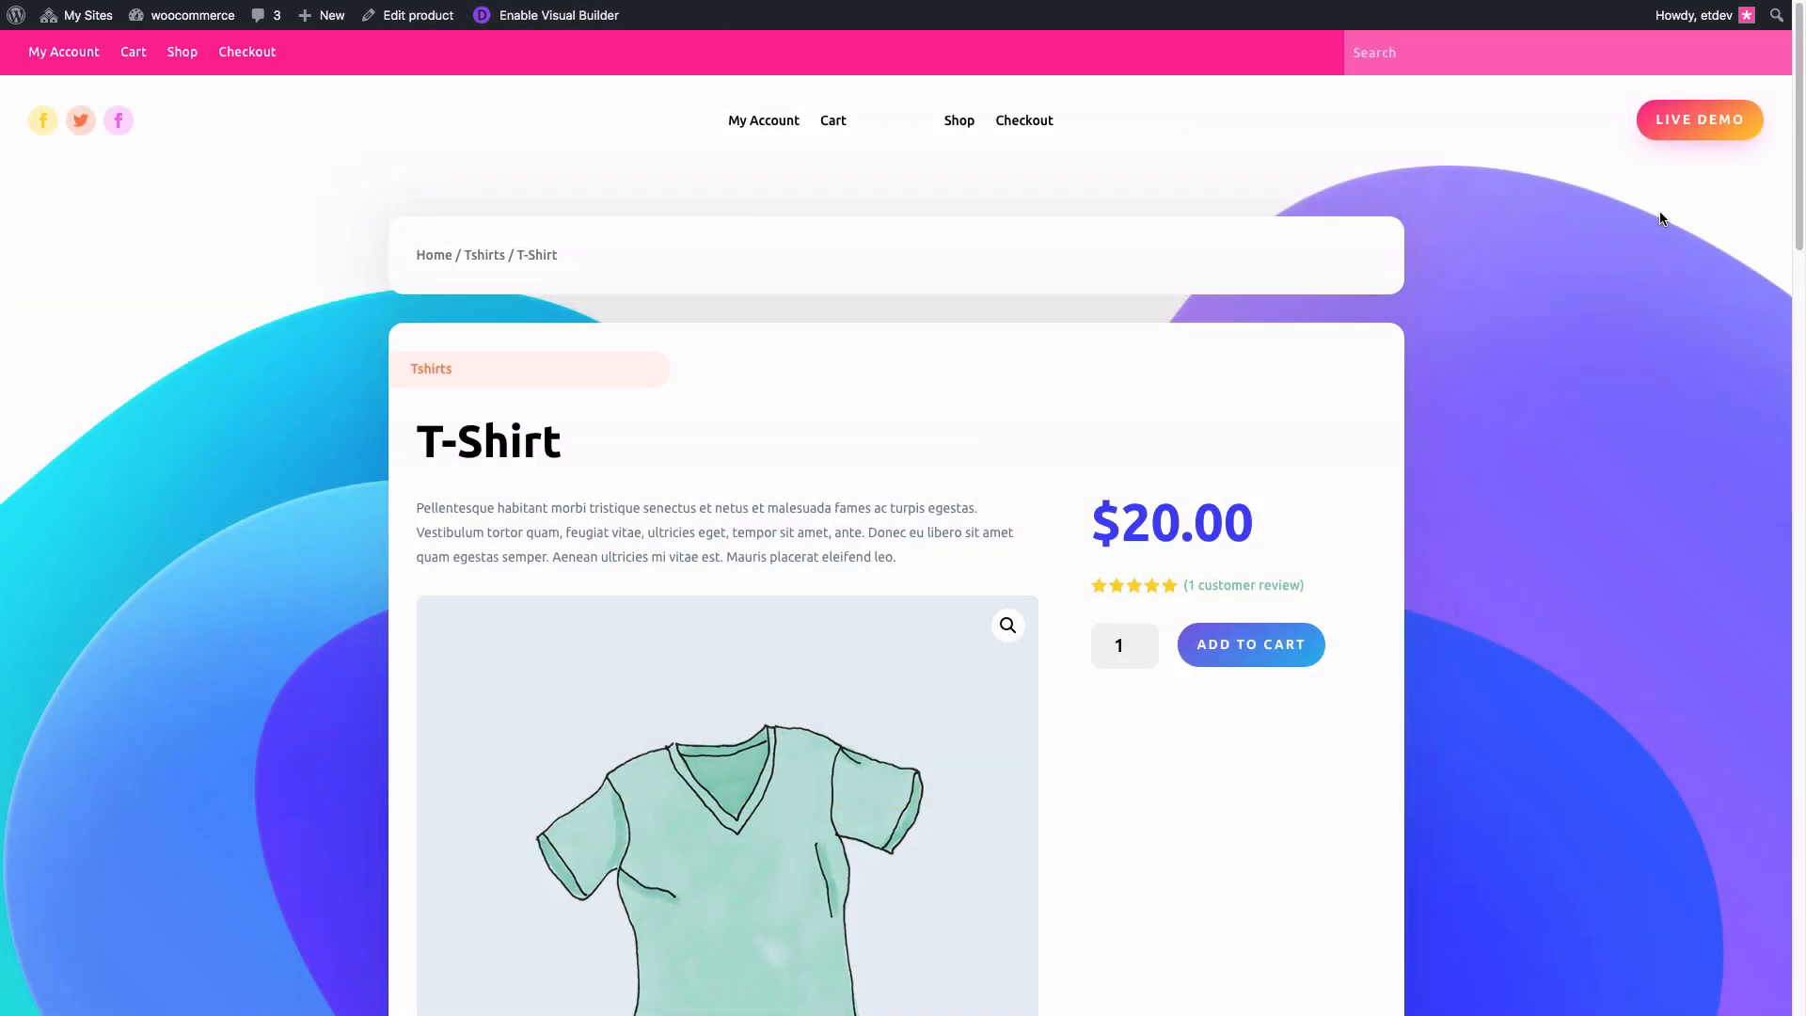
scroll("down", 3)
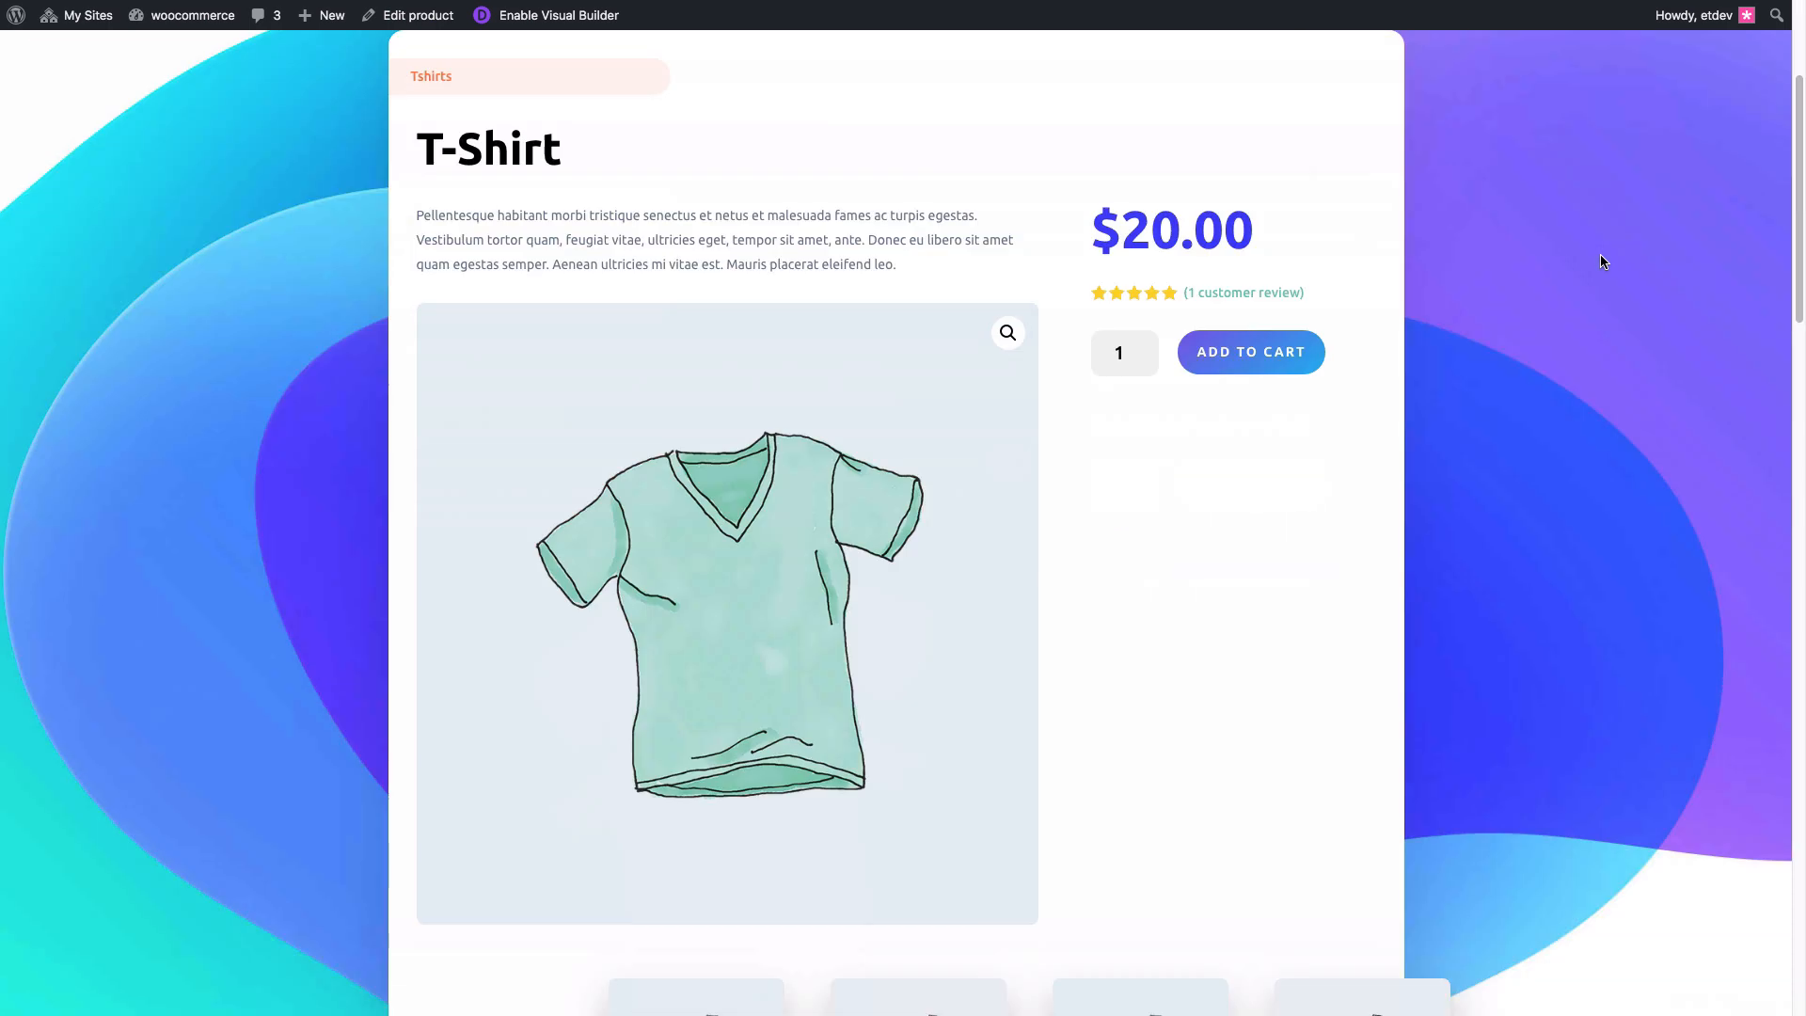
scroll("down", 3)
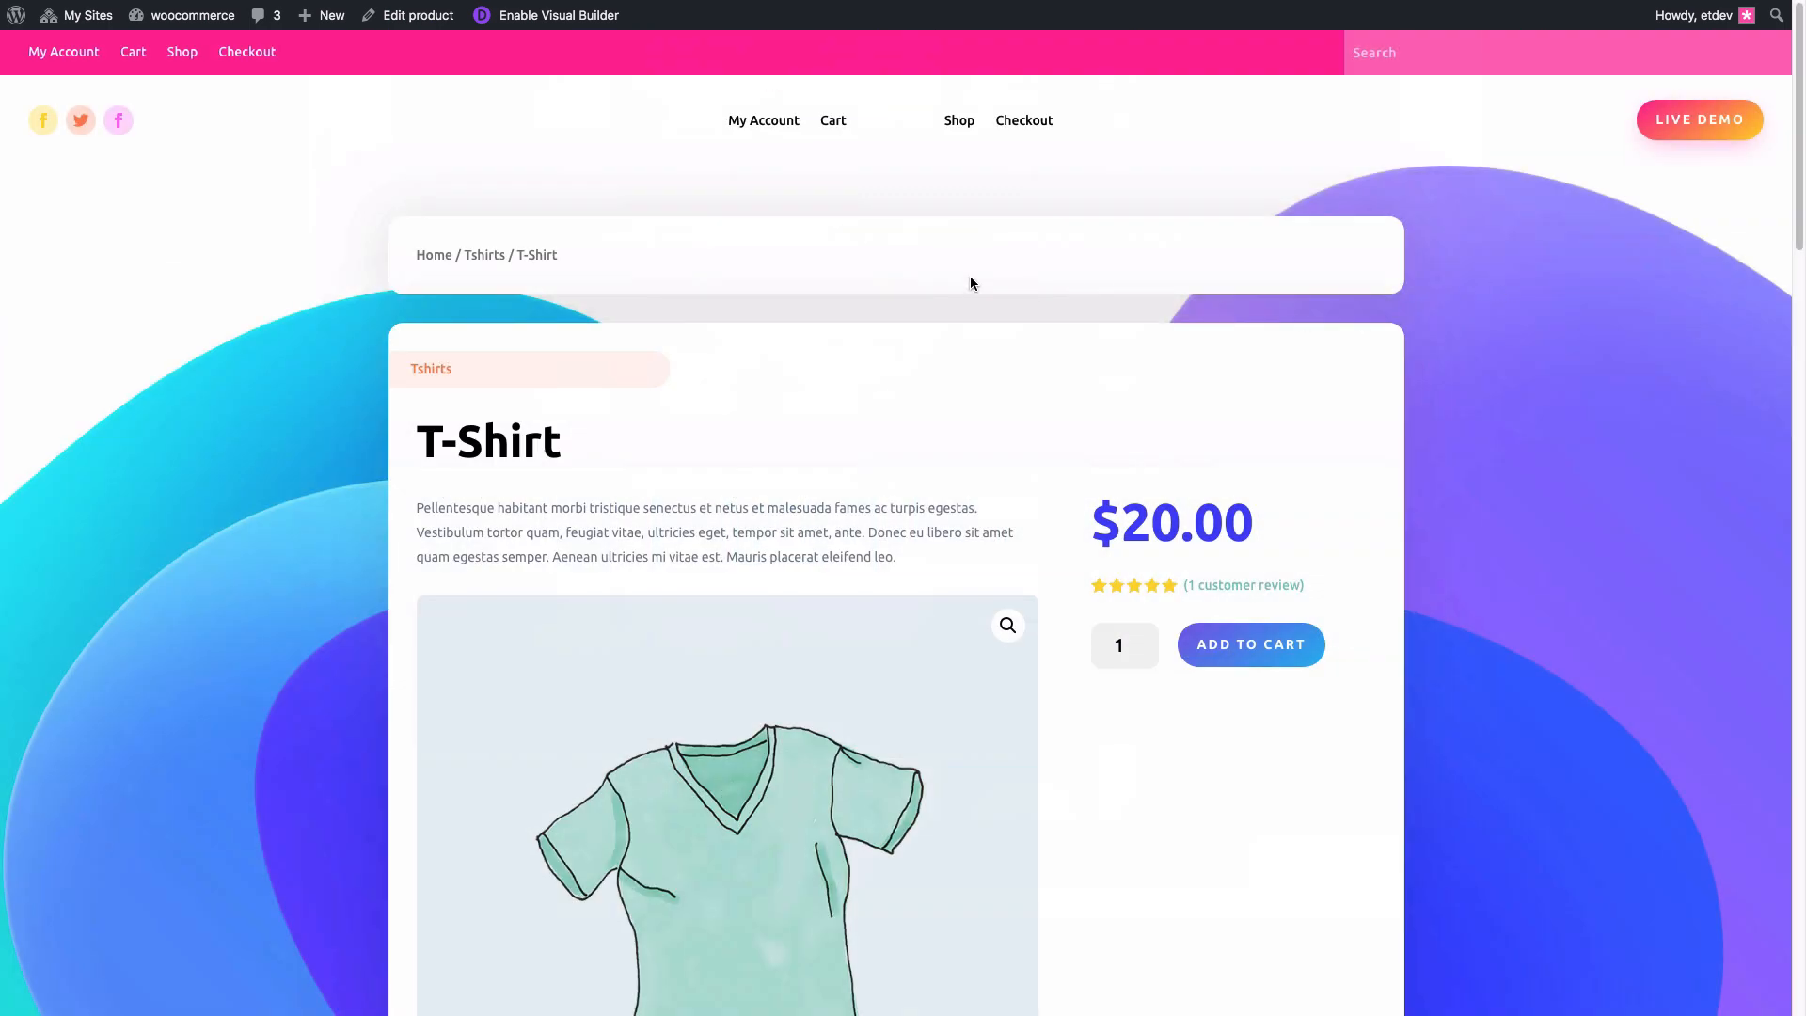
mouse_move(417, 15)
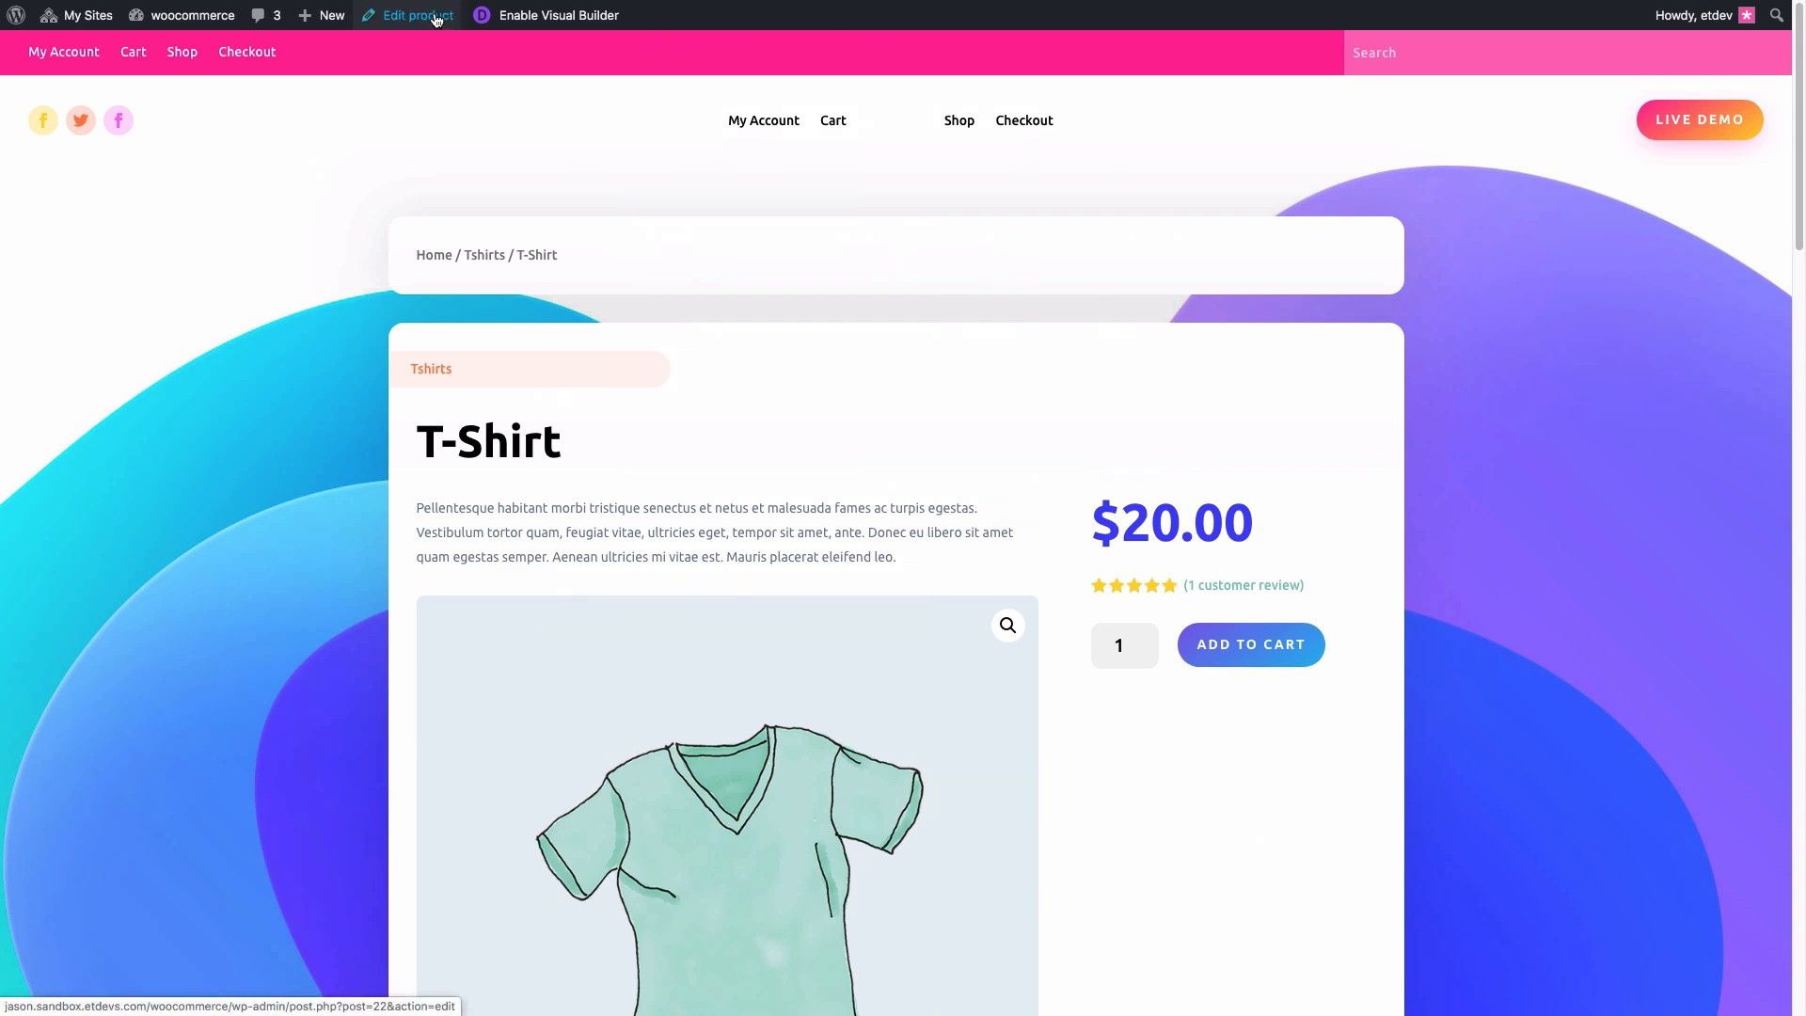
Step: Open the T-Shirt product in the admin editor and review its short description
left_click(417, 15)
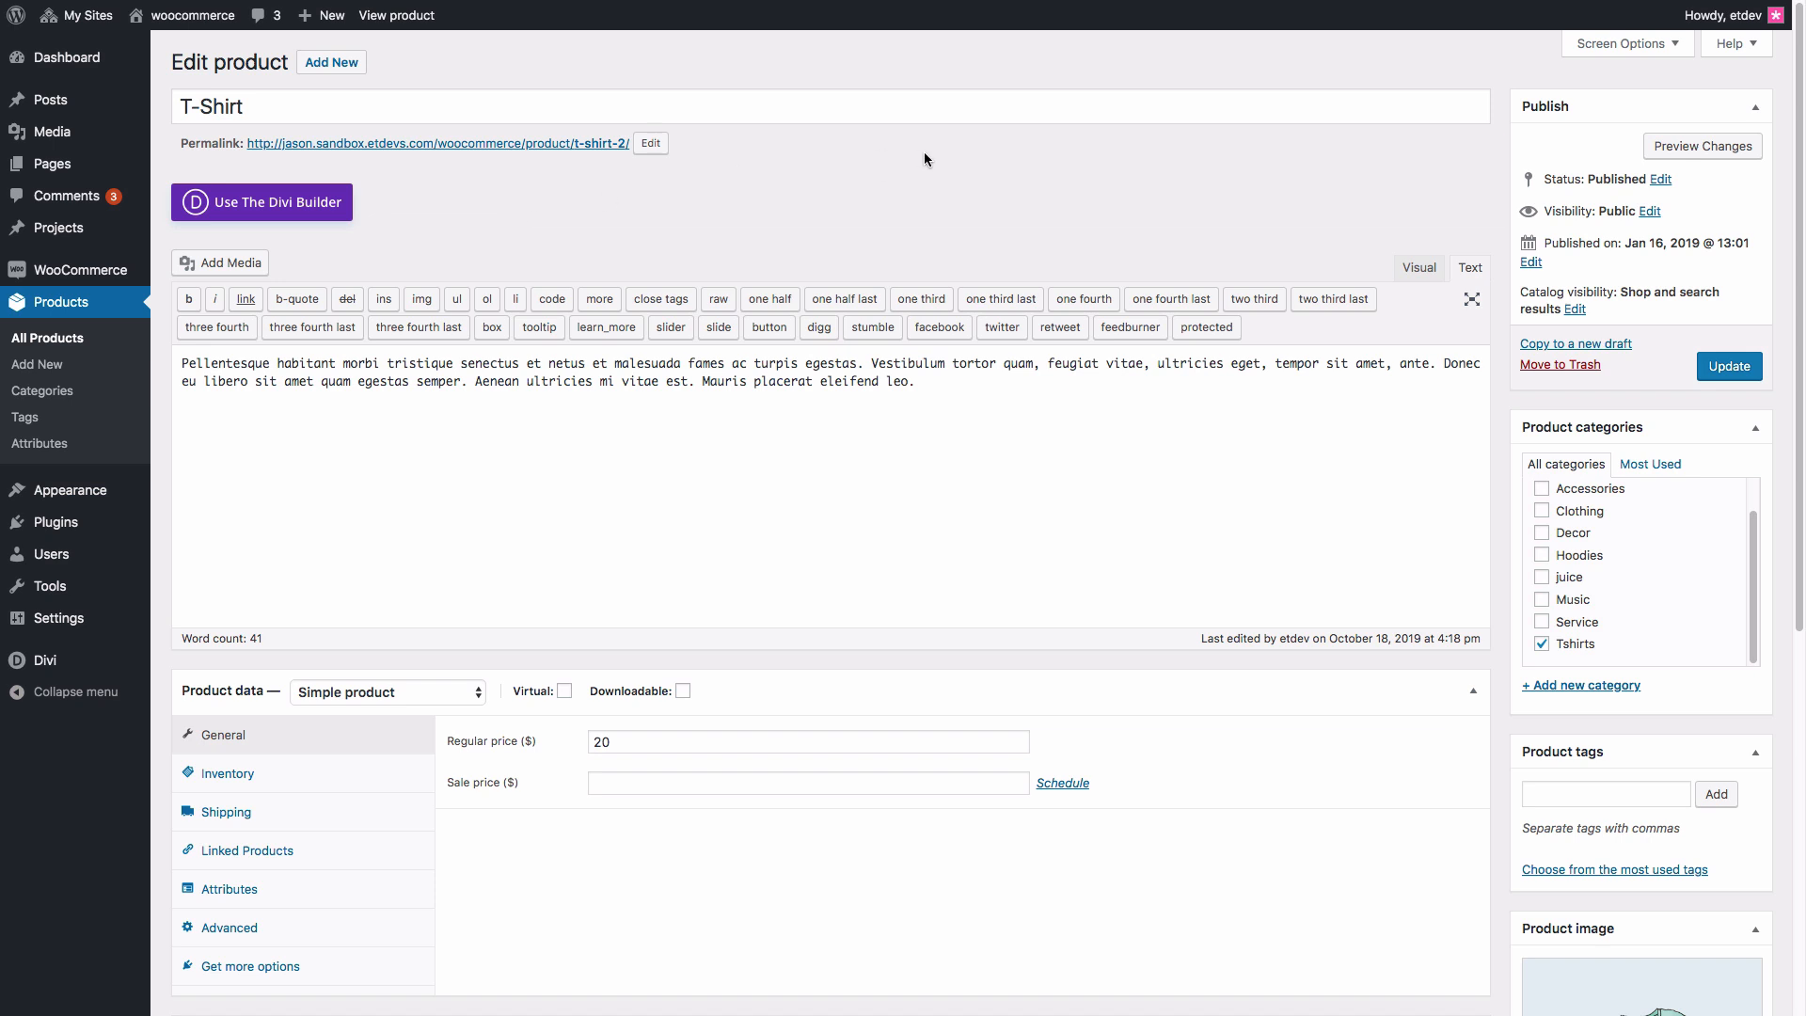
mouse_move(951, 389)
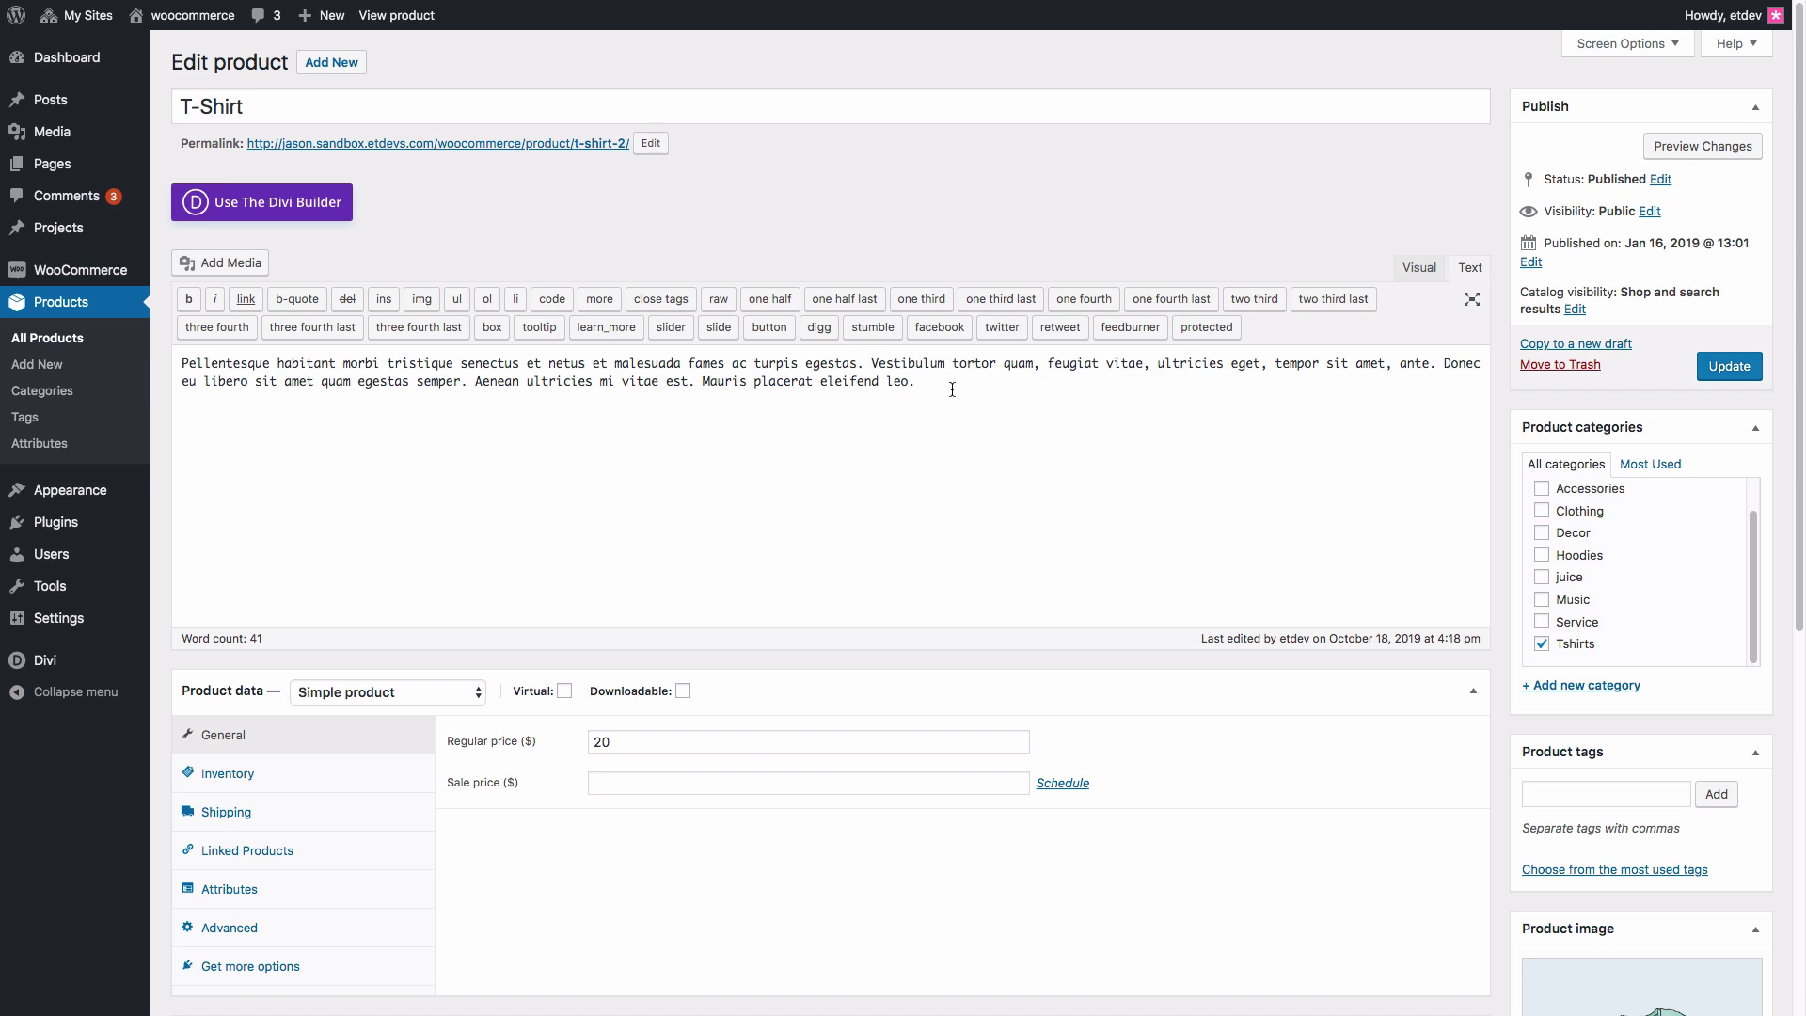
mouse_move(1067, 248)
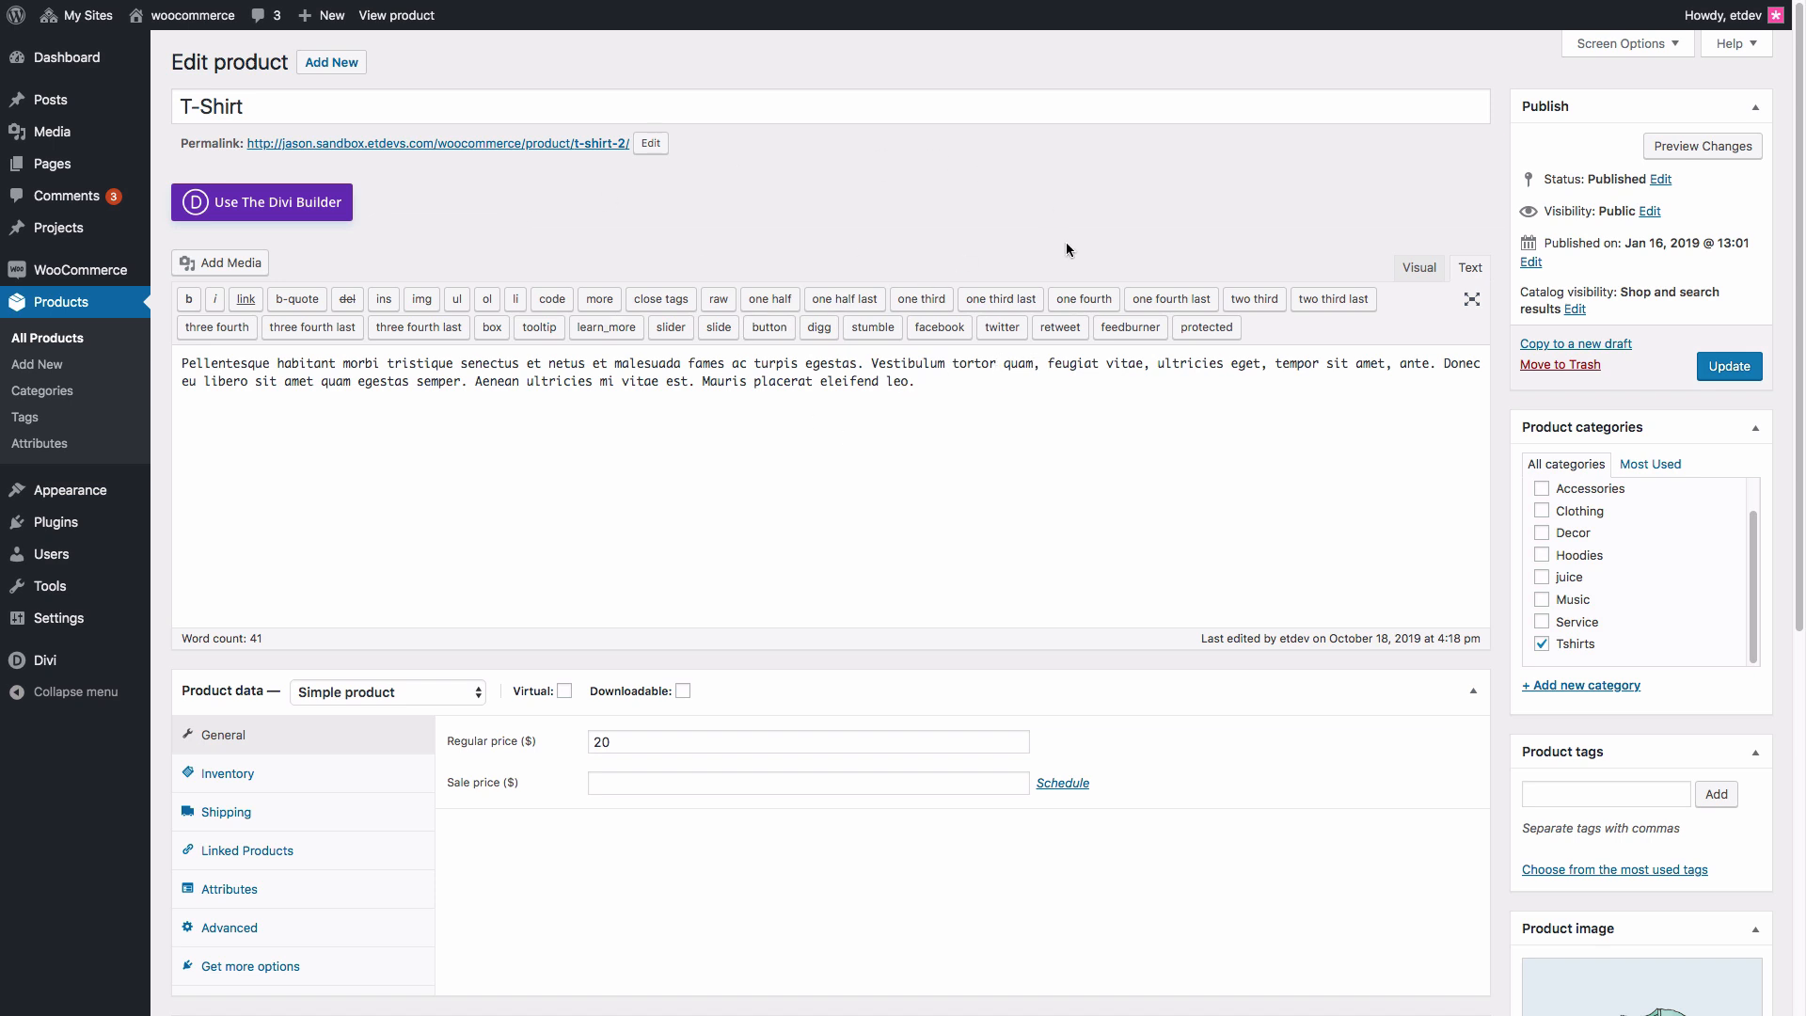
mouse_move(1418, 476)
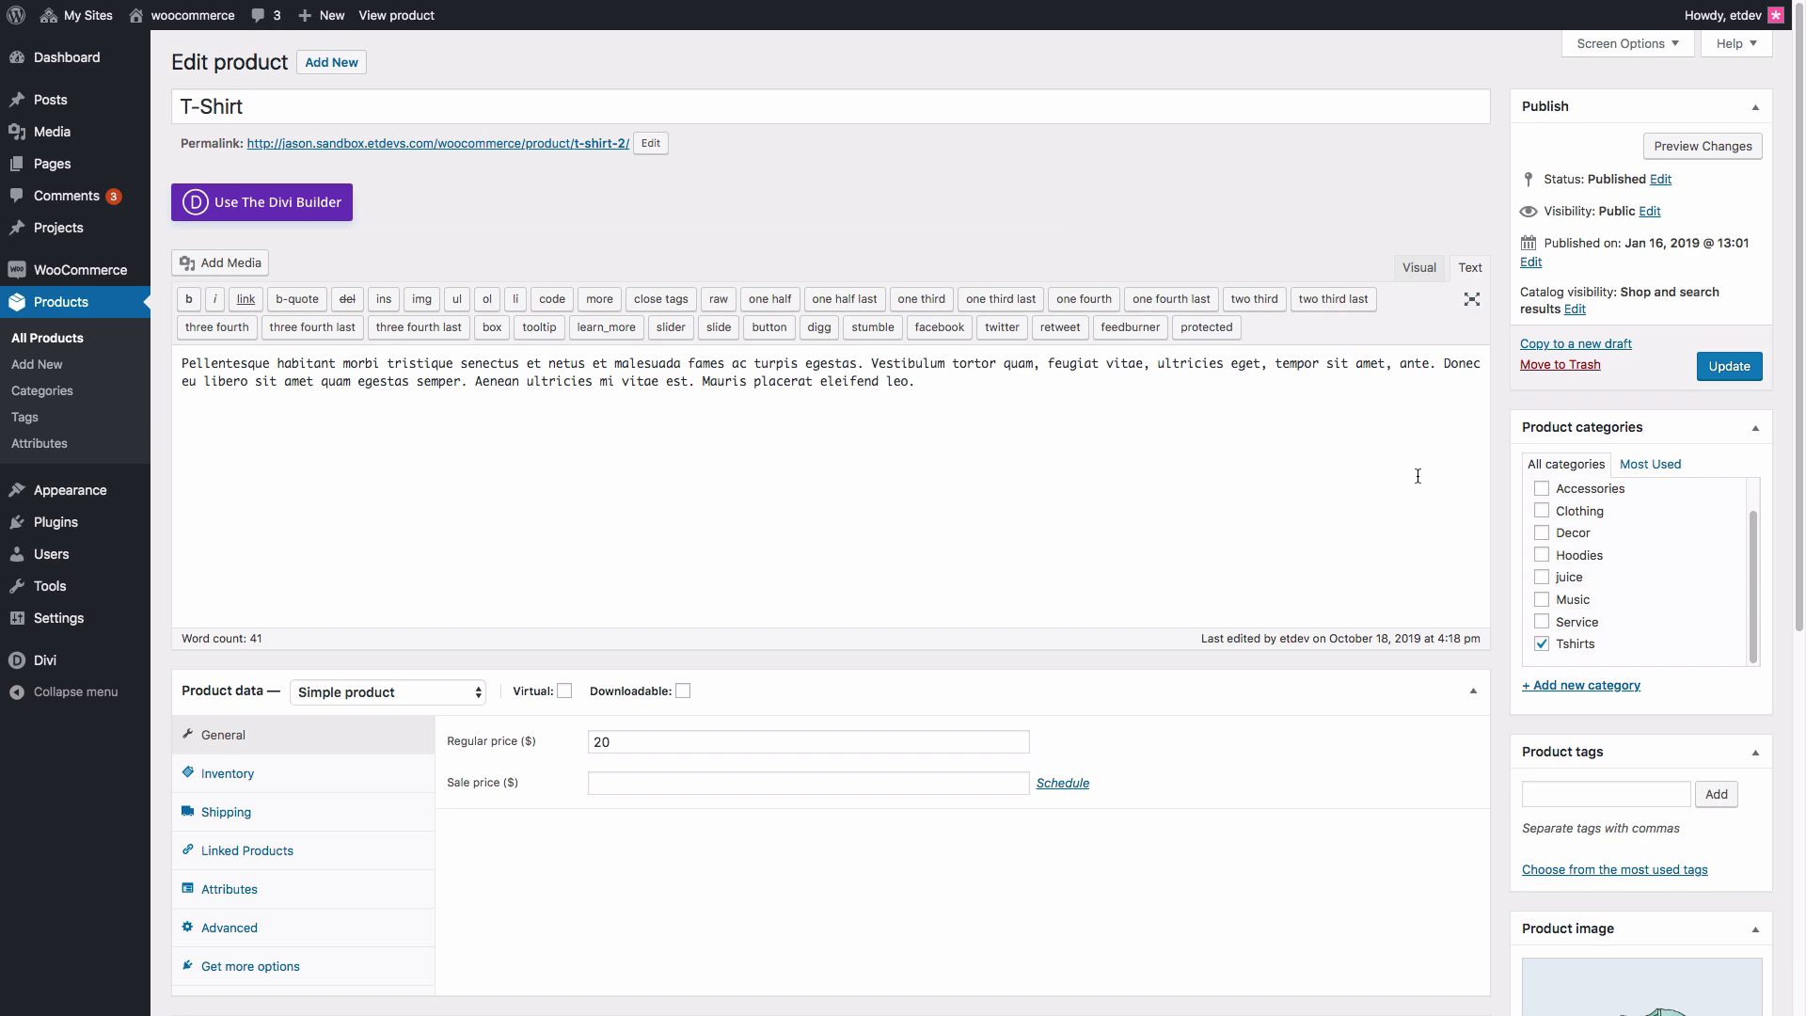
scroll("down", 3)
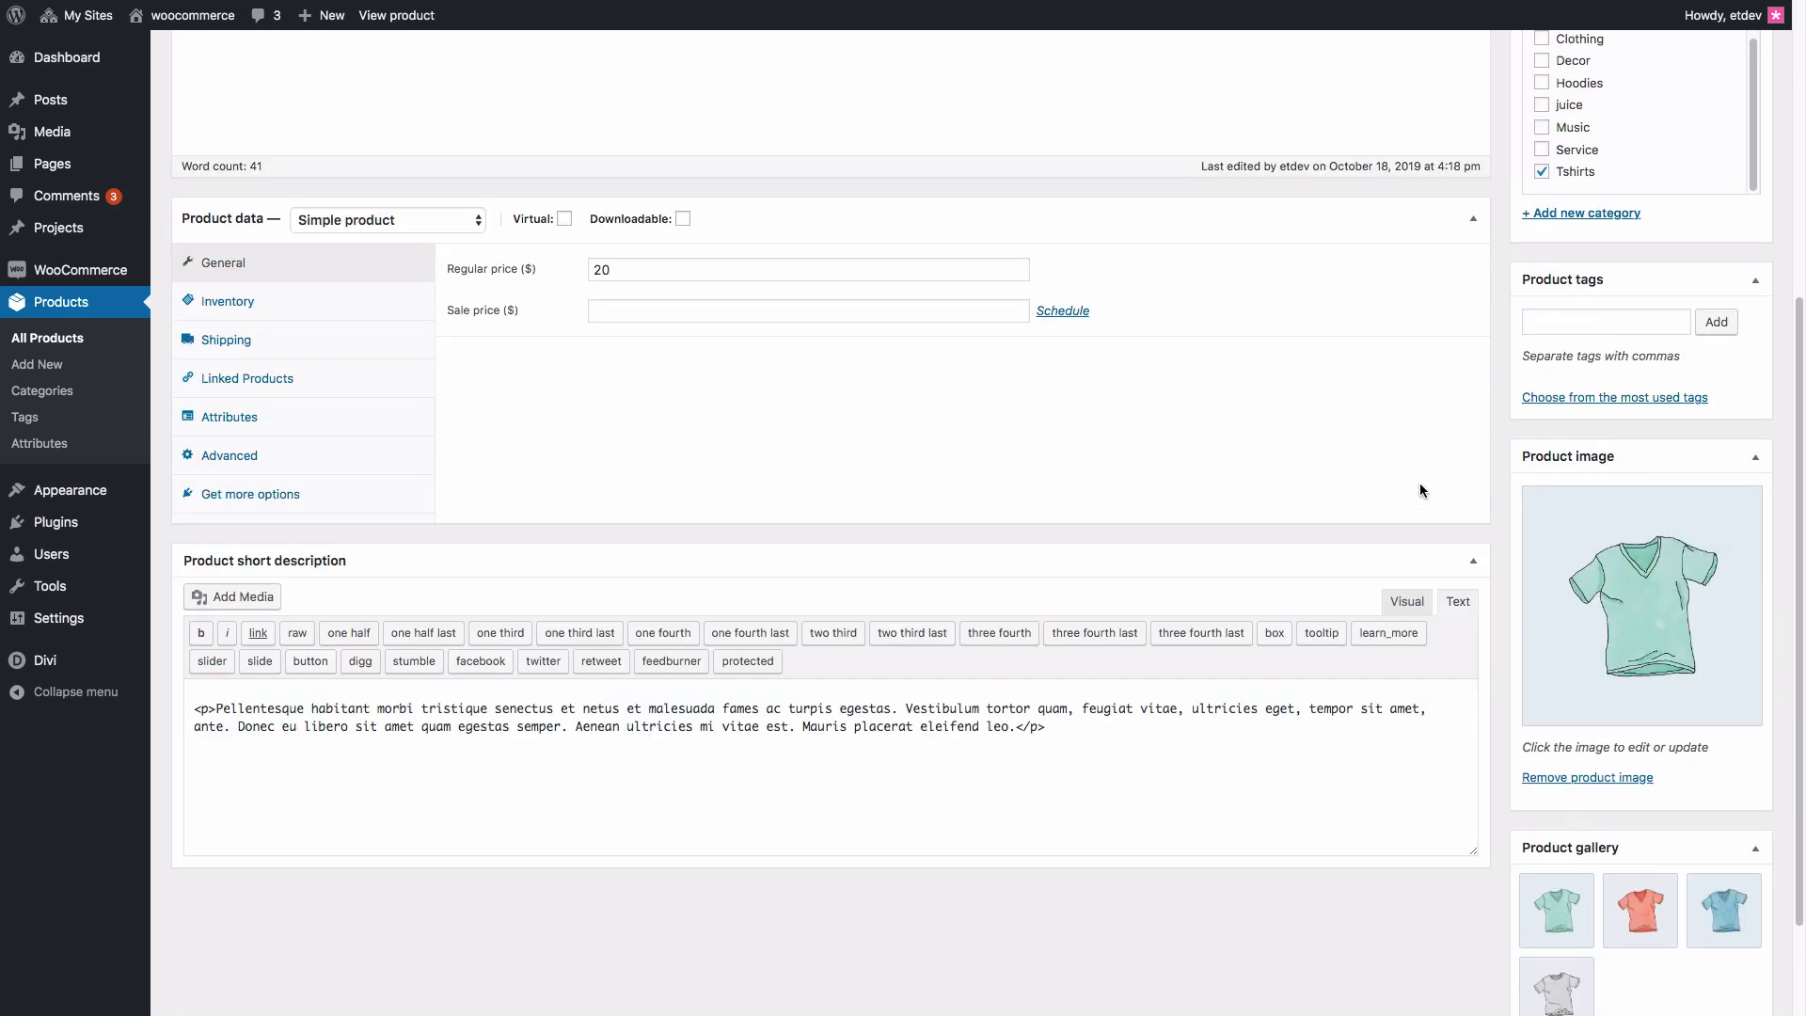
scroll("up", 3)
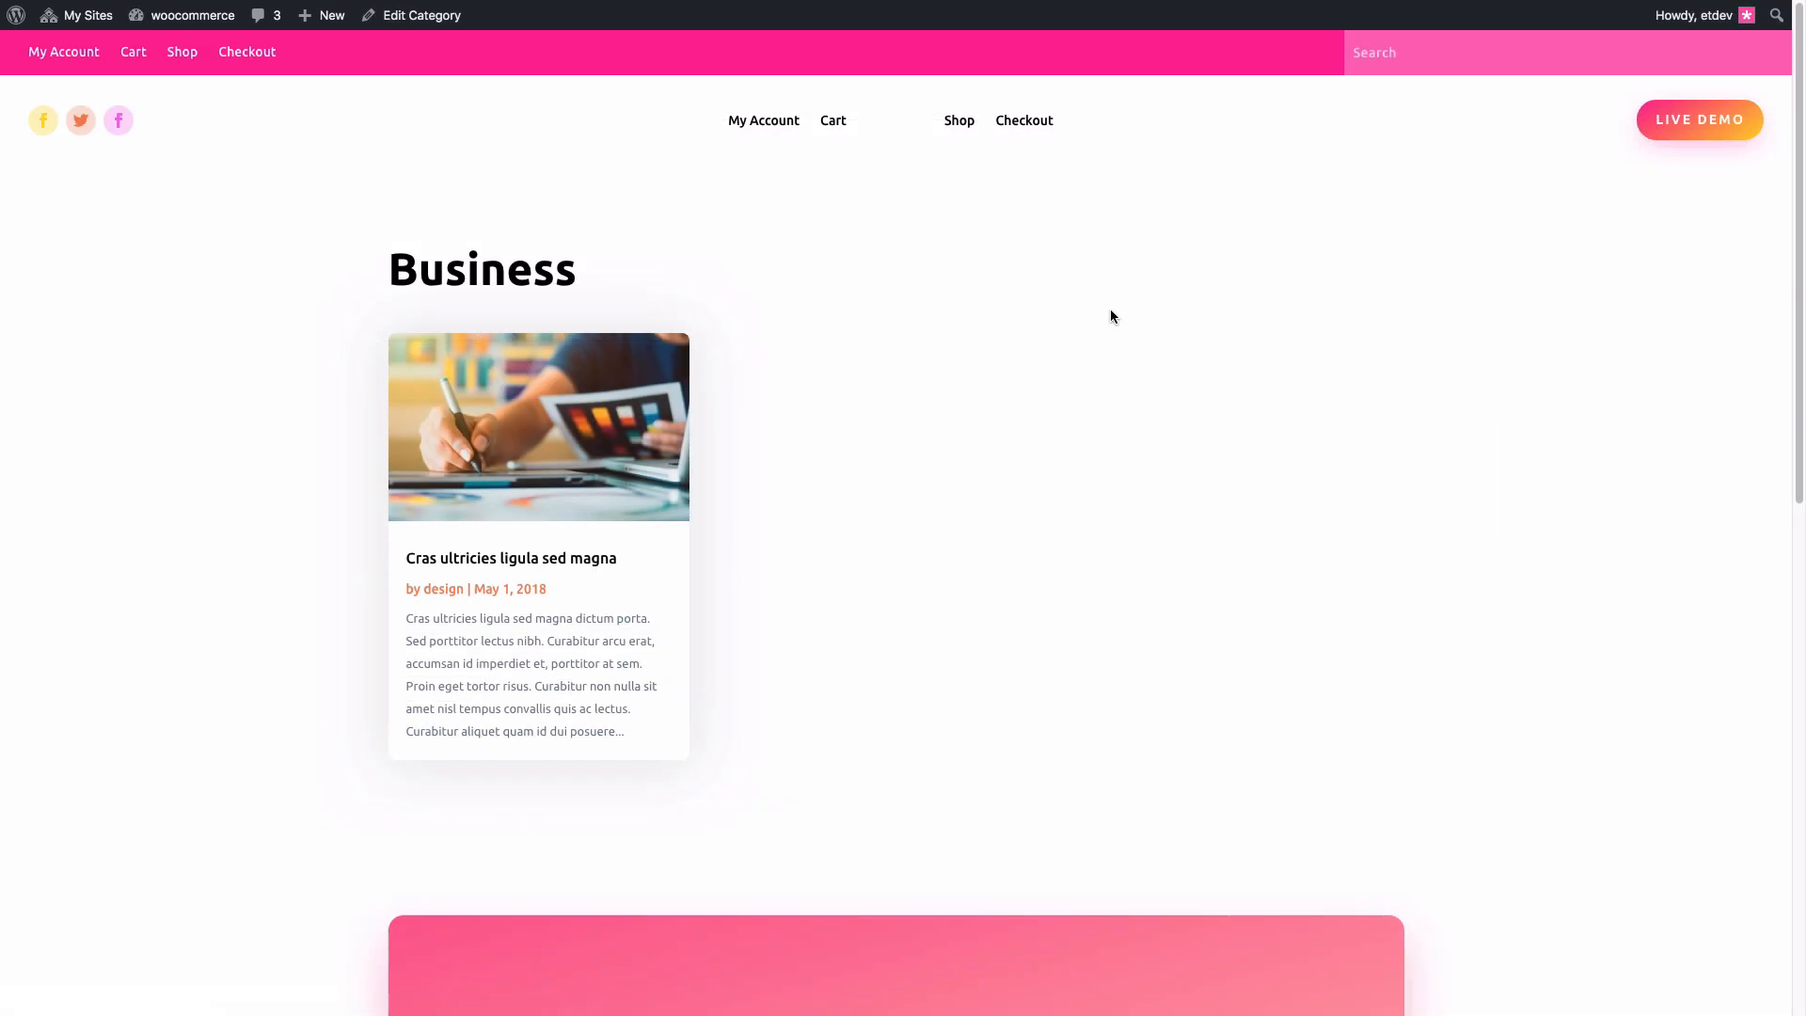
Step: Scroll through the Business category archive and the 'Houston, We Have a Problem' 404 page
scroll("down", 3)
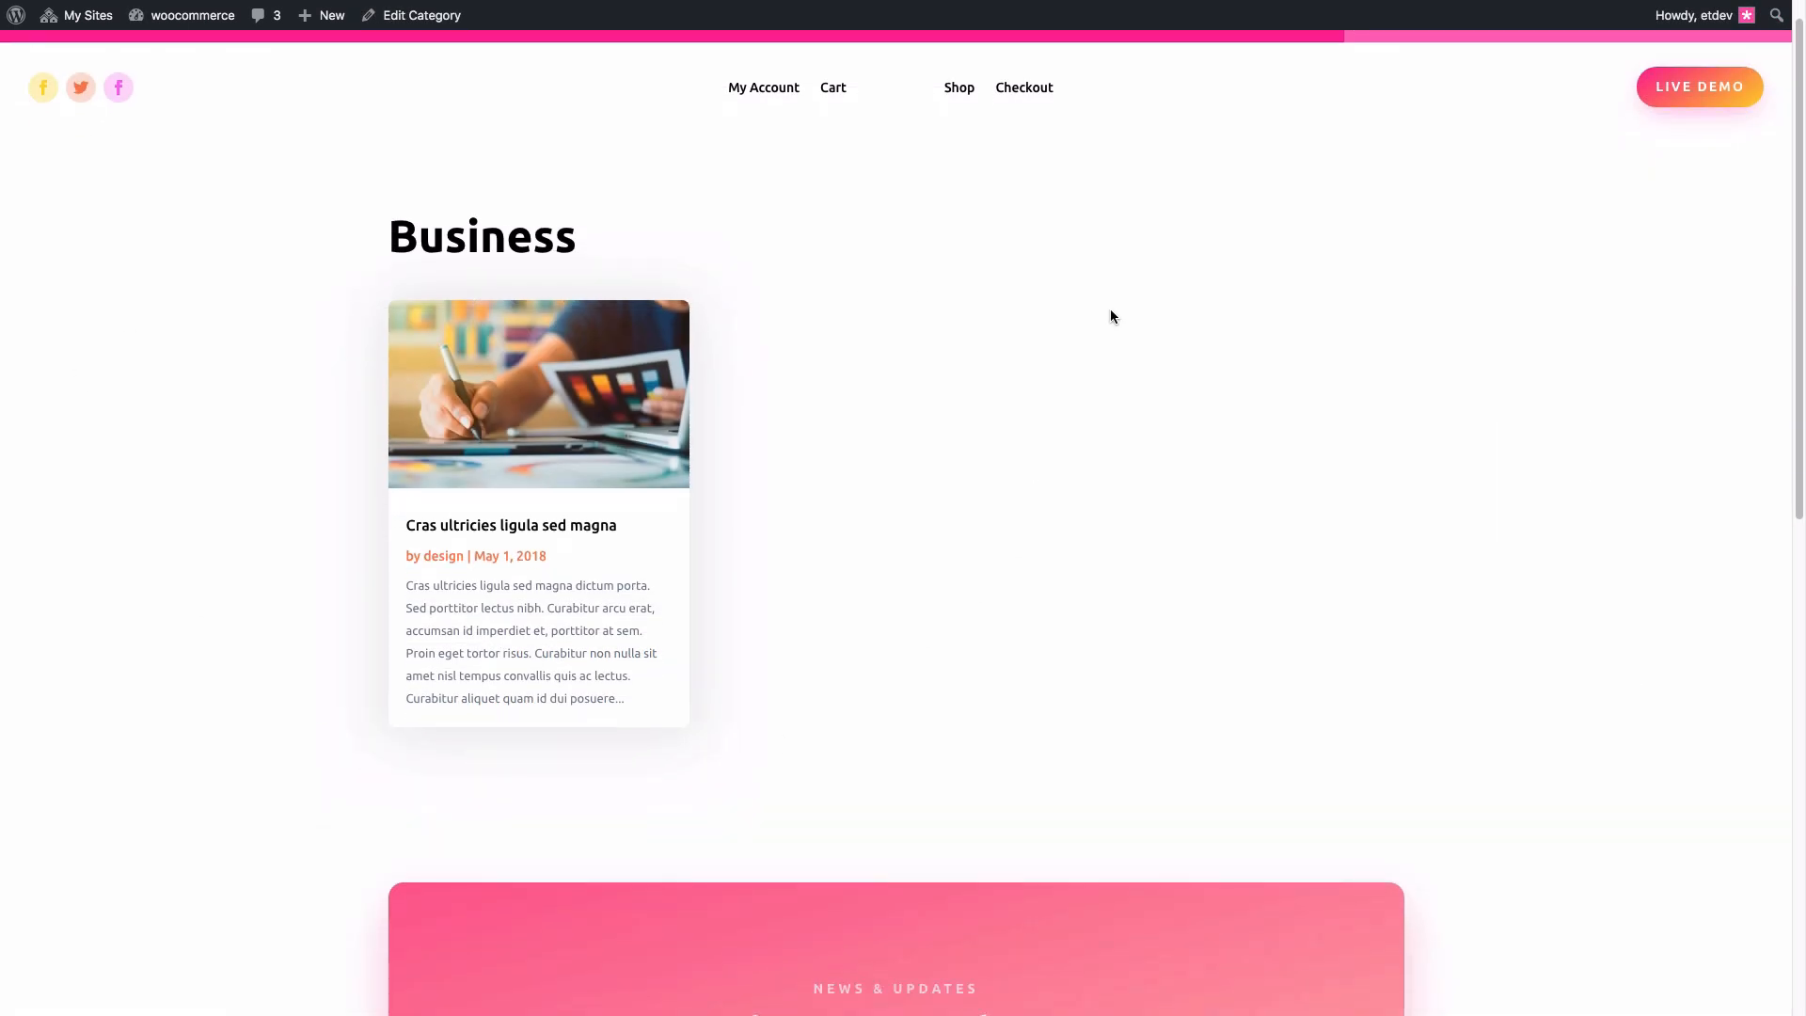
scroll("down", 3)
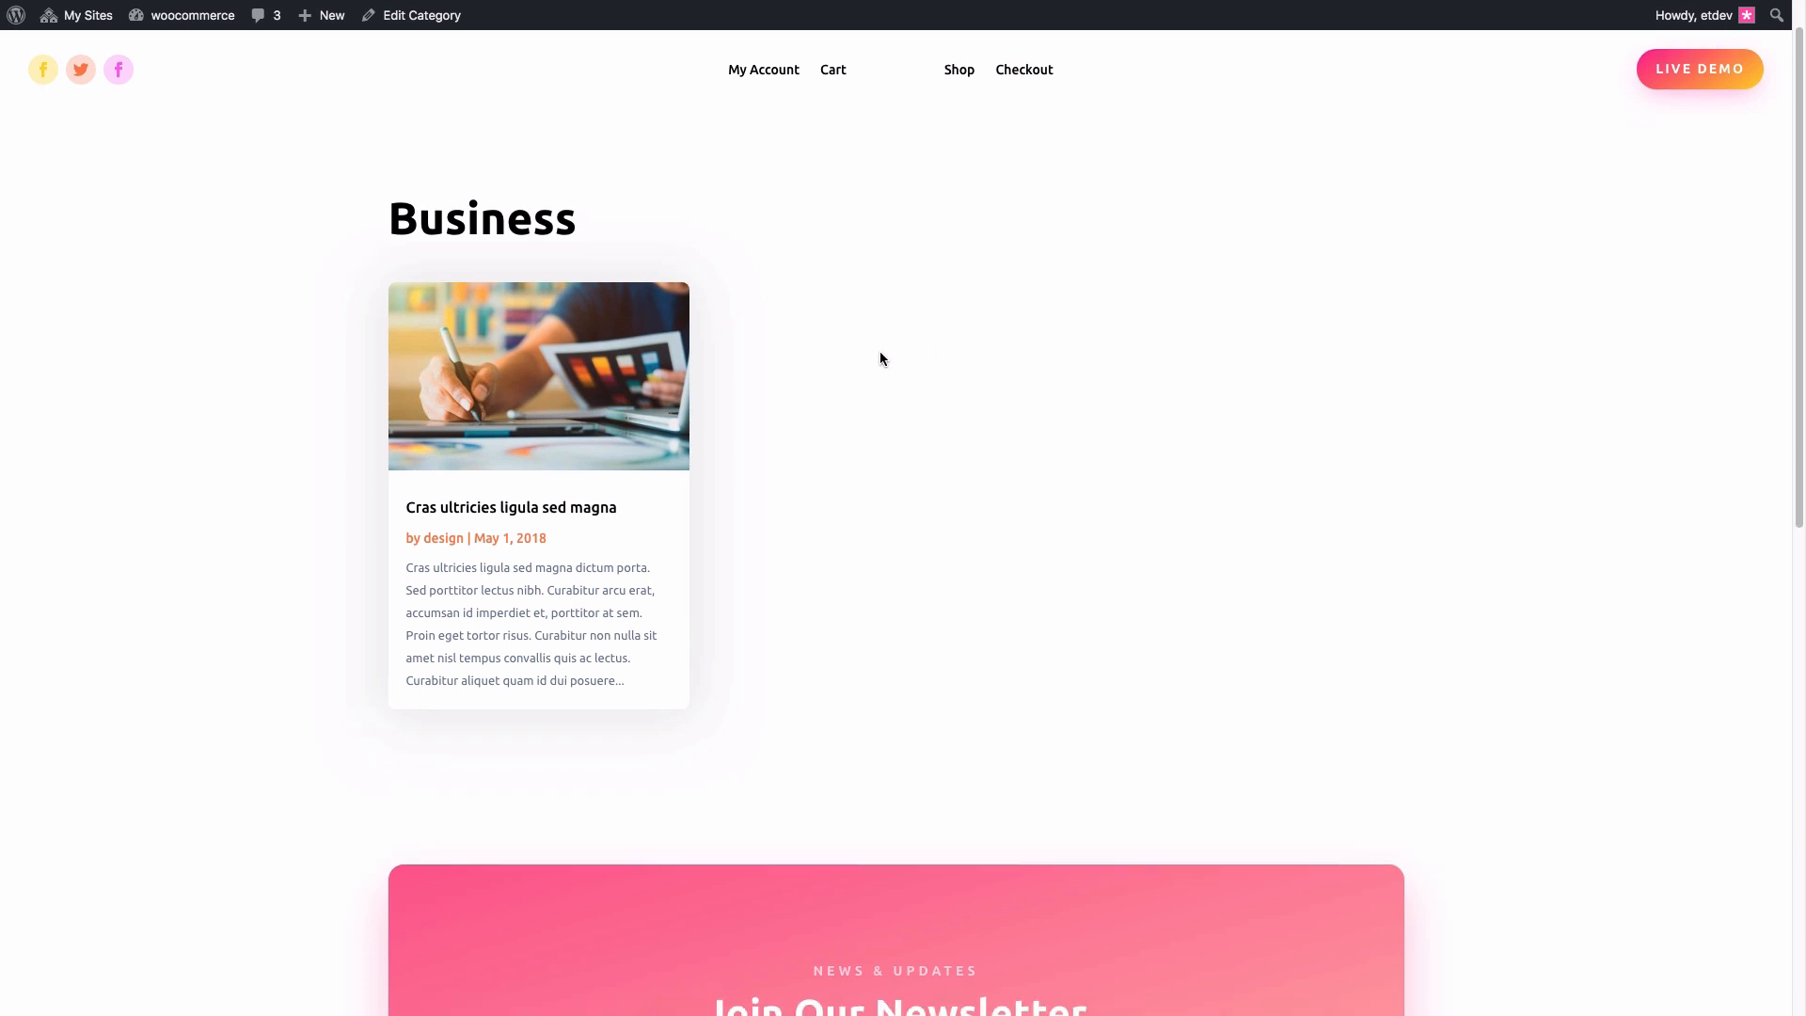
scroll("down", 3)
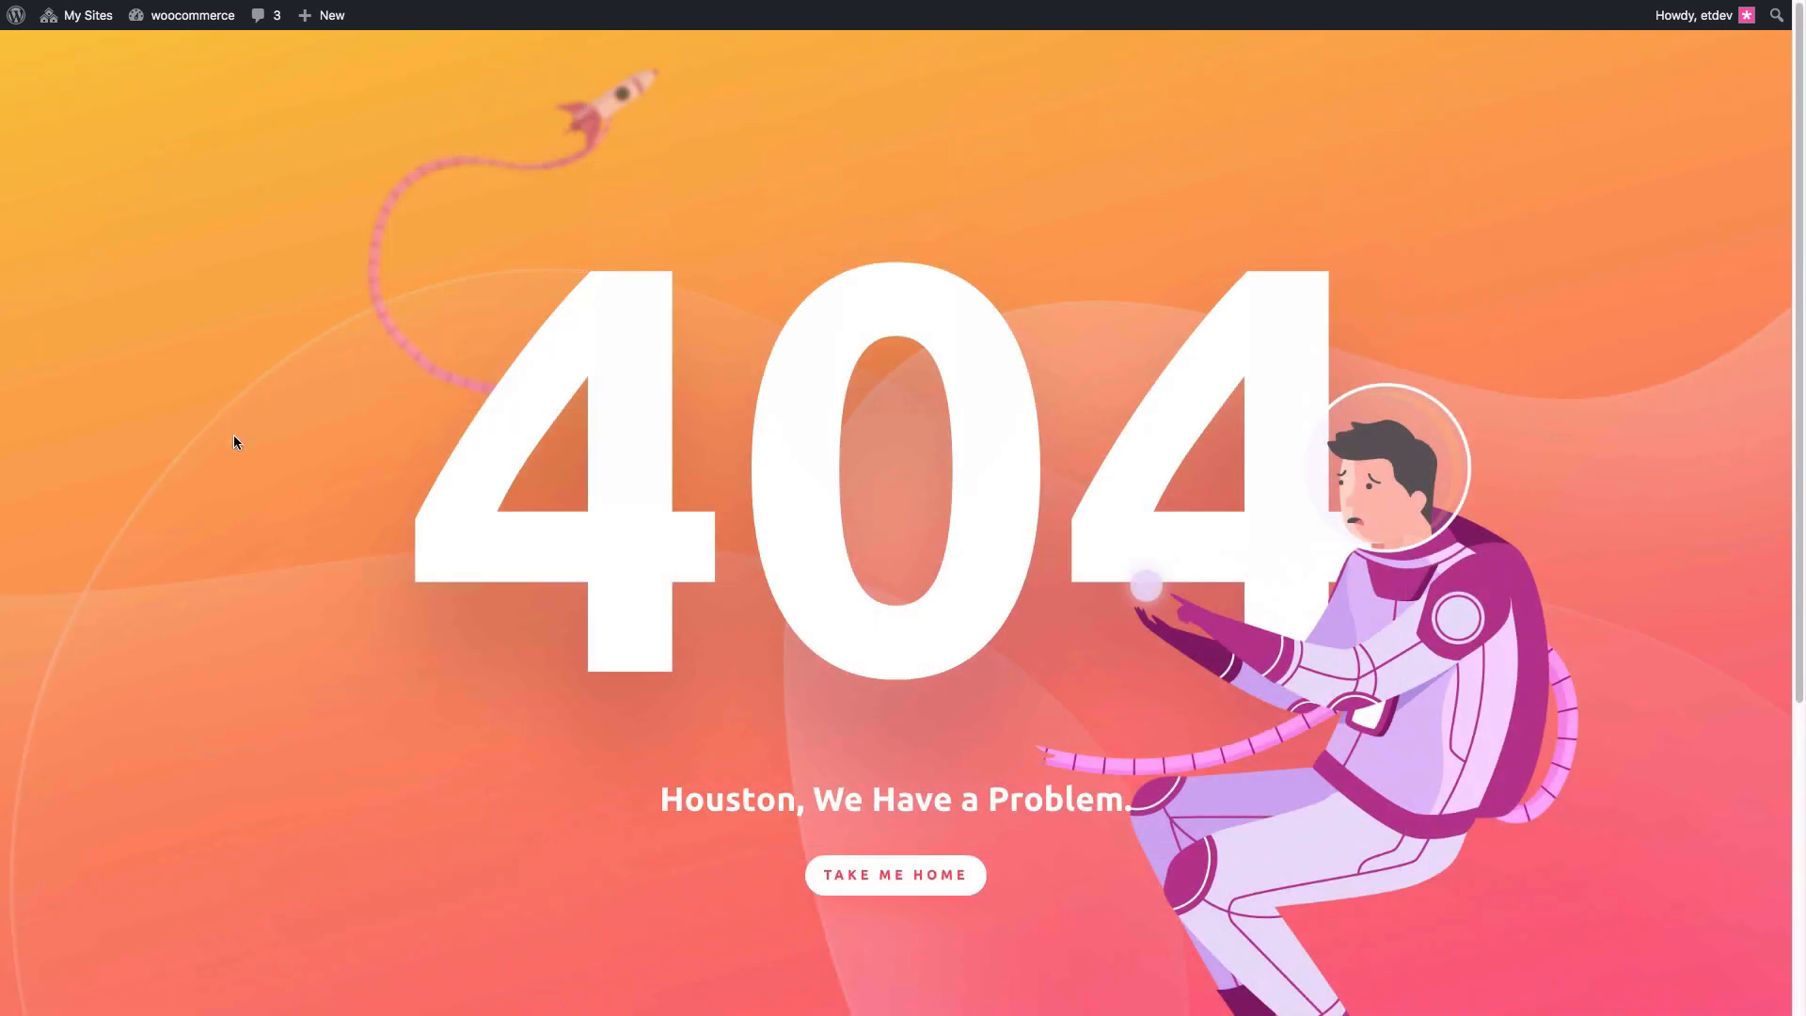
scroll("down", 3)
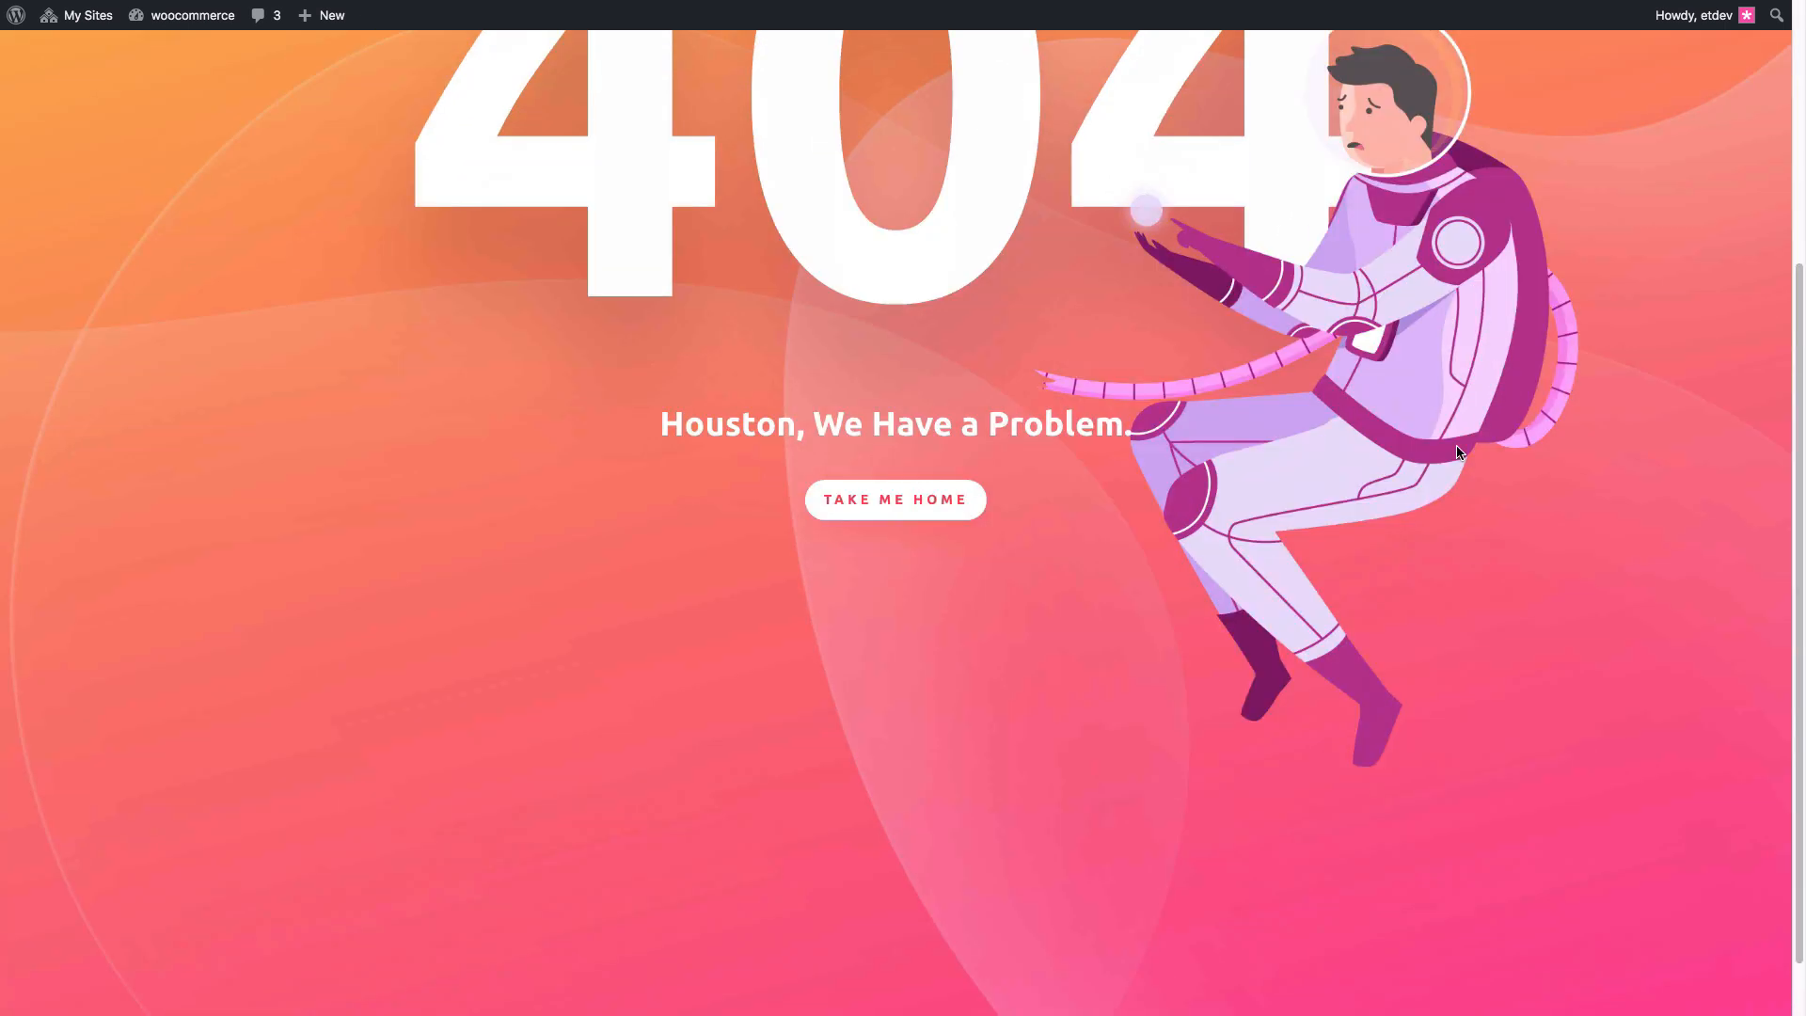
scroll("up", 3)
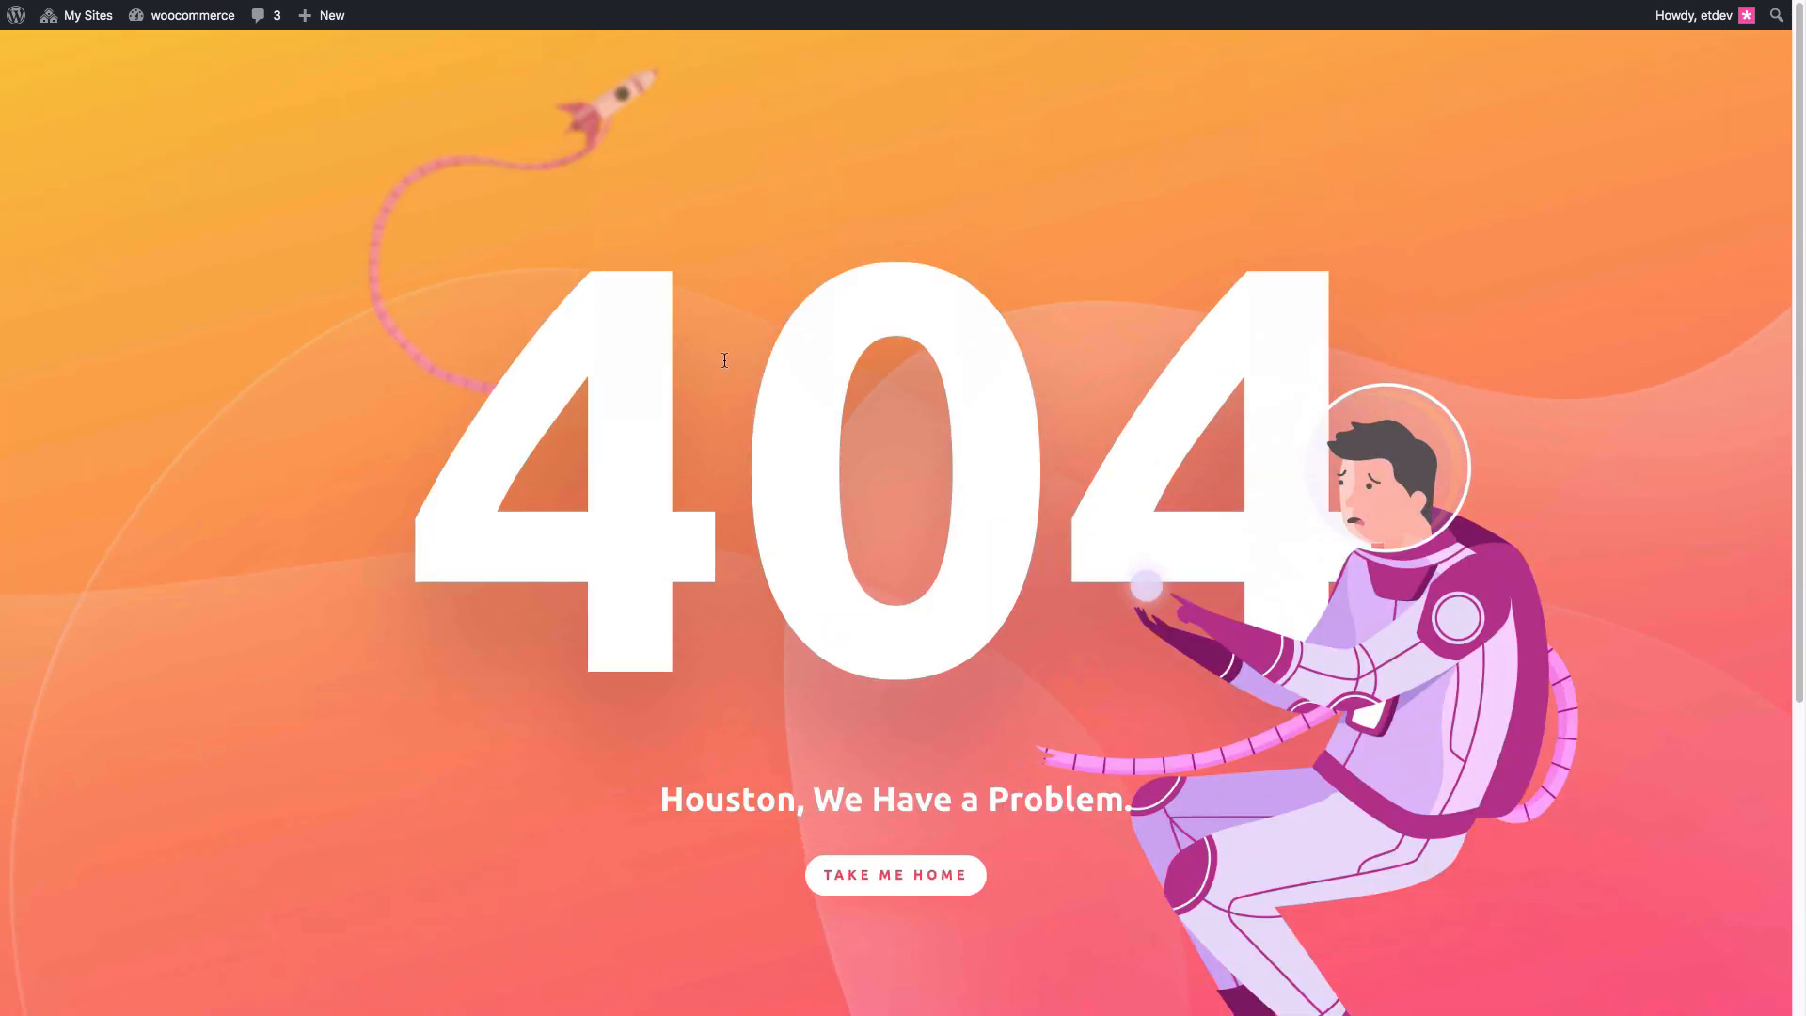